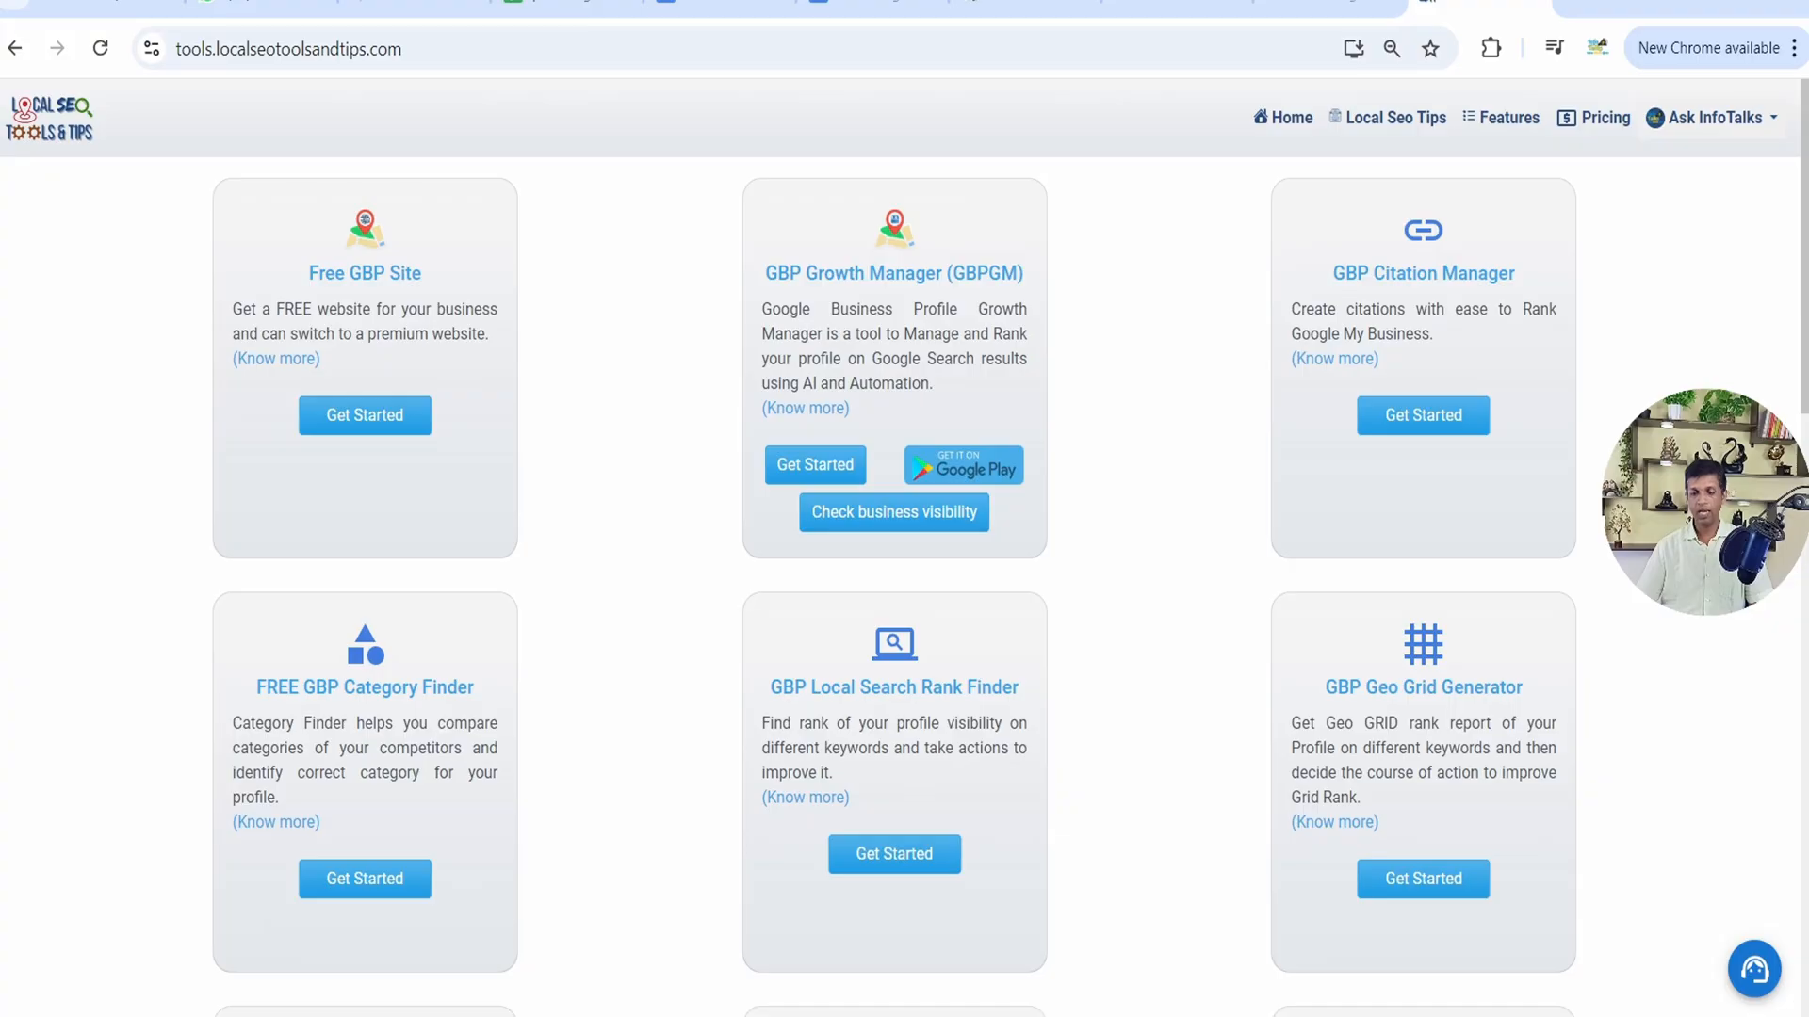
{"action": "mouse_move", "coordinate": [1165, 529]}
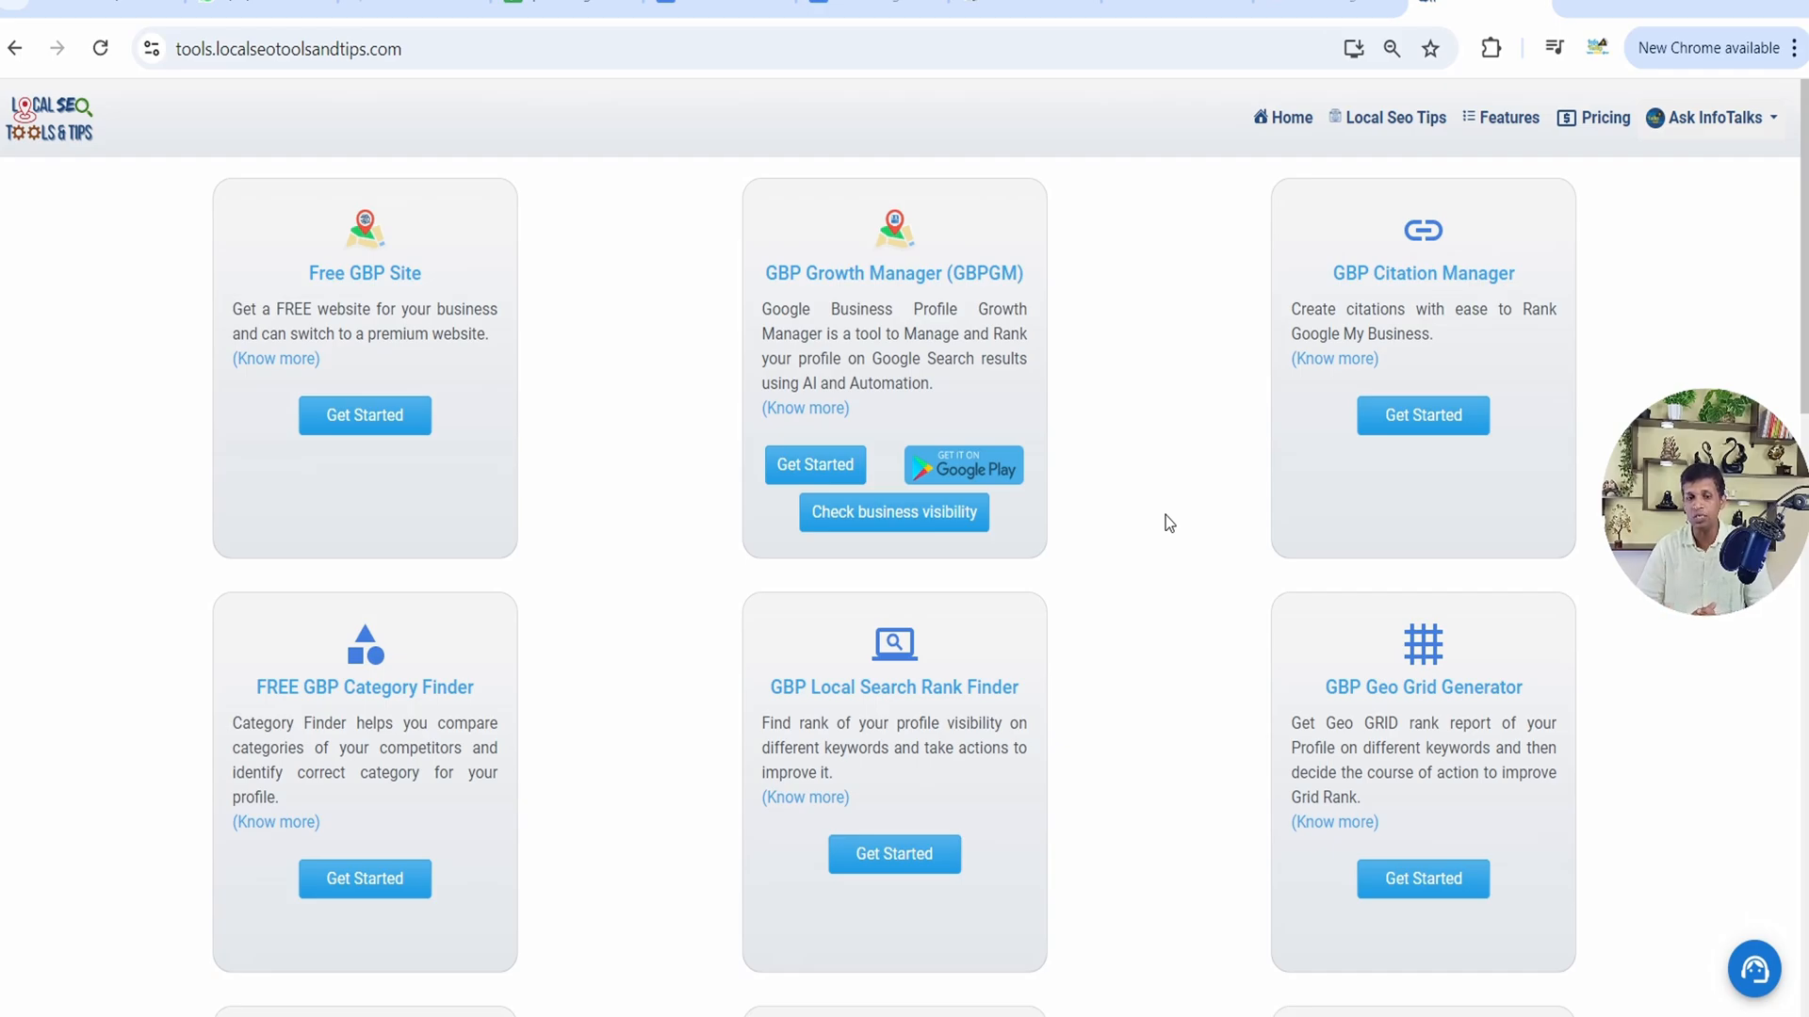
{"action": "mouse_move", "coordinate": [890, 246]}
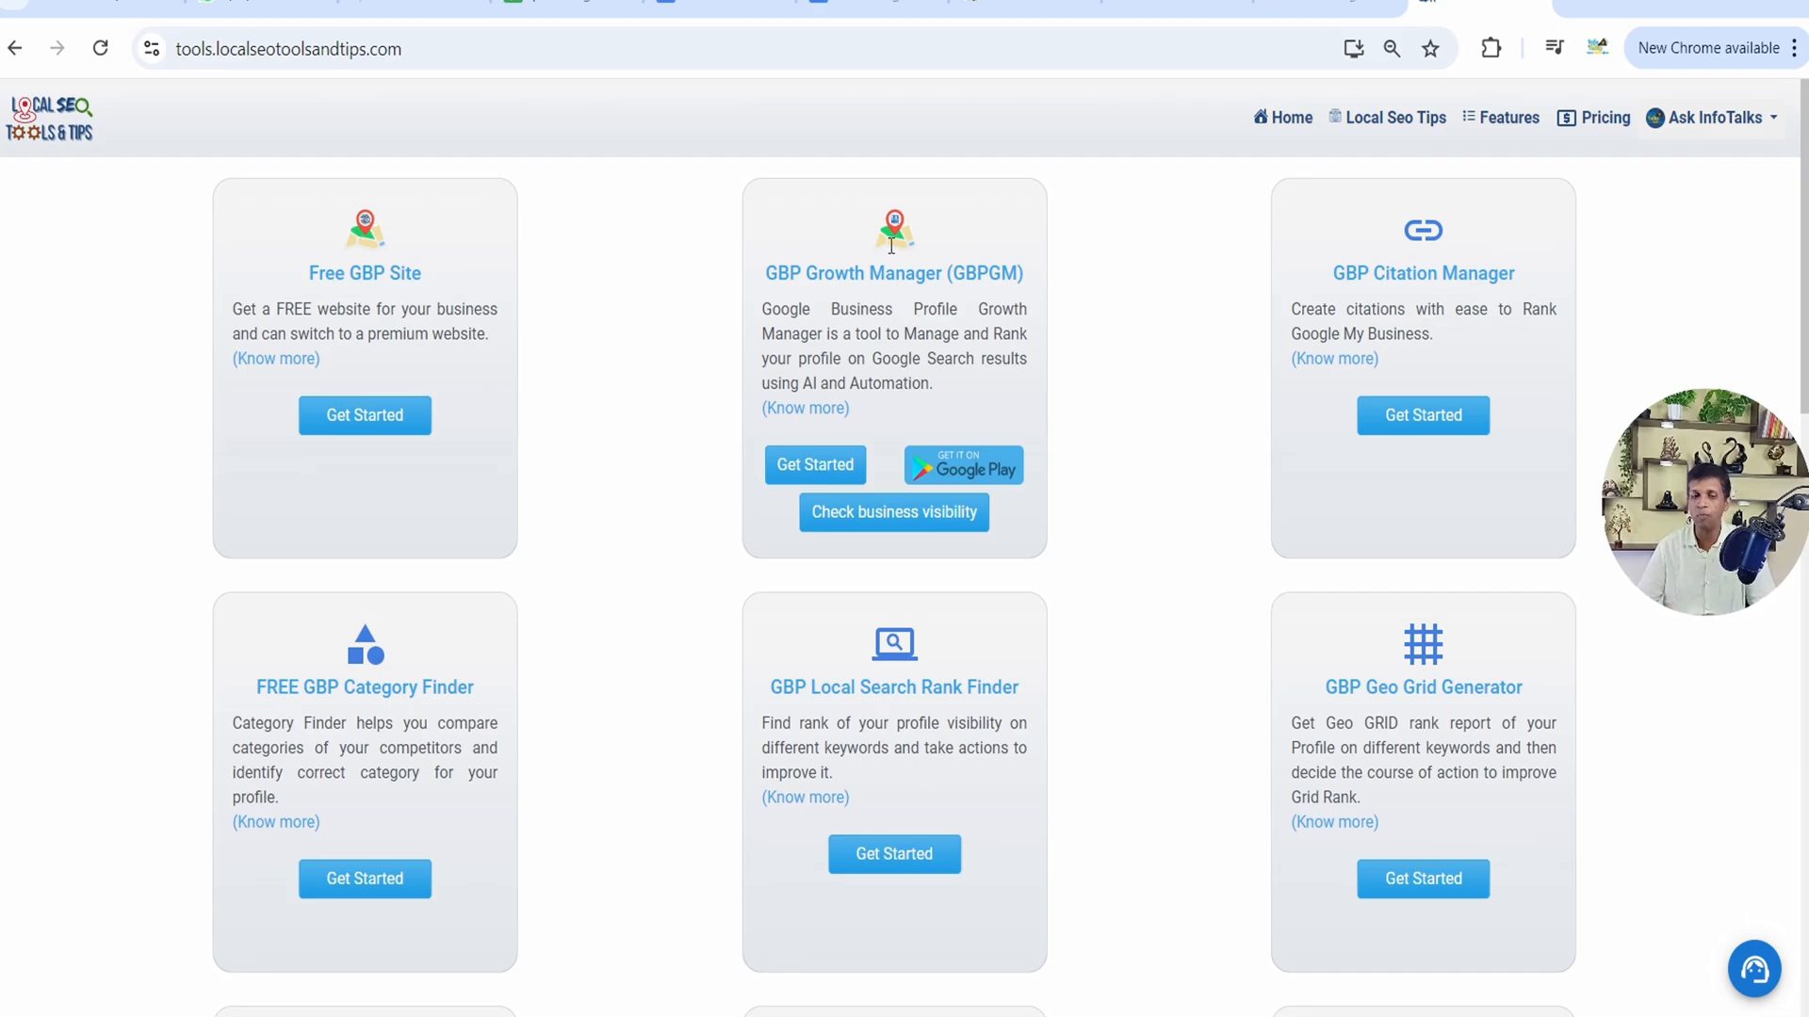
{"action": "mouse_move", "coordinate": [814, 478]}
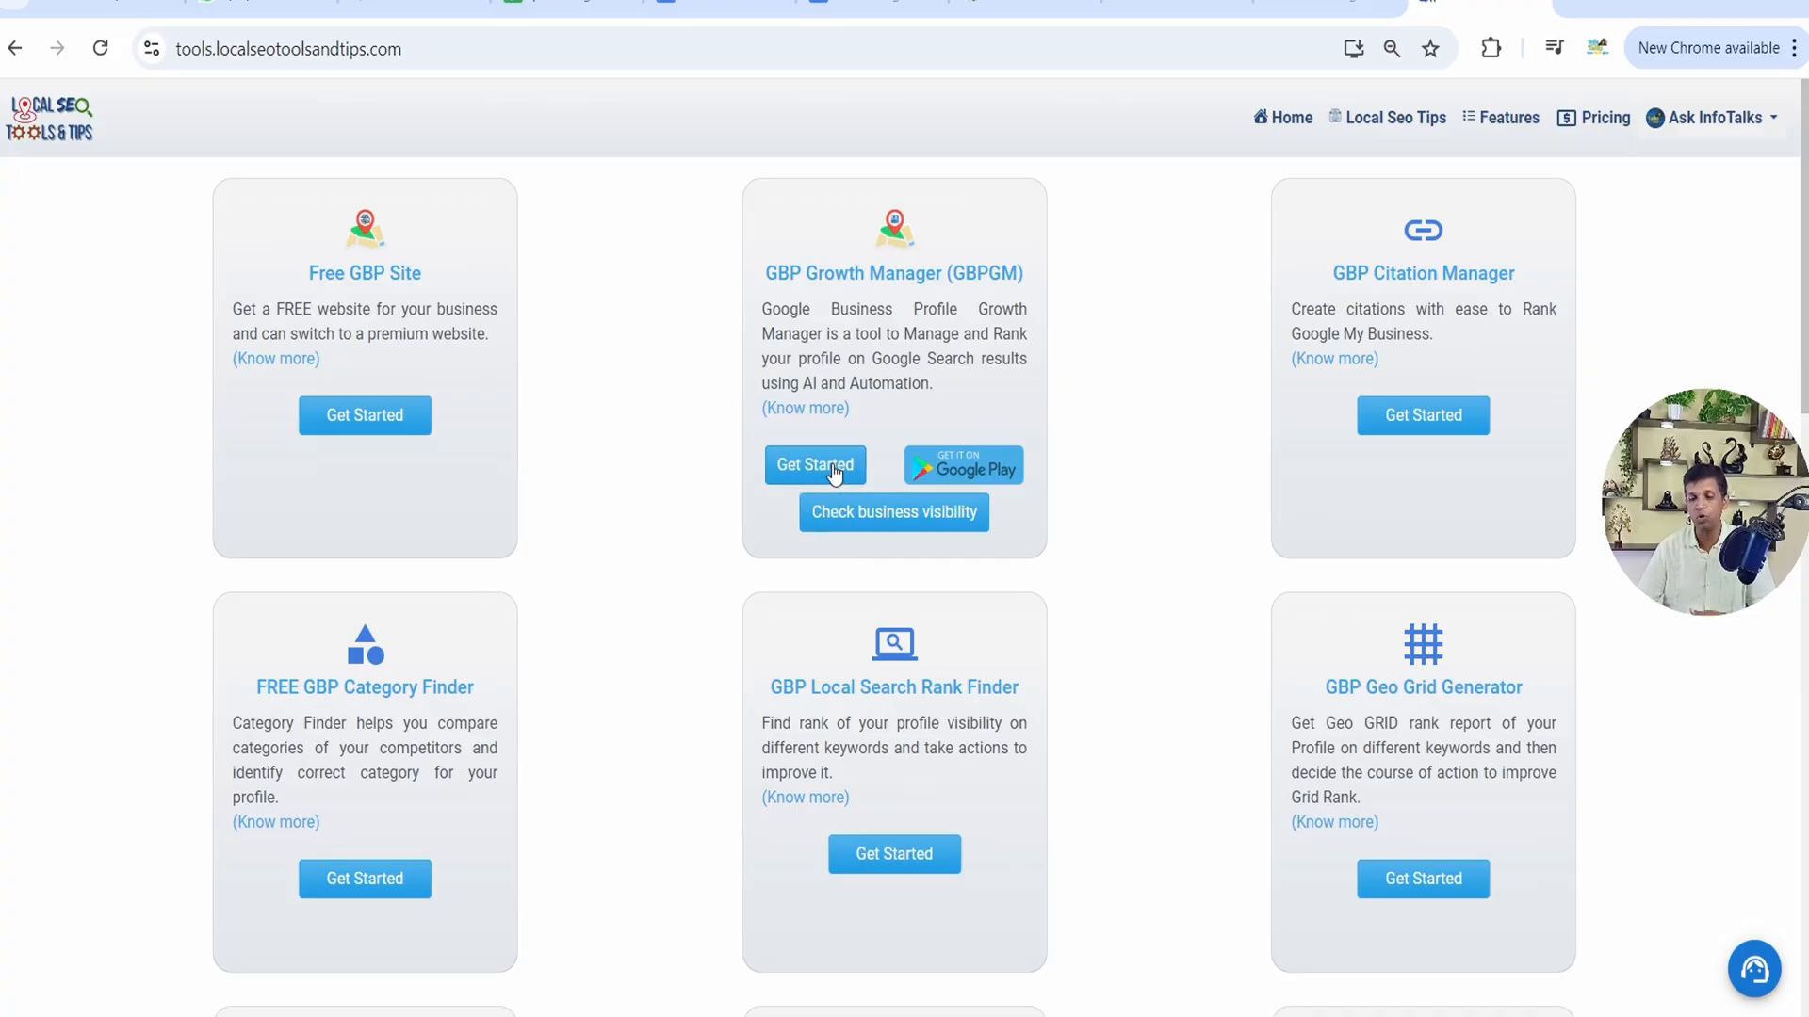
{"action": "mouse_move", "coordinate": [1335, 359]}
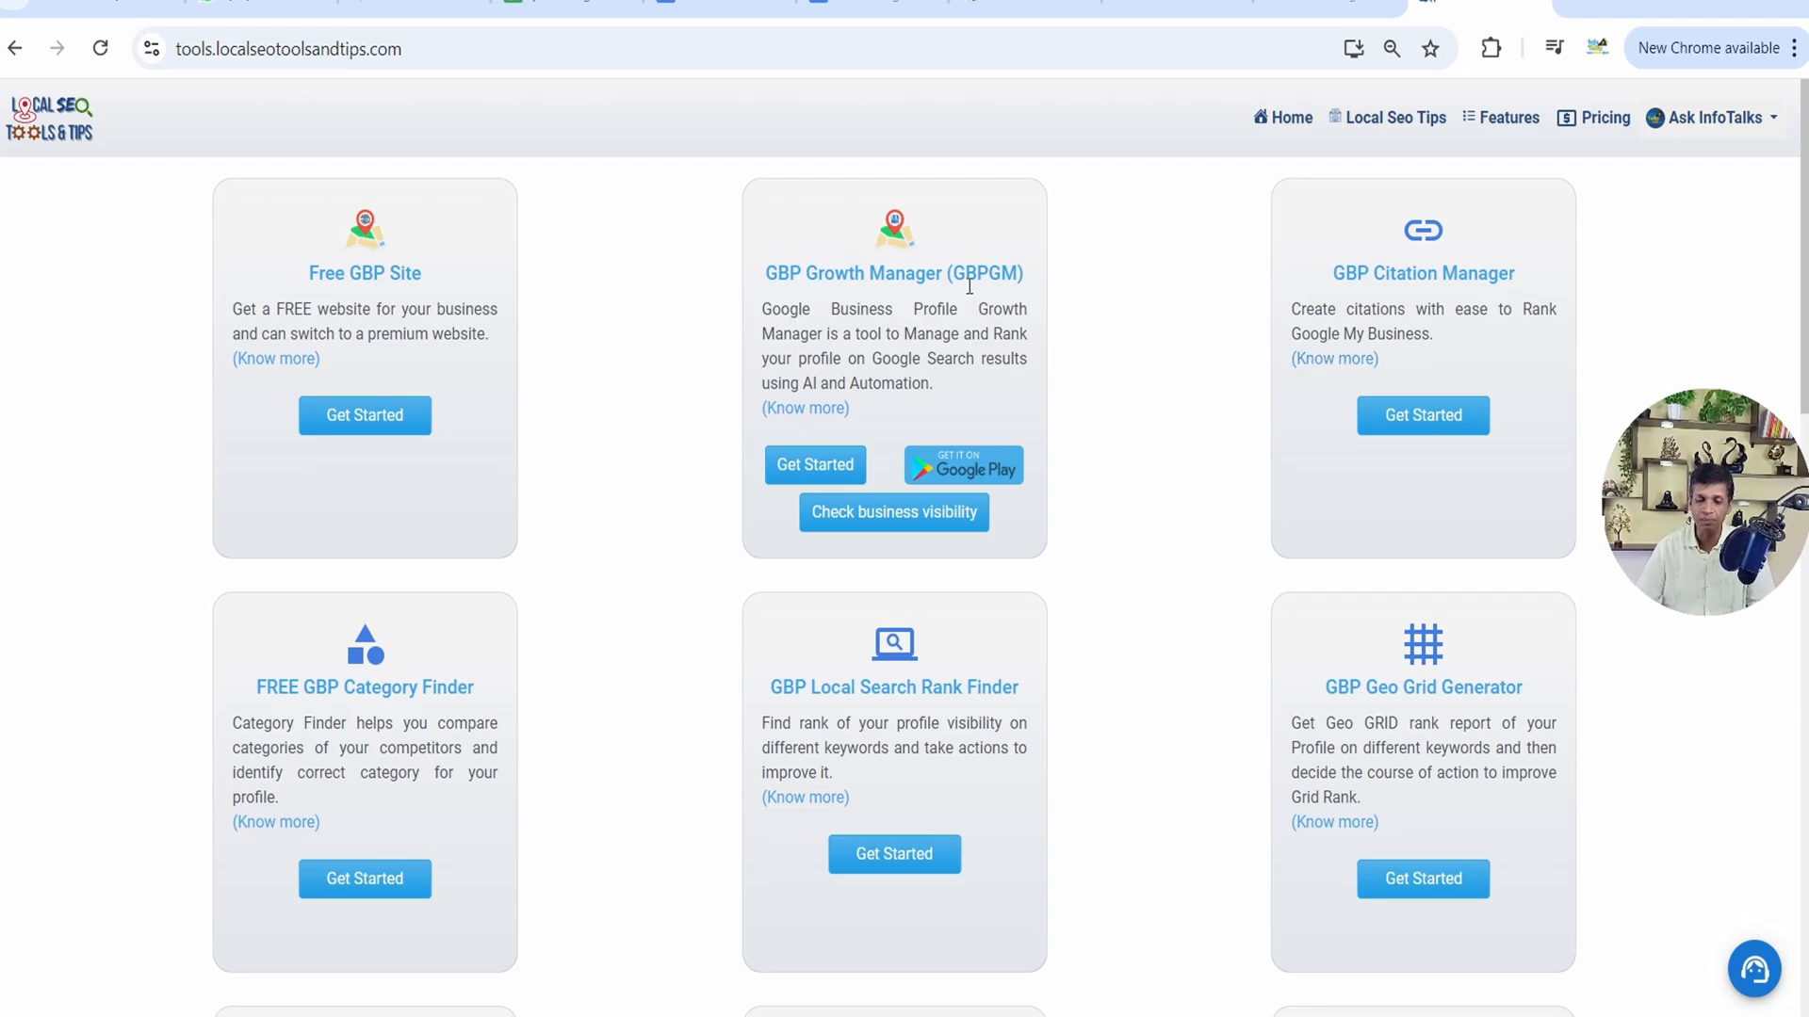
Launch GBP Growth Manager and open the InfoTalks Digital Marketing Services dashboard from Businesses
{"action": "left_click", "coordinate": [814, 464]}
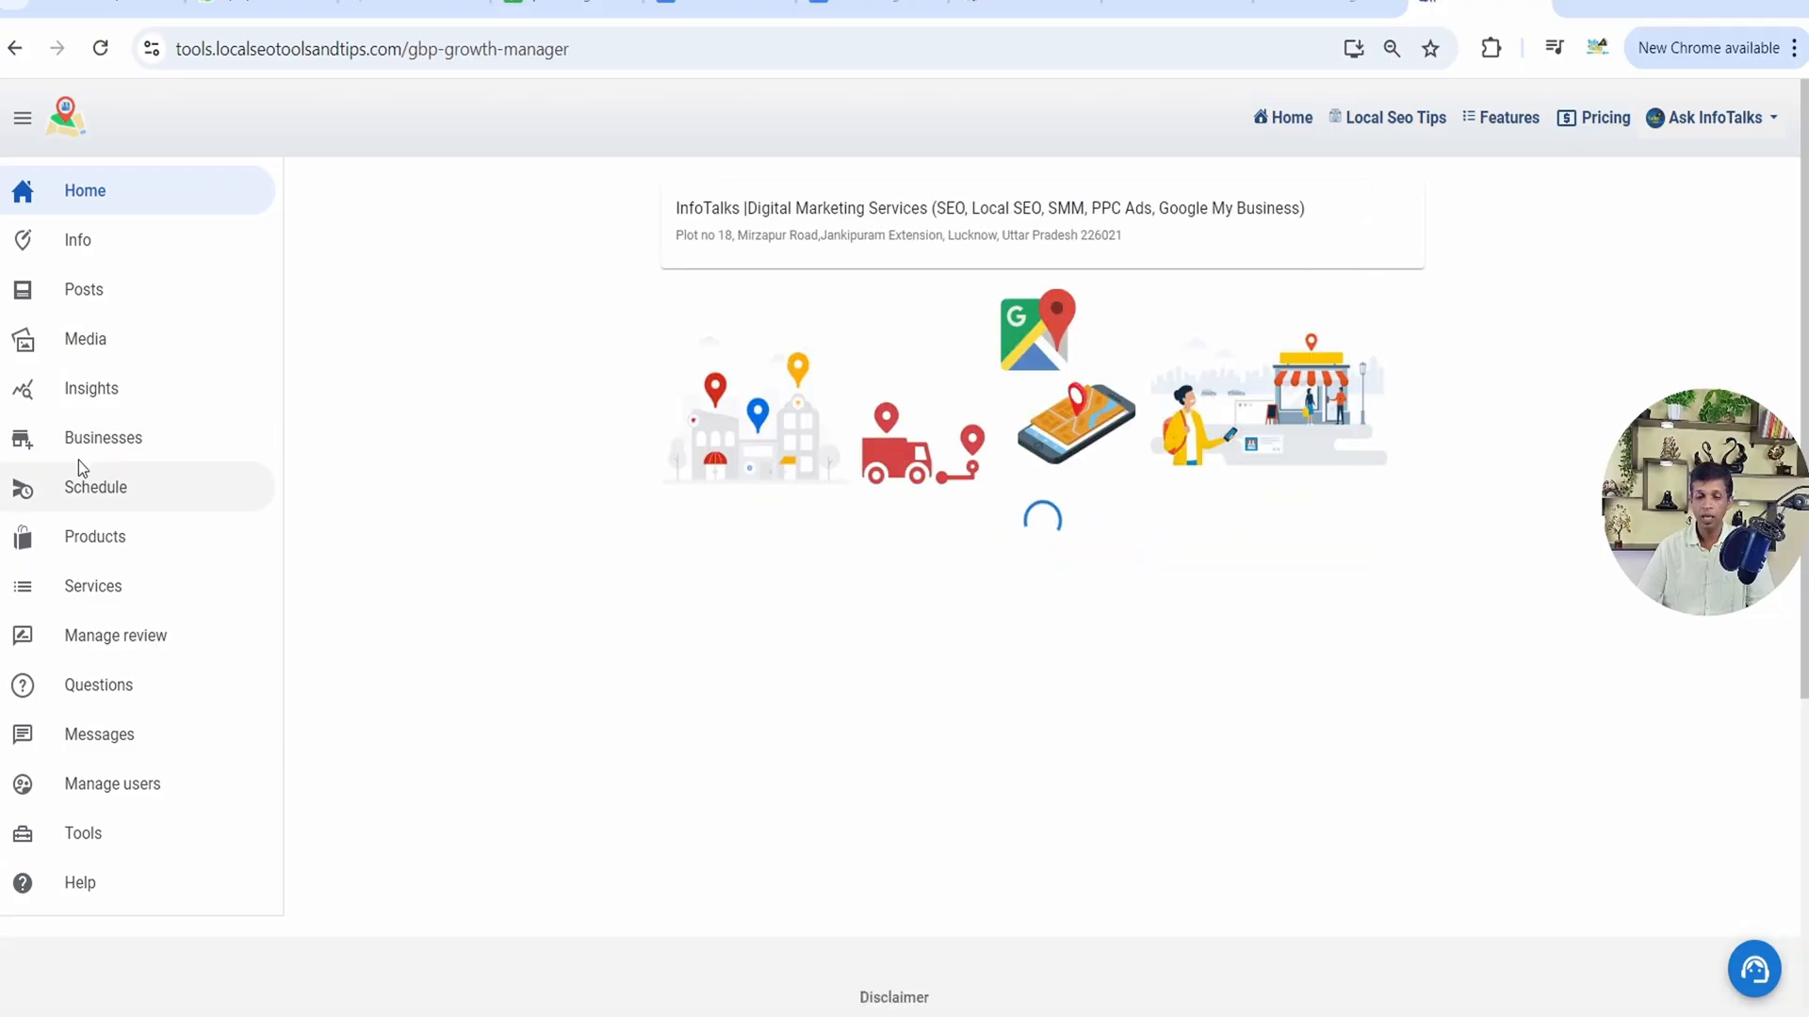
{"action": "left_click", "coordinate": [103, 437]}
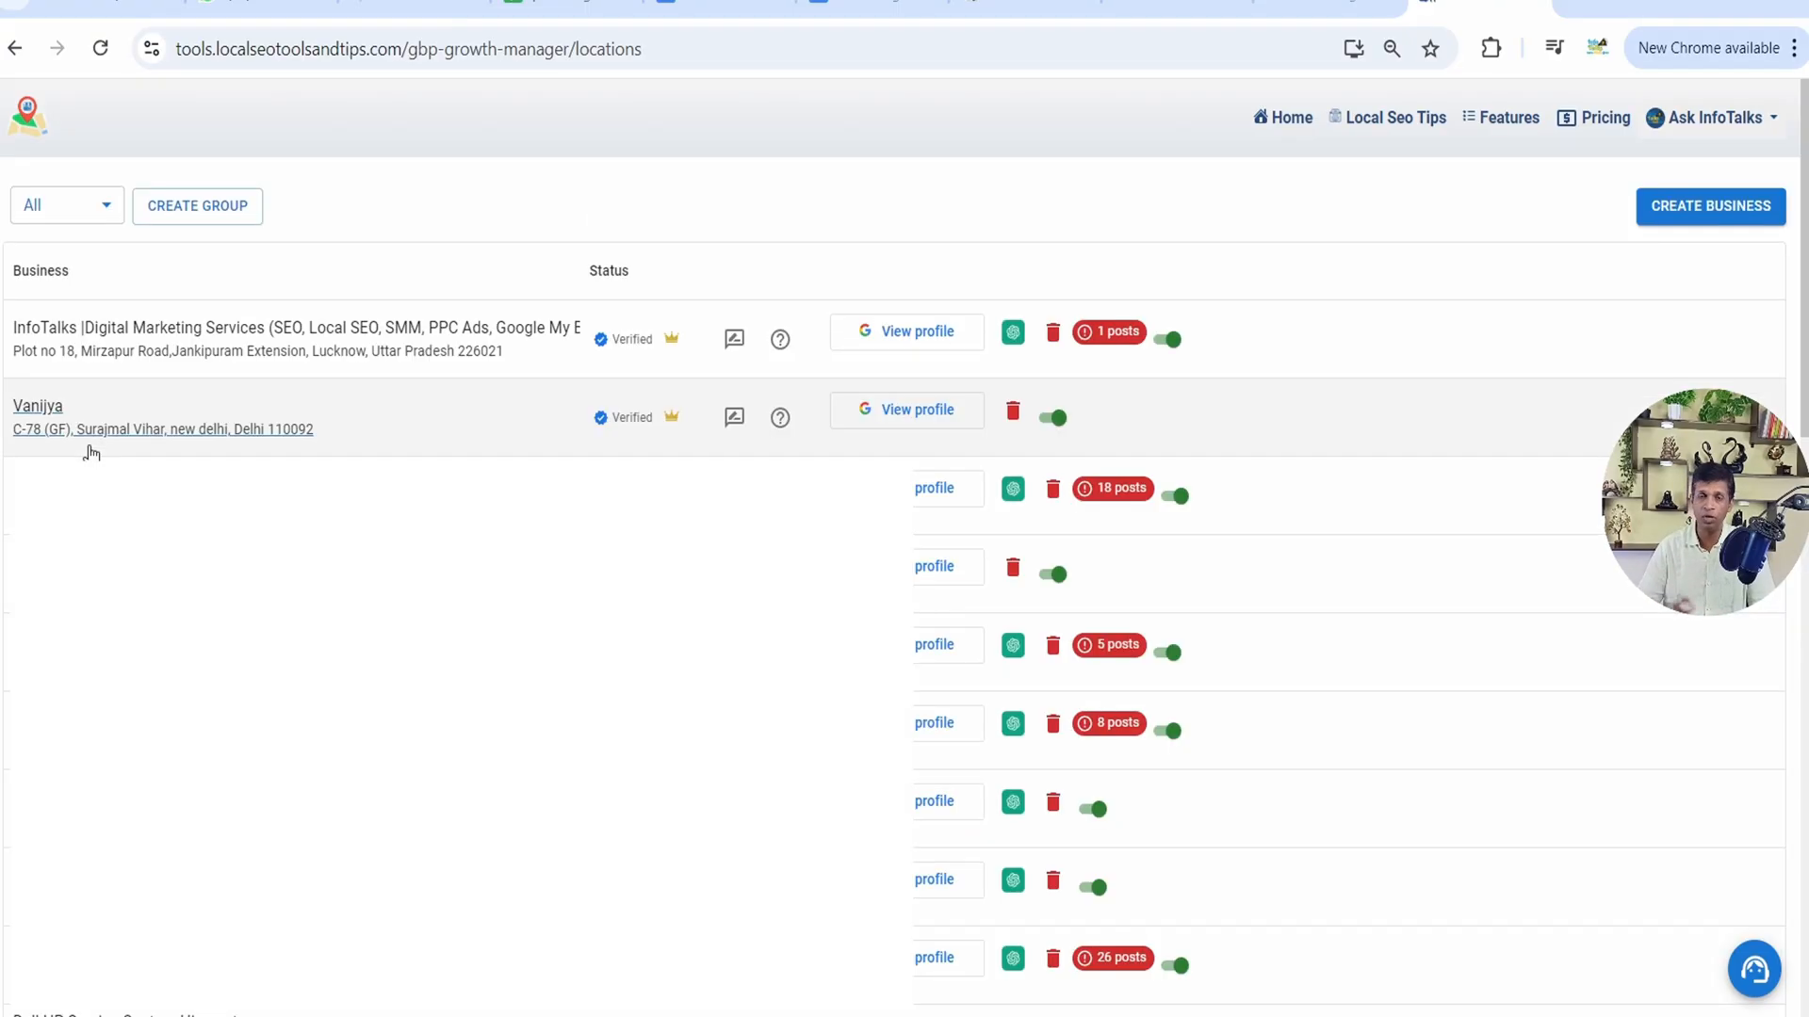
{"action": "mouse_move", "coordinate": [227, 369]}
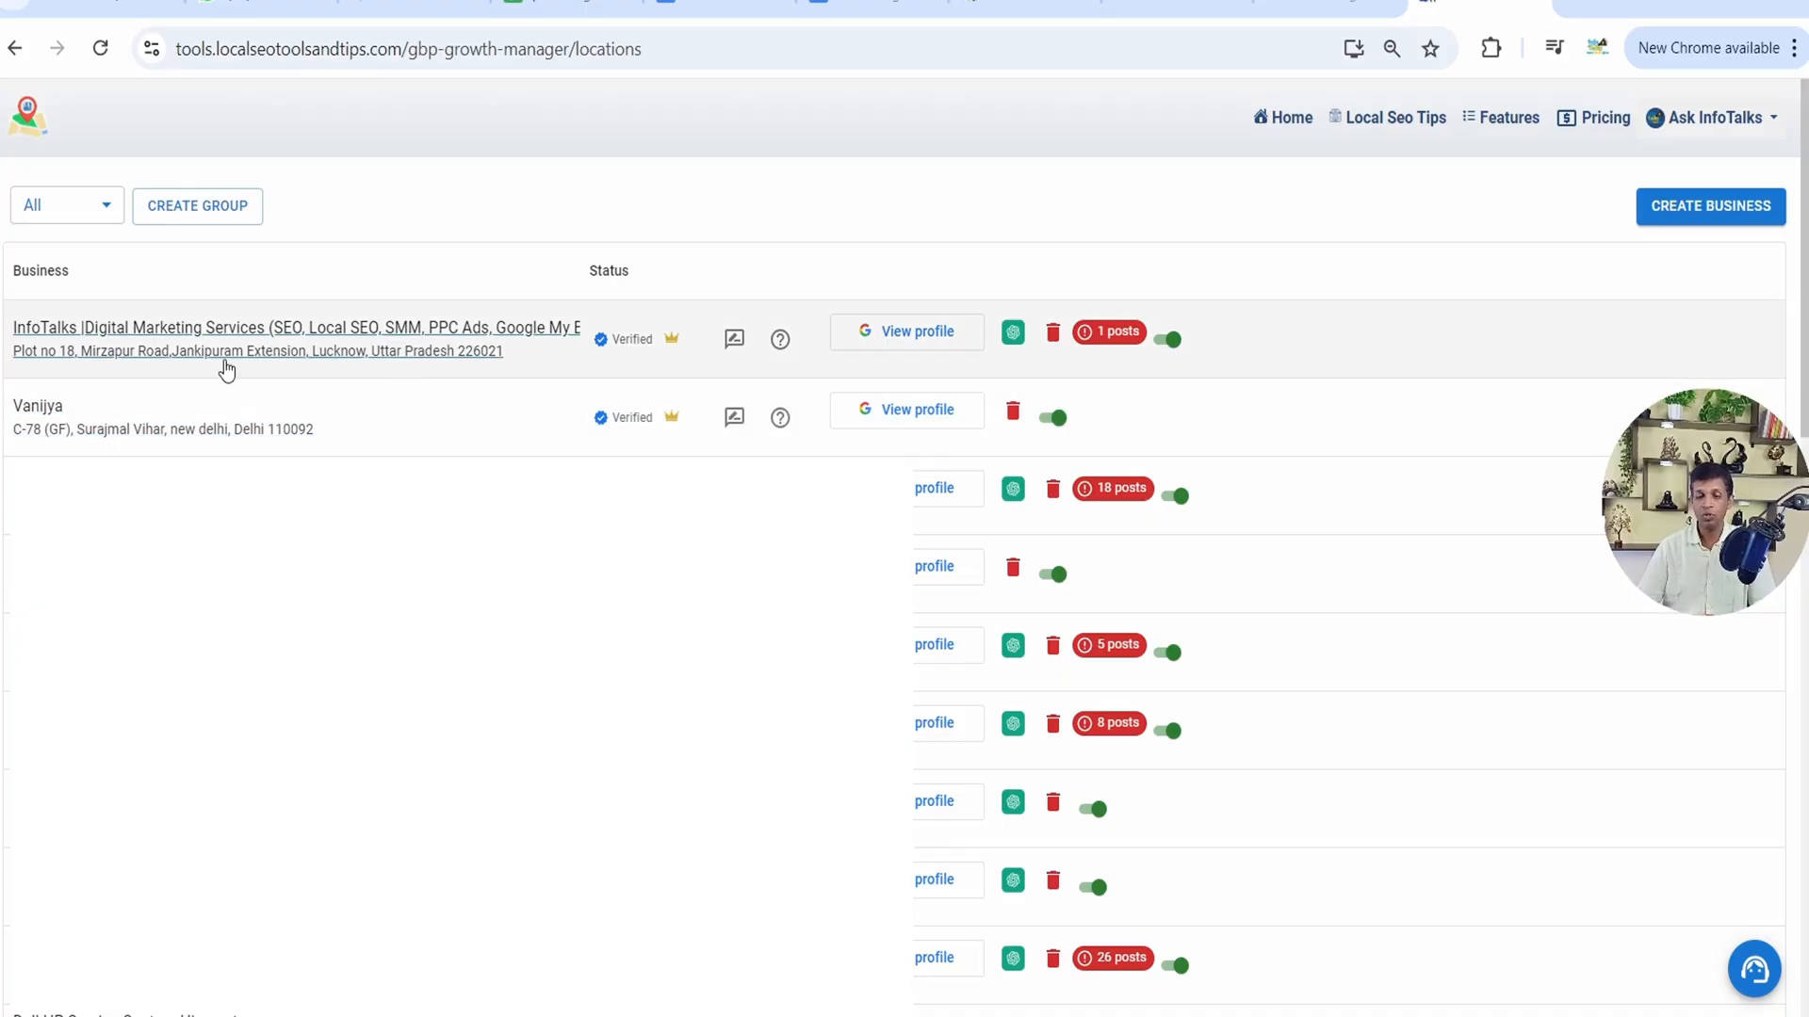
{"action": "mouse_move", "coordinate": [392, 351]}
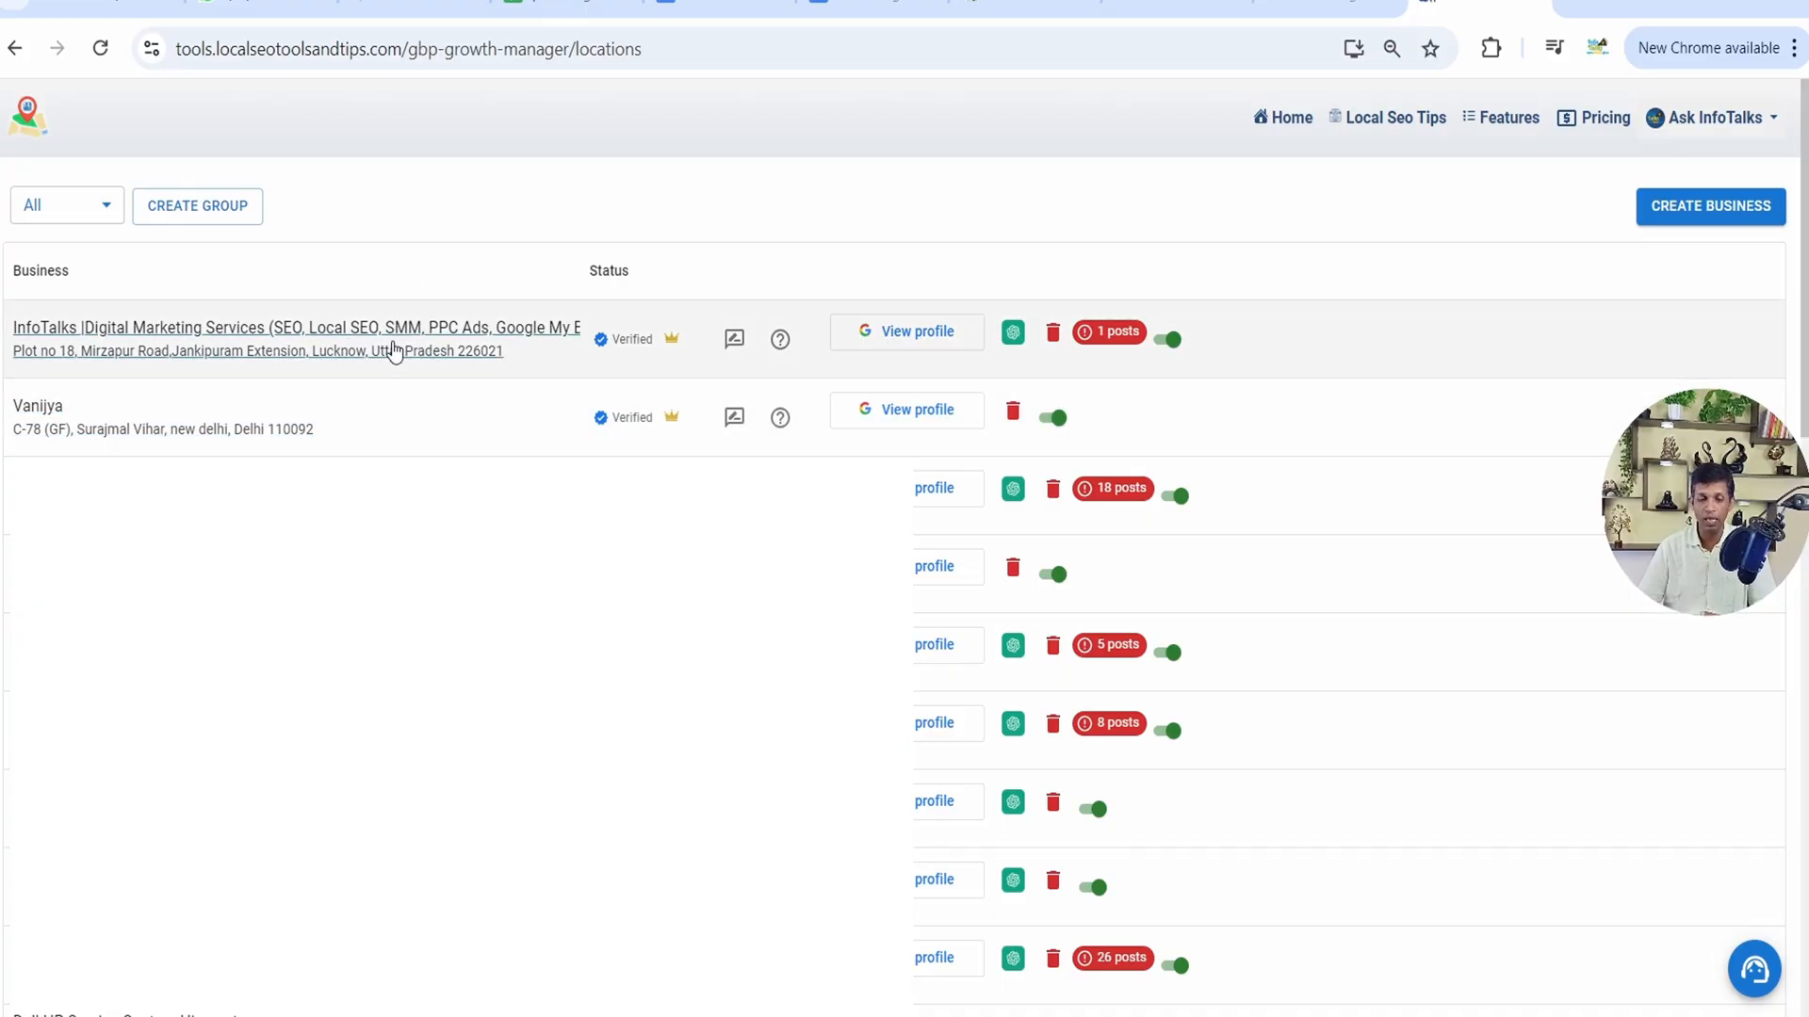
{"action": "left_click", "coordinate": [288, 338]}
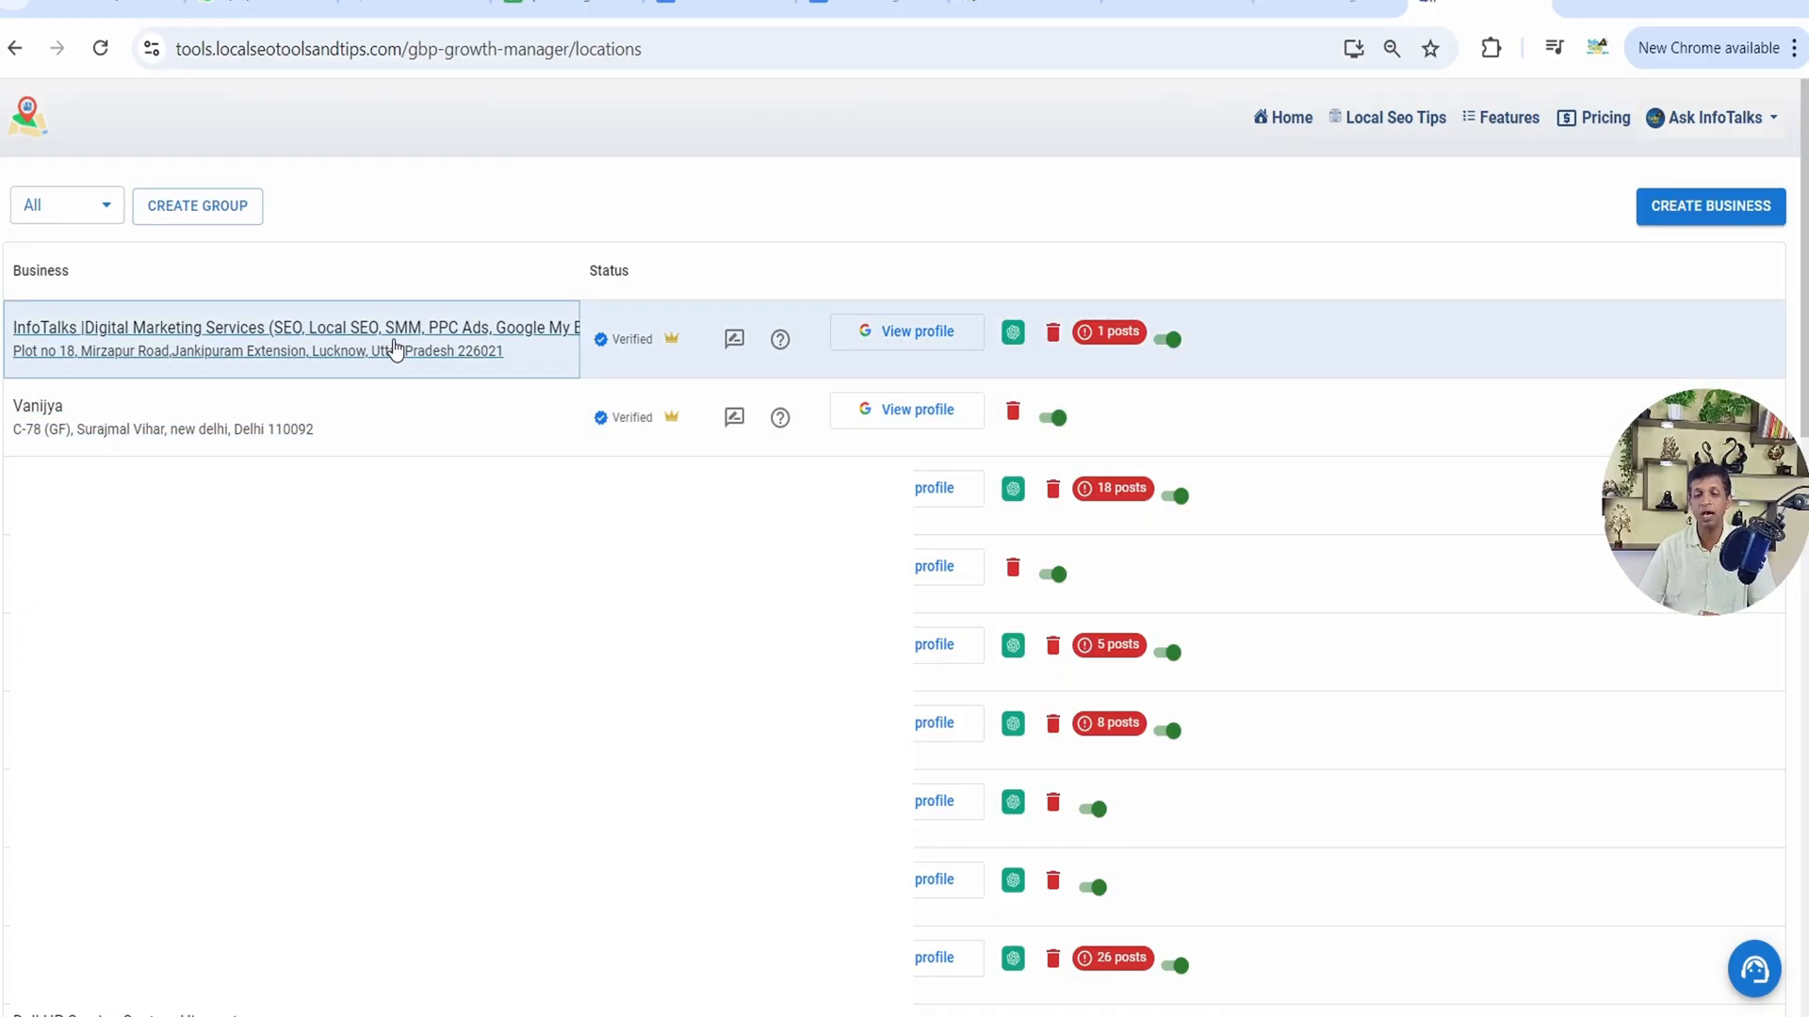
{"action": "left_click", "coordinate": [294, 327]}
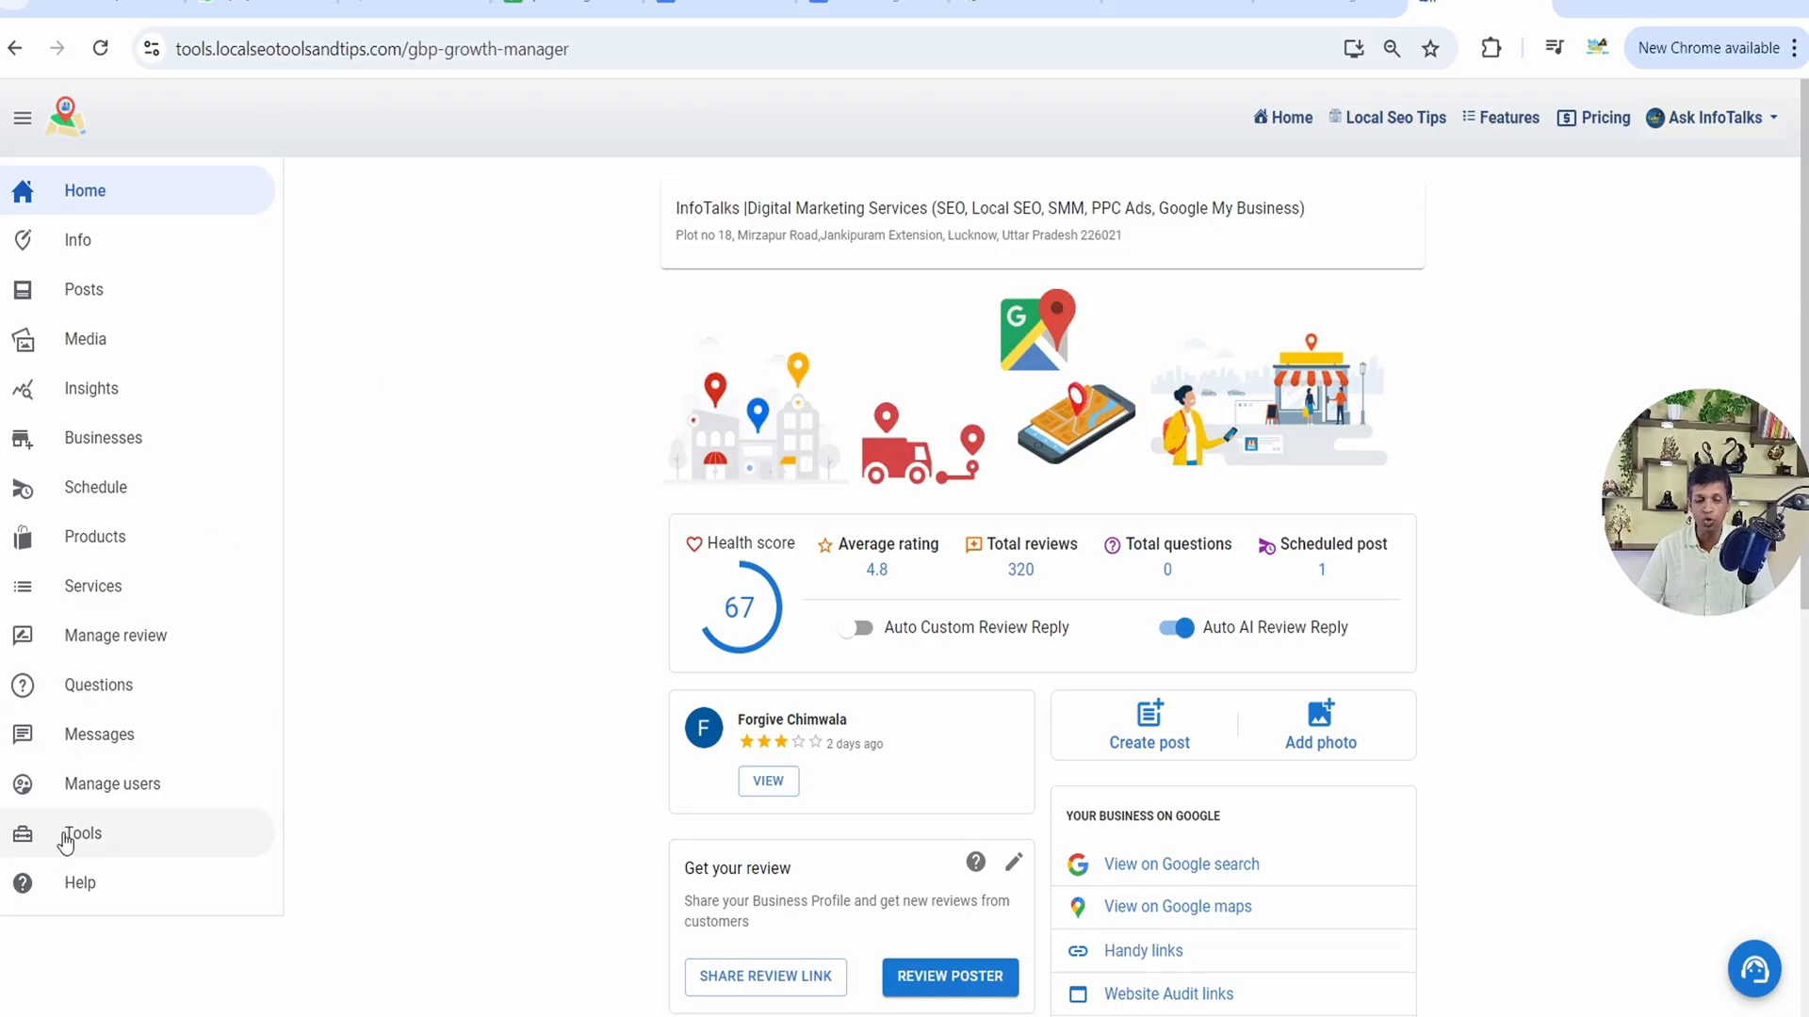
{"action": "mouse_move", "coordinate": [104, 899]}
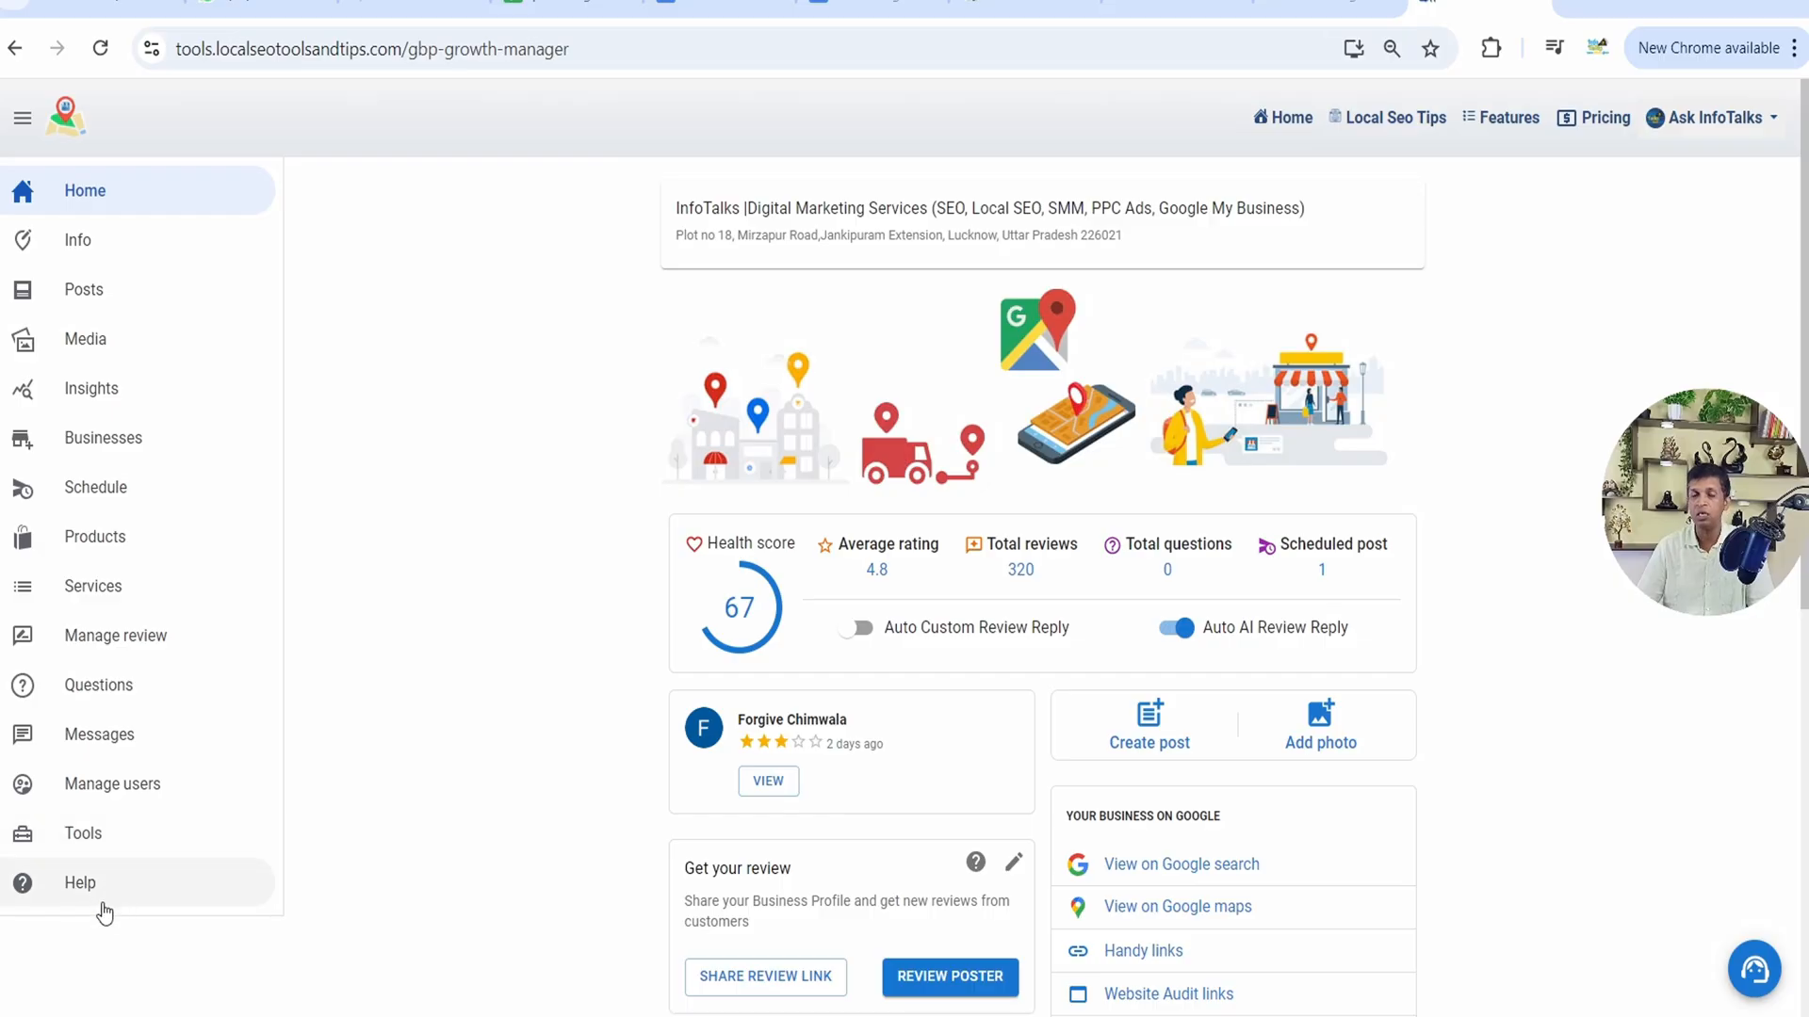
{"action": "mouse_move", "coordinate": [320, 769]}
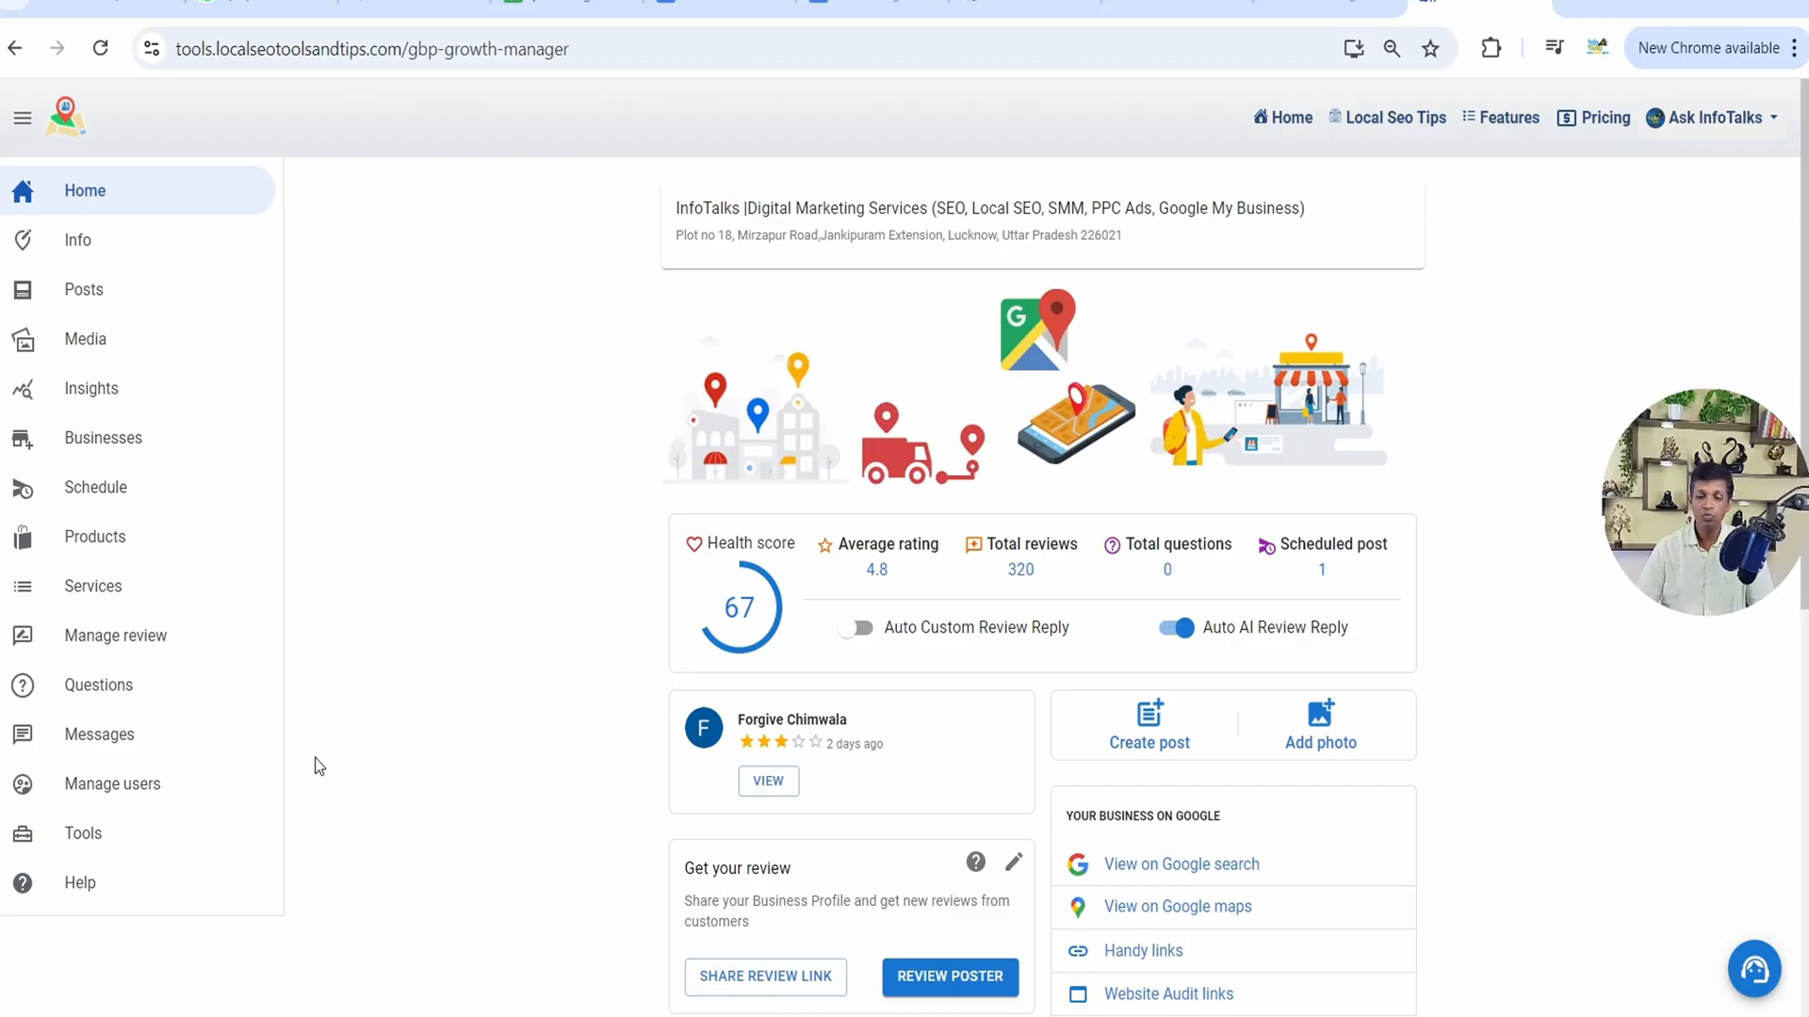
{"action": "mouse_move", "coordinate": [132, 851]}
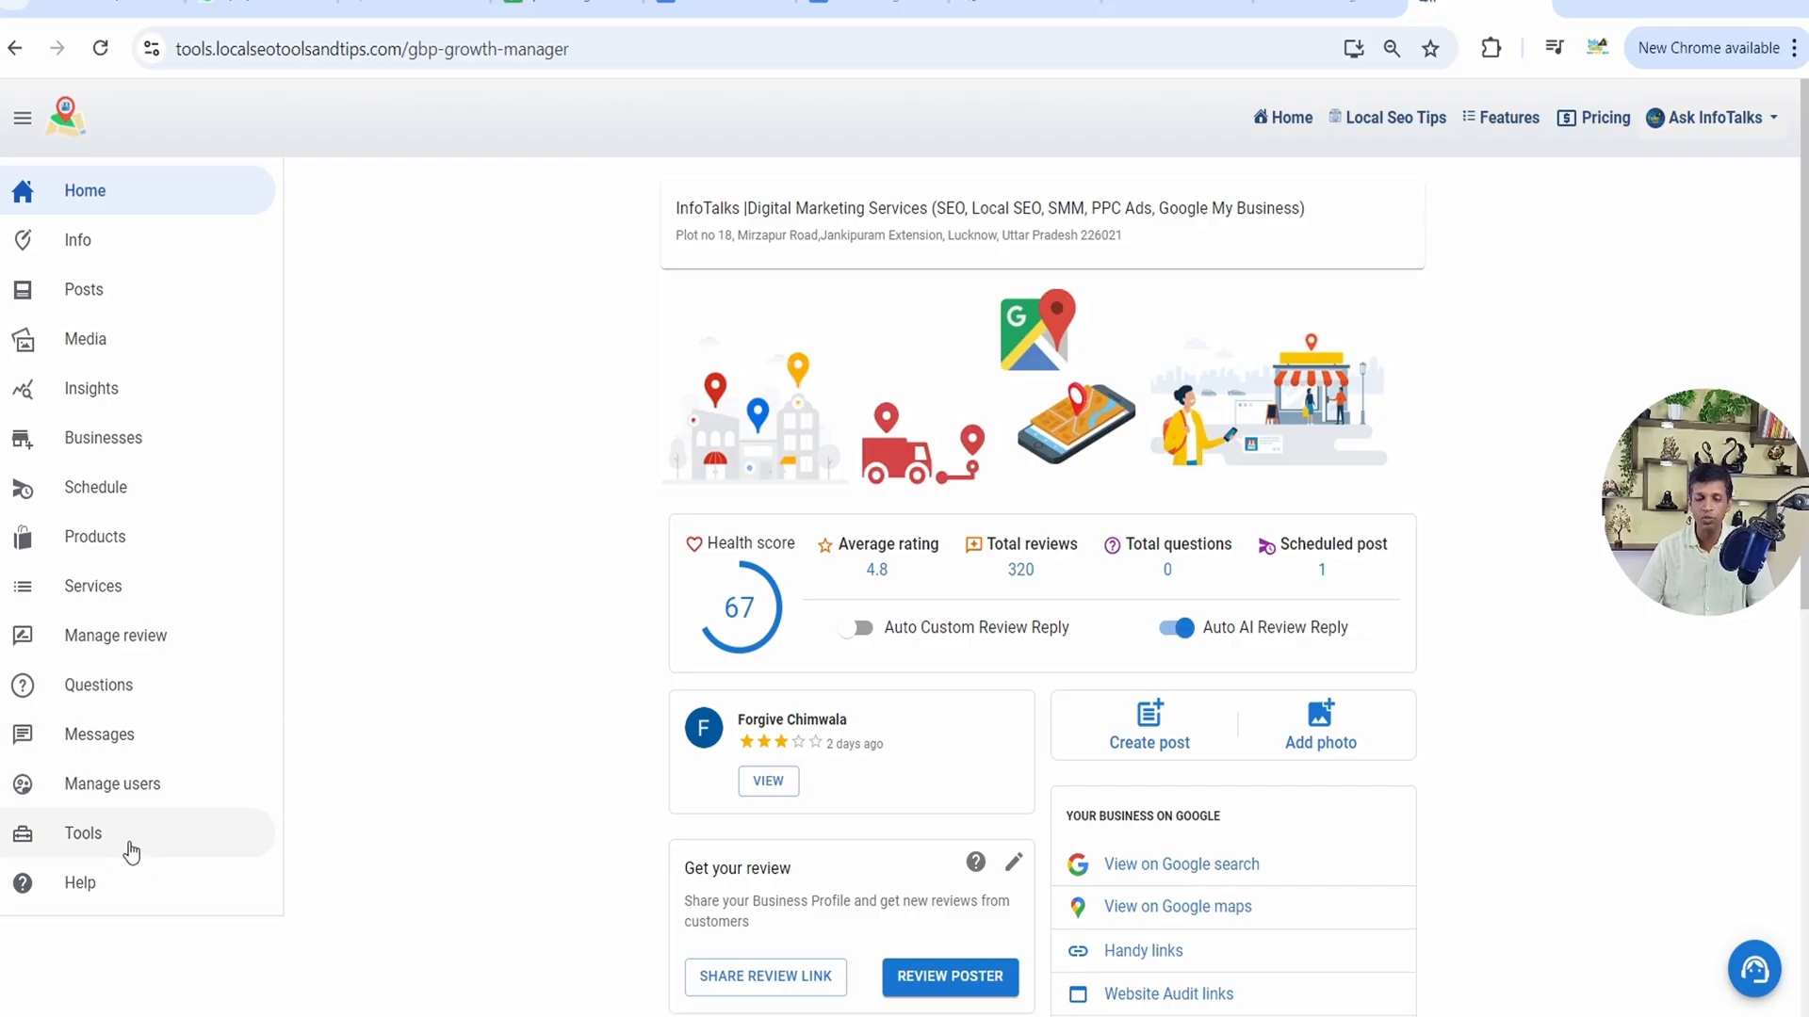
Open the Local Keyword tool from Tools and reload its page
{"action": "left_click", "coordinate": [82, 833]}
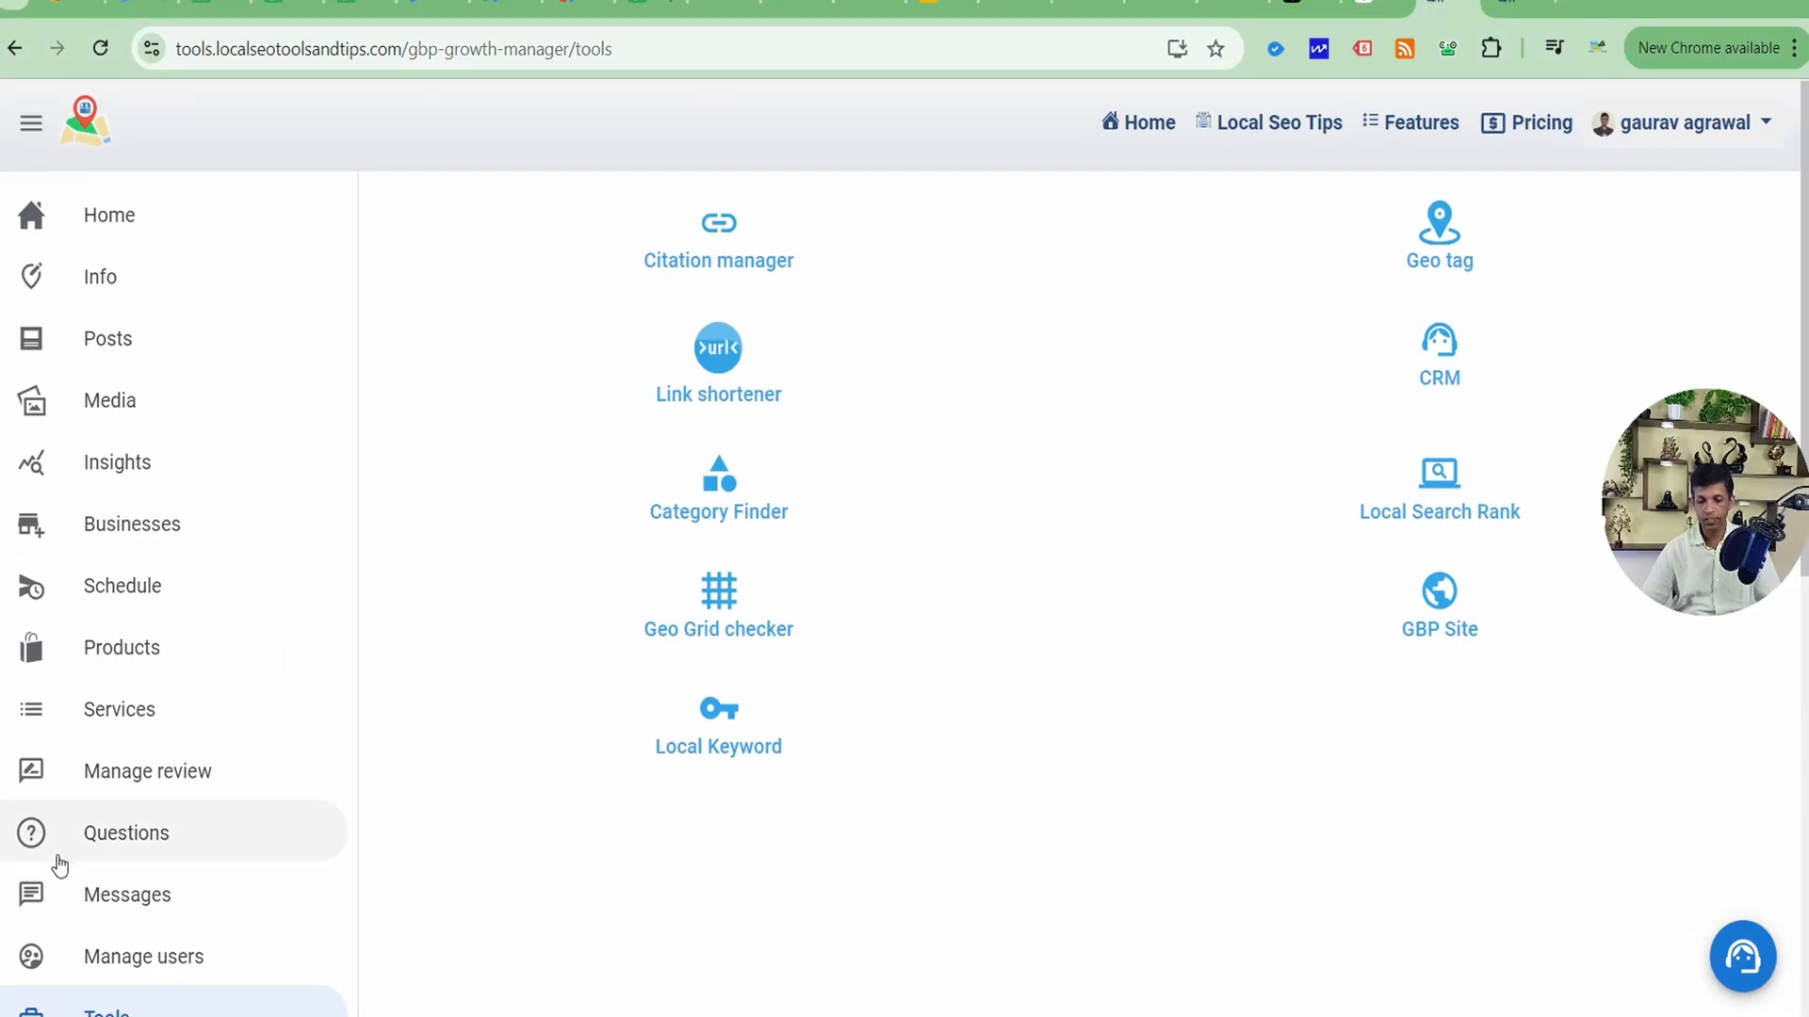
{"action": "scroll", "scroll_direction": "down", "scroll_amount": 3}
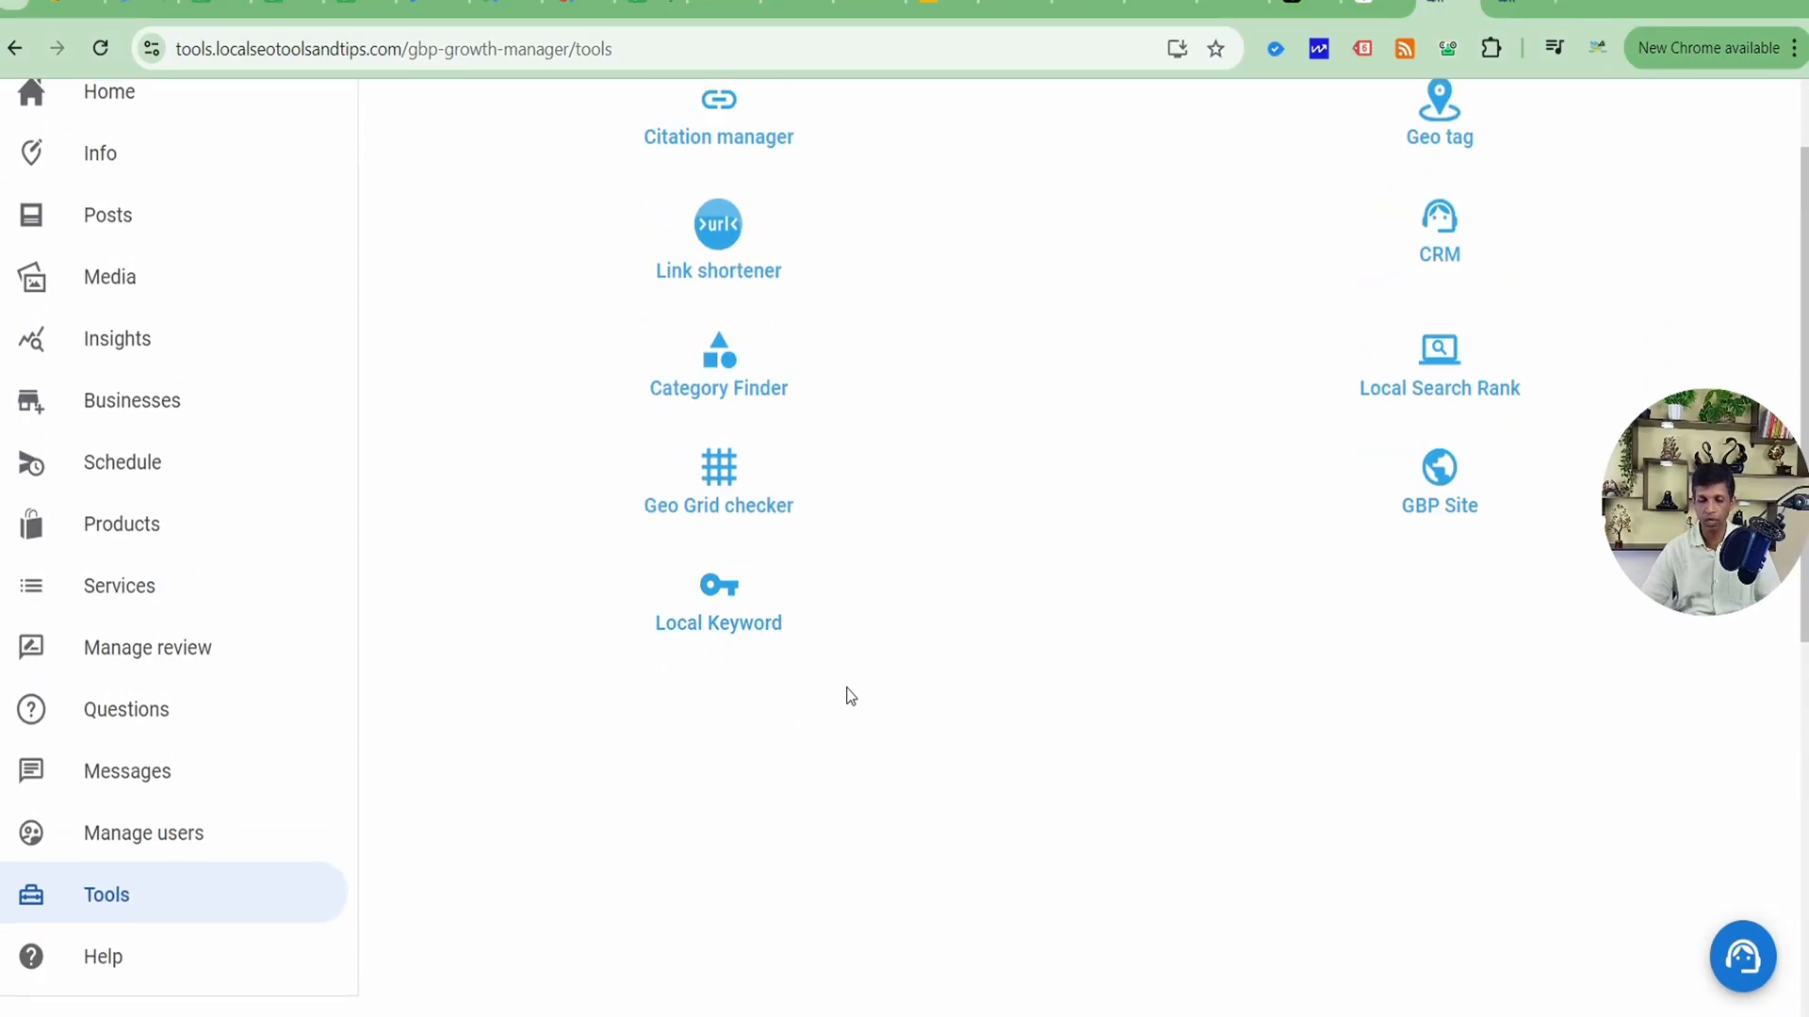
{"action": "scroll", "scroll_direction": "up", "scroll_amount": 3}
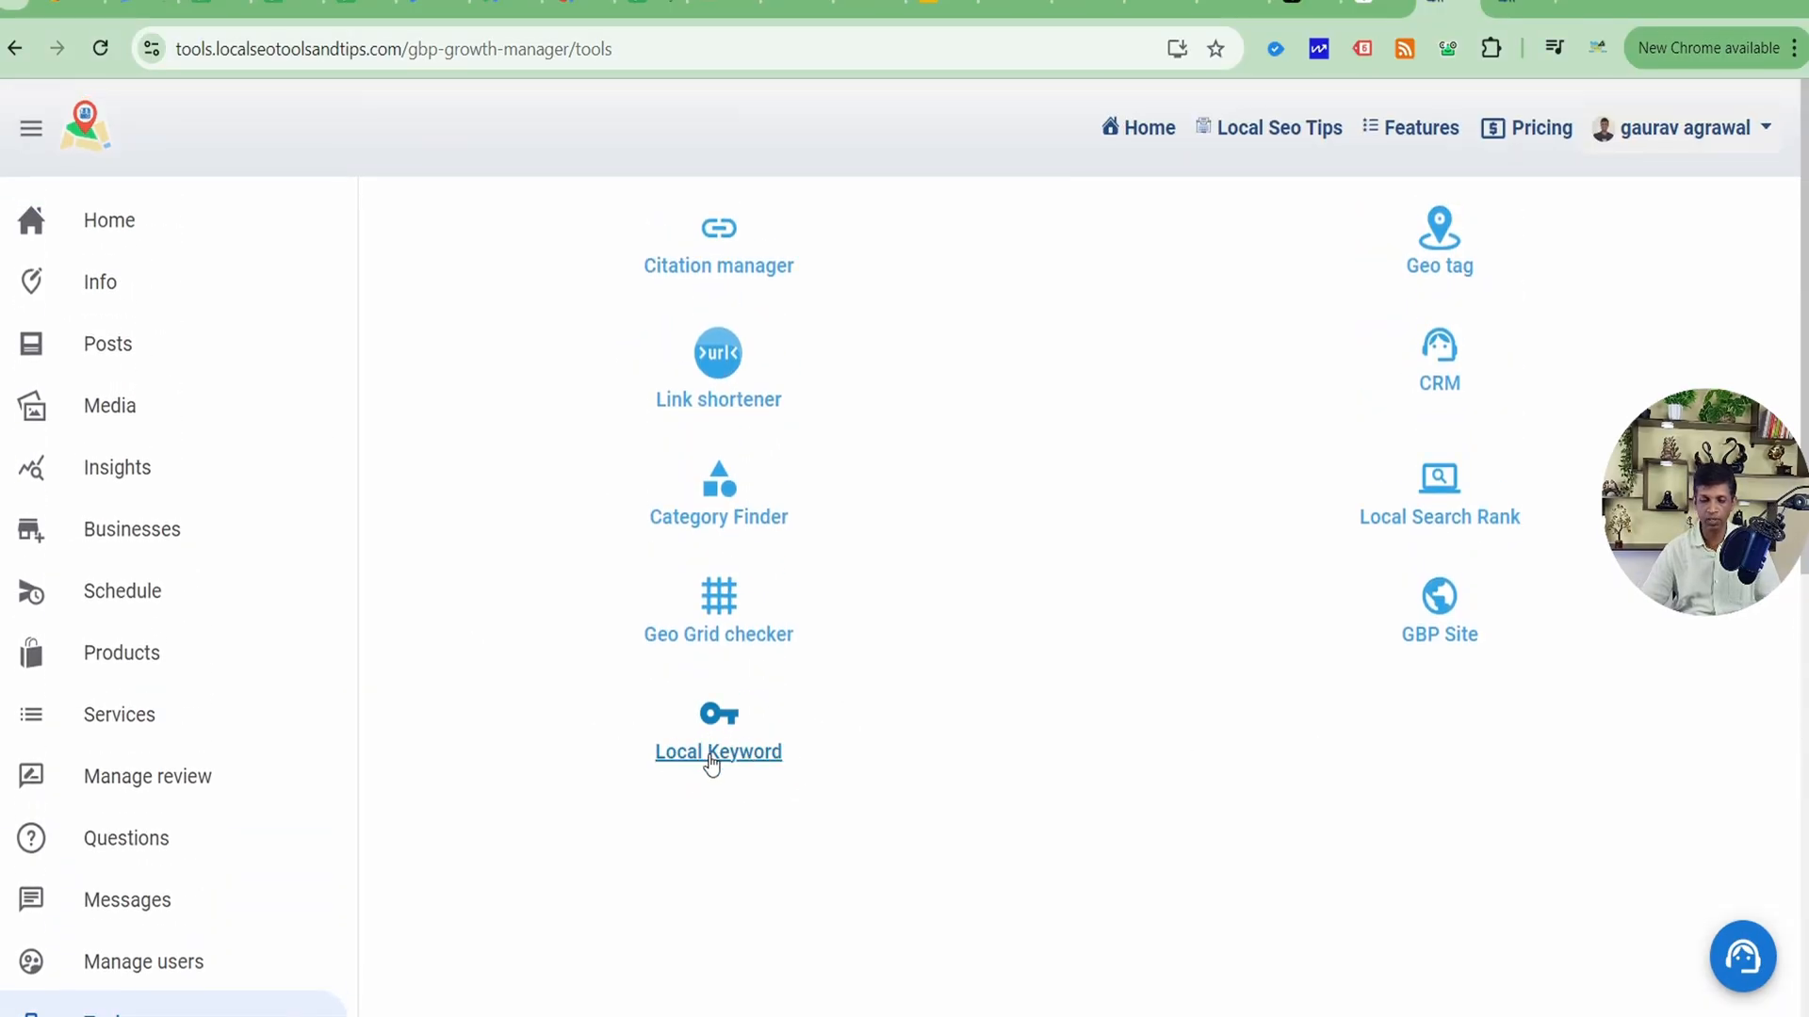
{"action": "mouse_move", "coordinate": [729, 767]}
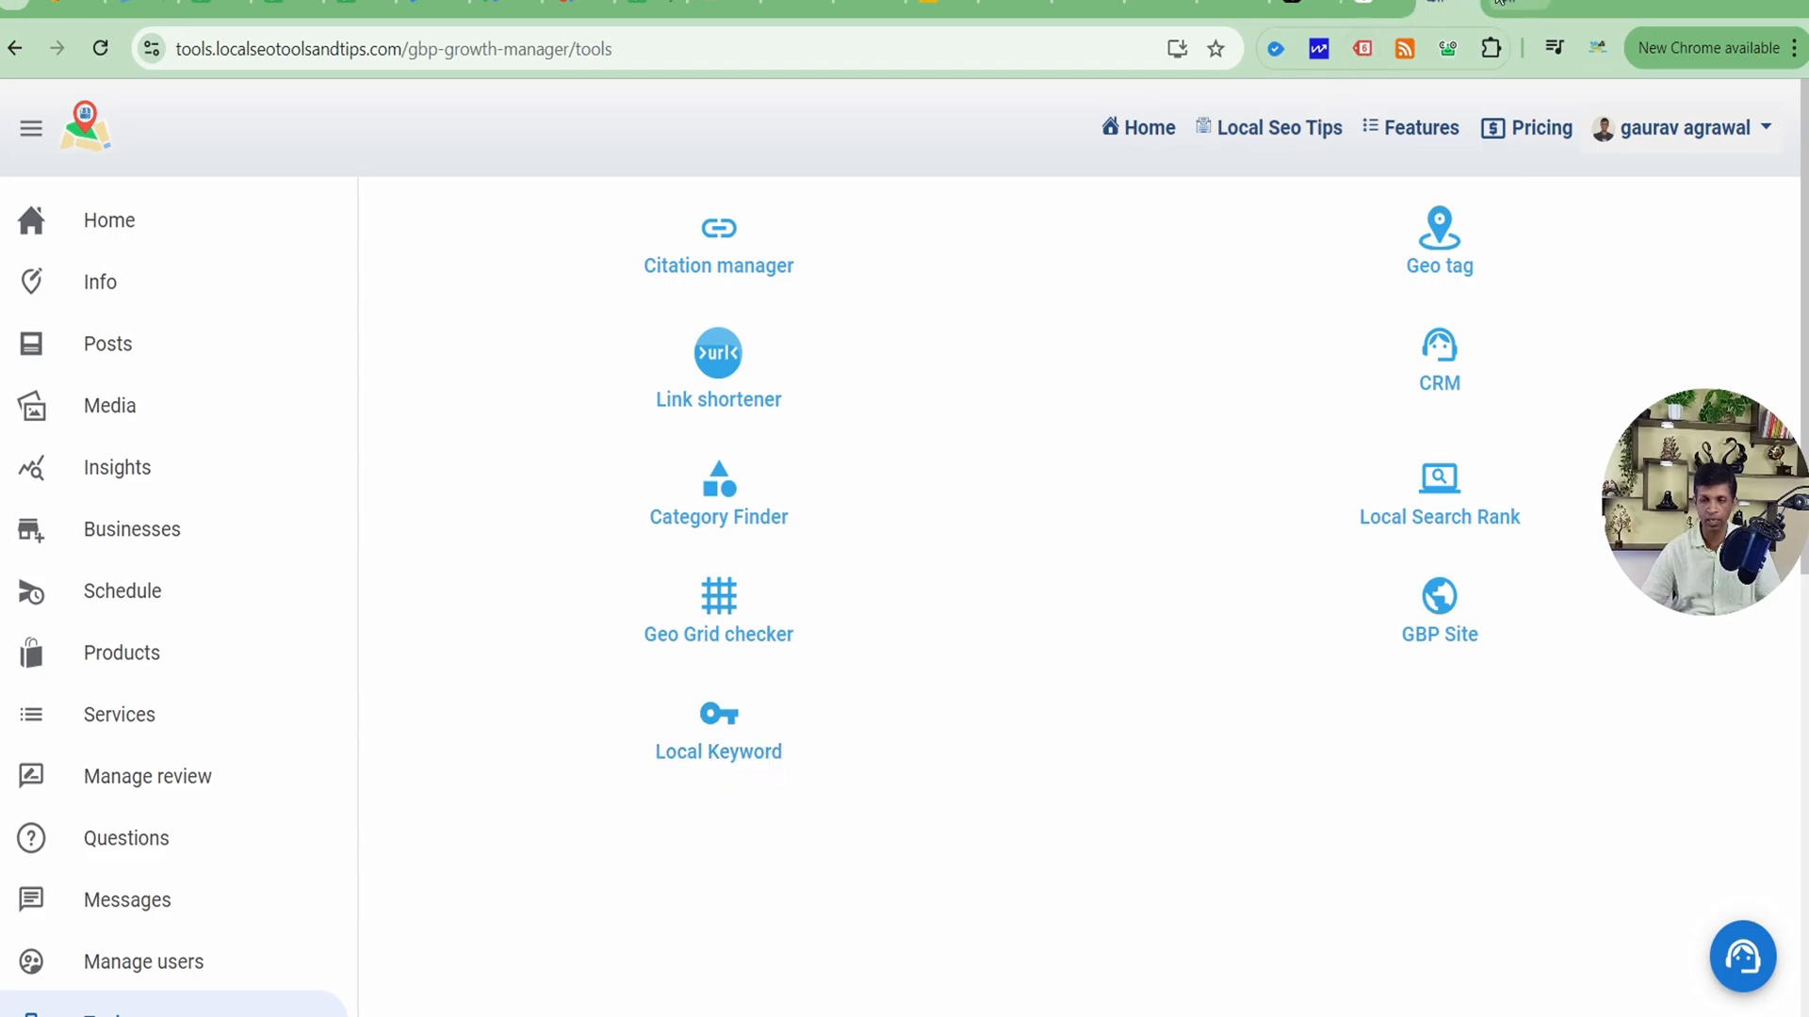
{"action": "left_click", "coordinate": [718, 729]}
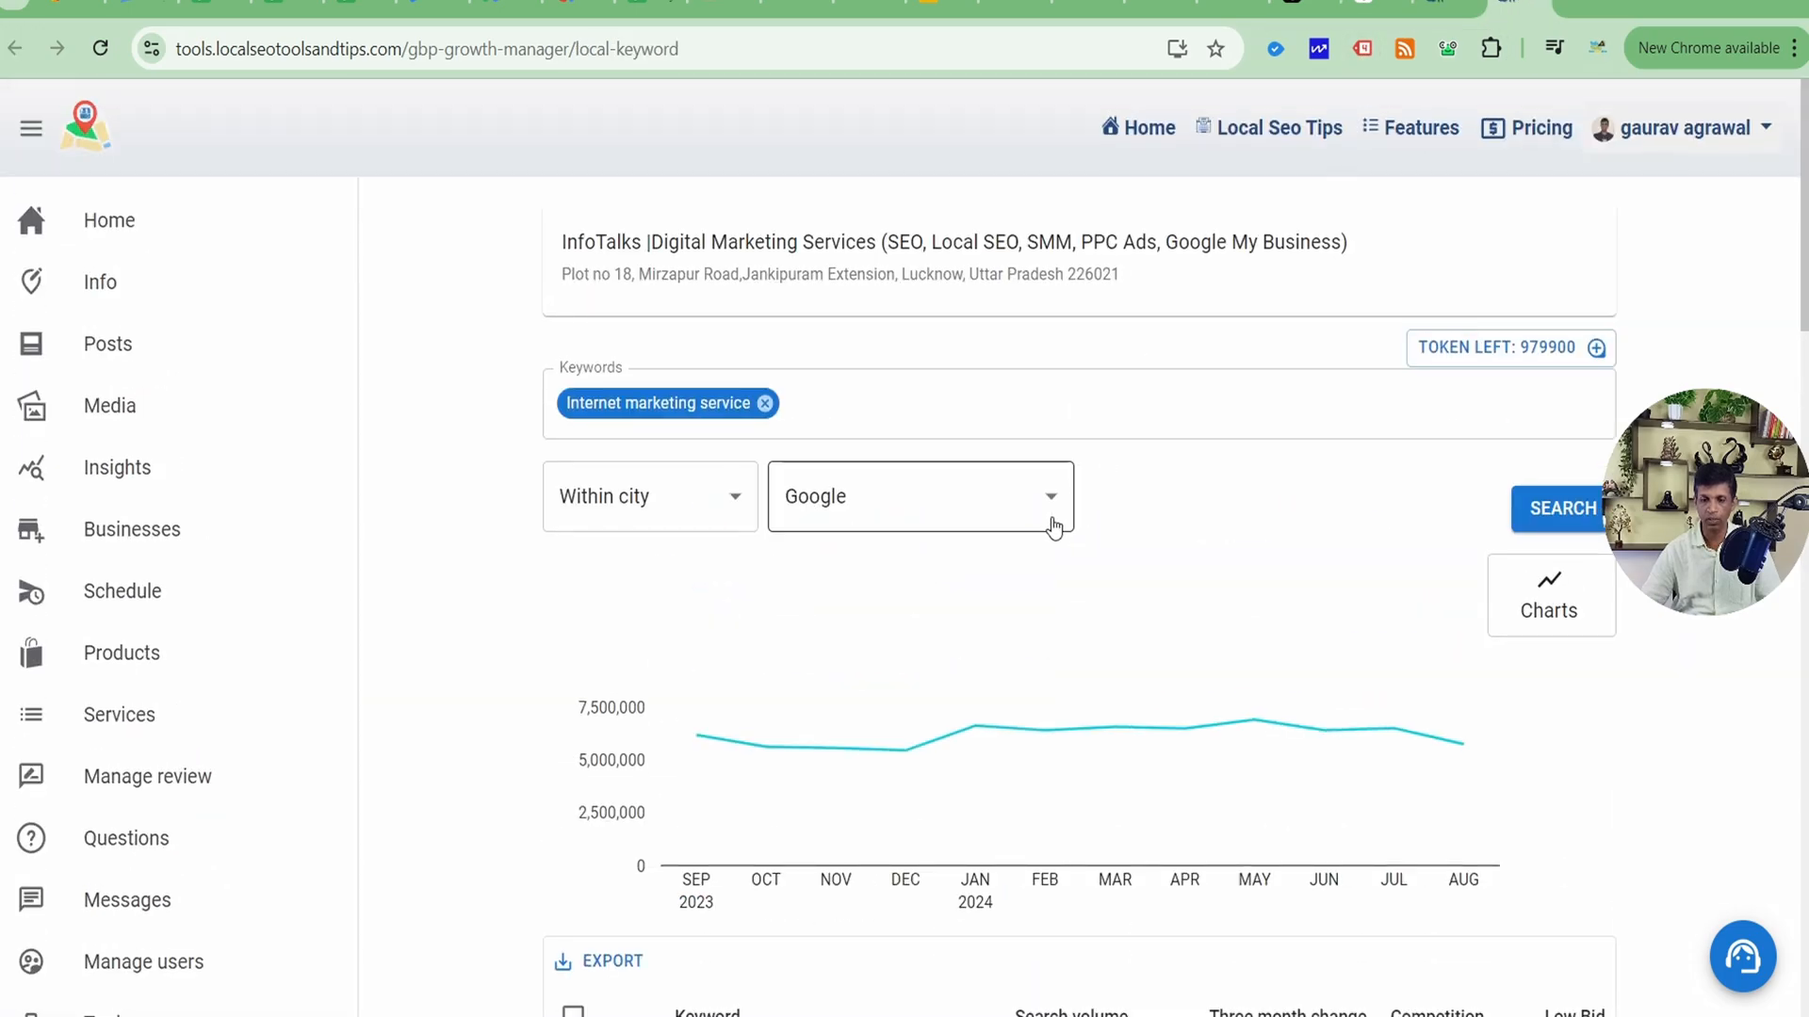
{"action": "left_click", "coordinate": [765, 403]}
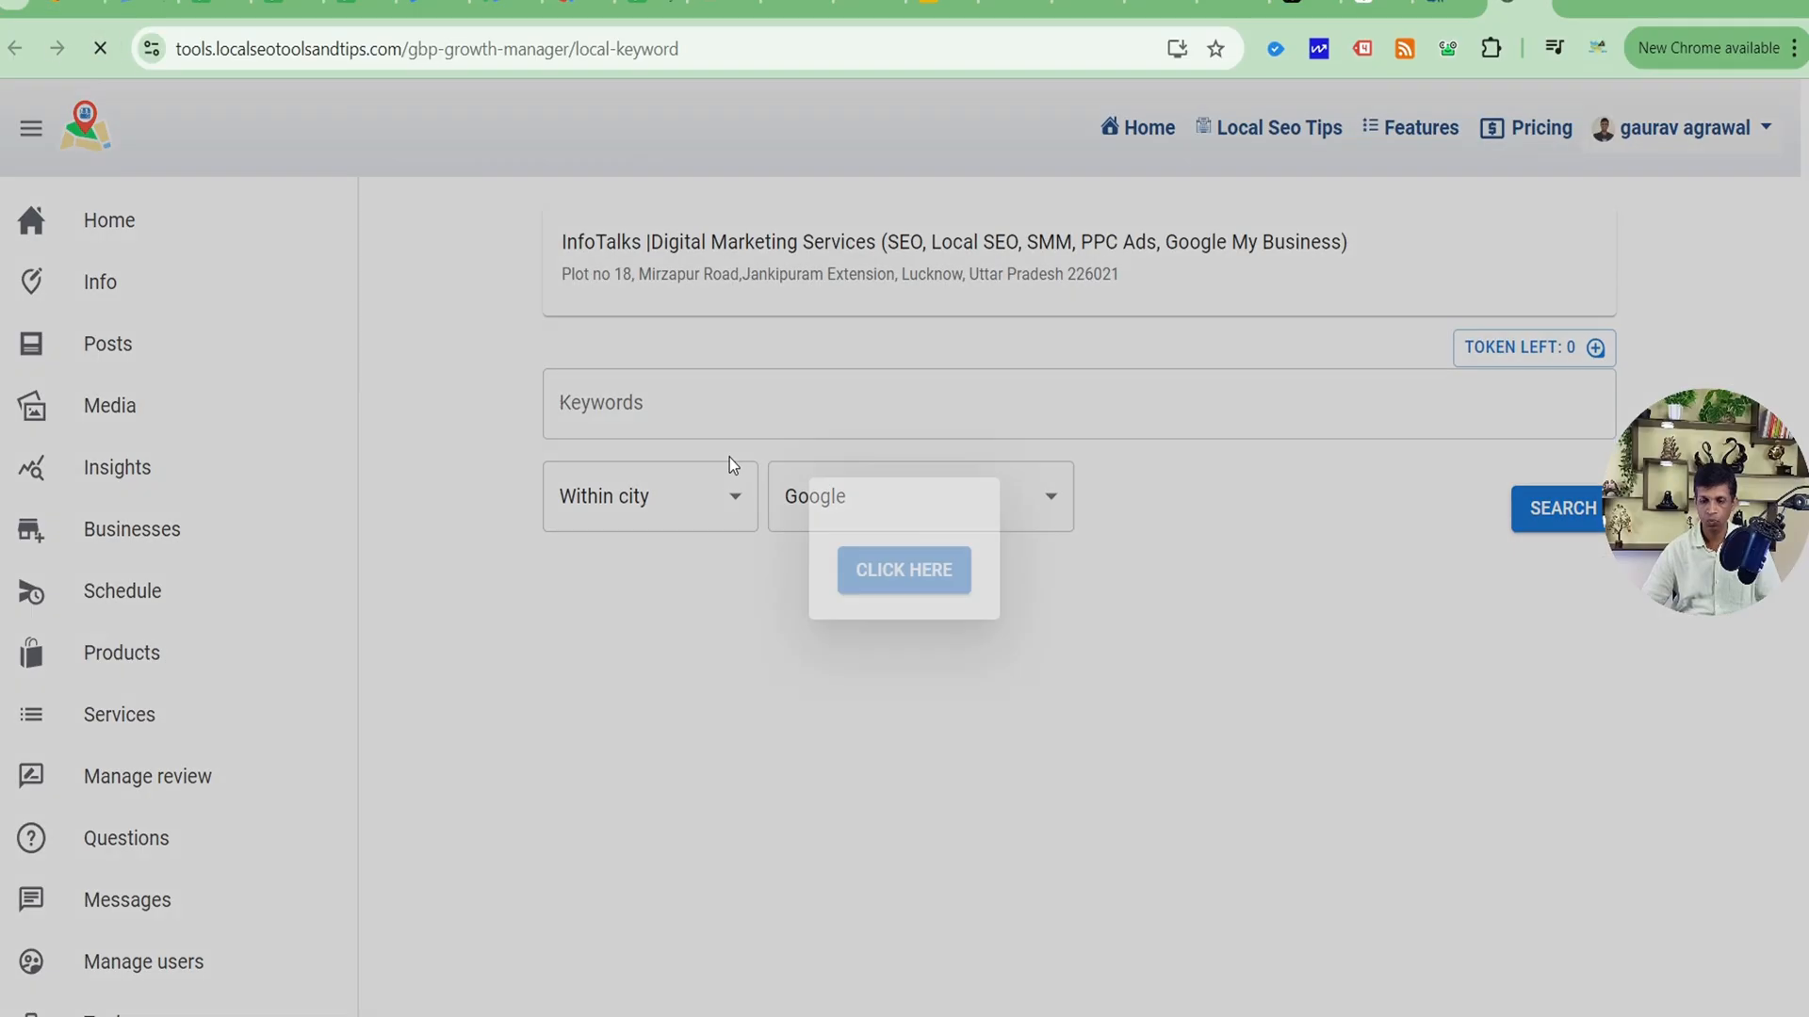
Add the suggested keyword 'Marketing agency' to the search
{"action": "left_click", "coordinate": [903, 570]}
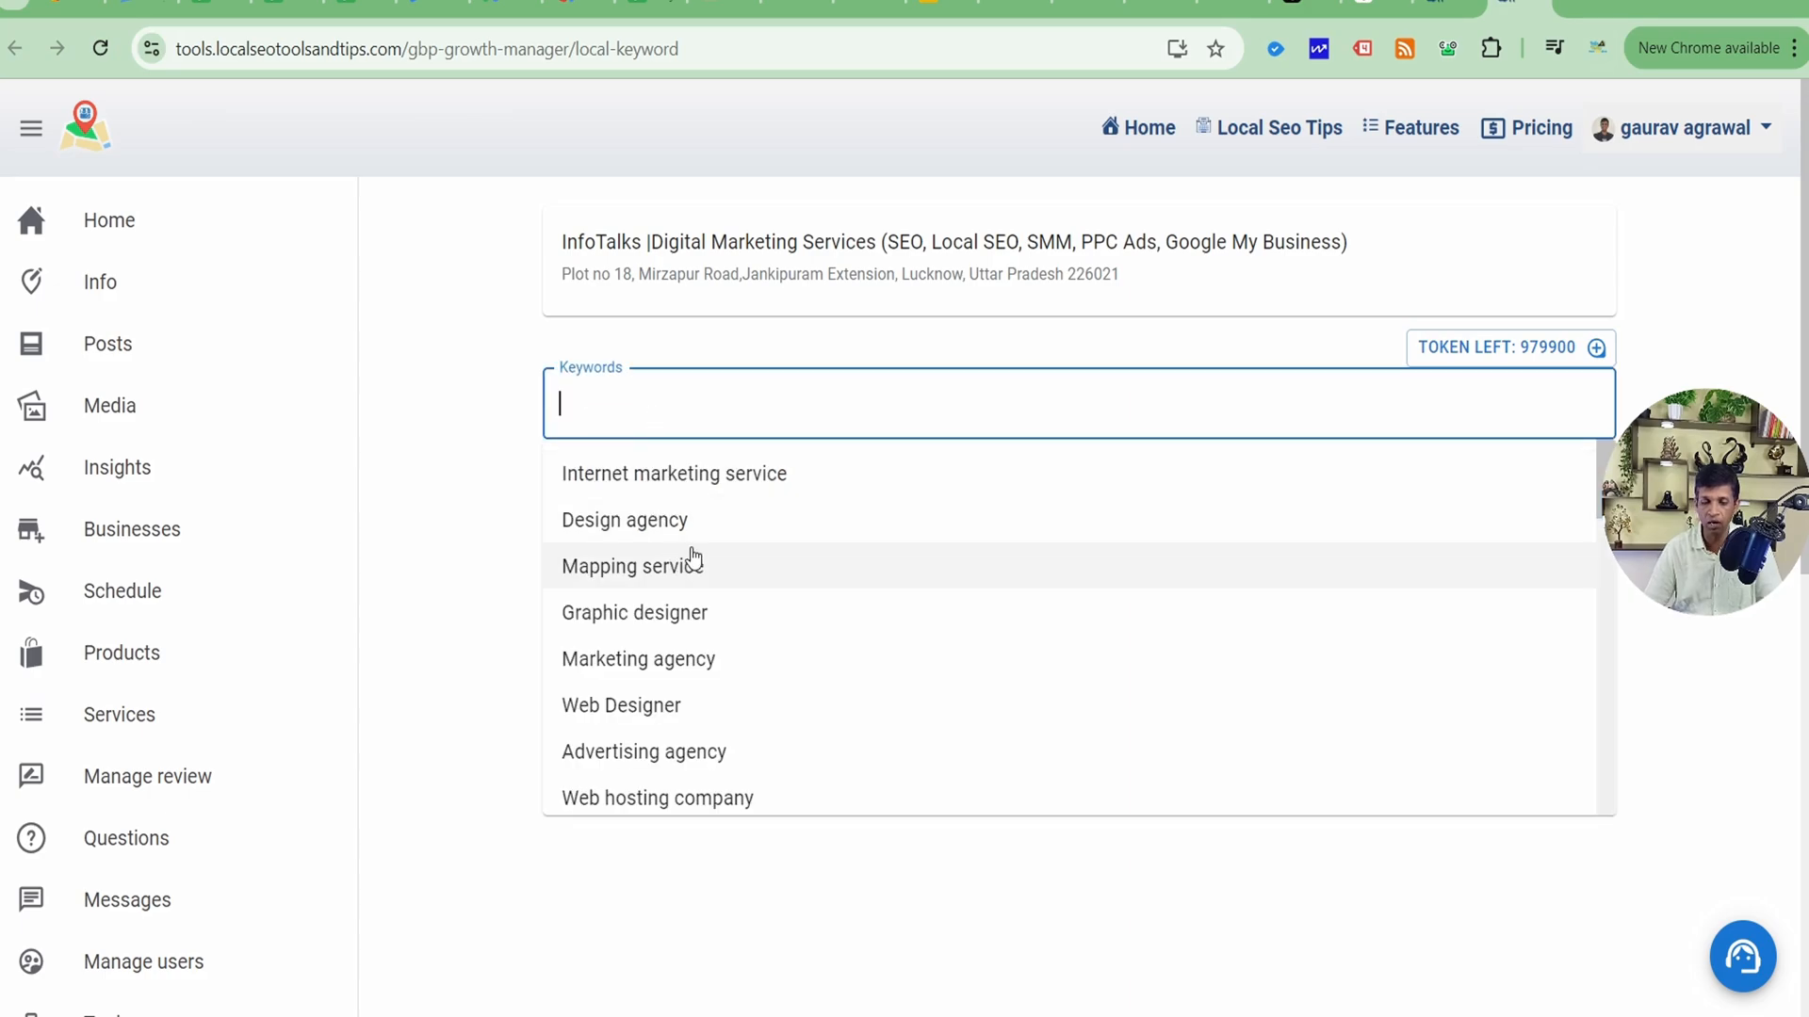
{"action": "scroll", "scroll_direction": "down", "scroll_amount": 3}
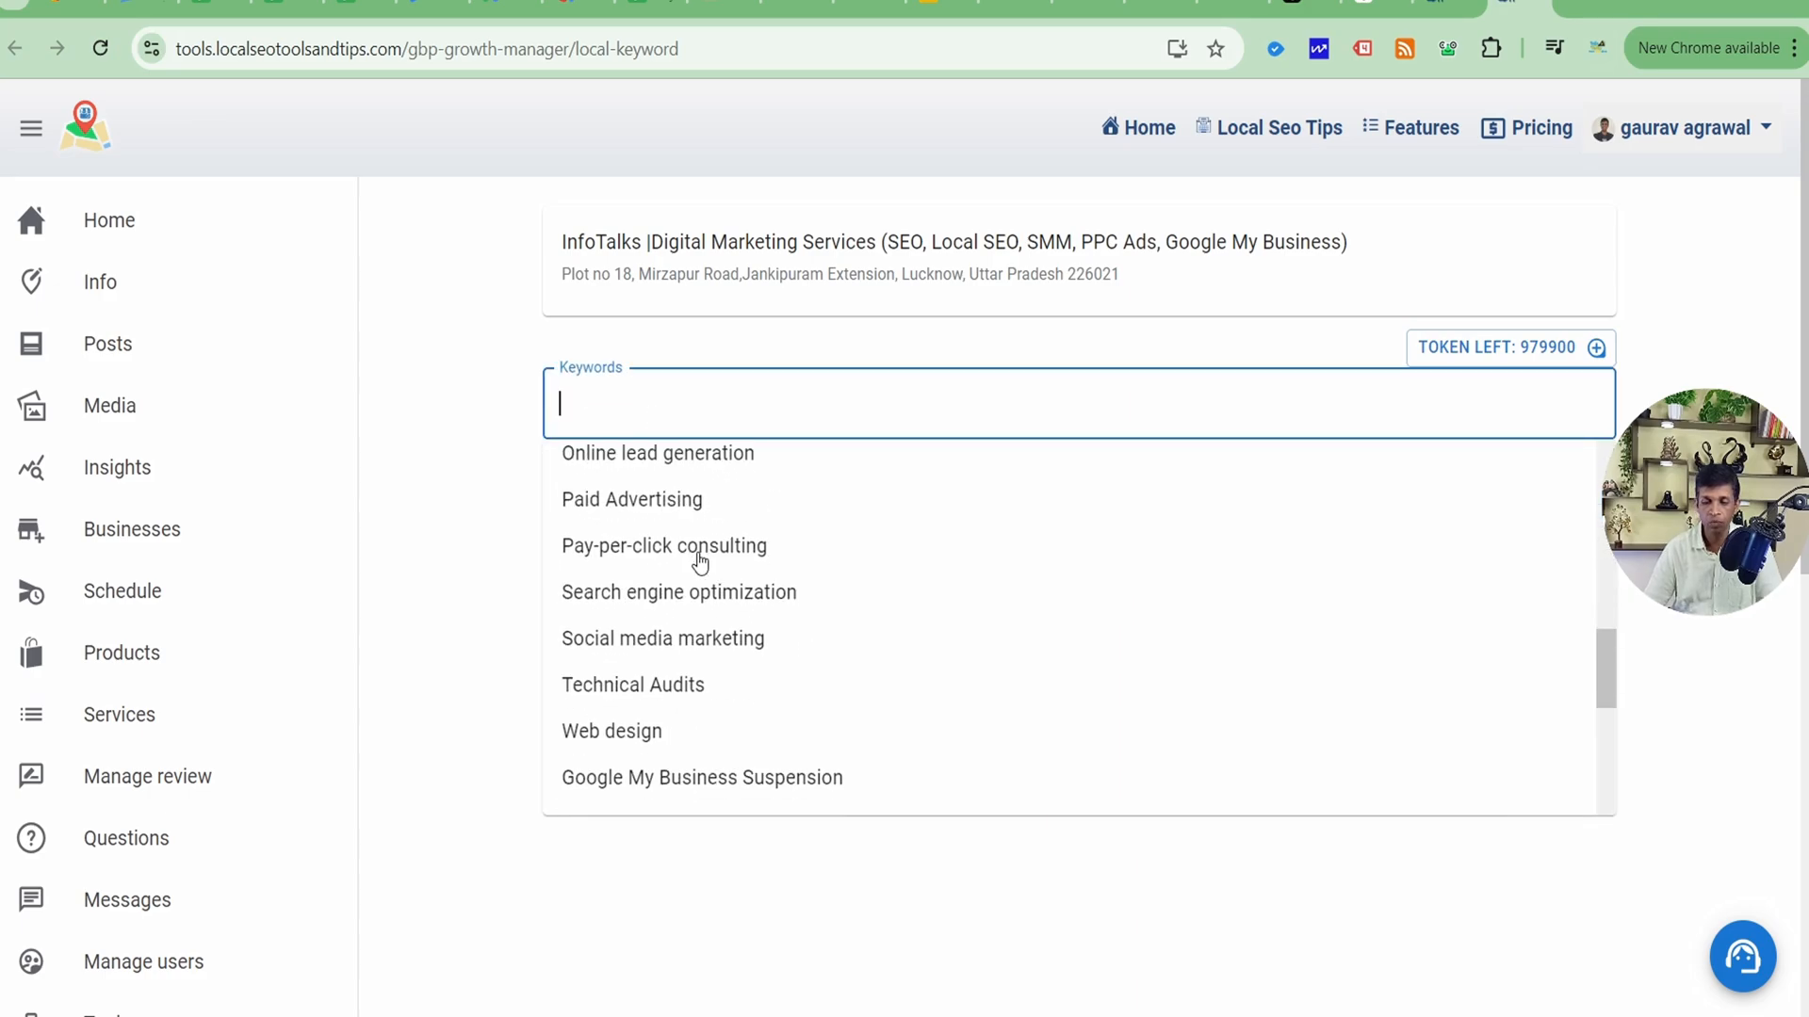
{"action": "scroll", "scroll_direction": "down", "scroll_amount": 3}
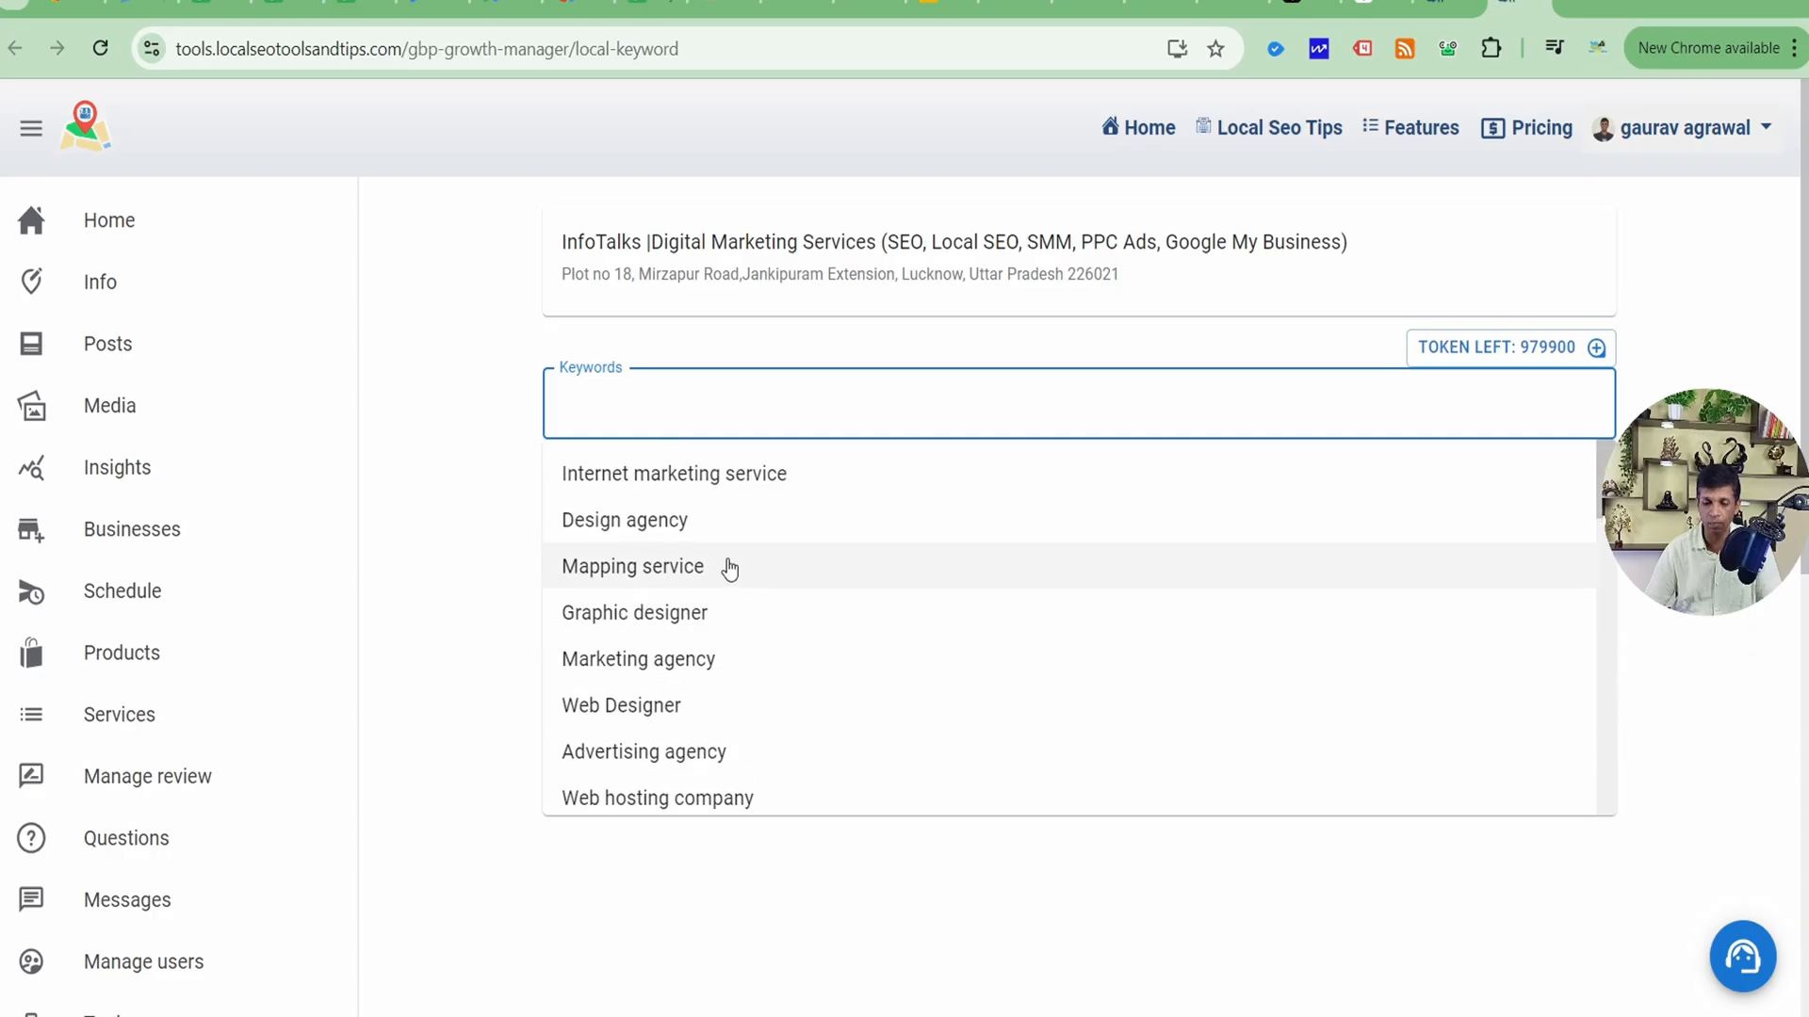
{"action": "mouse_move", "coordinate": [695, 659]}
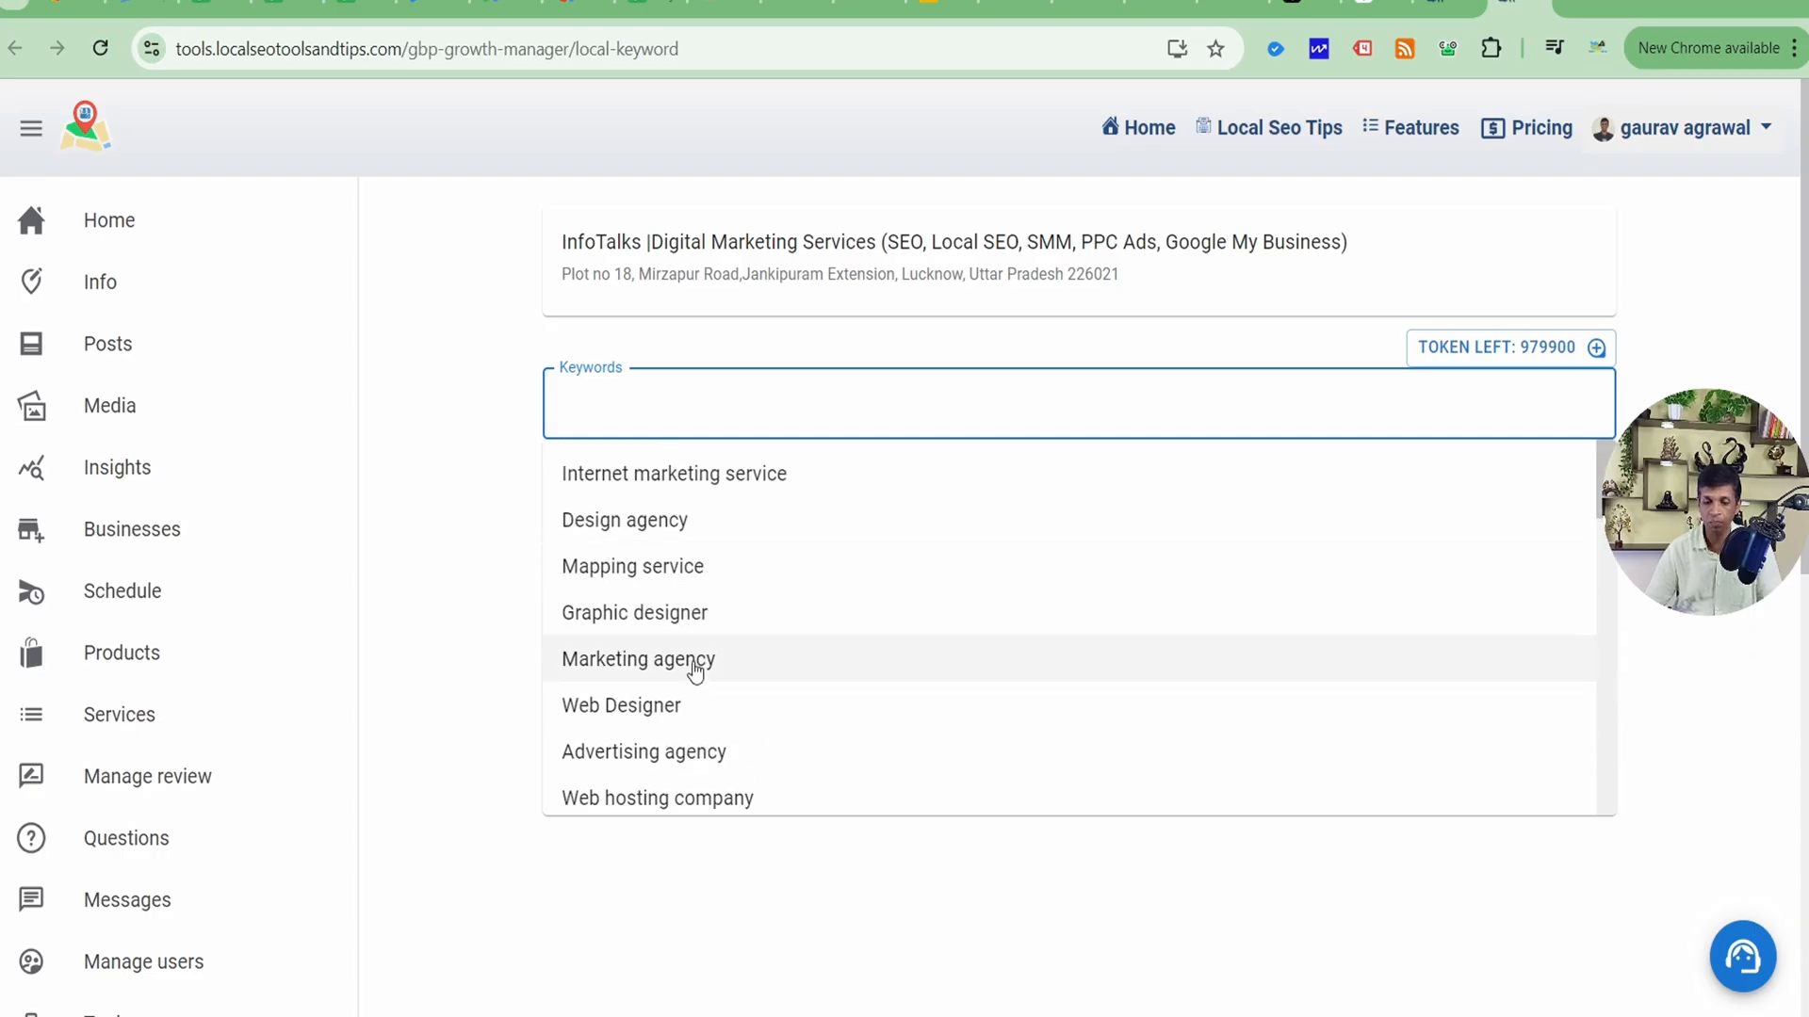
{"action": "left_click", "coordinate": [637, 659]}
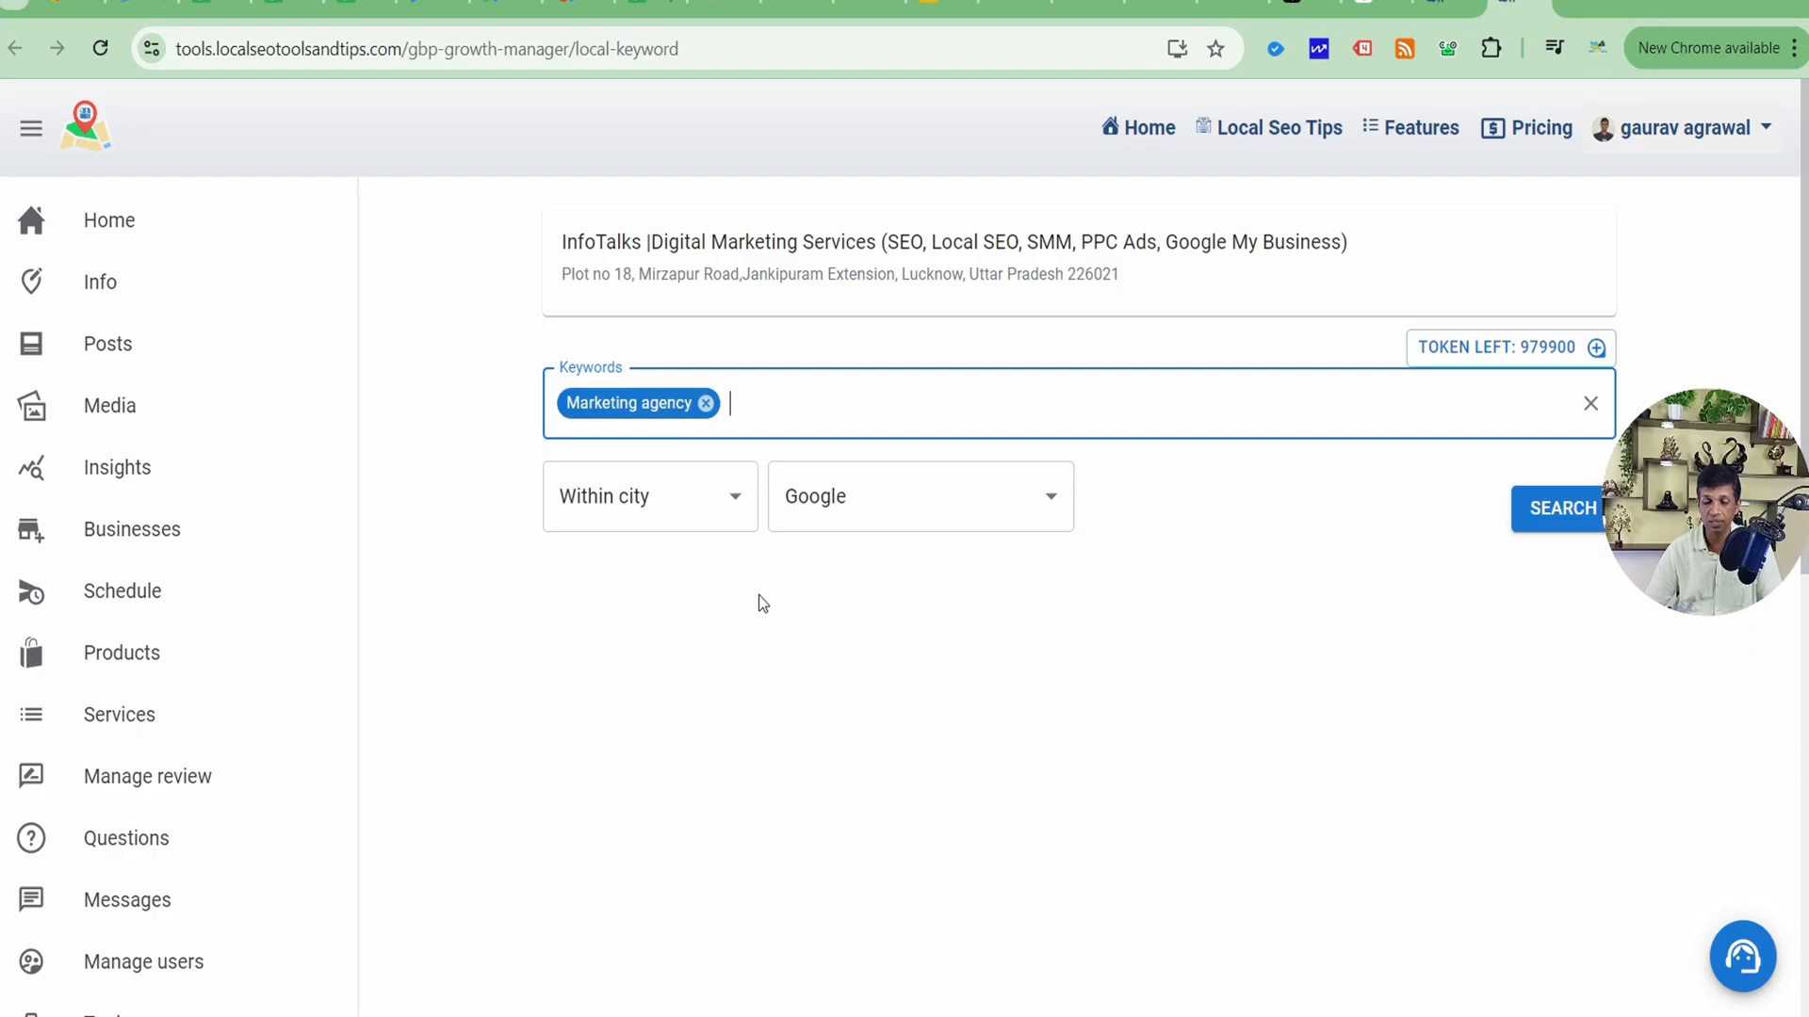
Set the location scope to Within city and keep Google as the network
{"action": "left_click", "coordinate": [649, 497]}
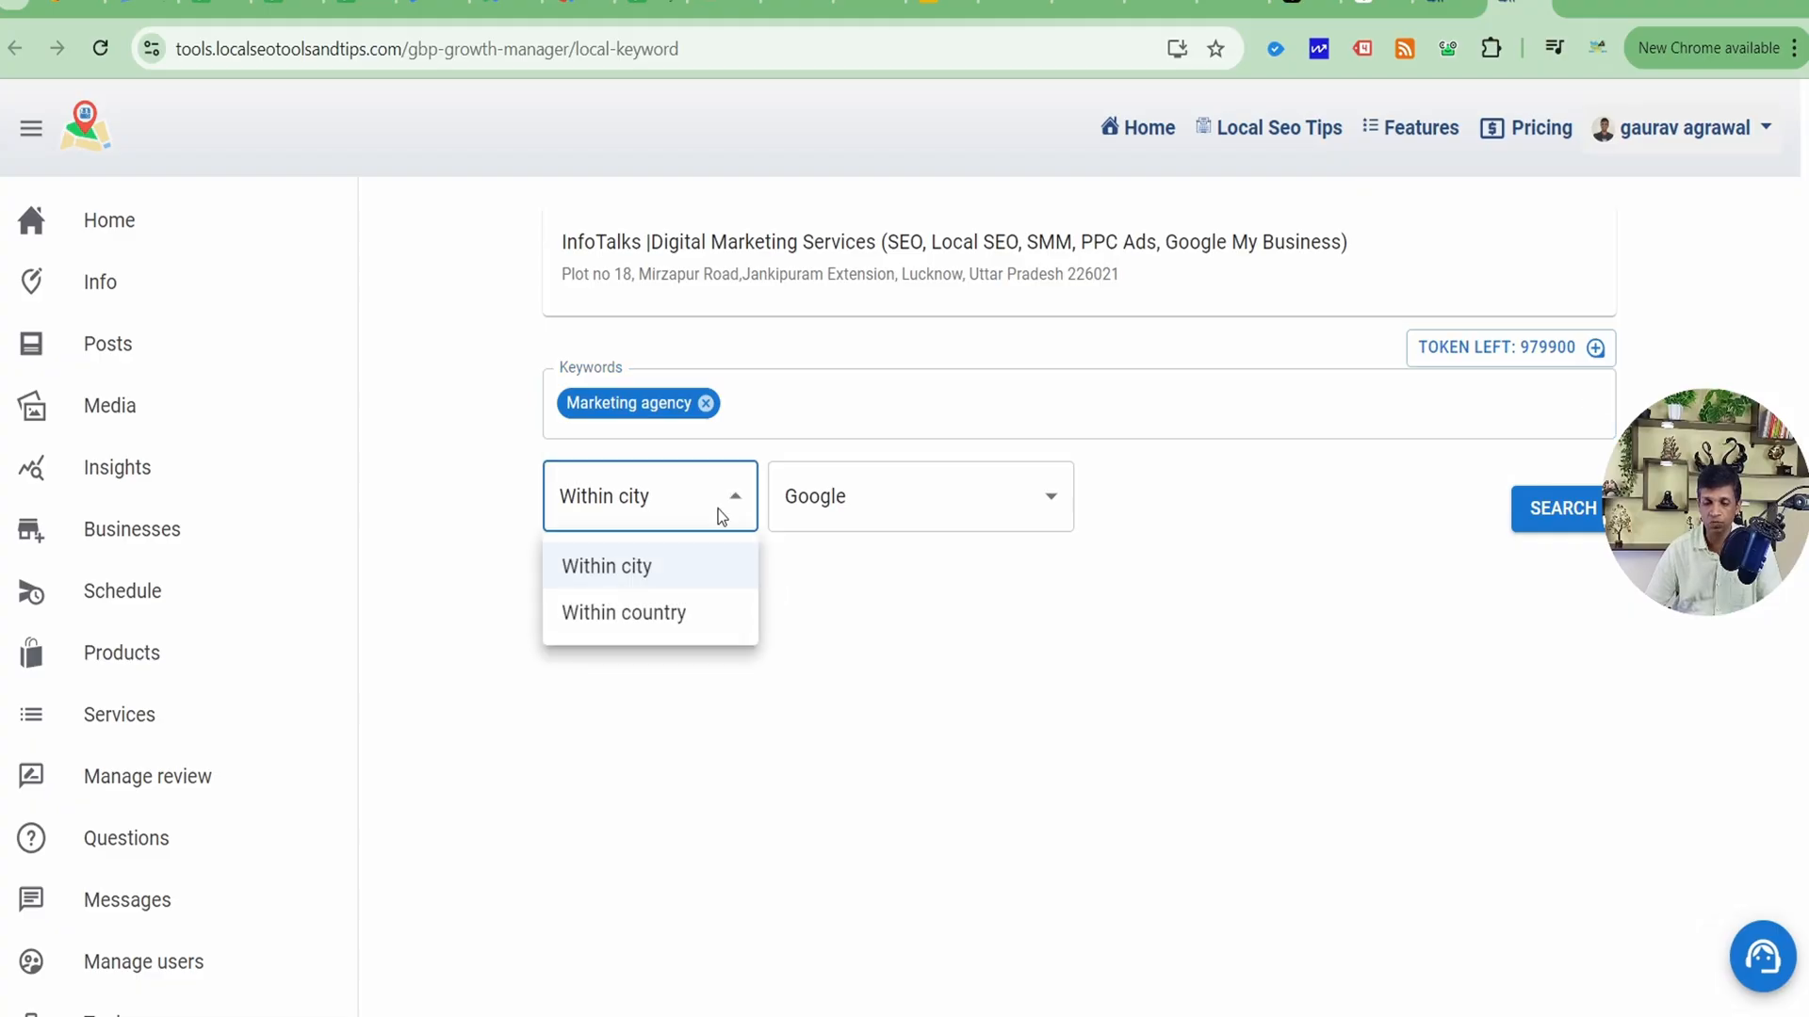
{"action": "left_click", "coordinate": [623, 612]}
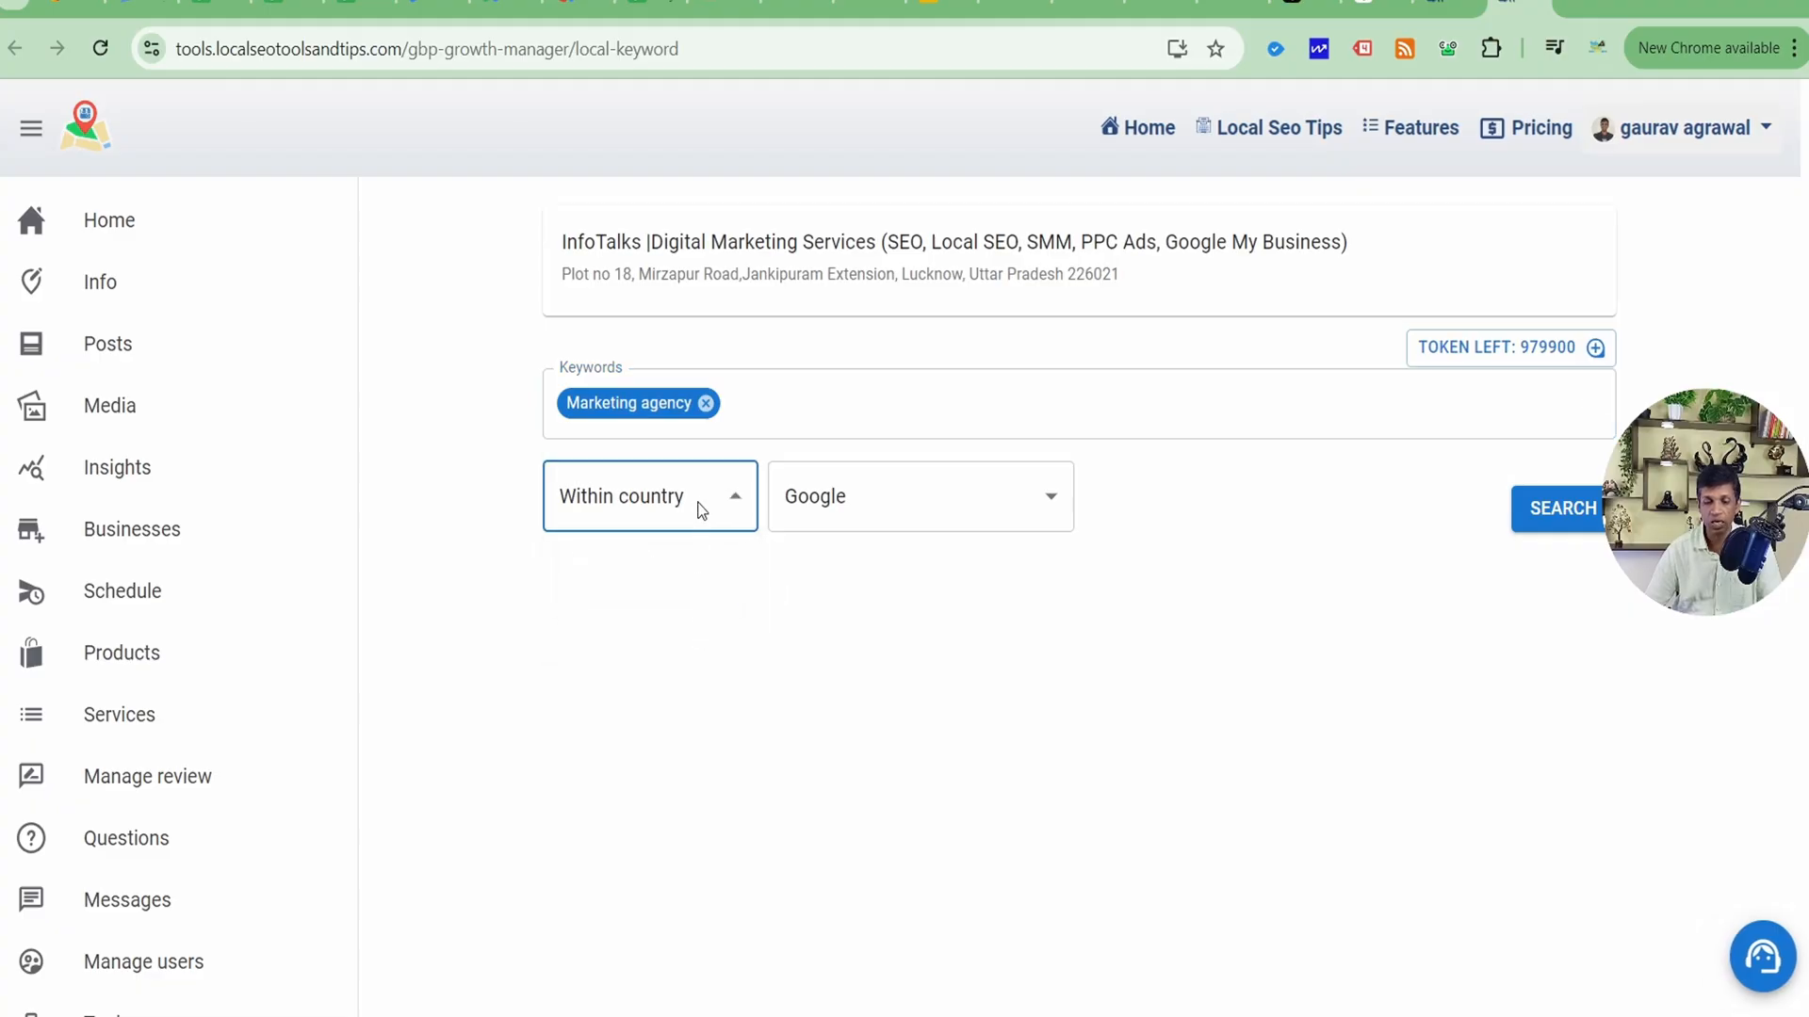
{"action": "left_click", "coordinate": [649, 497]}
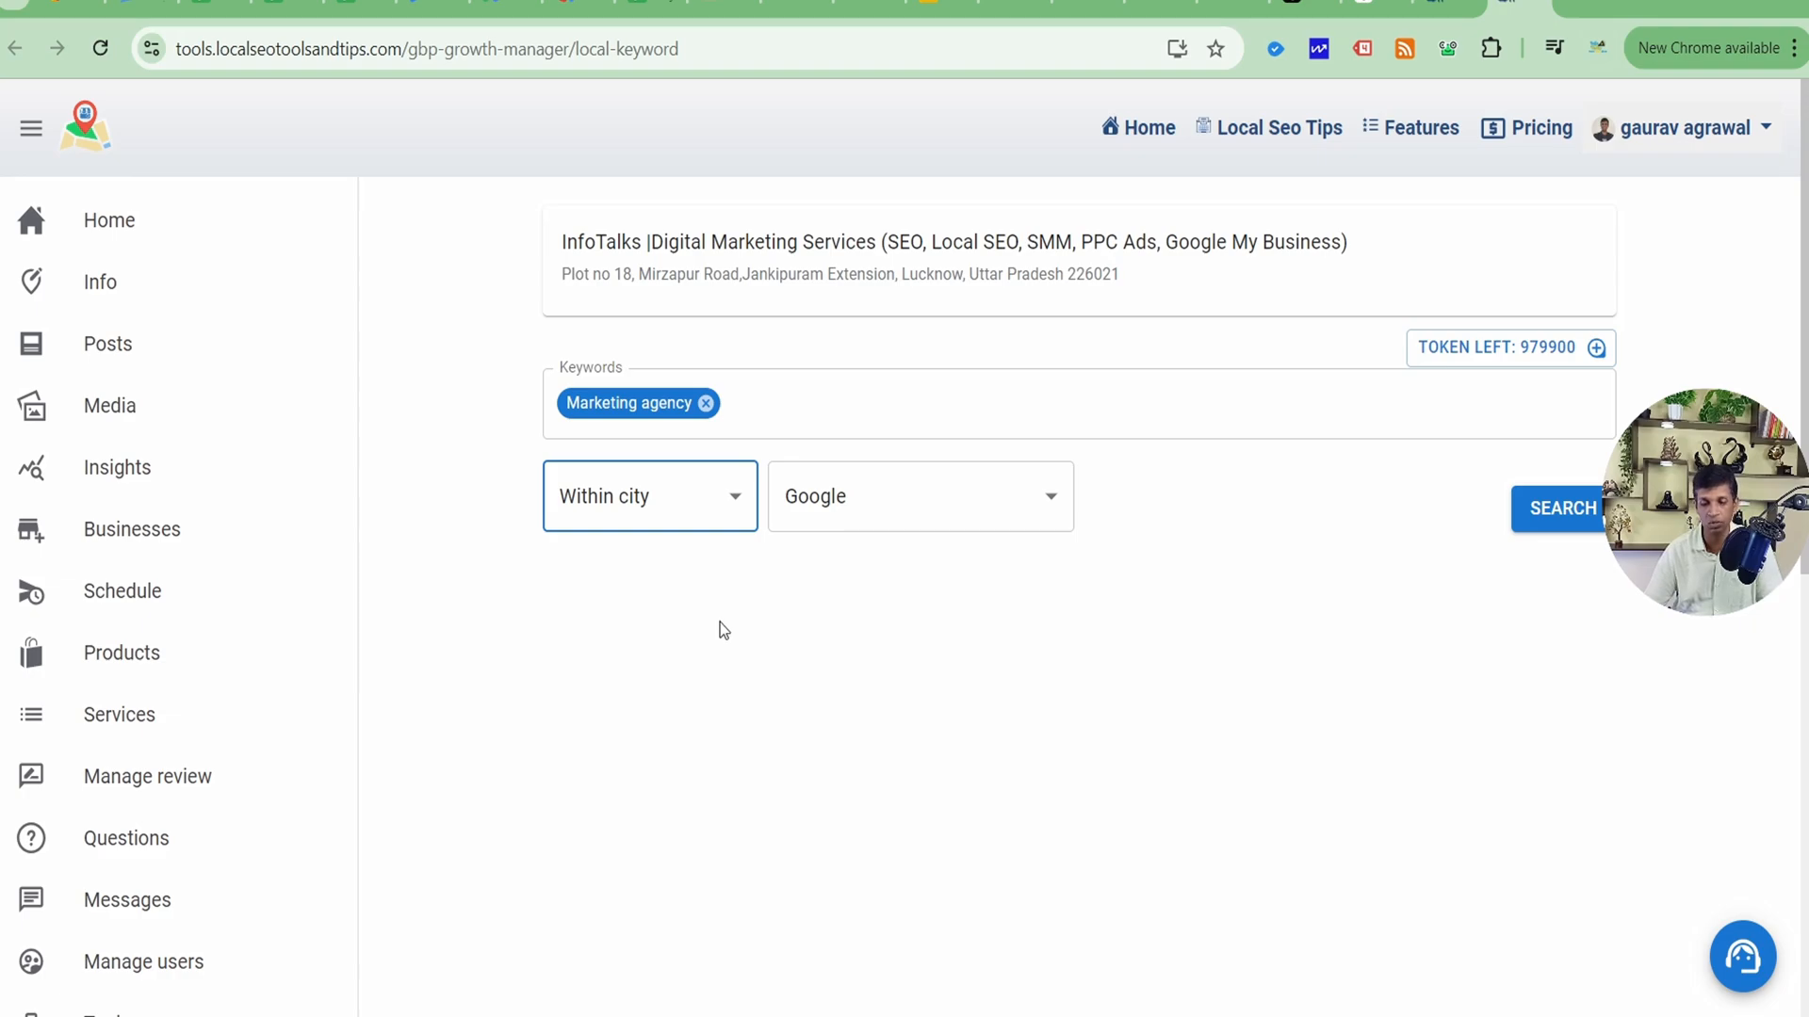
{"action": "mouse_move", "coordinate": [921, 496]}
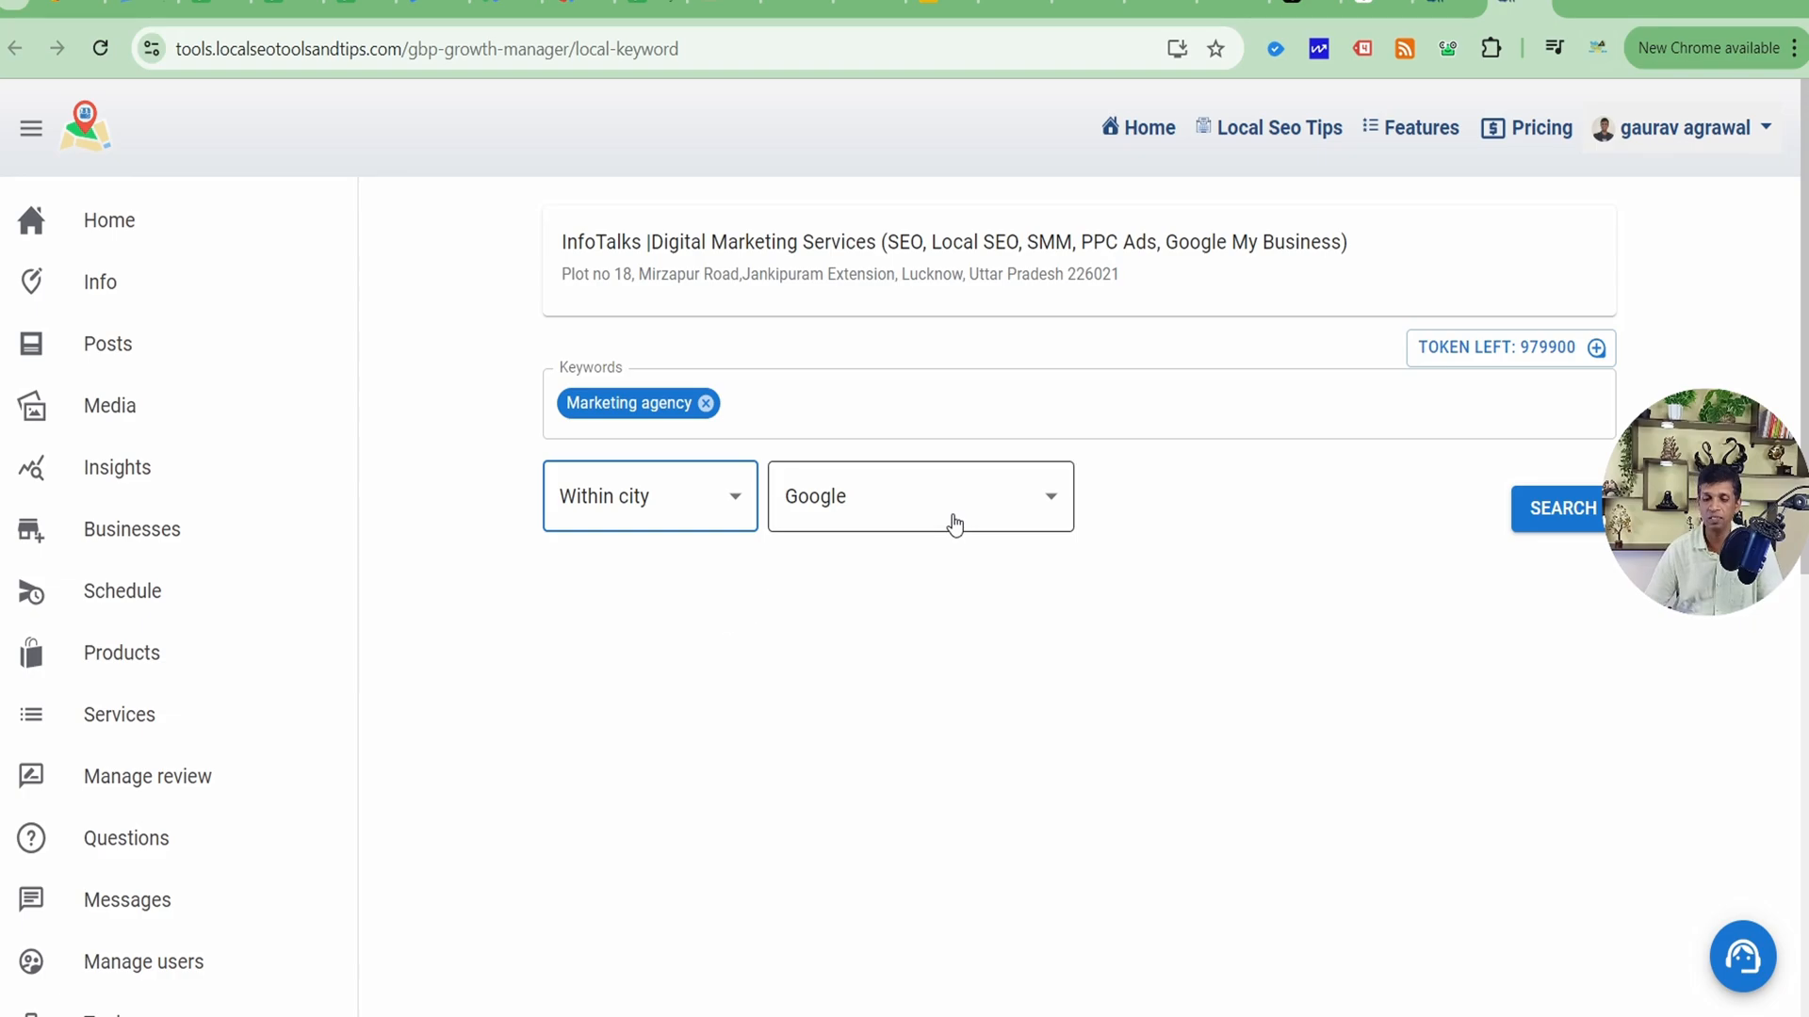
{"action": "left_click", "coordinate": [921, 496]}
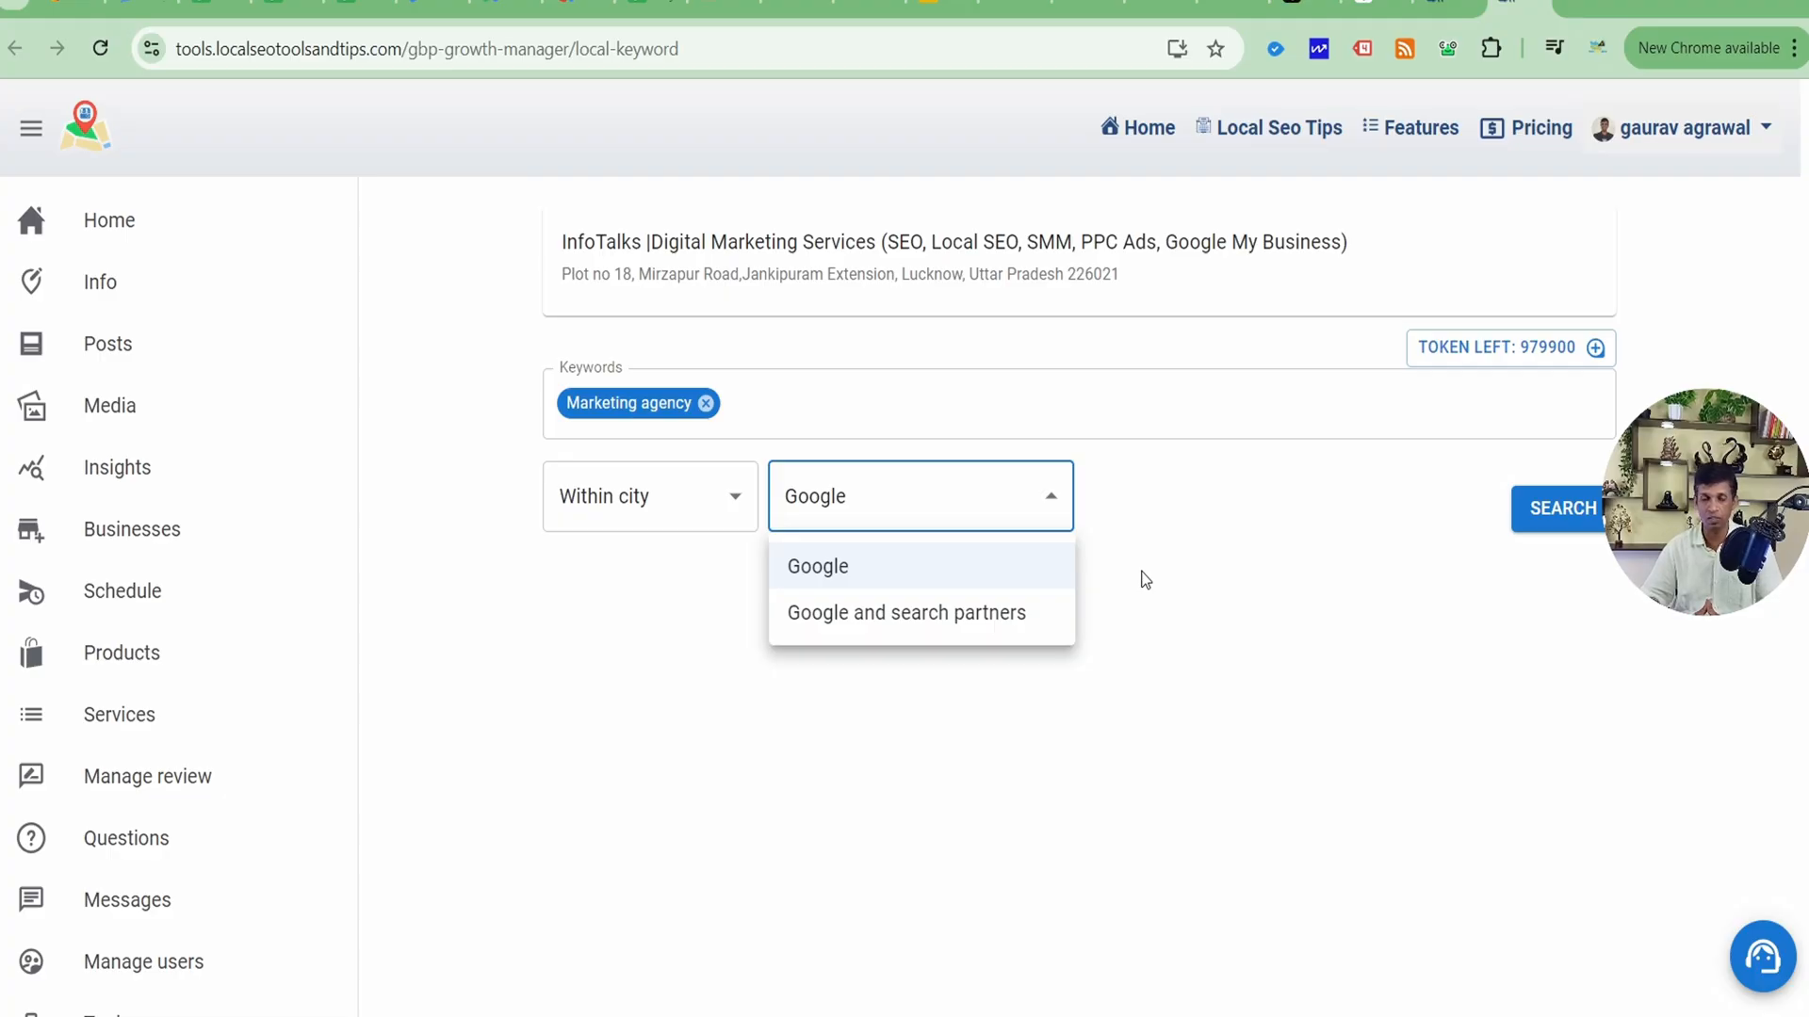
{"action": "left_click", "coordinate": [816, 566]}
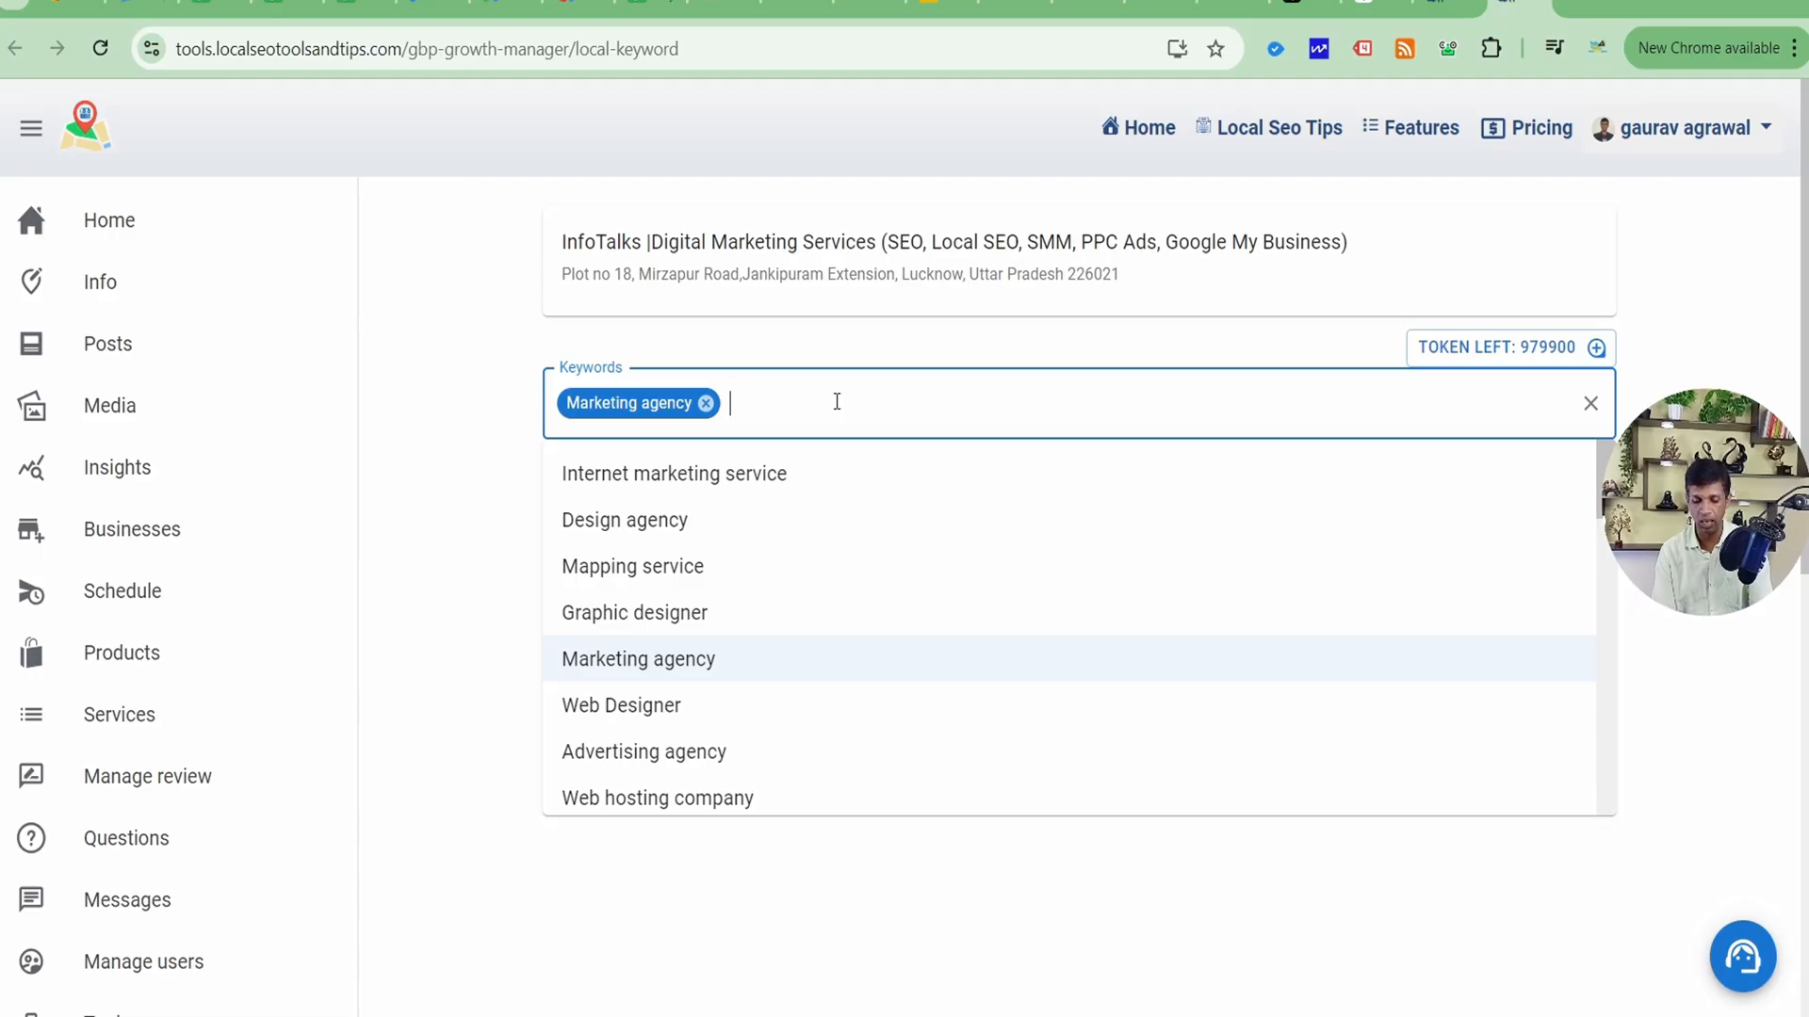
Add 'social media marketing' as a second keyword
{"action": "type", "text": "social me"}
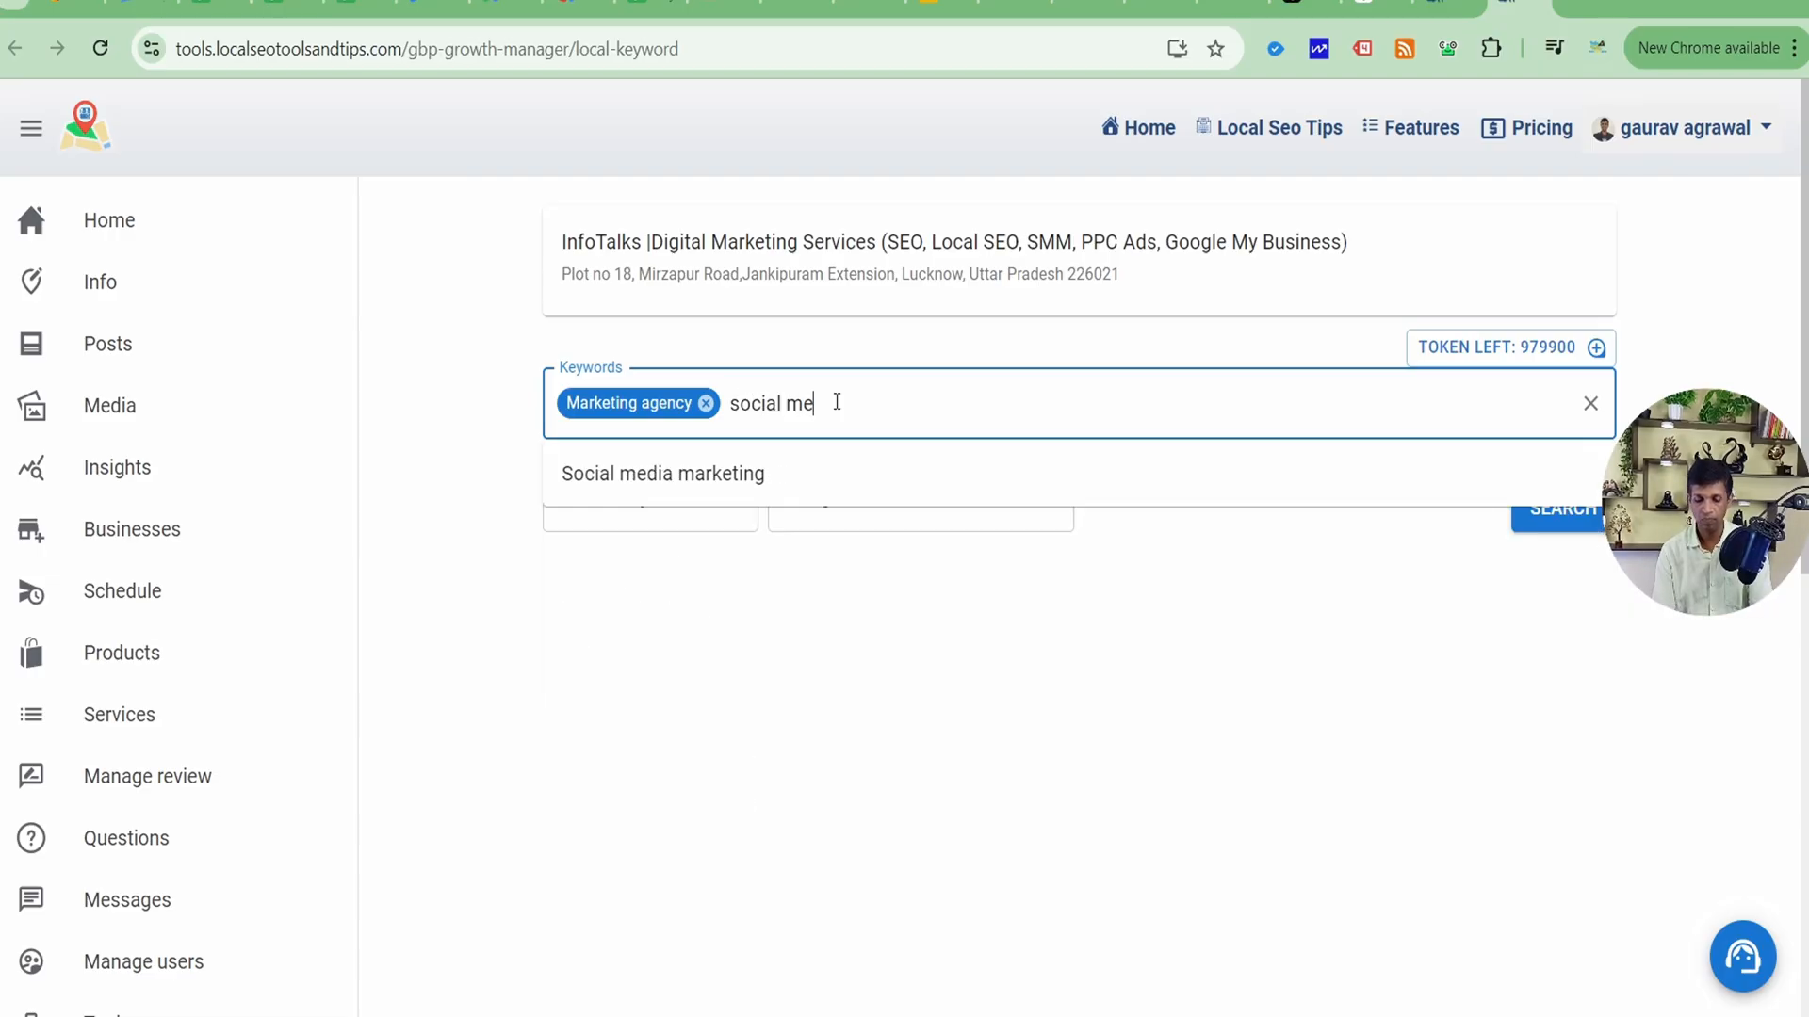
{"action": "type", "text": "dia marketing"}
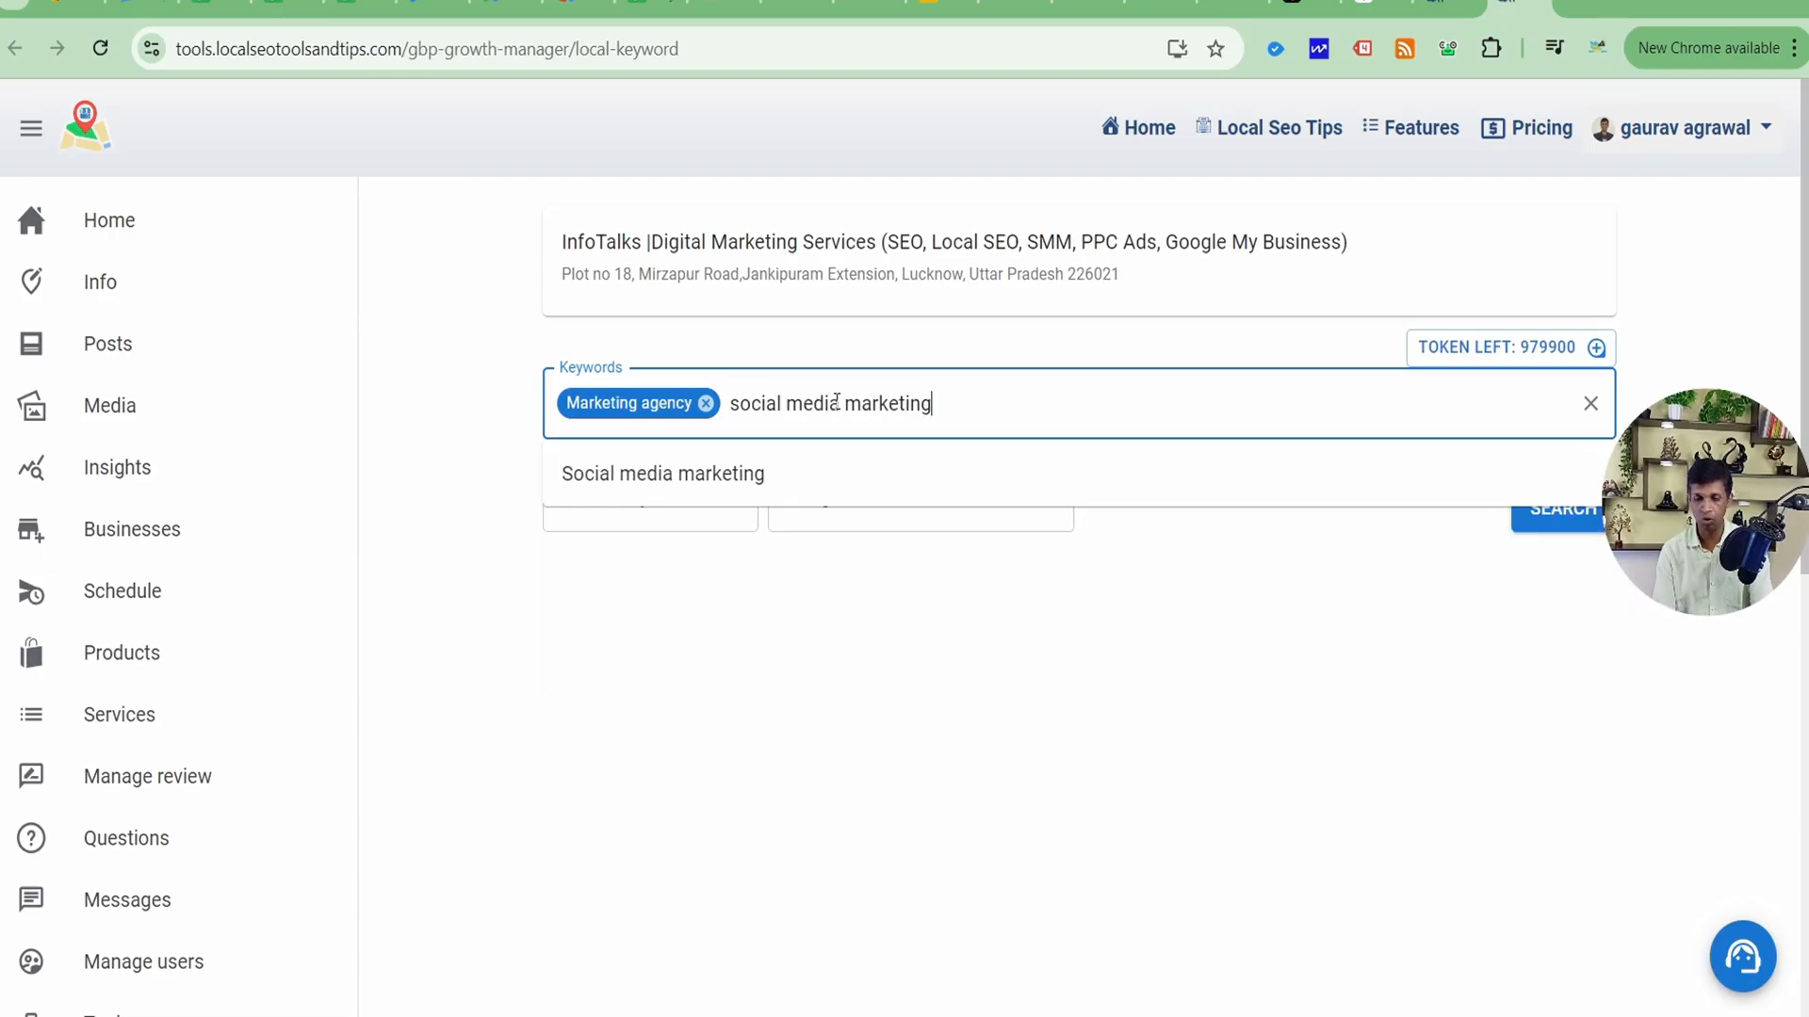
{"action": "left_click", "coordinate": [662, 474]}
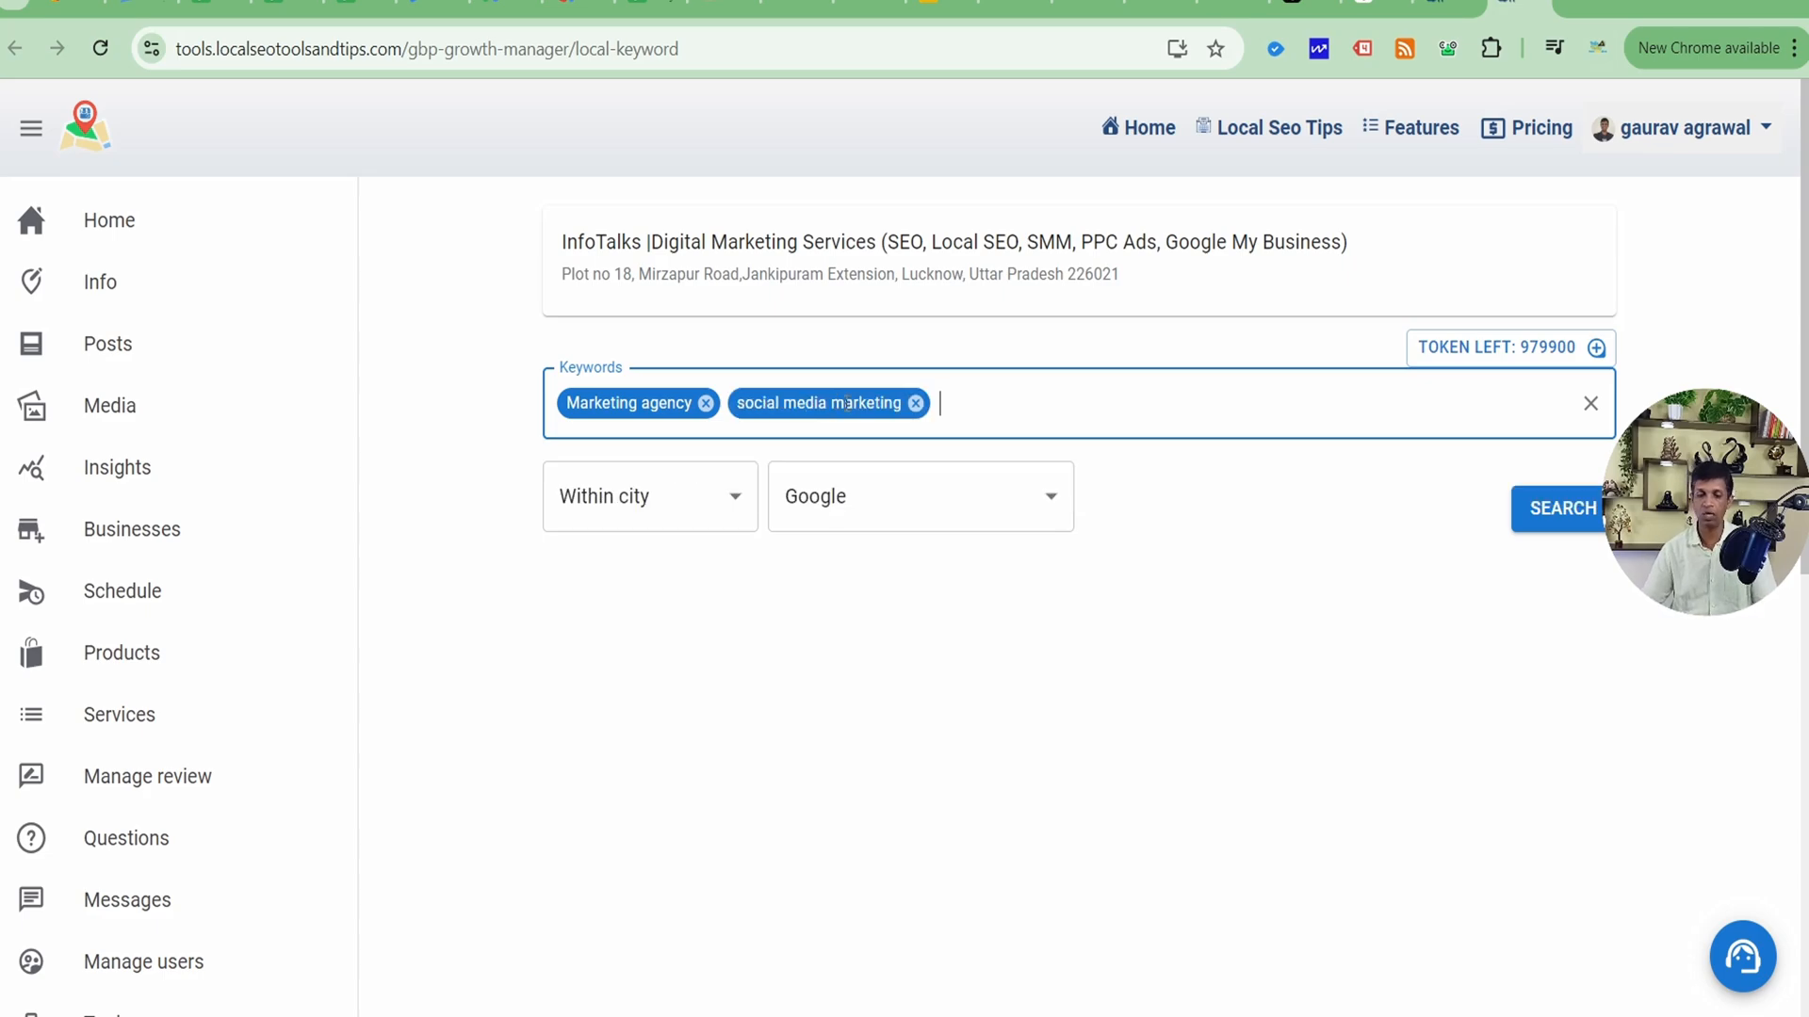
{"action": "mouse_move", "coordinate": [1602, 567]}
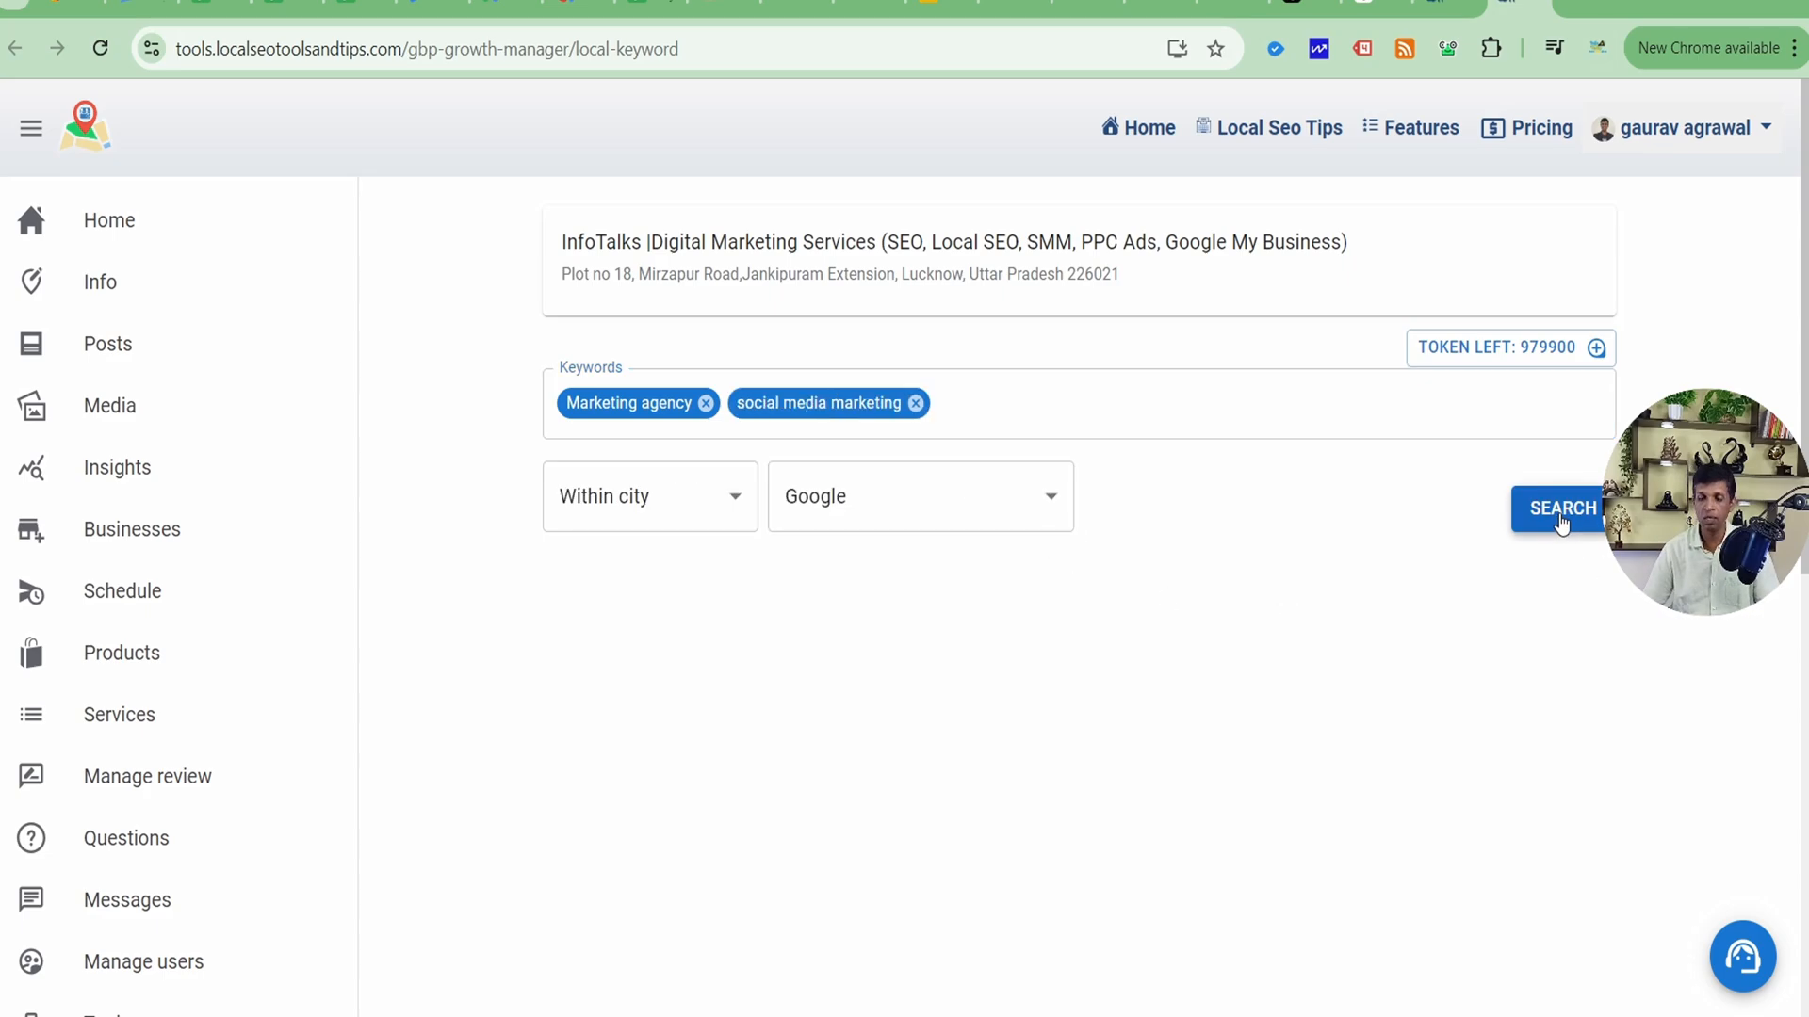
Run the keyword research and scroll down to the results below the chart
{"action": "left_click", "coordinate": [1560, 508]}
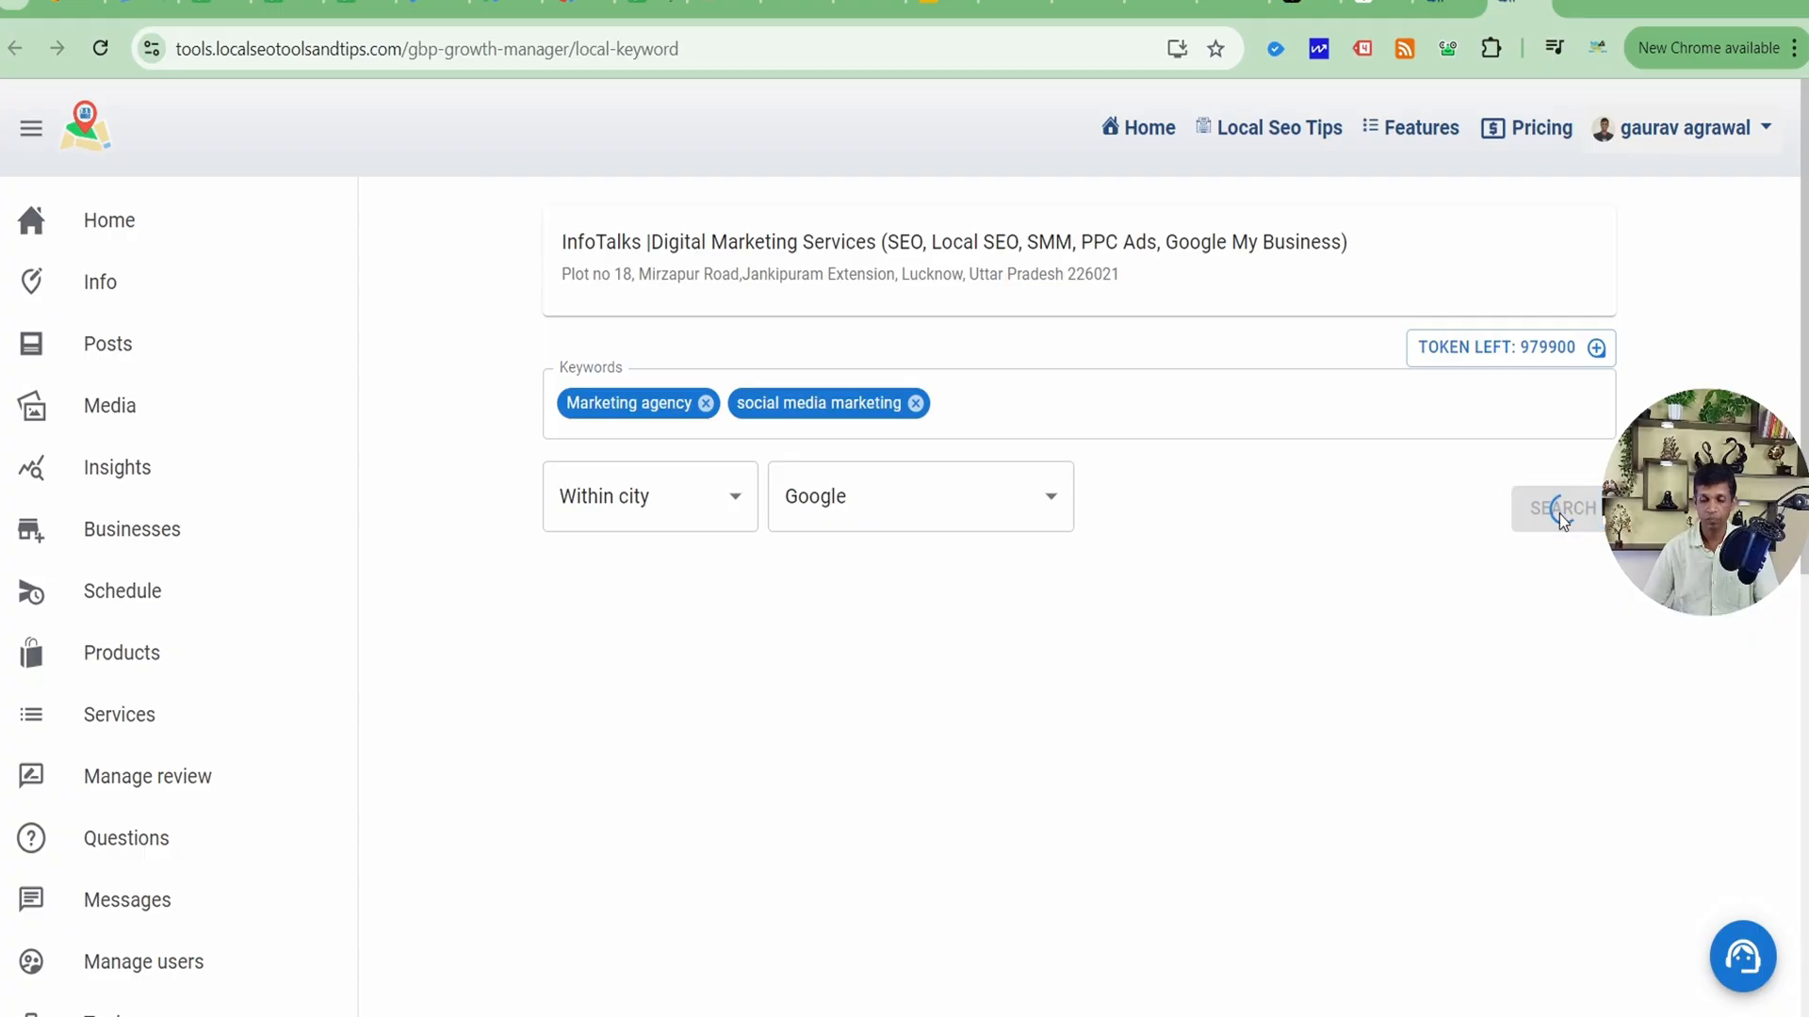
{"action": "left_click", "coordinate": [1561, 509]}
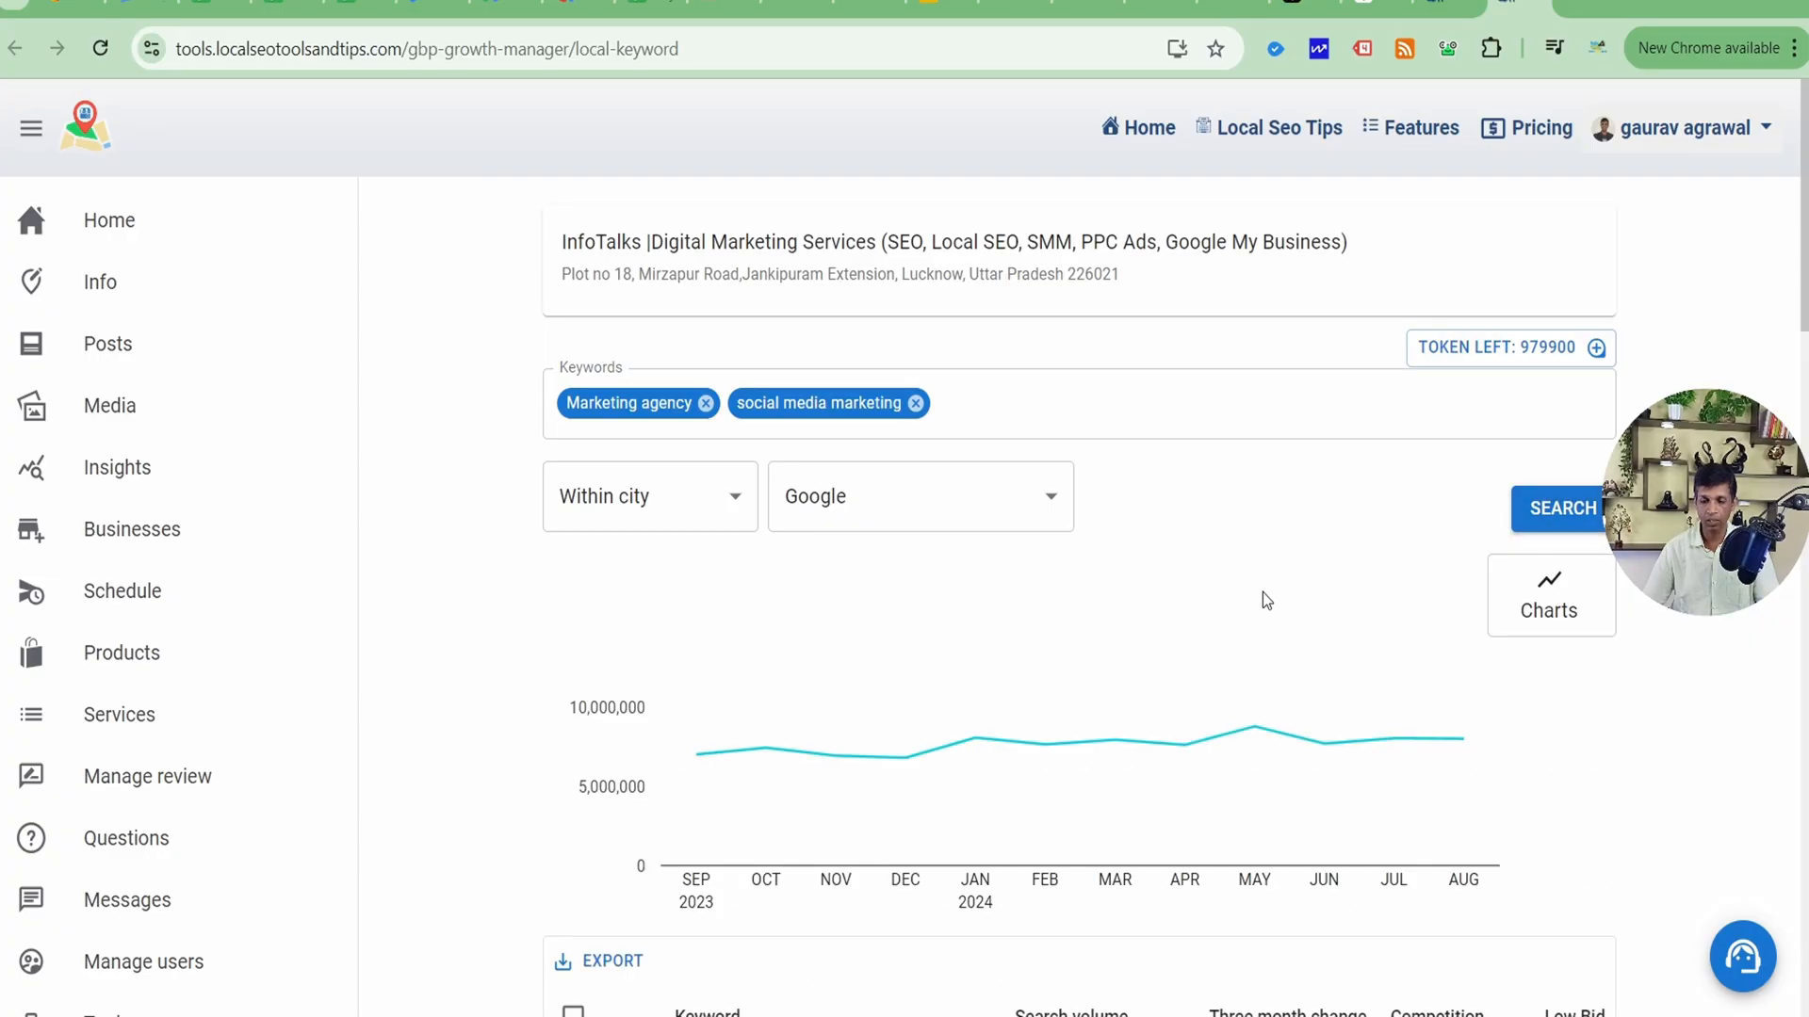
{"action": "scroll", "scroll_direction": "down", "scroll_amount": 3}
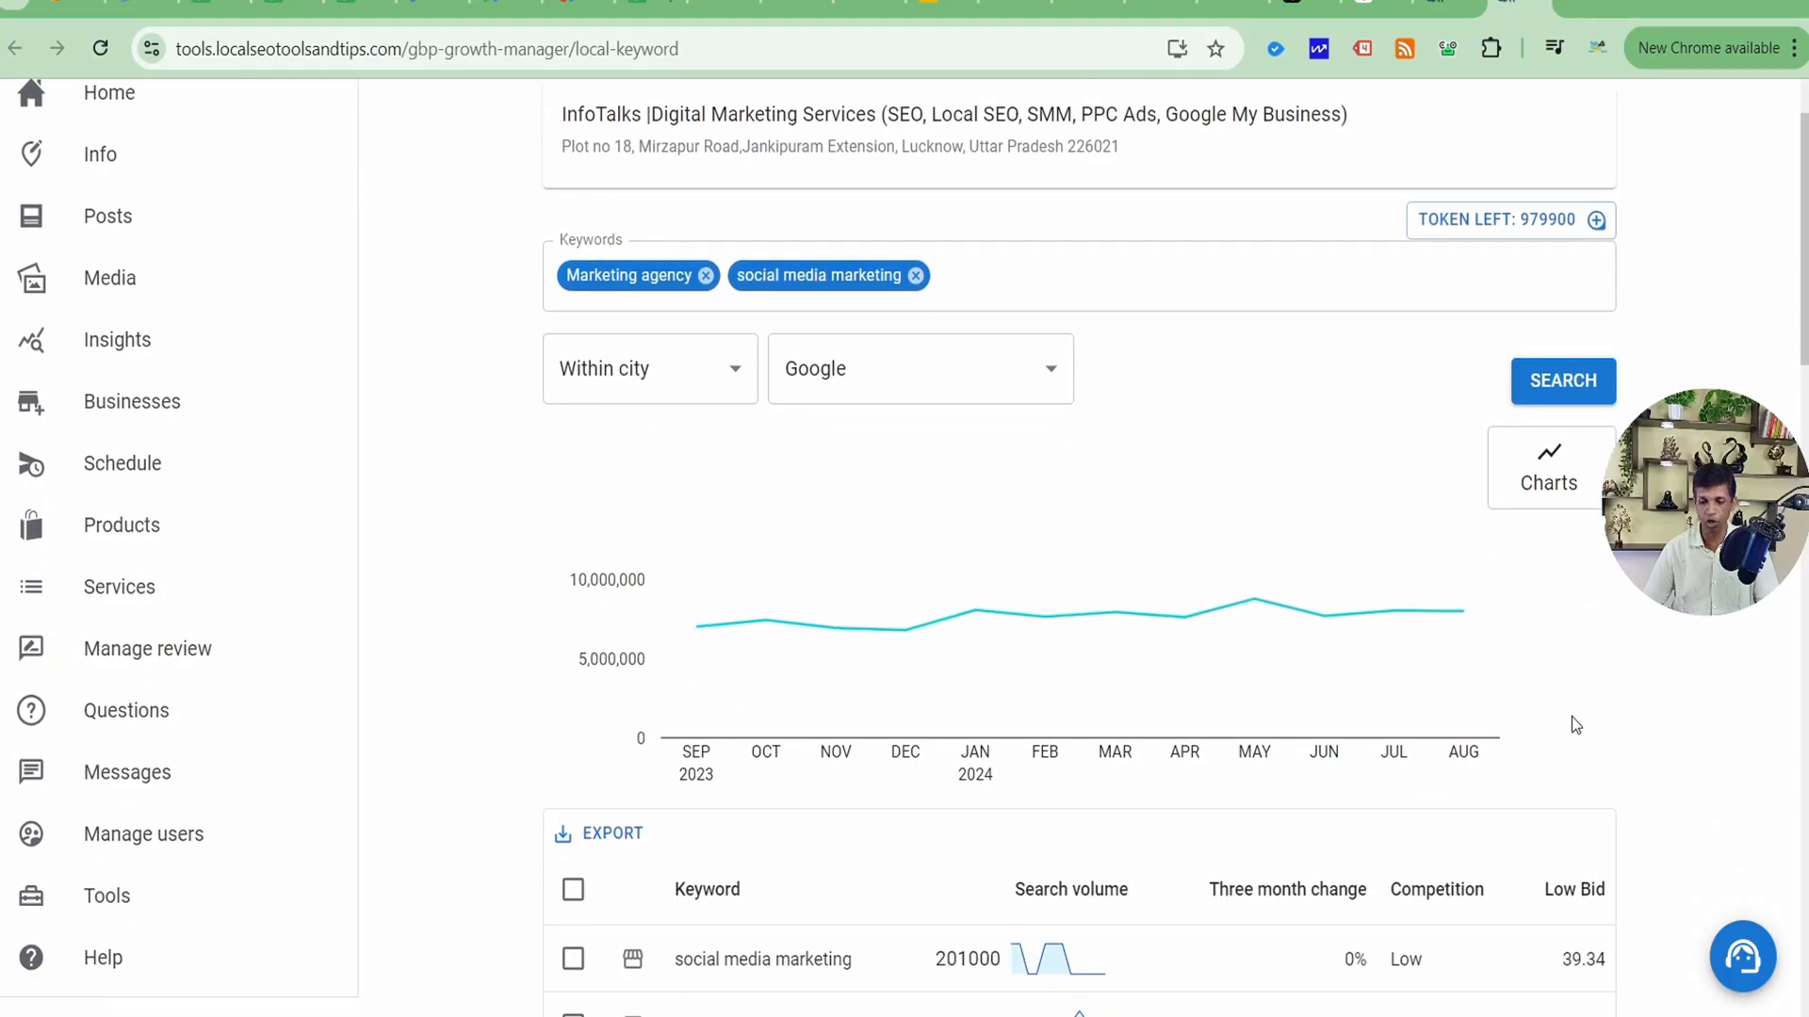
{"action": "scroll", "scroll_direction": "down", "scroll_amount": 3}
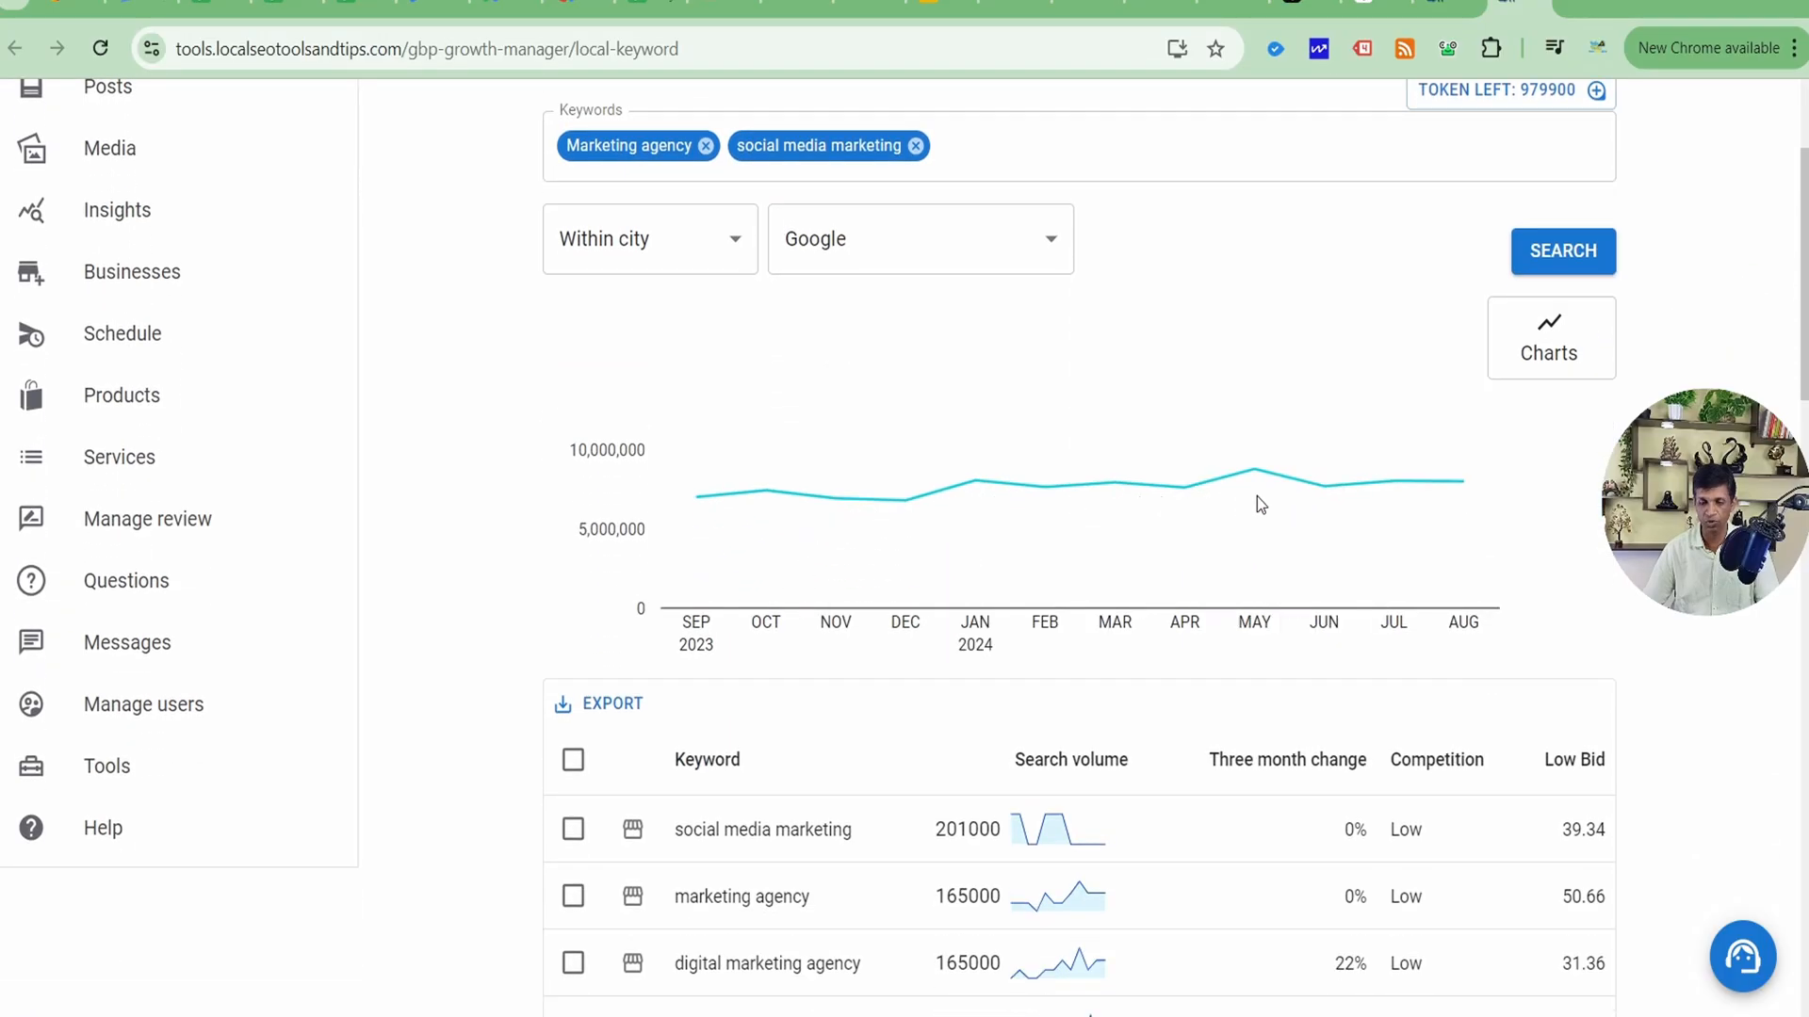
{"action": "scroll", "scroll_direction": "down", "scroll_amount": 3}
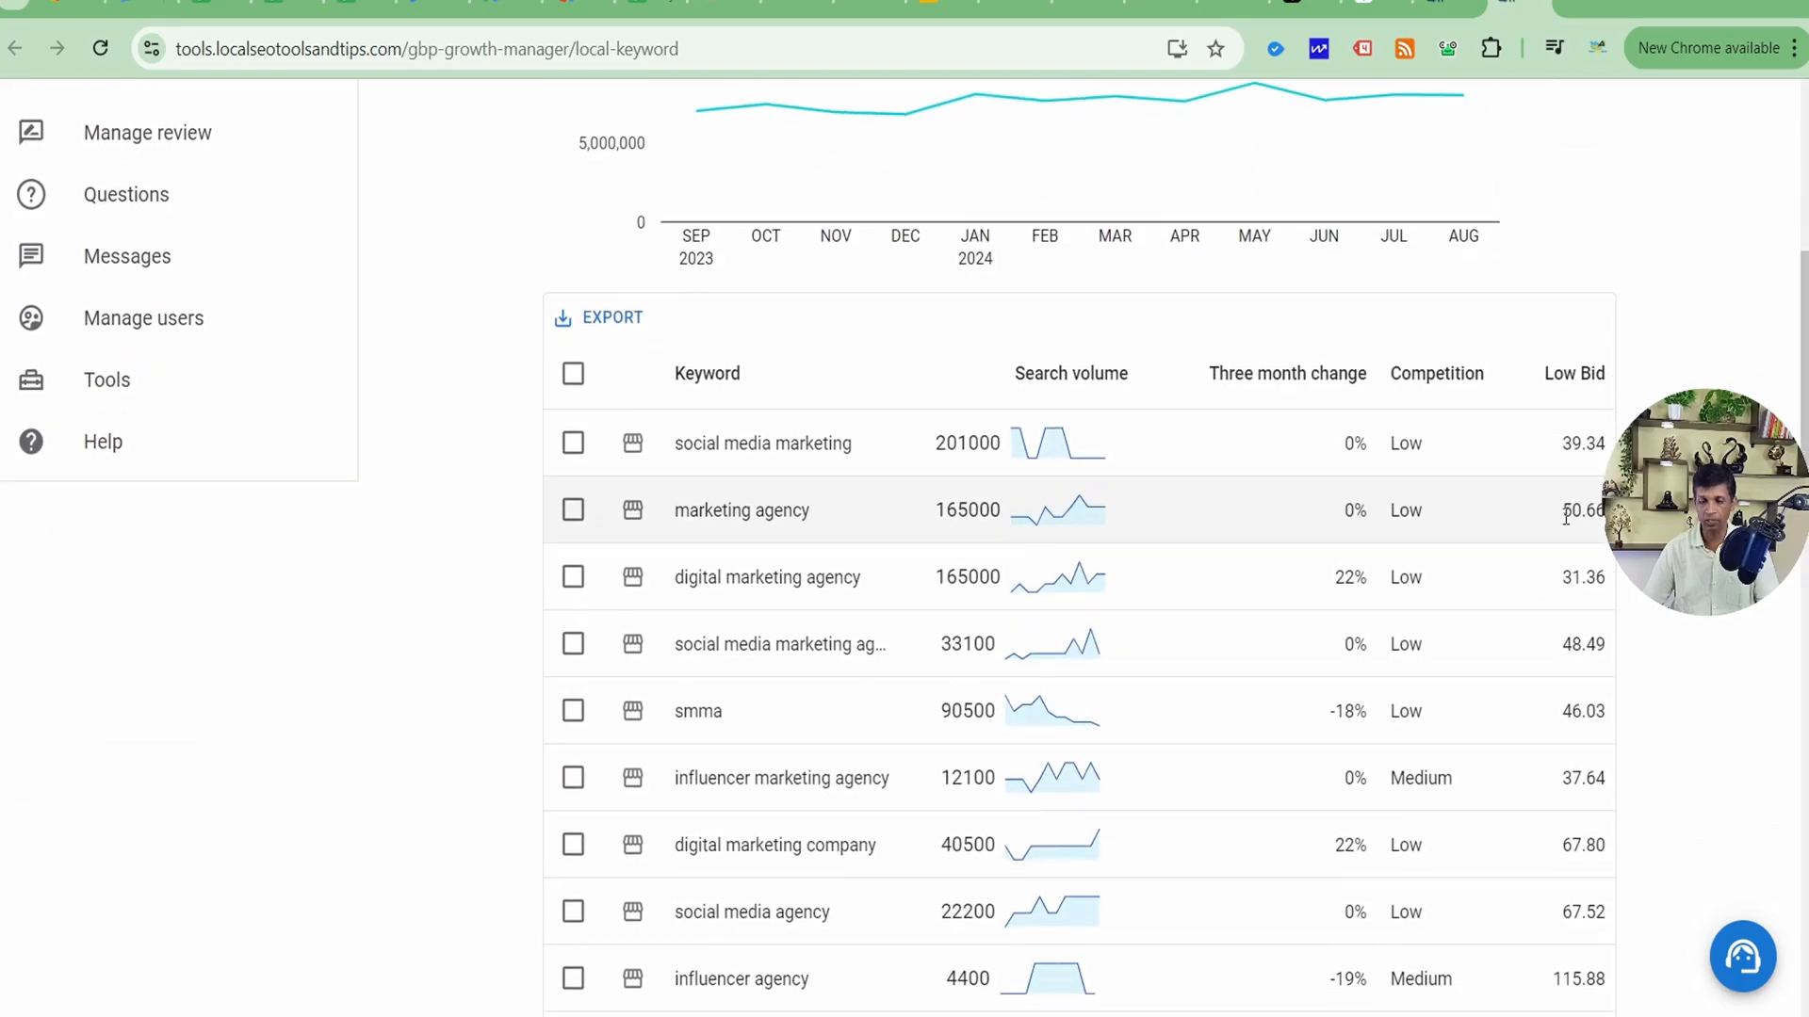
{"action": "scroll", "scroll_direction": "down", "scroll_amount": 3}
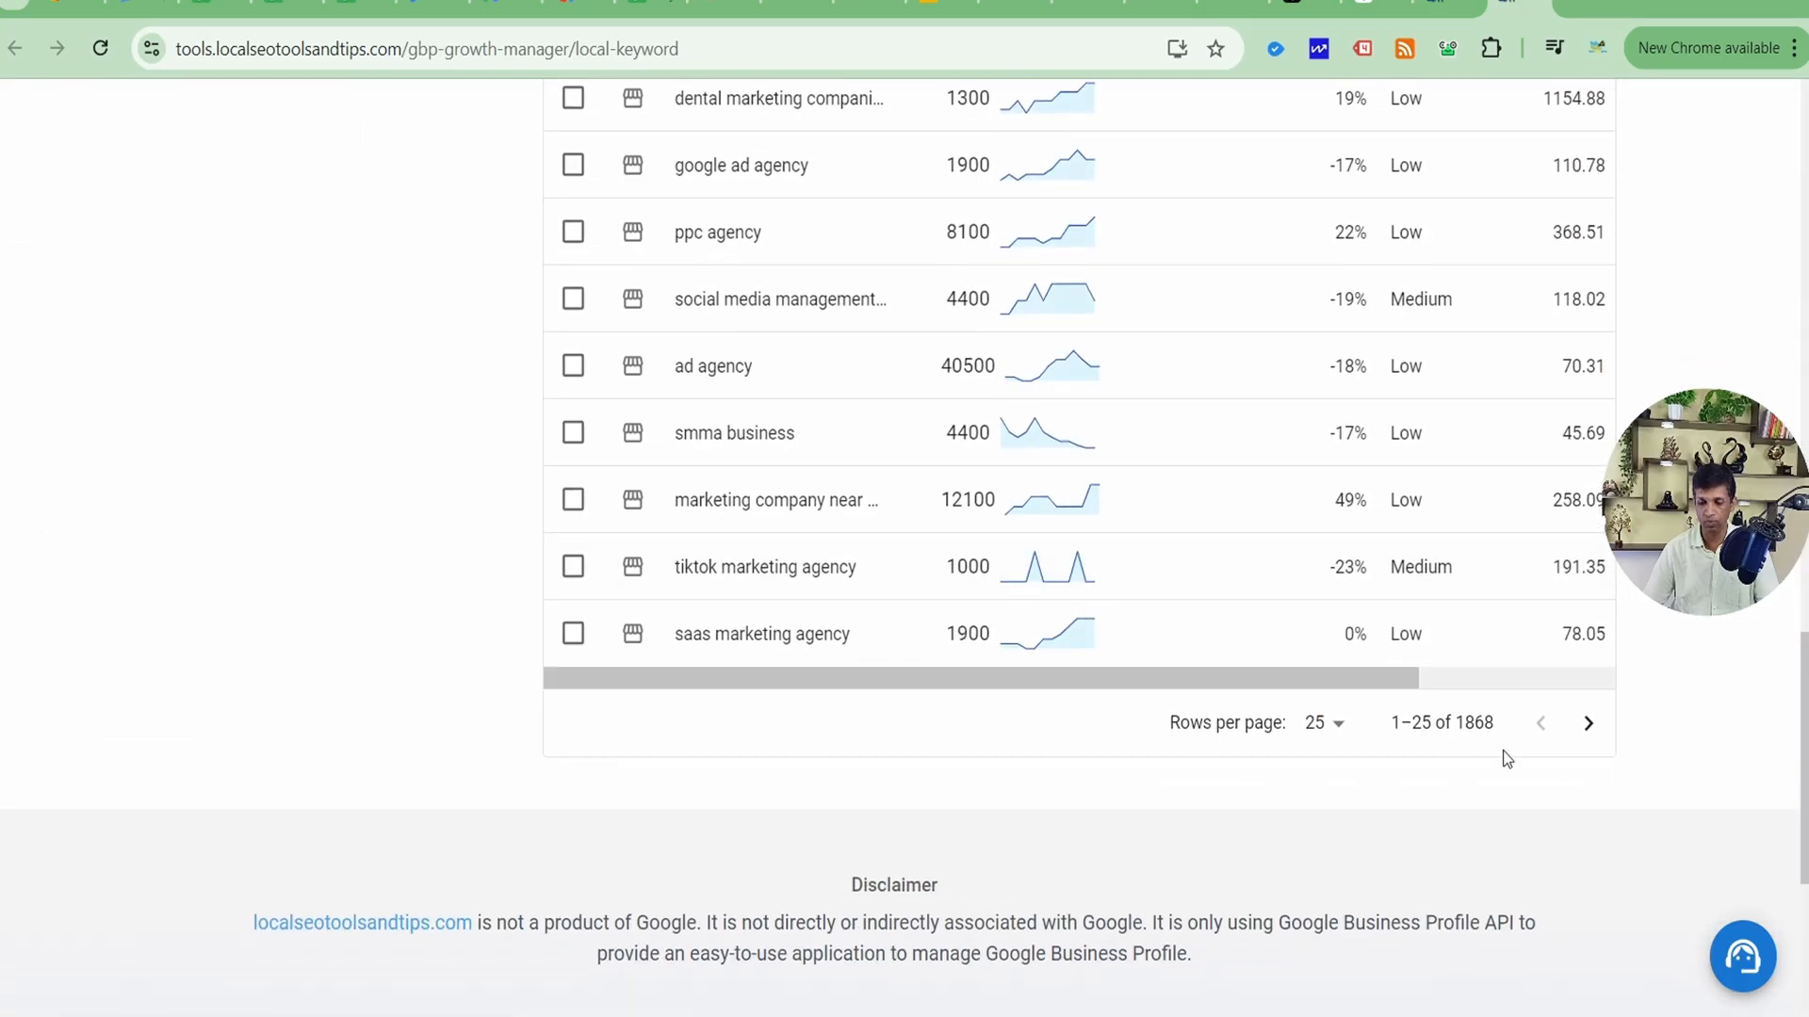
Review the 1,868-keyword results table, keeping 25 rows per page
{"action": "double_click", "coordinate": [1474, 723]}
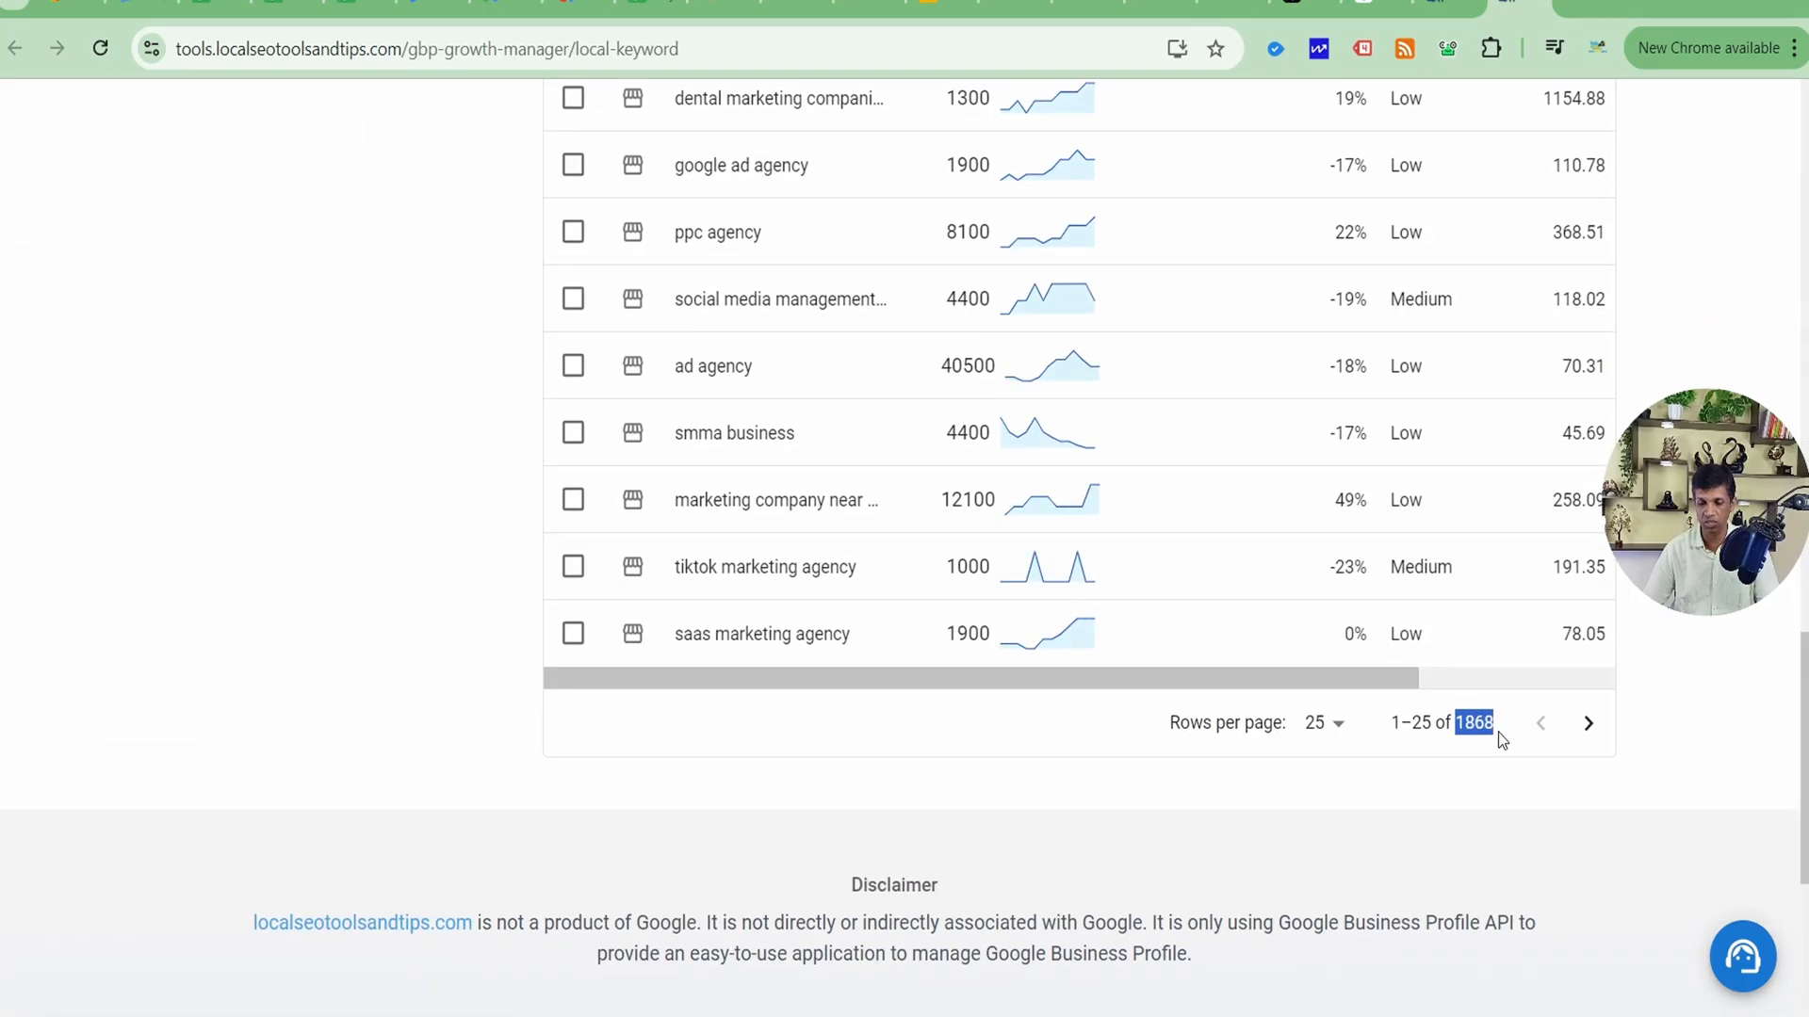
{"action": "left_click", "coordinate": [1322, 724]}
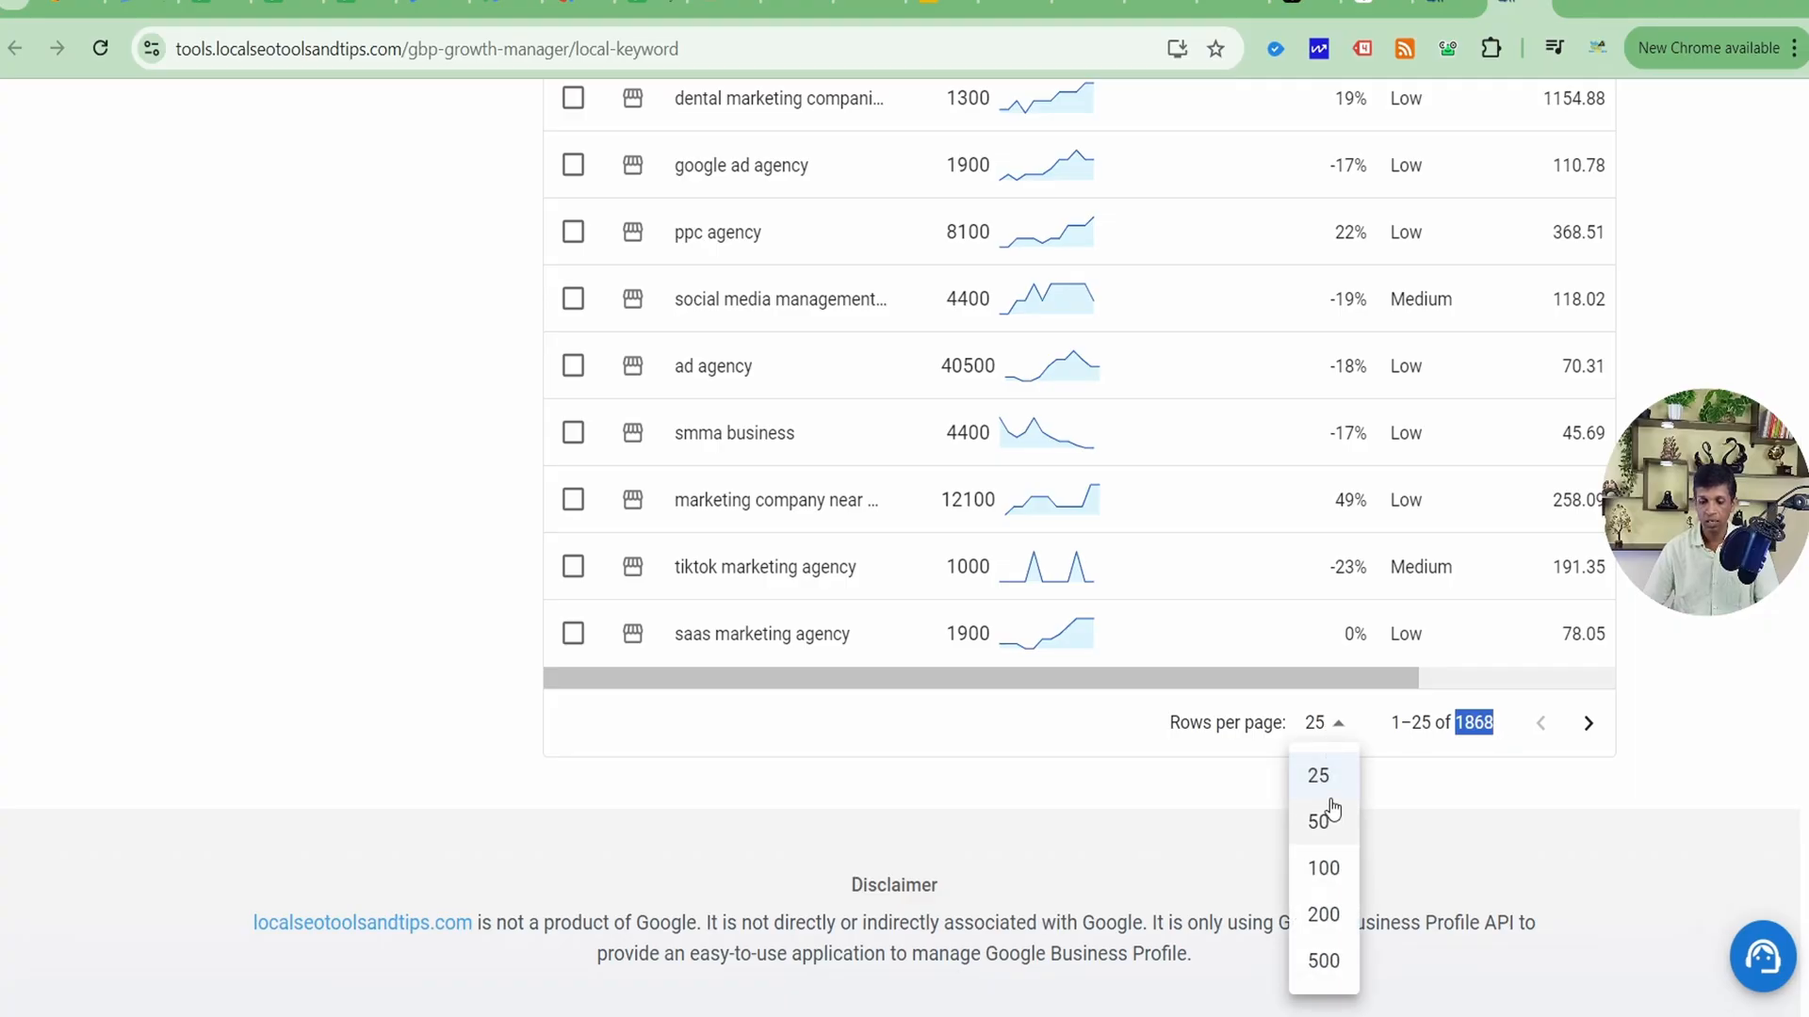
{"action": "mouse_move", "coordinate": [1323, 963]}
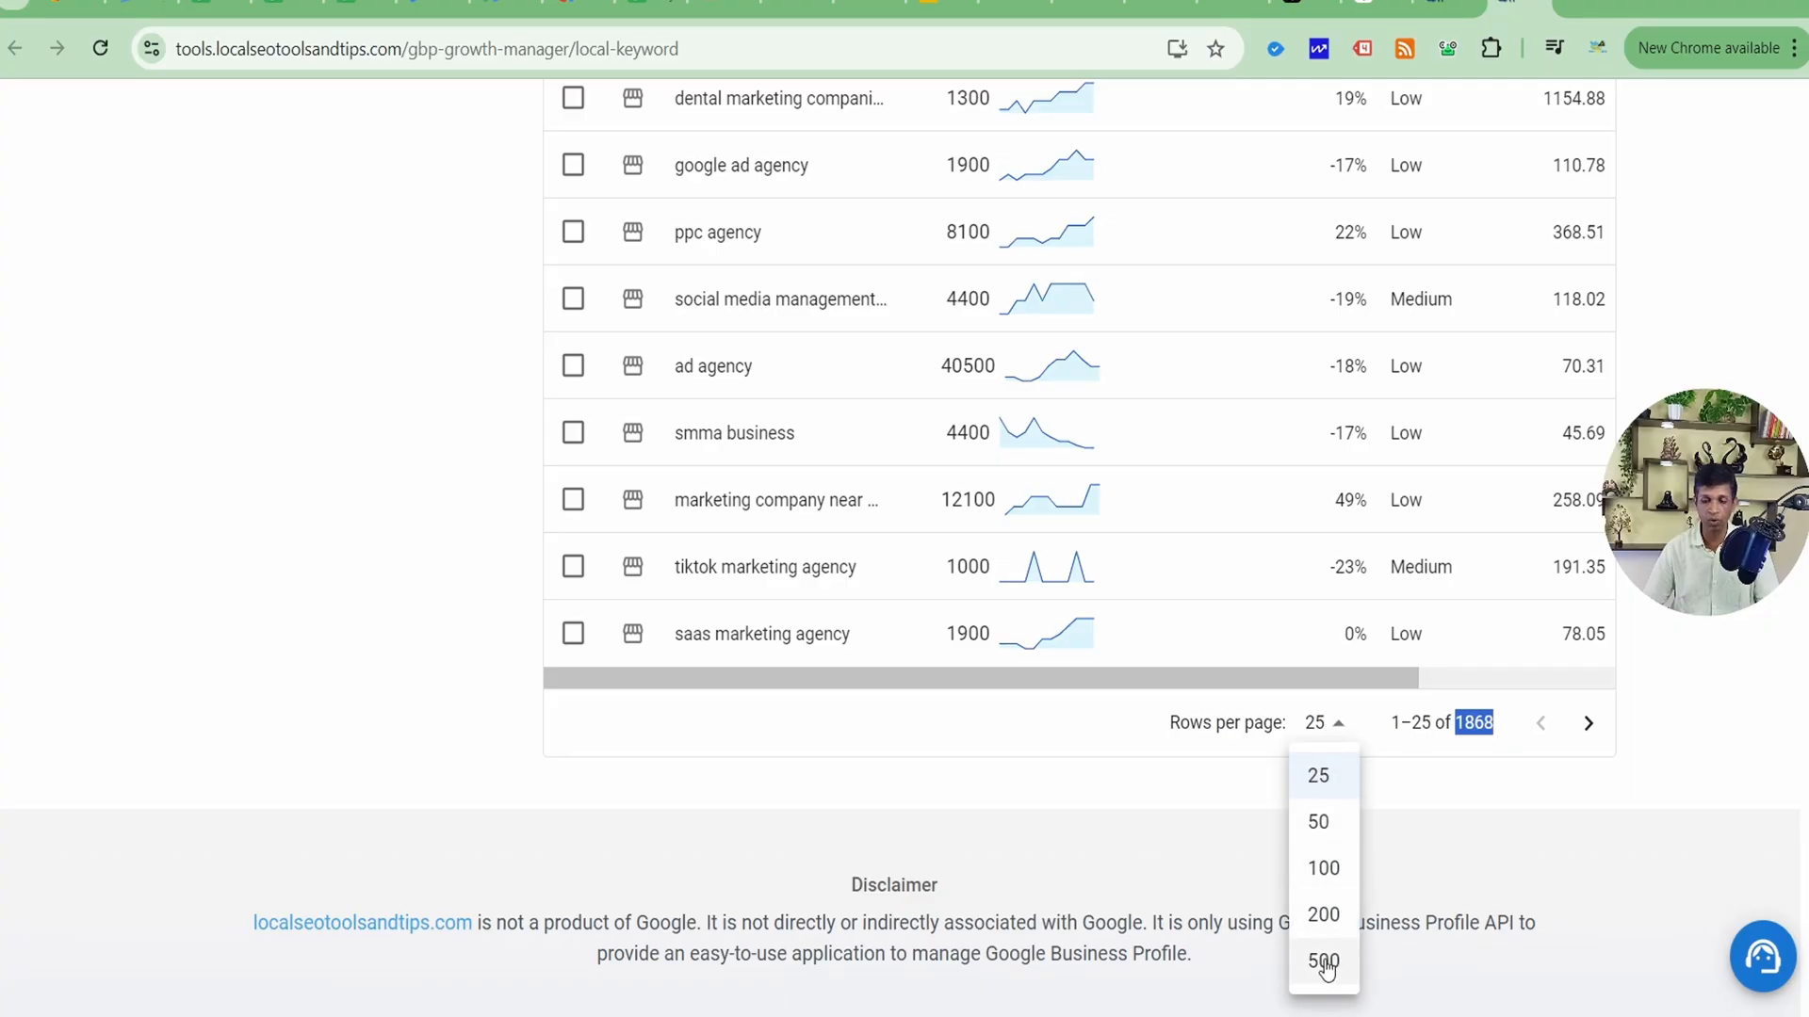
{"action": "left_click", "coordinate": [1153, 802]}
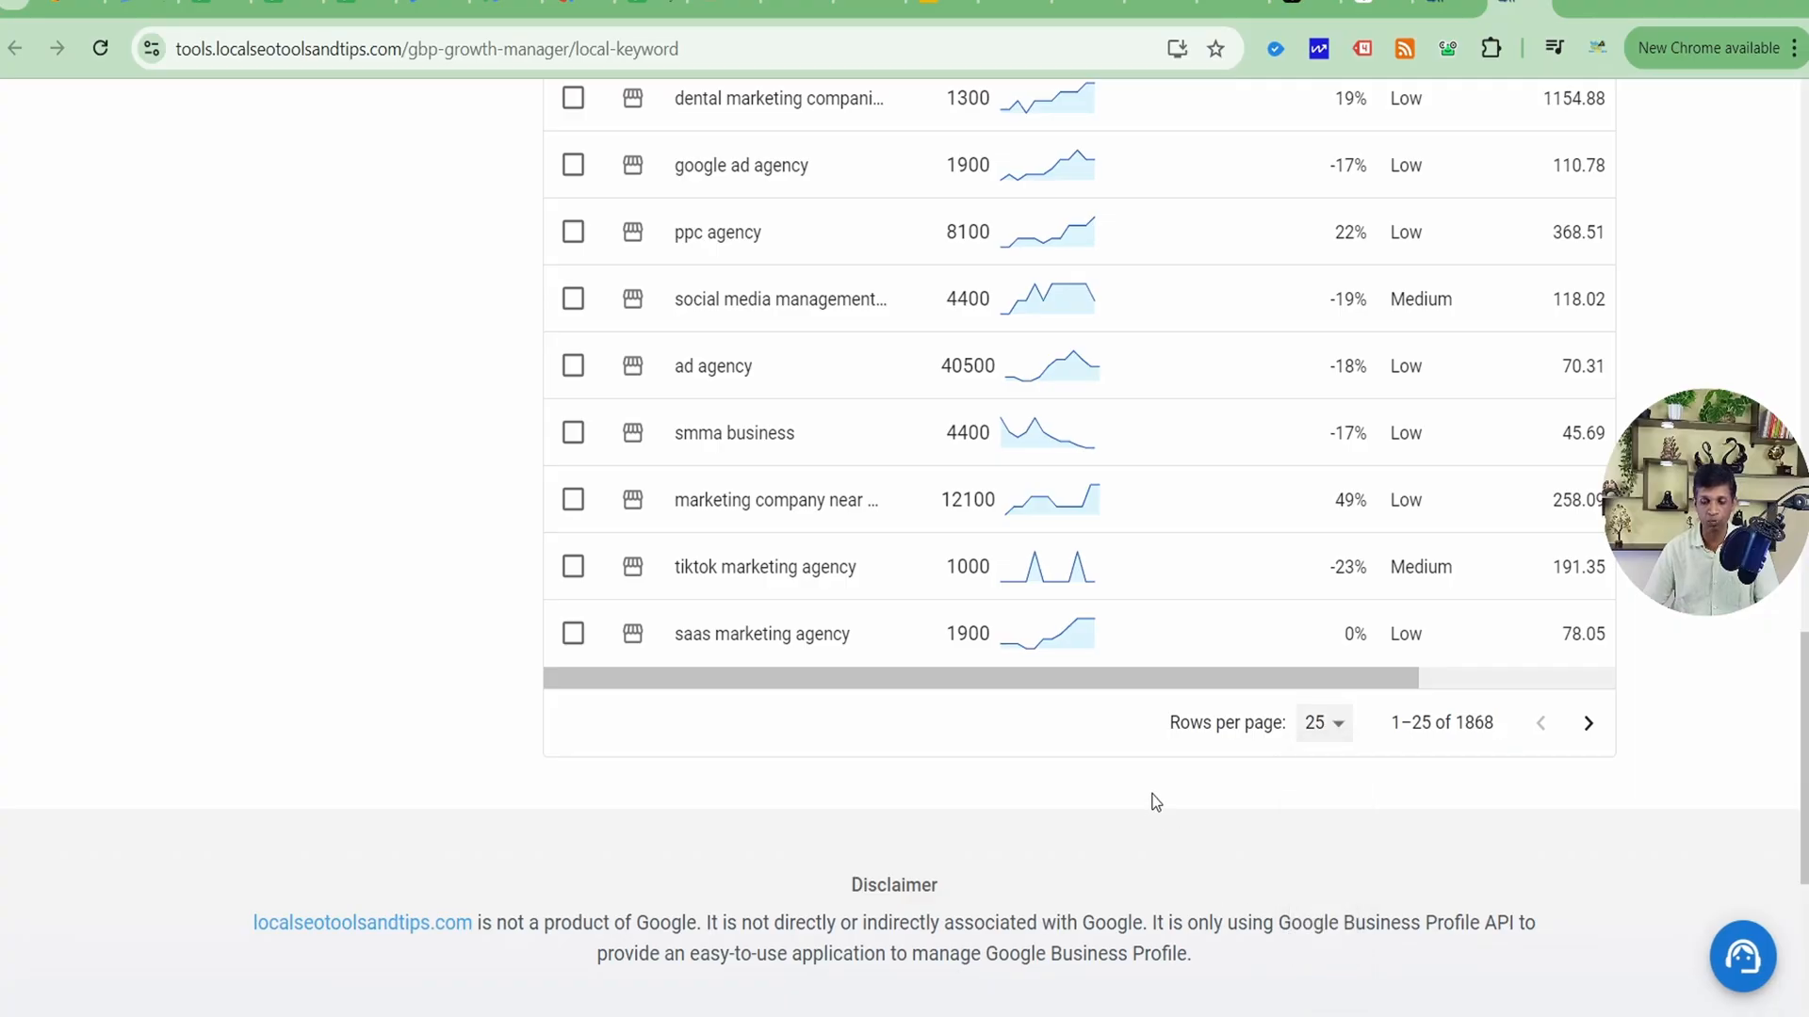
{"action": "scroll", "scroll_direction": "up", "scroll_amount": 3}
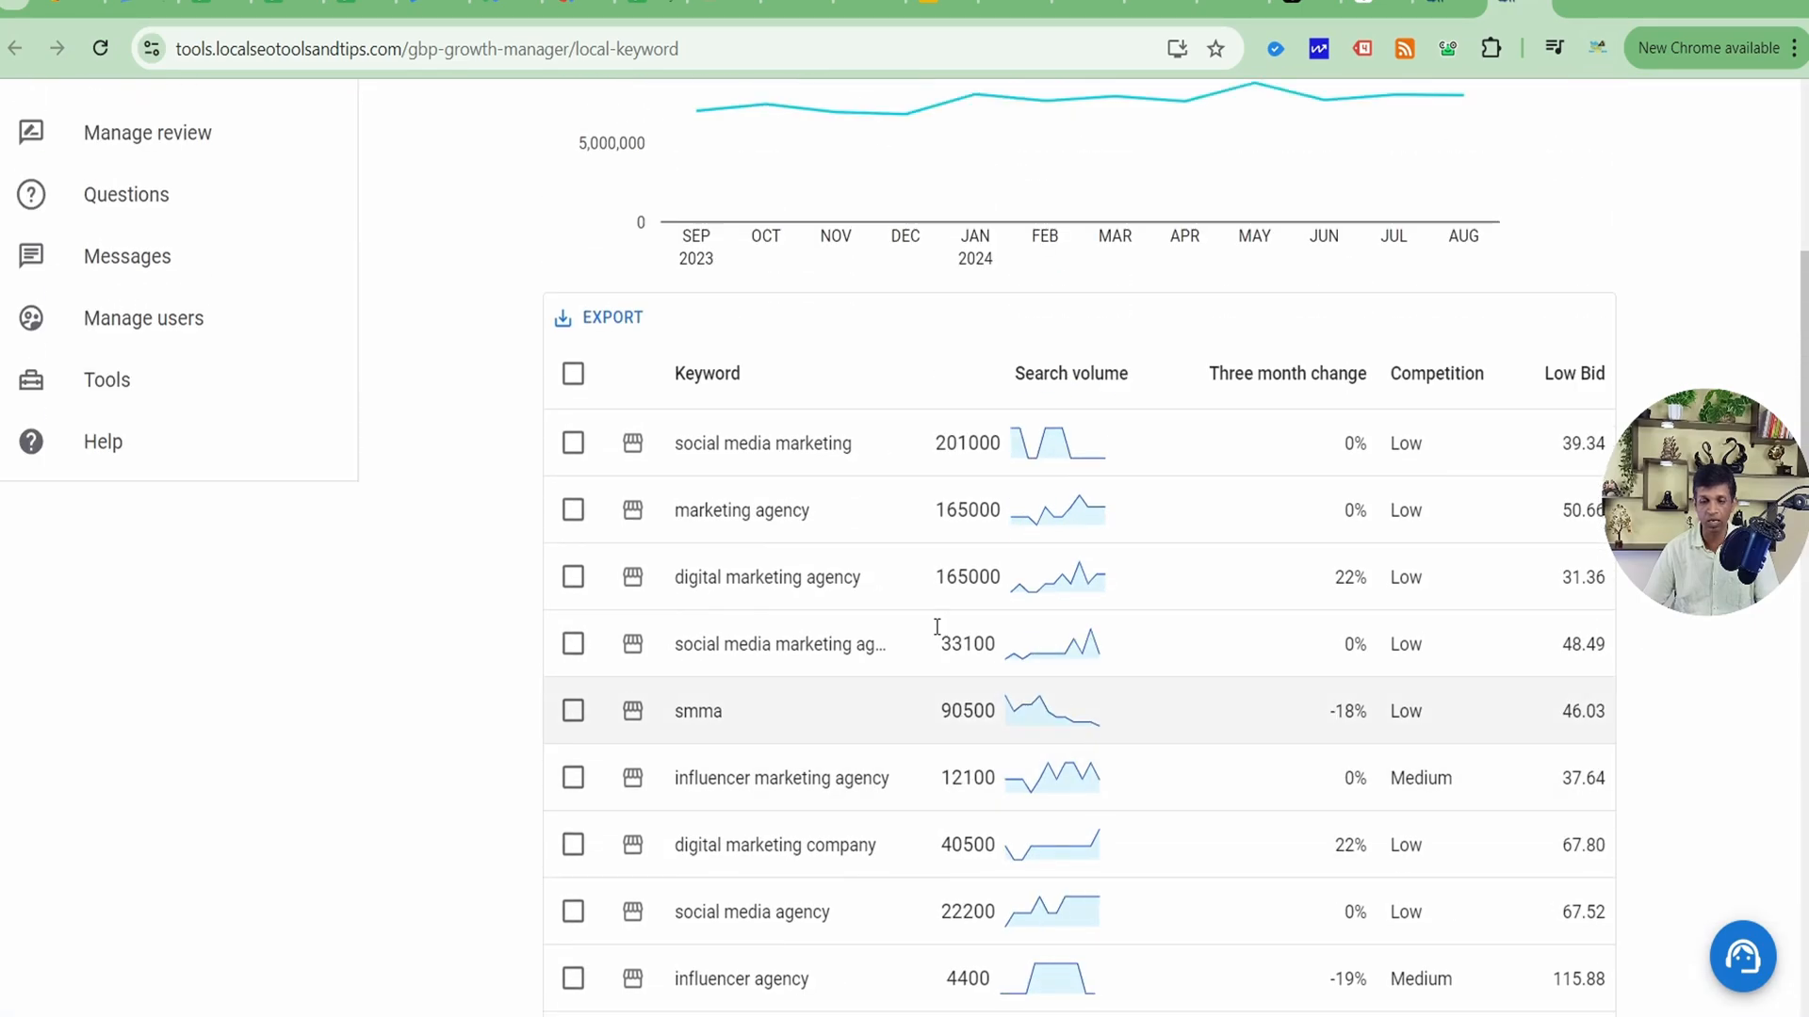
{"action": "scroll", "scroll_direction": "up", "scroll_amount": 3}
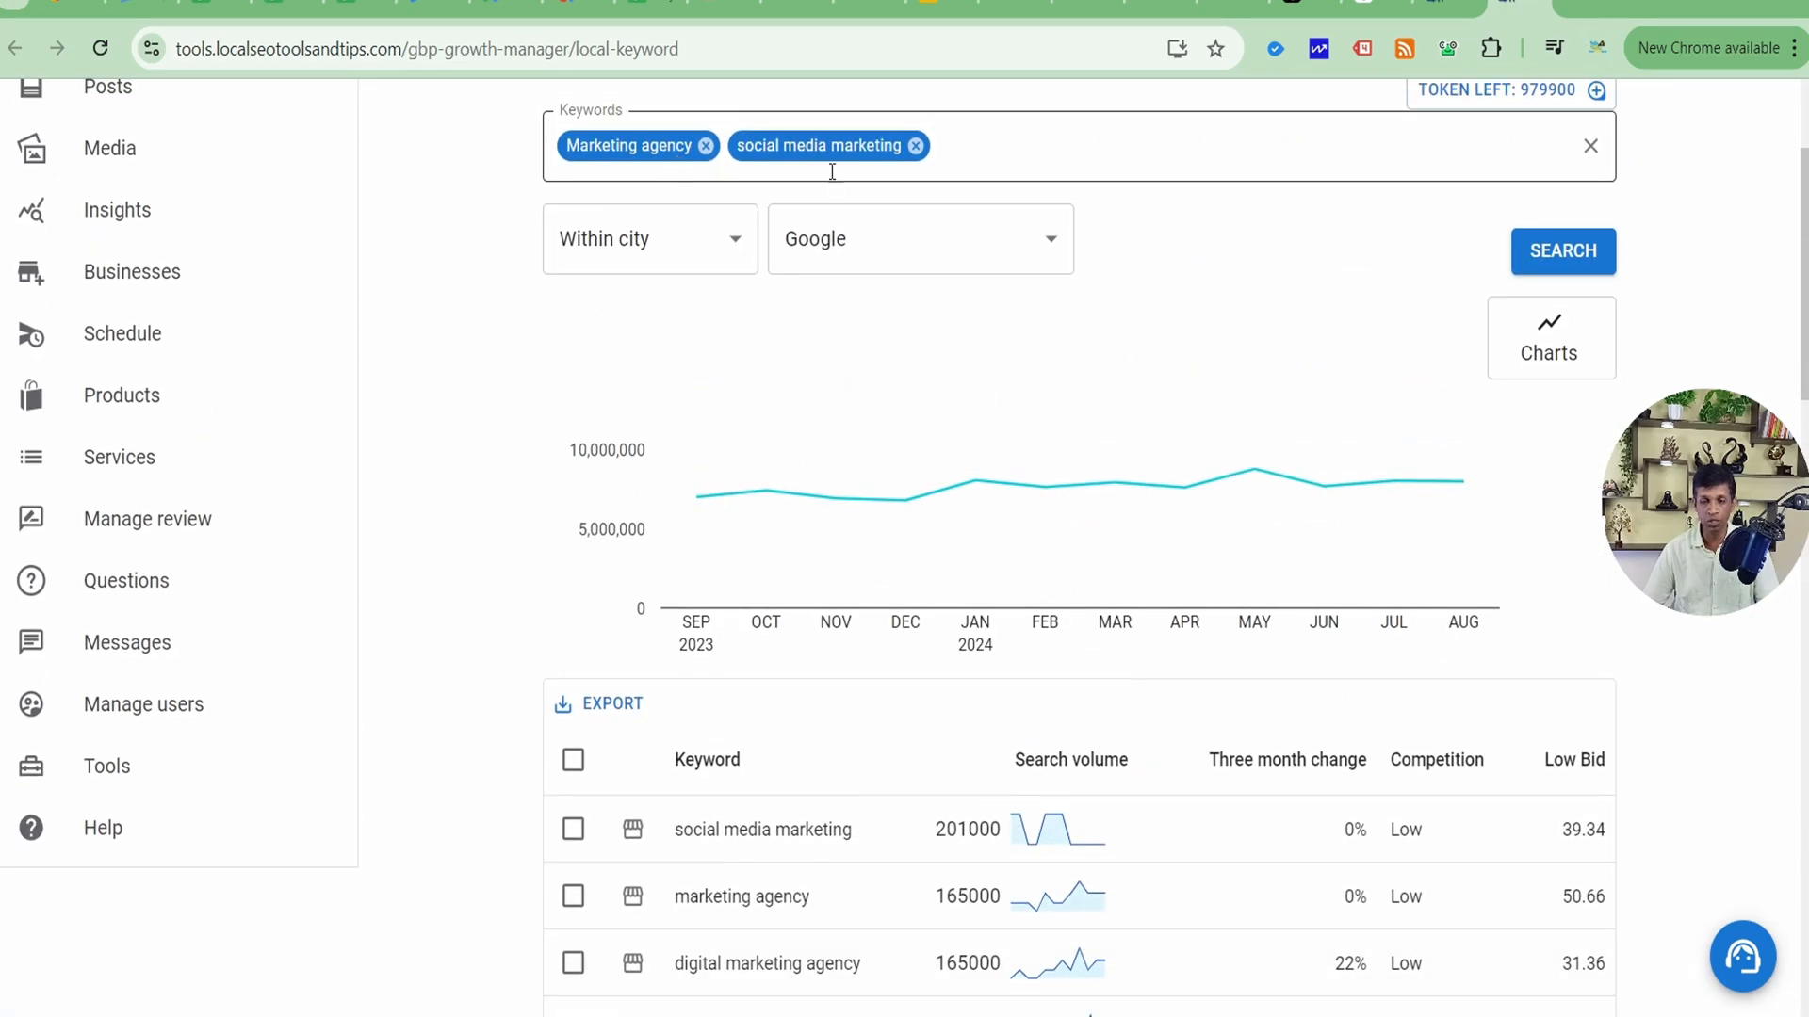
{"action": "scroll", "scroll_direction": "down", "scroll_amount": 3}
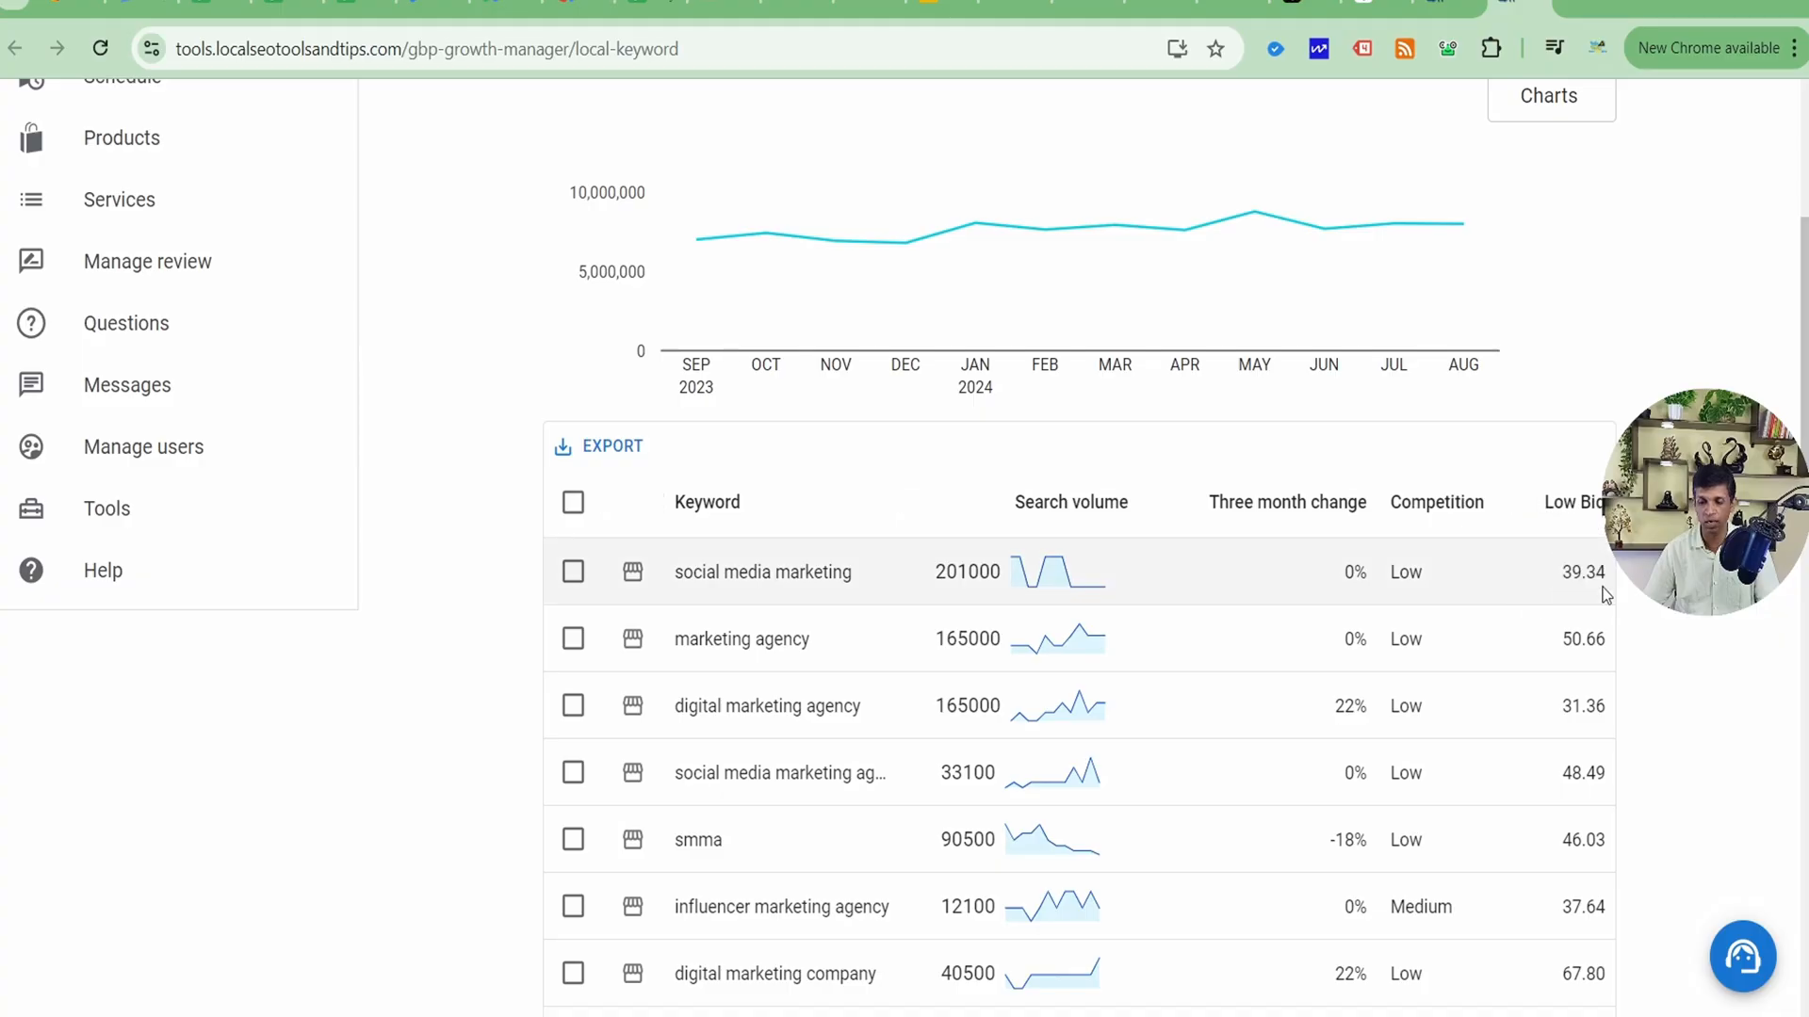
{"action": "scroll", "scroll_direction": "down", "scroll_amount": 3}
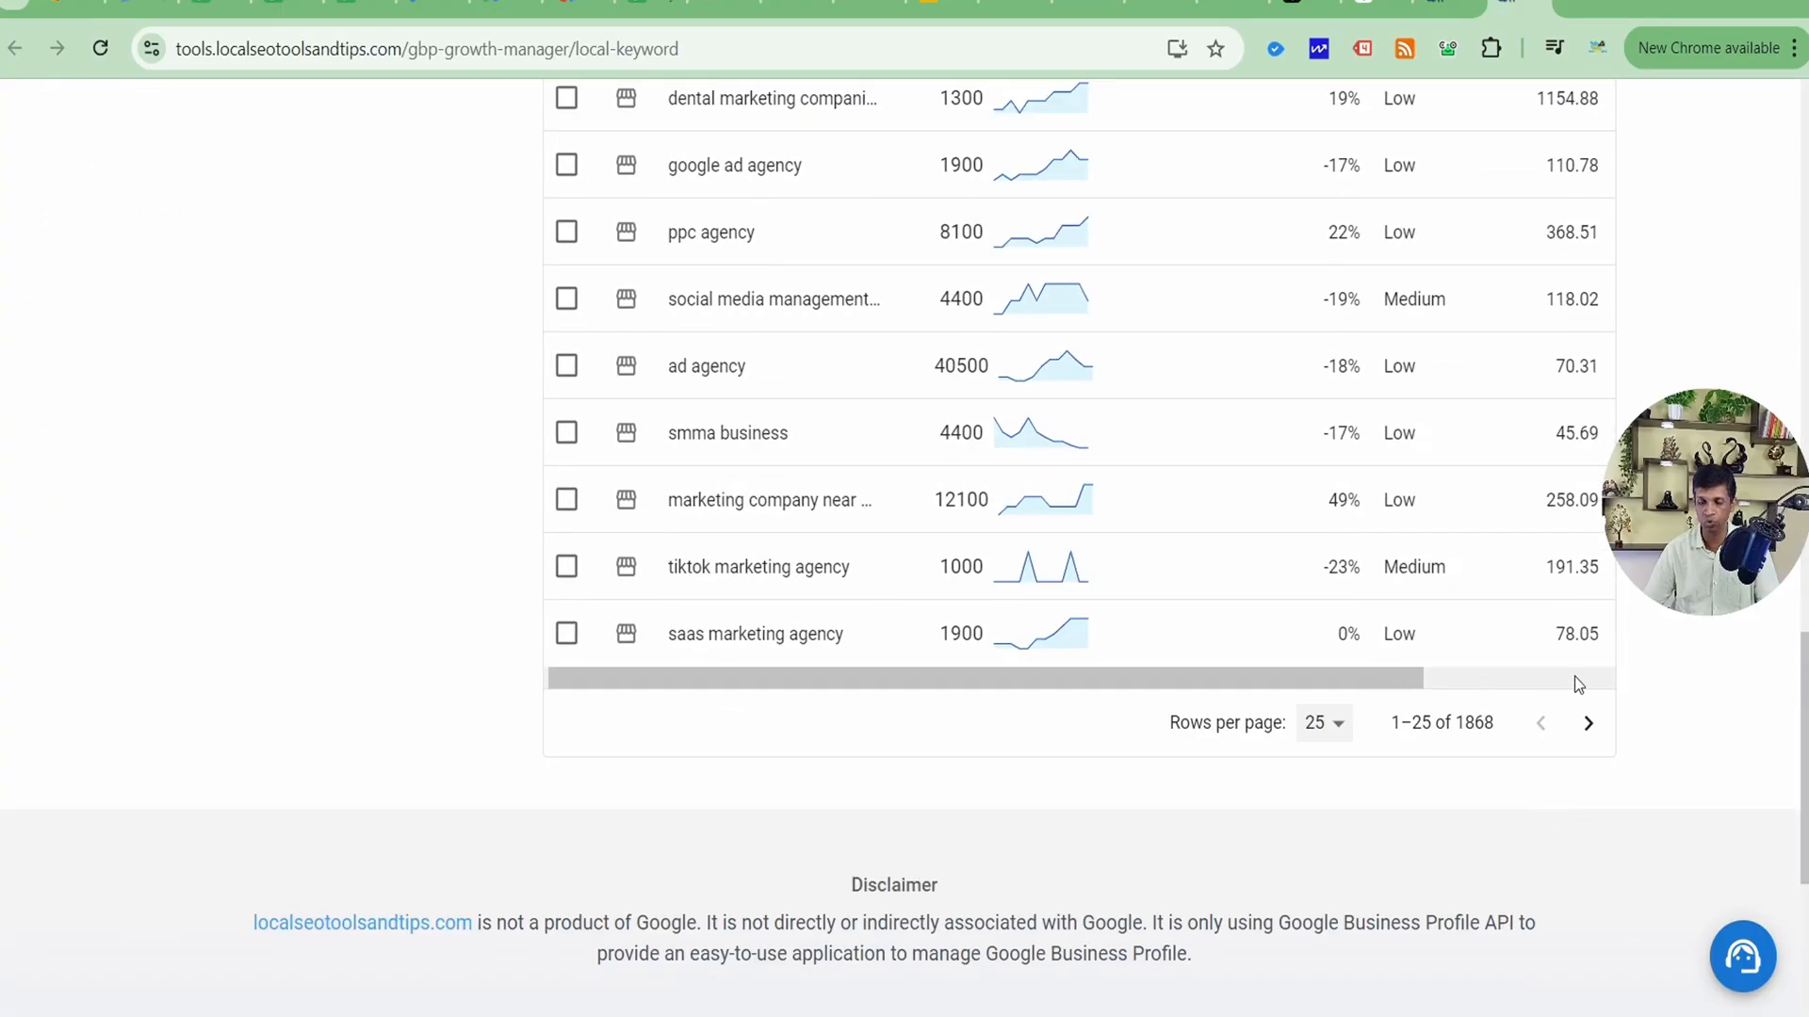
{"action": "scroll", "scroll_direction": "up", "scroll_amount": 3}
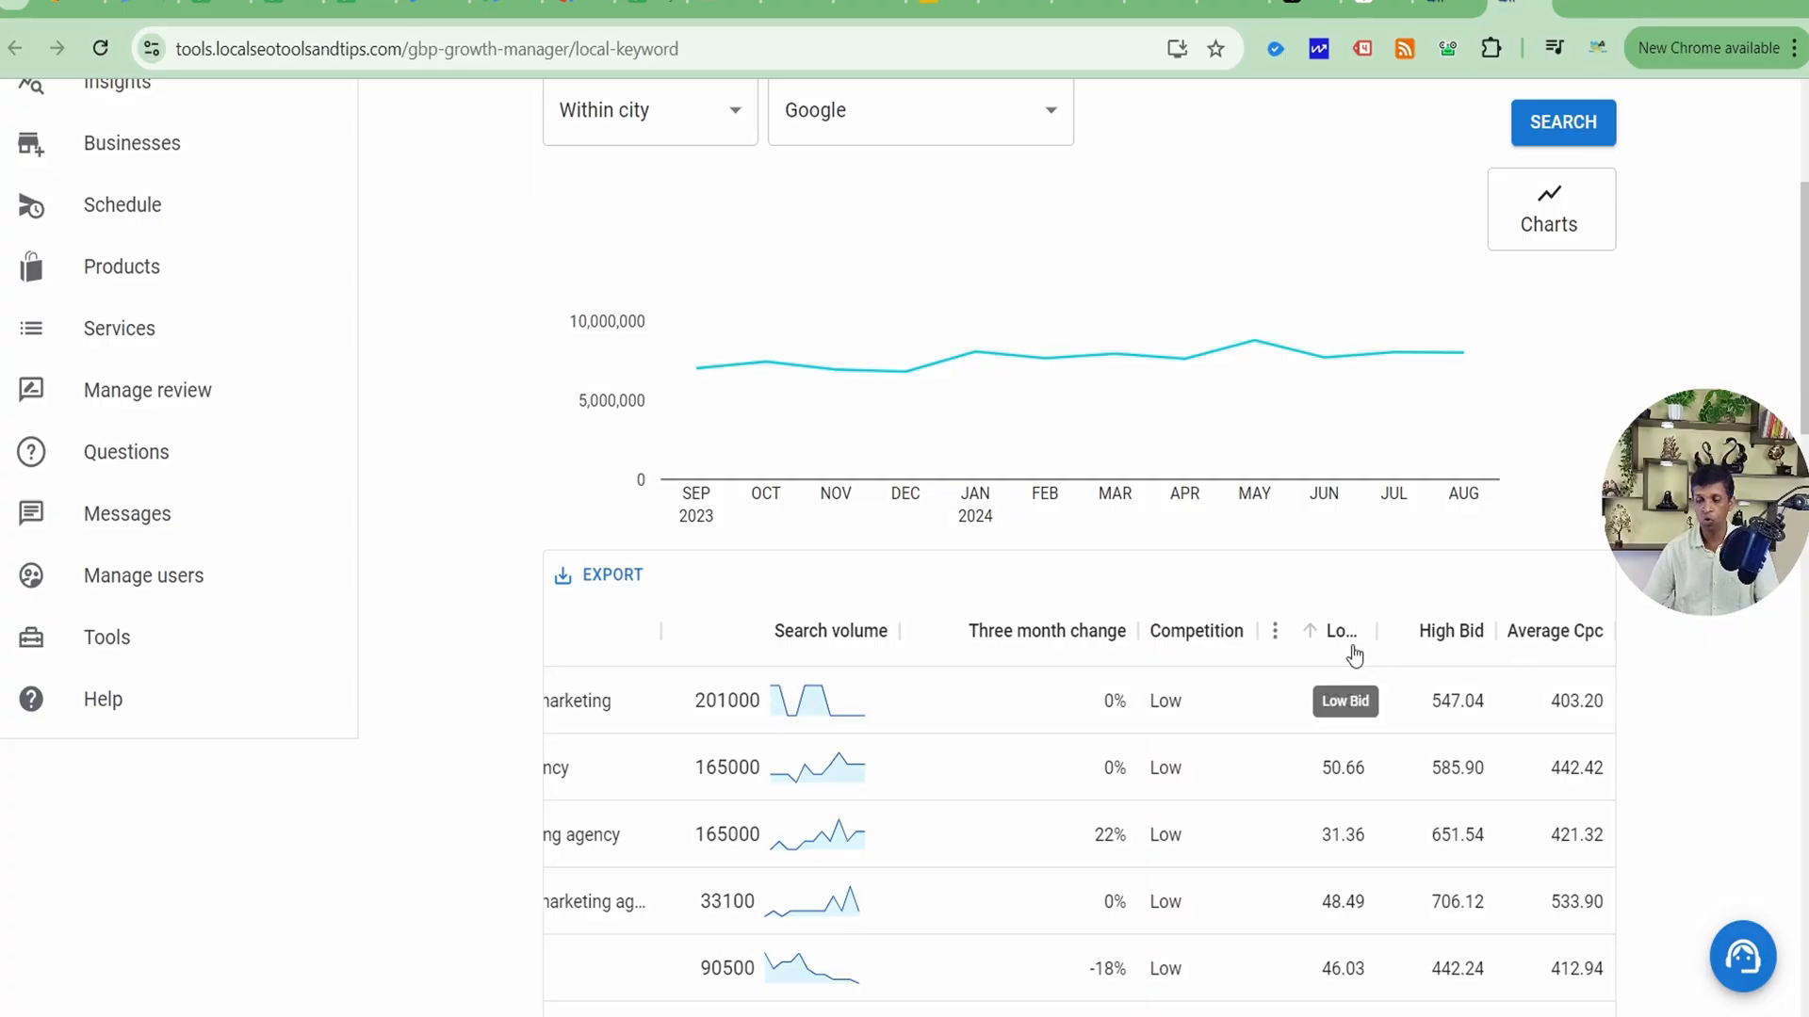
{"action": "left_click", "coordinate": [1569, 631]}
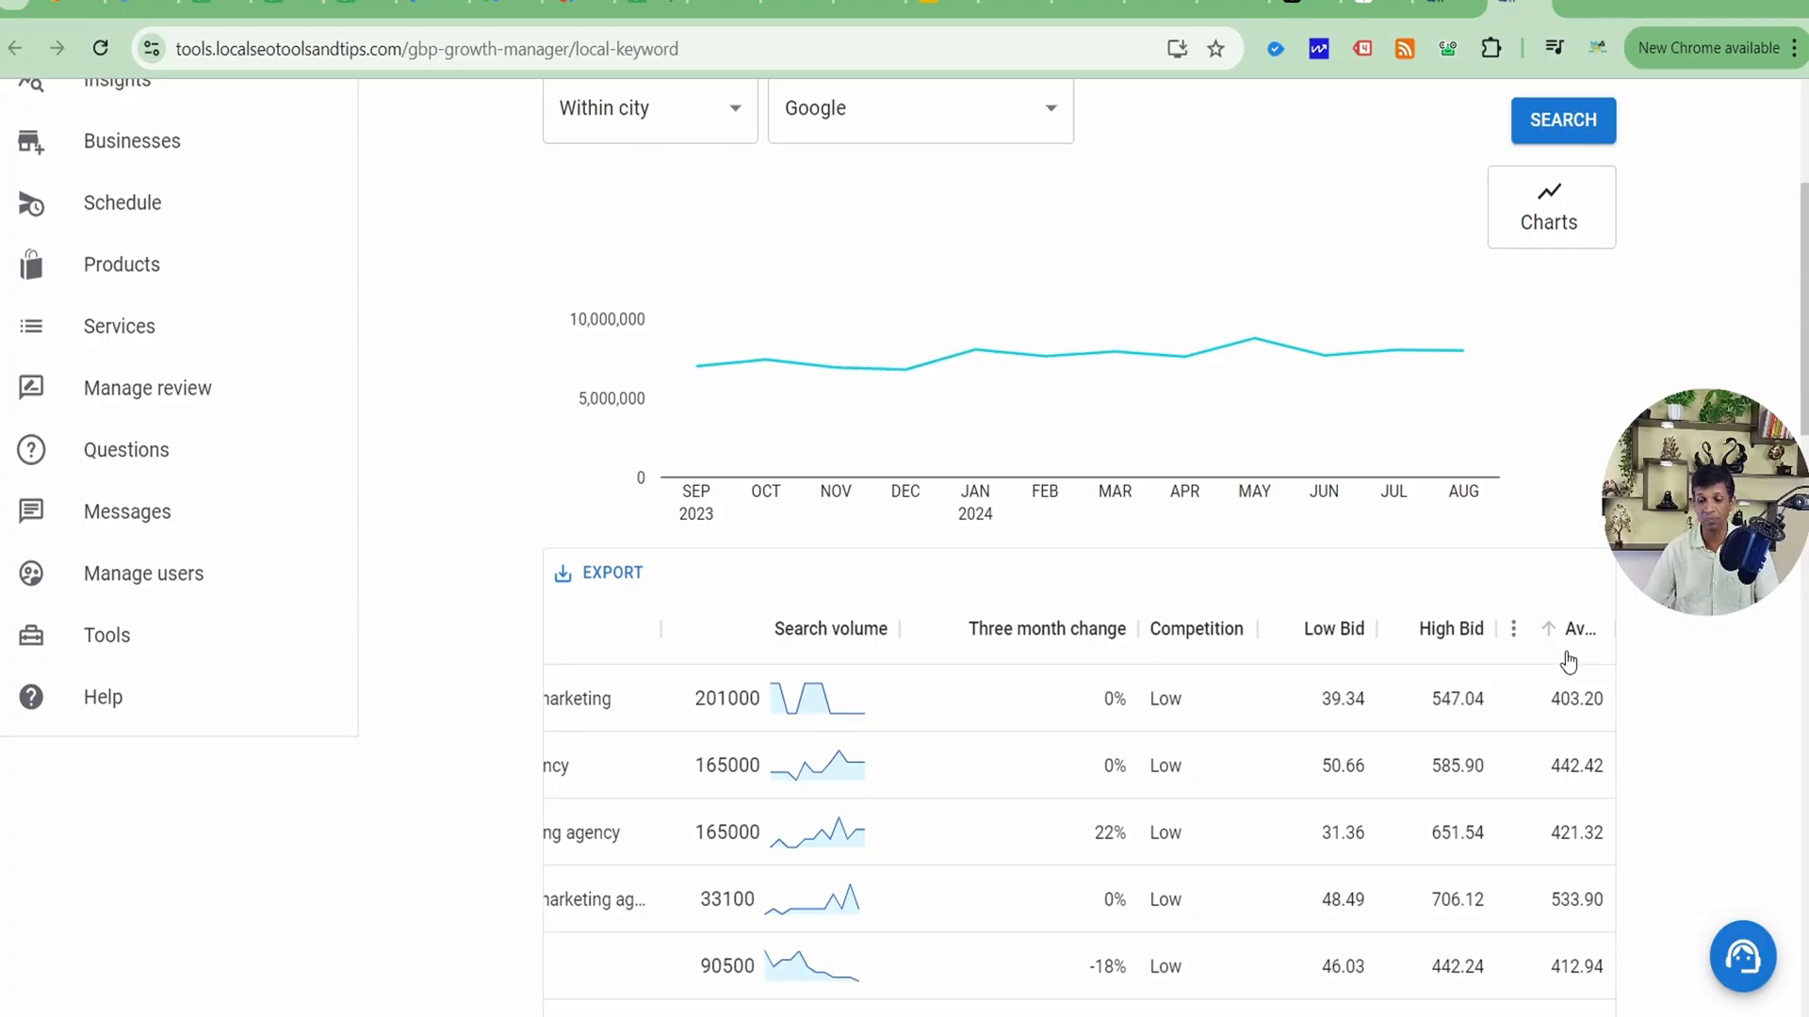
{"action": "scroll", "scroll_direction": "down", "scroll_amount": 3}
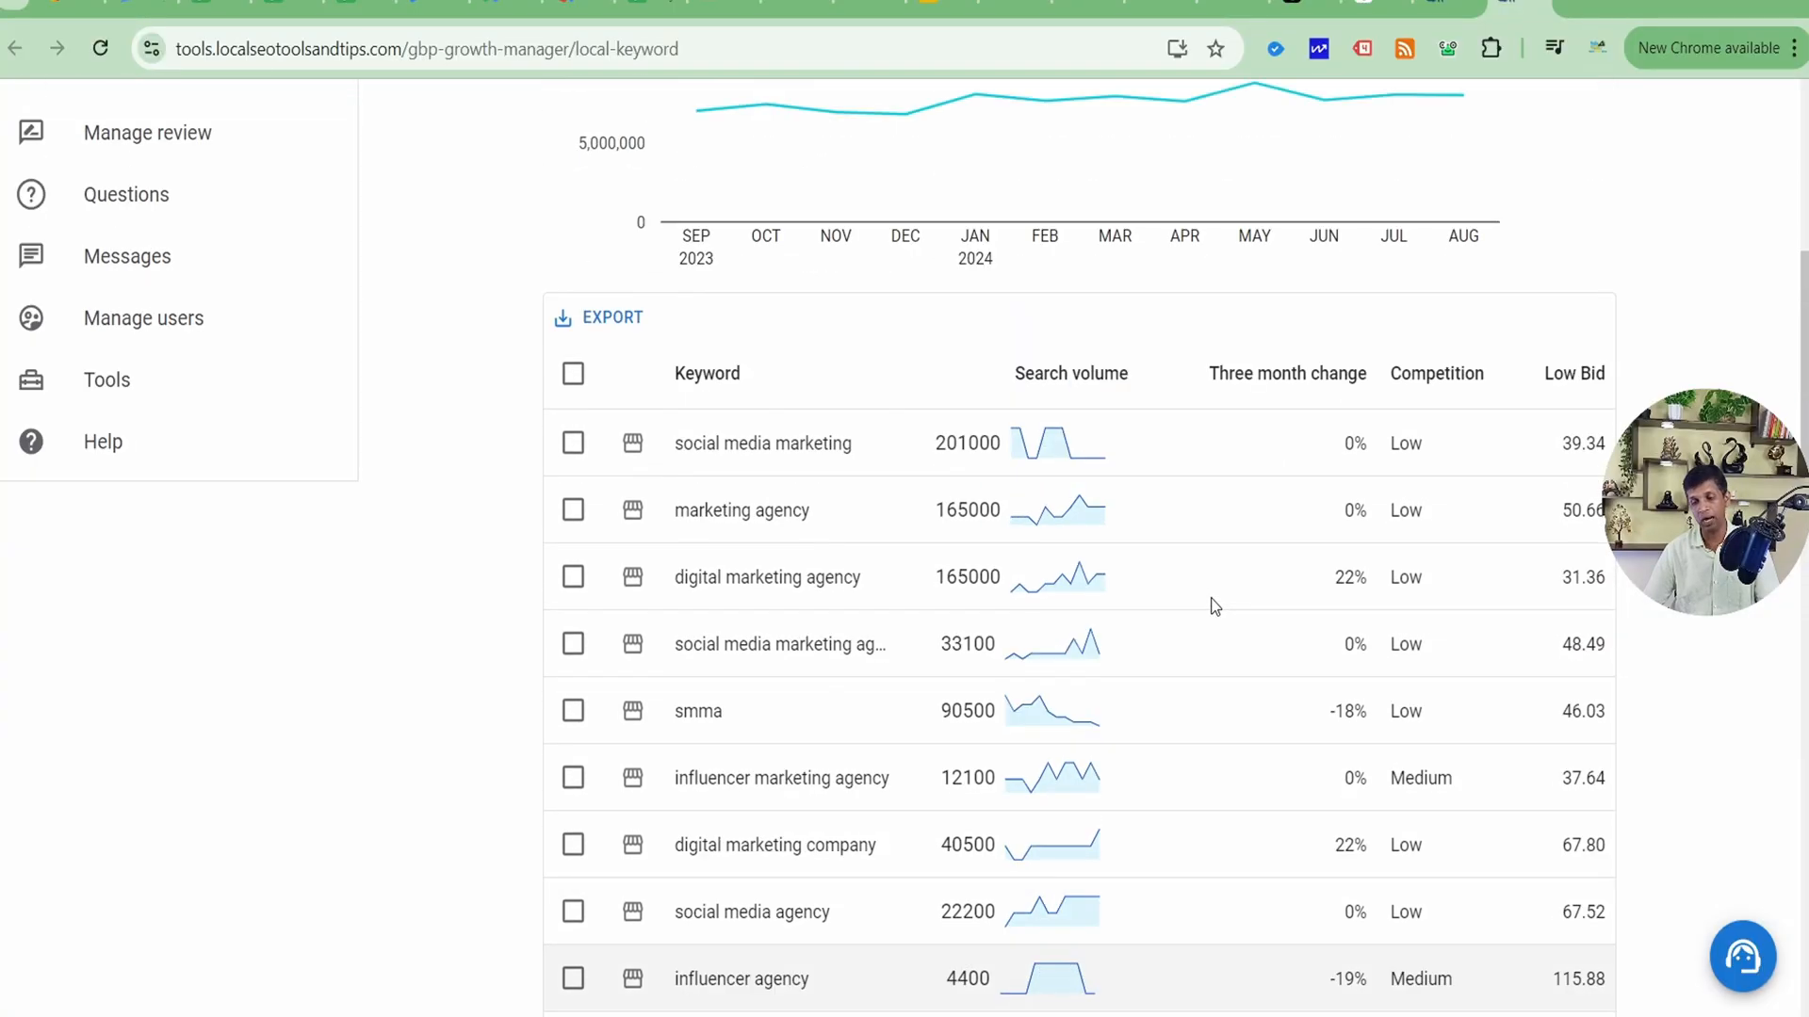
{"action": "scroll", "scroll_direction": "up", "scroll_amount": 3}
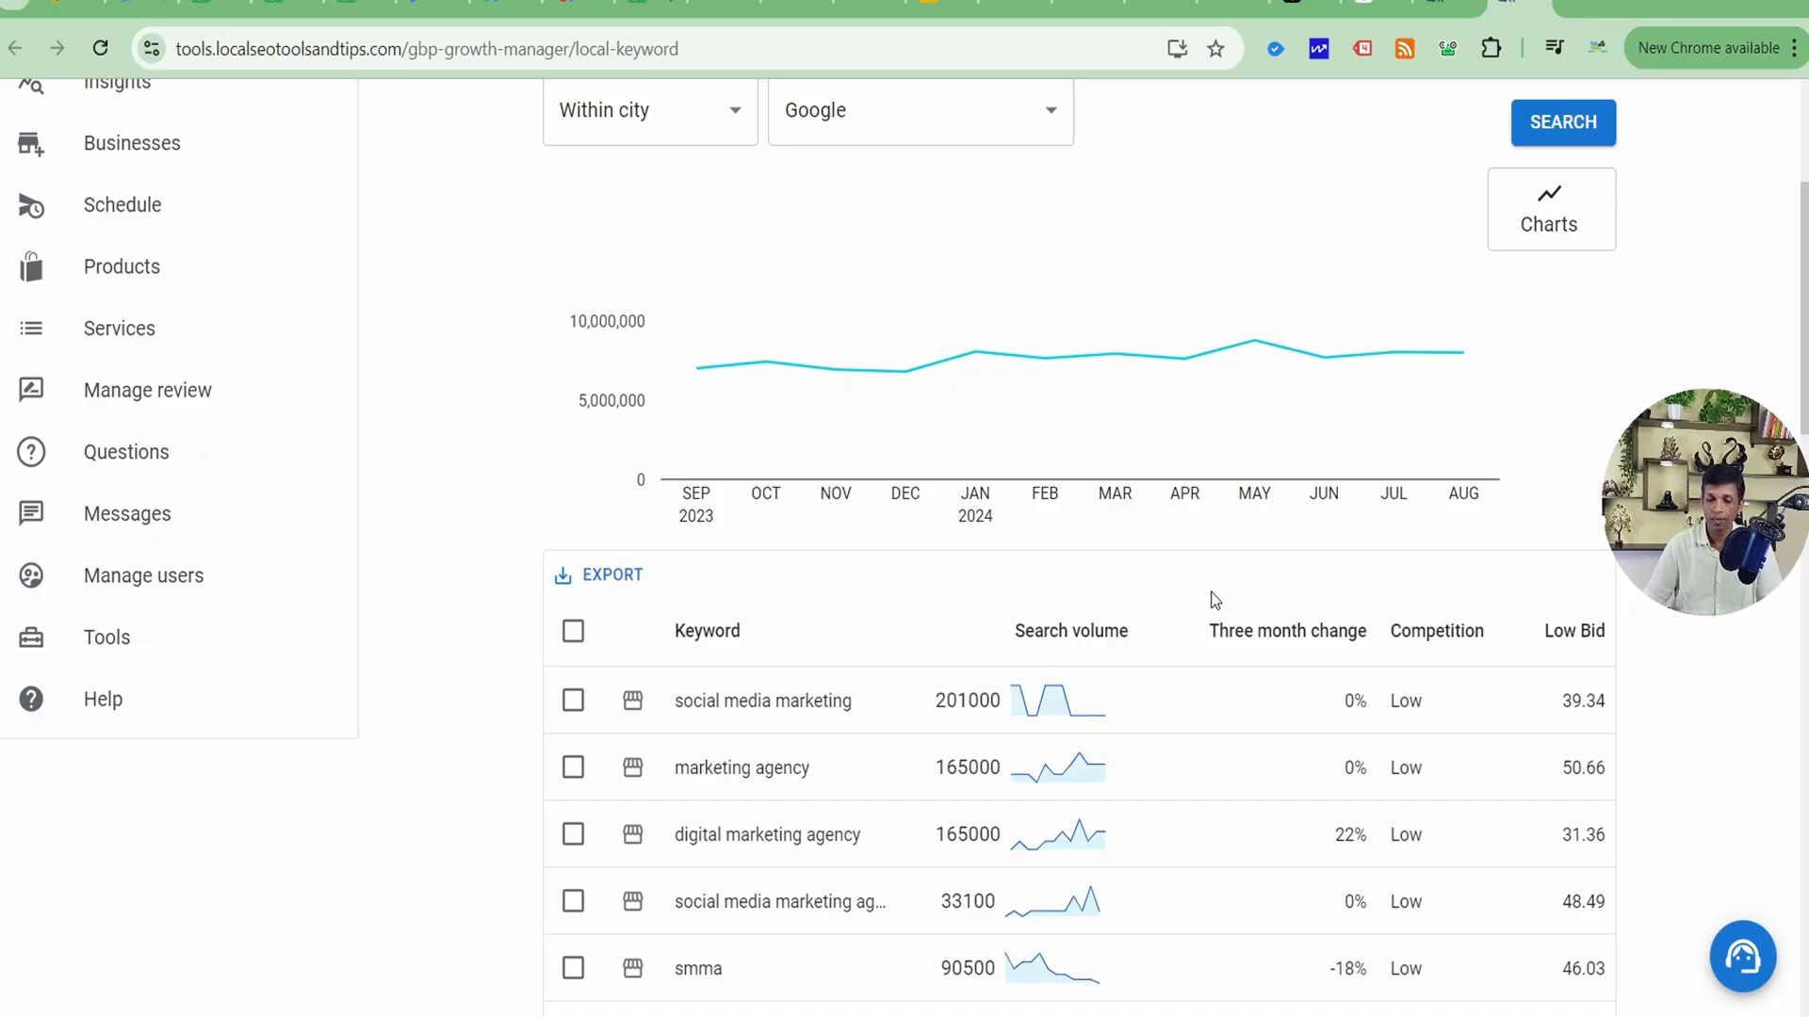
{"action": "scroll", "scroll_direction": "down", "scroll_amount": 3}
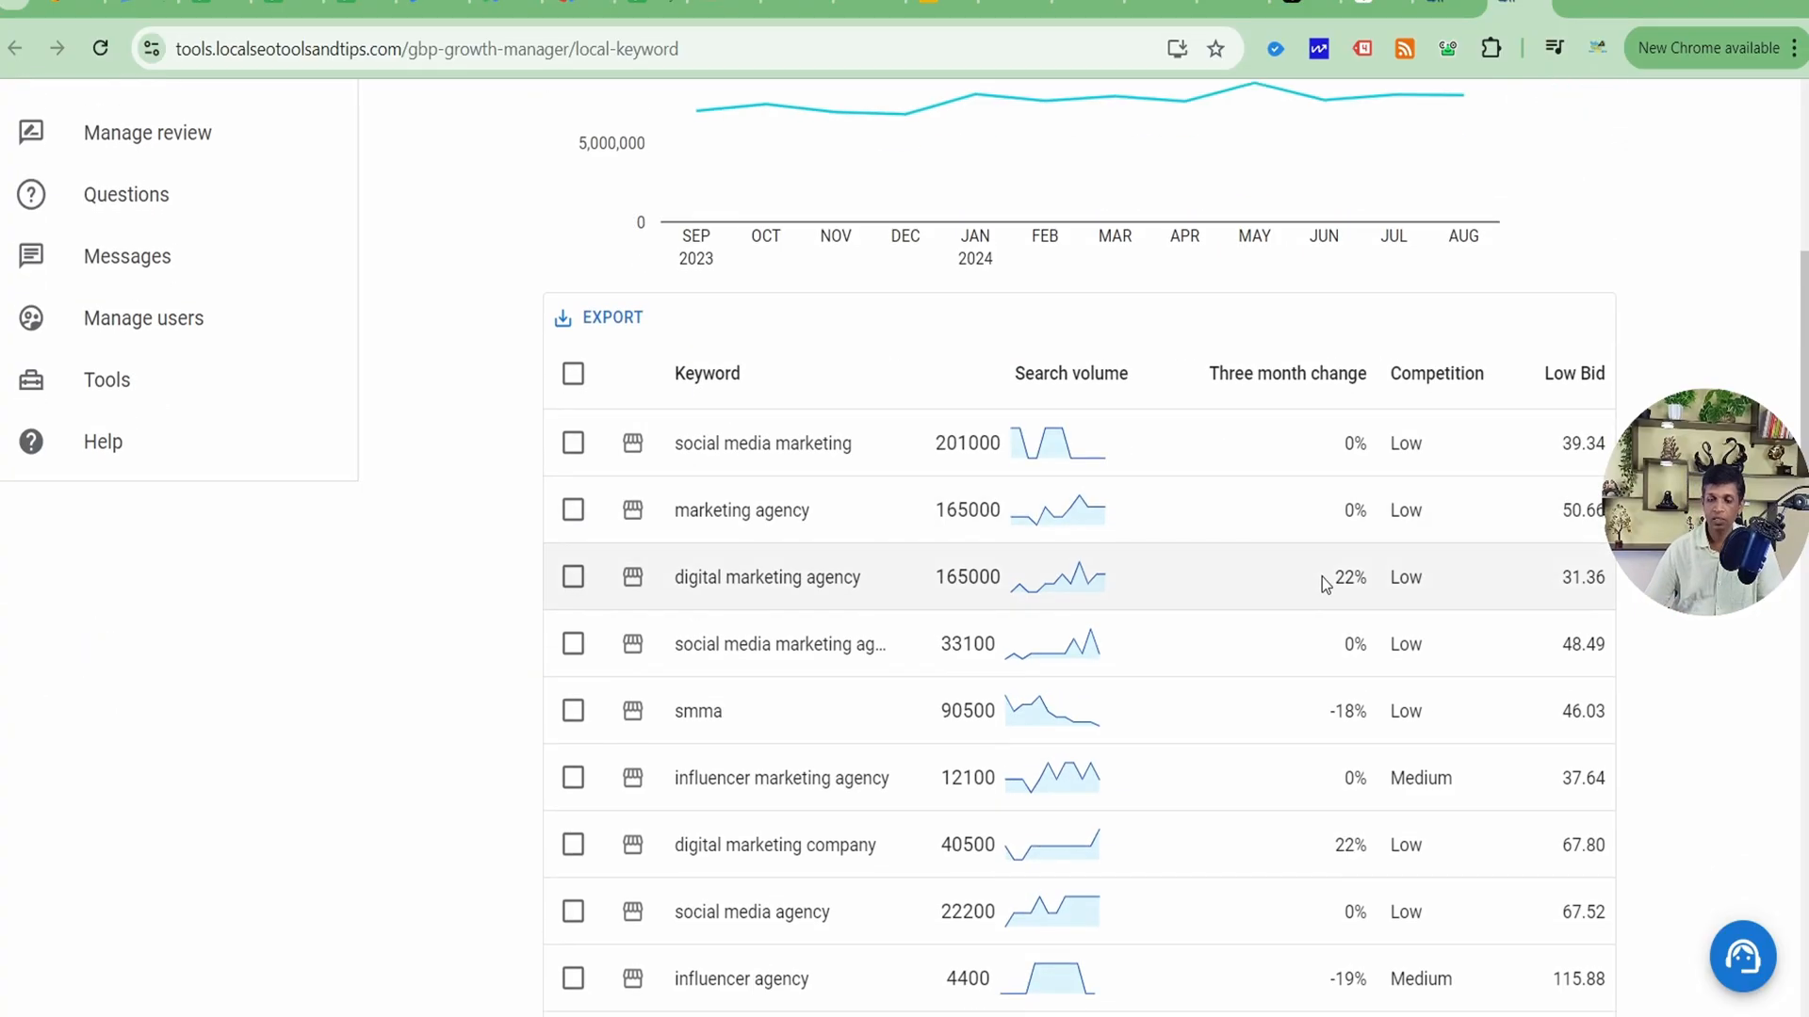
{"action": "scroll", "scroll_direction": "up", "scroll_amount": 3}
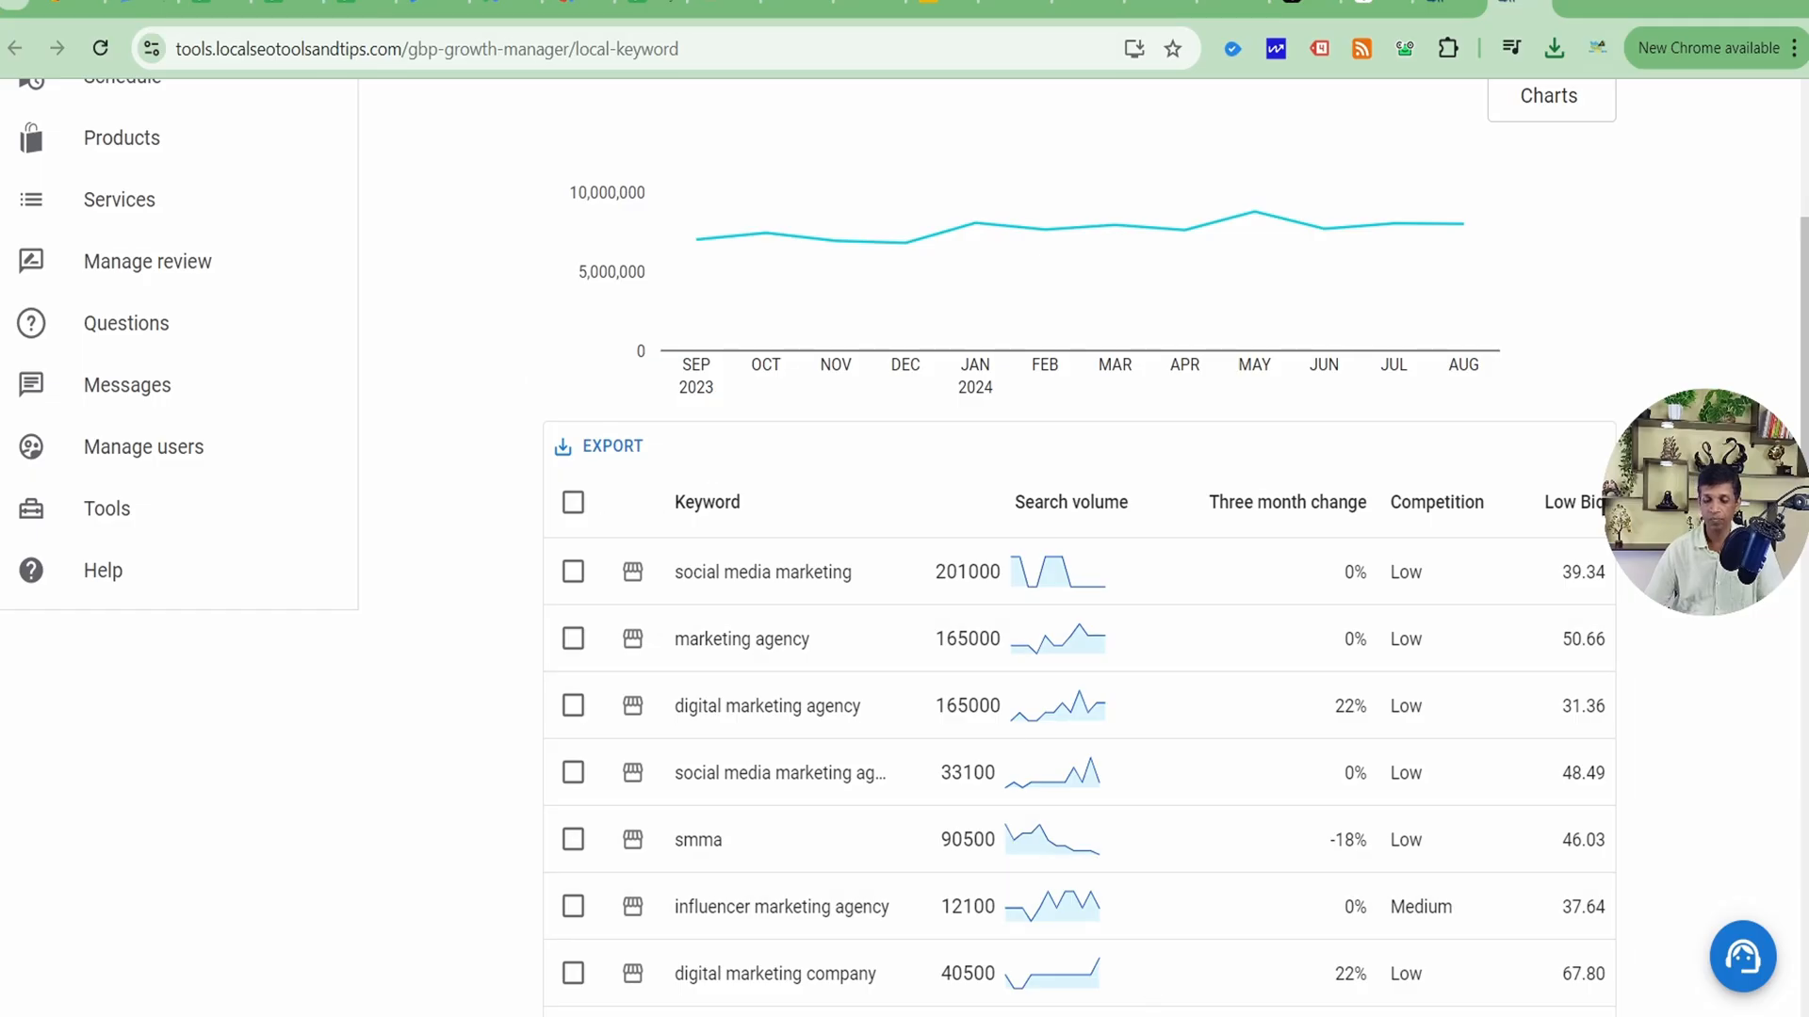
{"action": "mouse_move", "coordinate": [520, 181]}
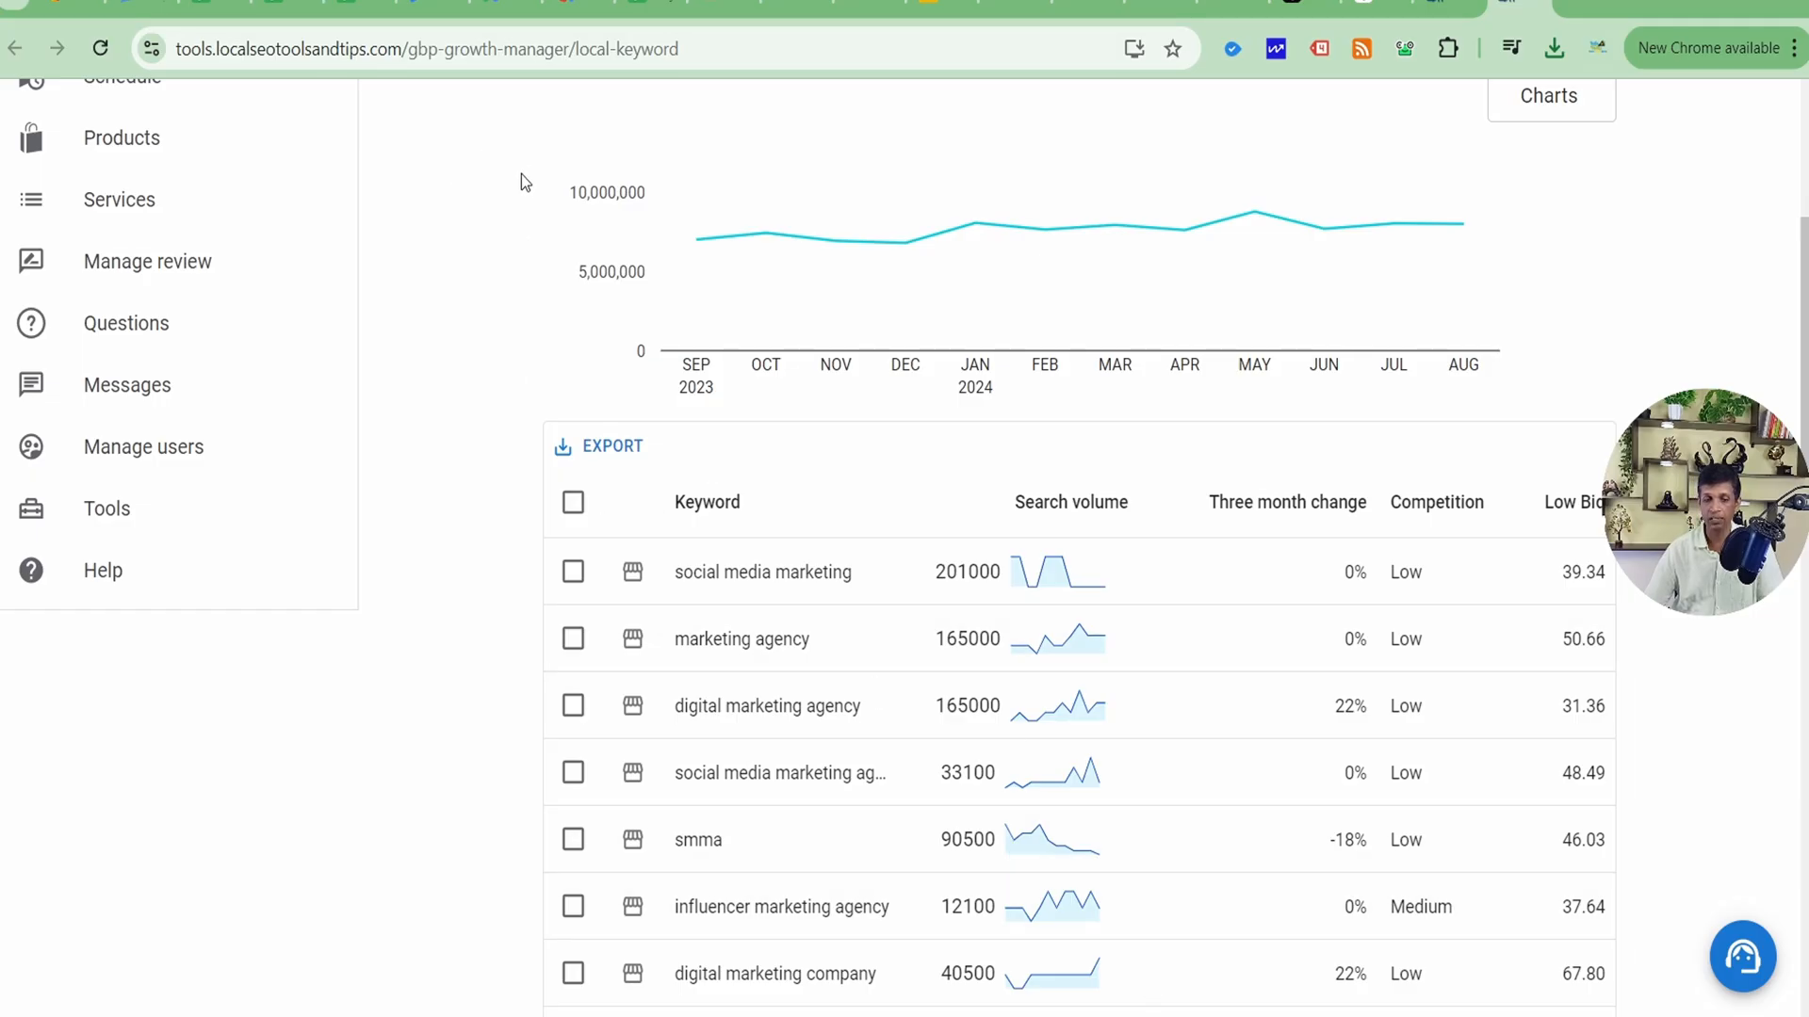
{"action": "mouse_move", "coordinate": [1737, 133]}
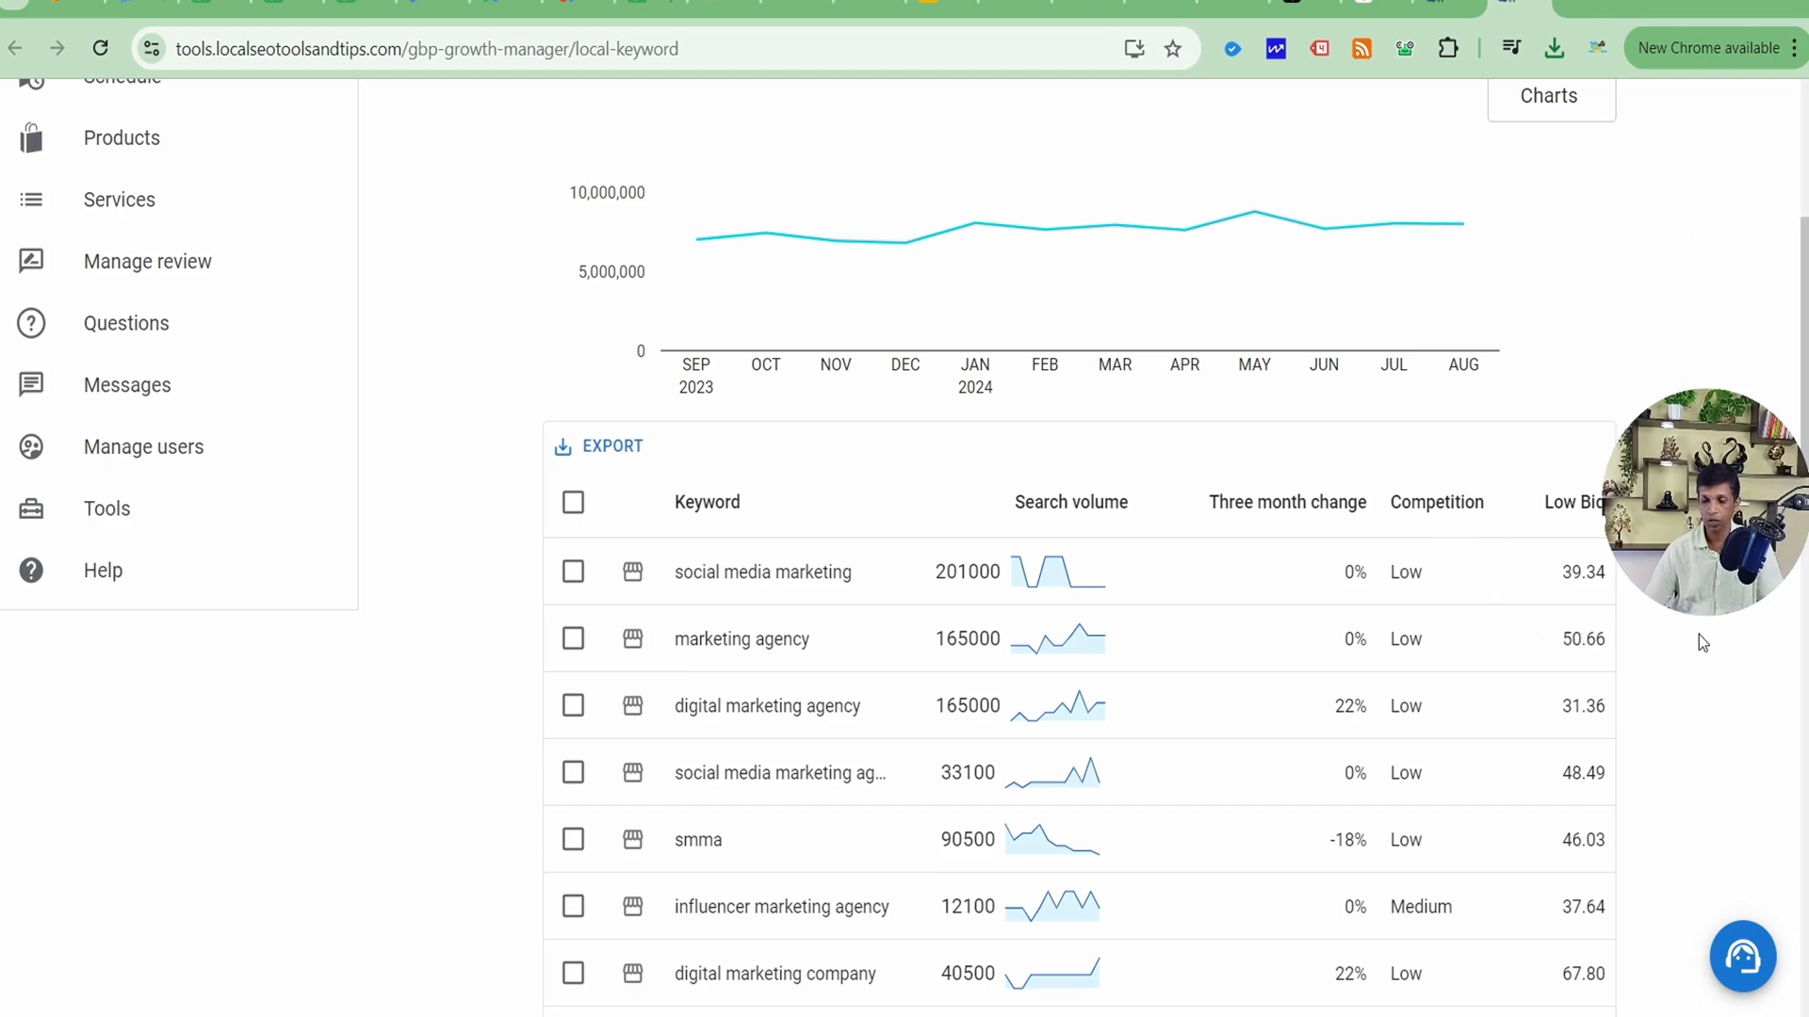
{"action": "mouse_move", "coordinate": [889, 350]}
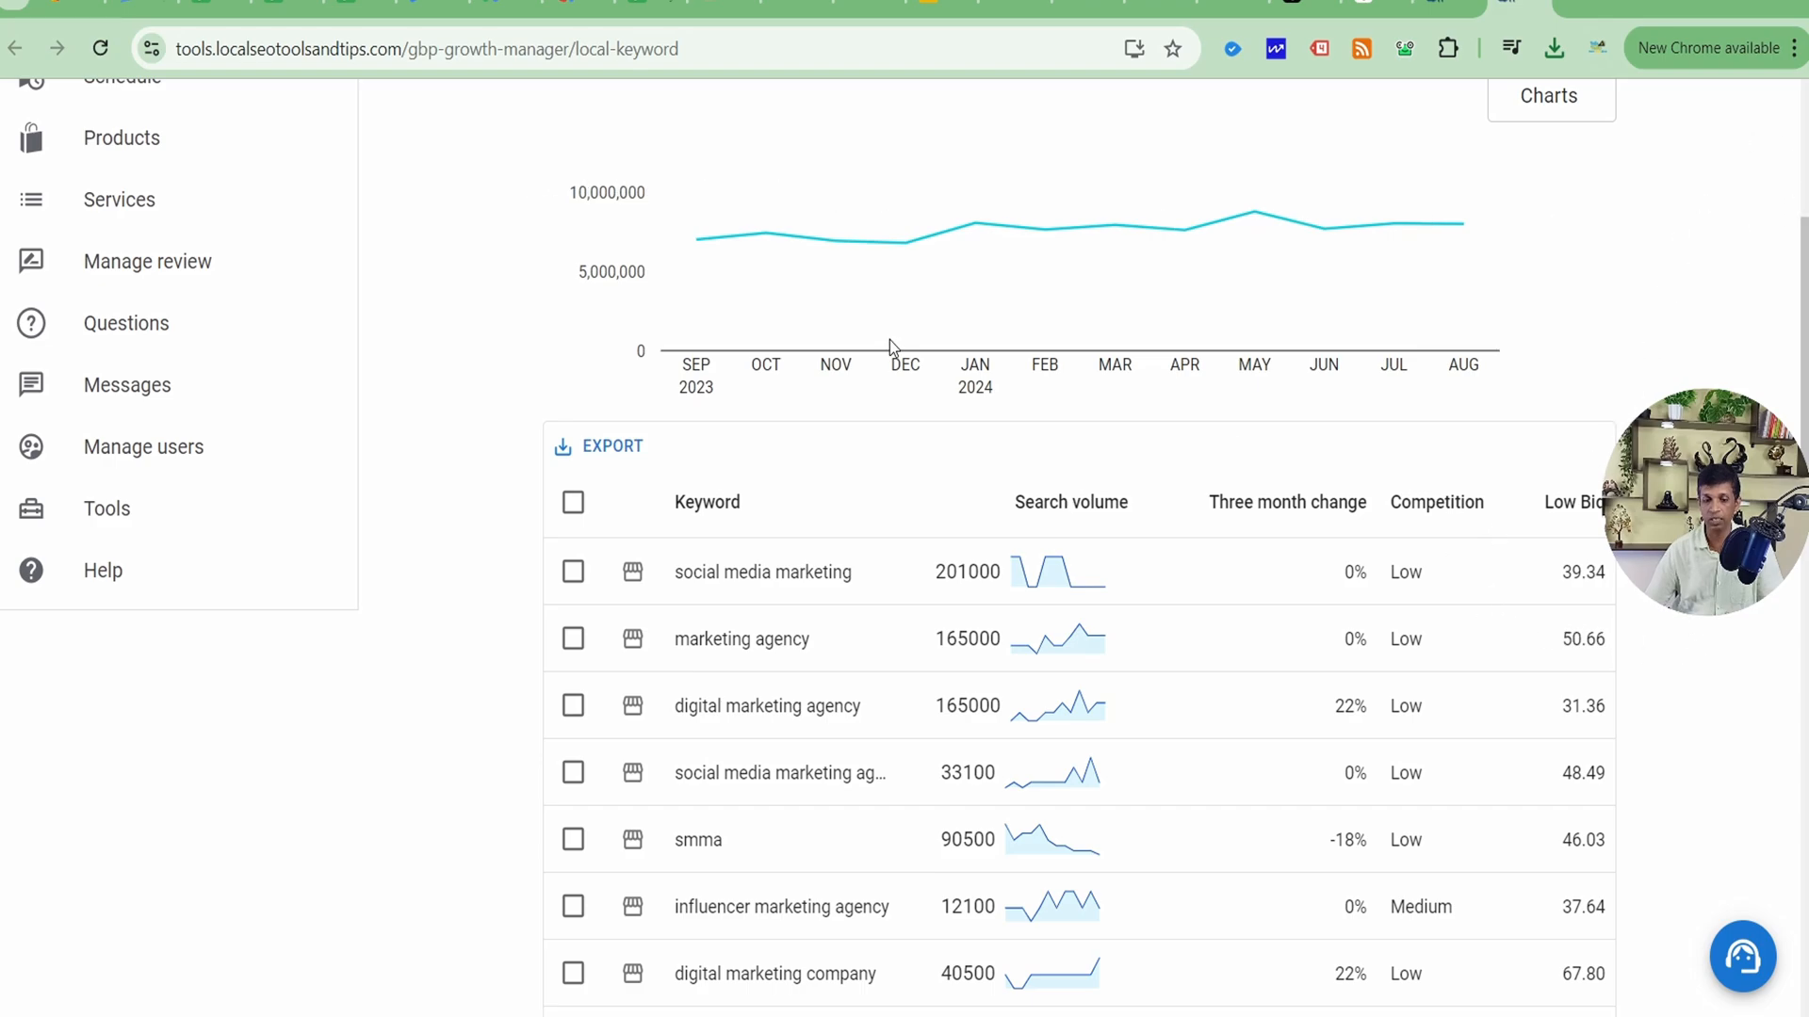
Switch to the exported keywords spreadsheet and scroll through the Keywords sheet
{"action": "left_click", "coordinate": [612, 447]}
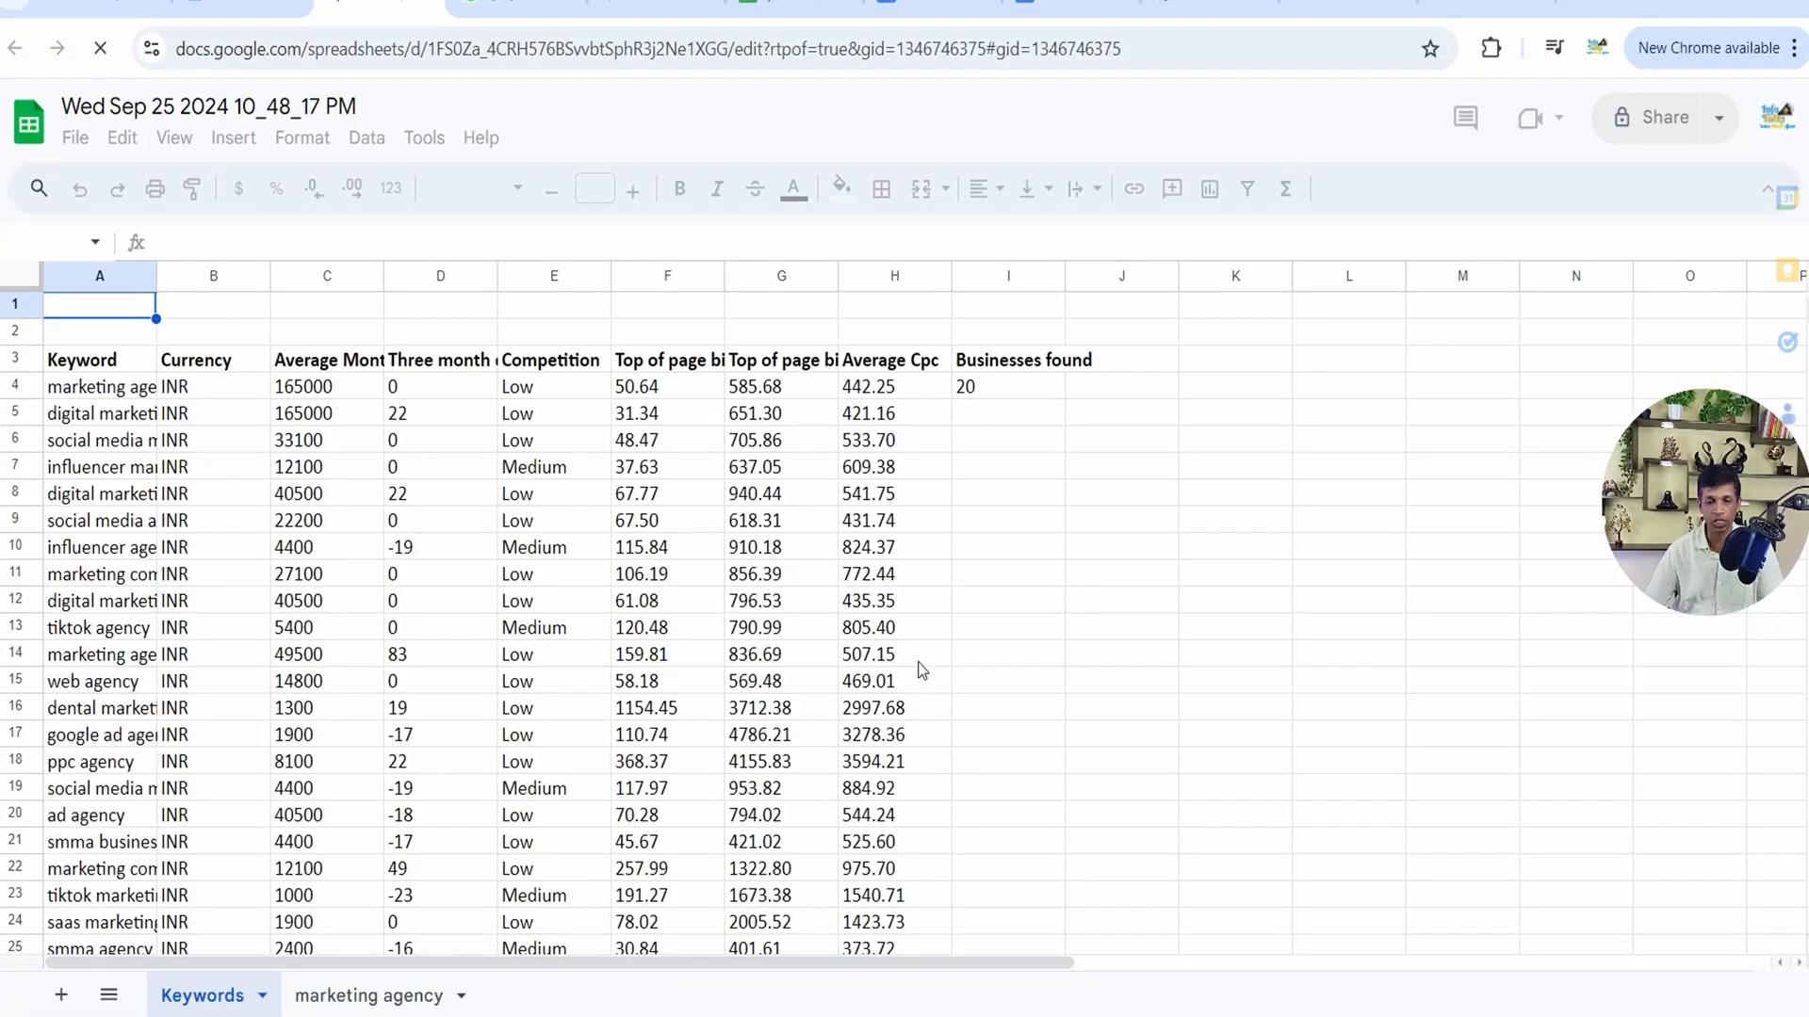
{"action": "scroll", "scroll_direction": "down", "scroll_amount": 3}
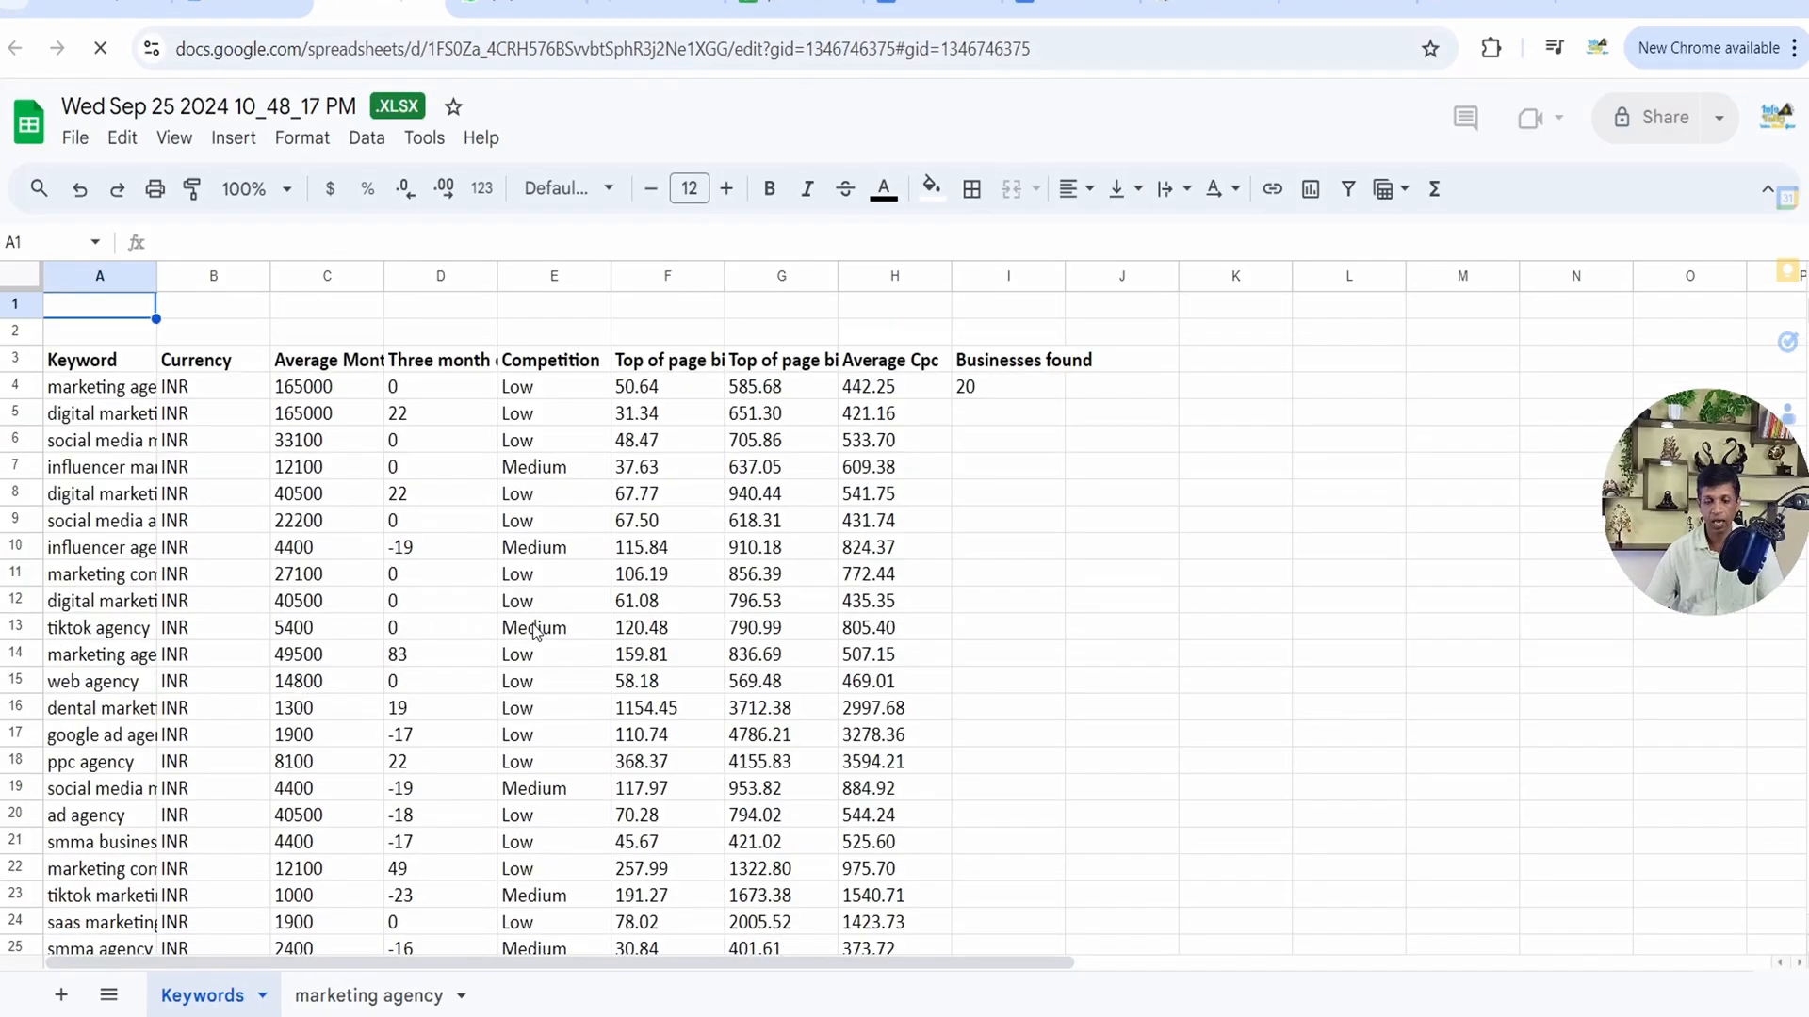
{"action": "mouse_move", "coordinate": [932, 487]}
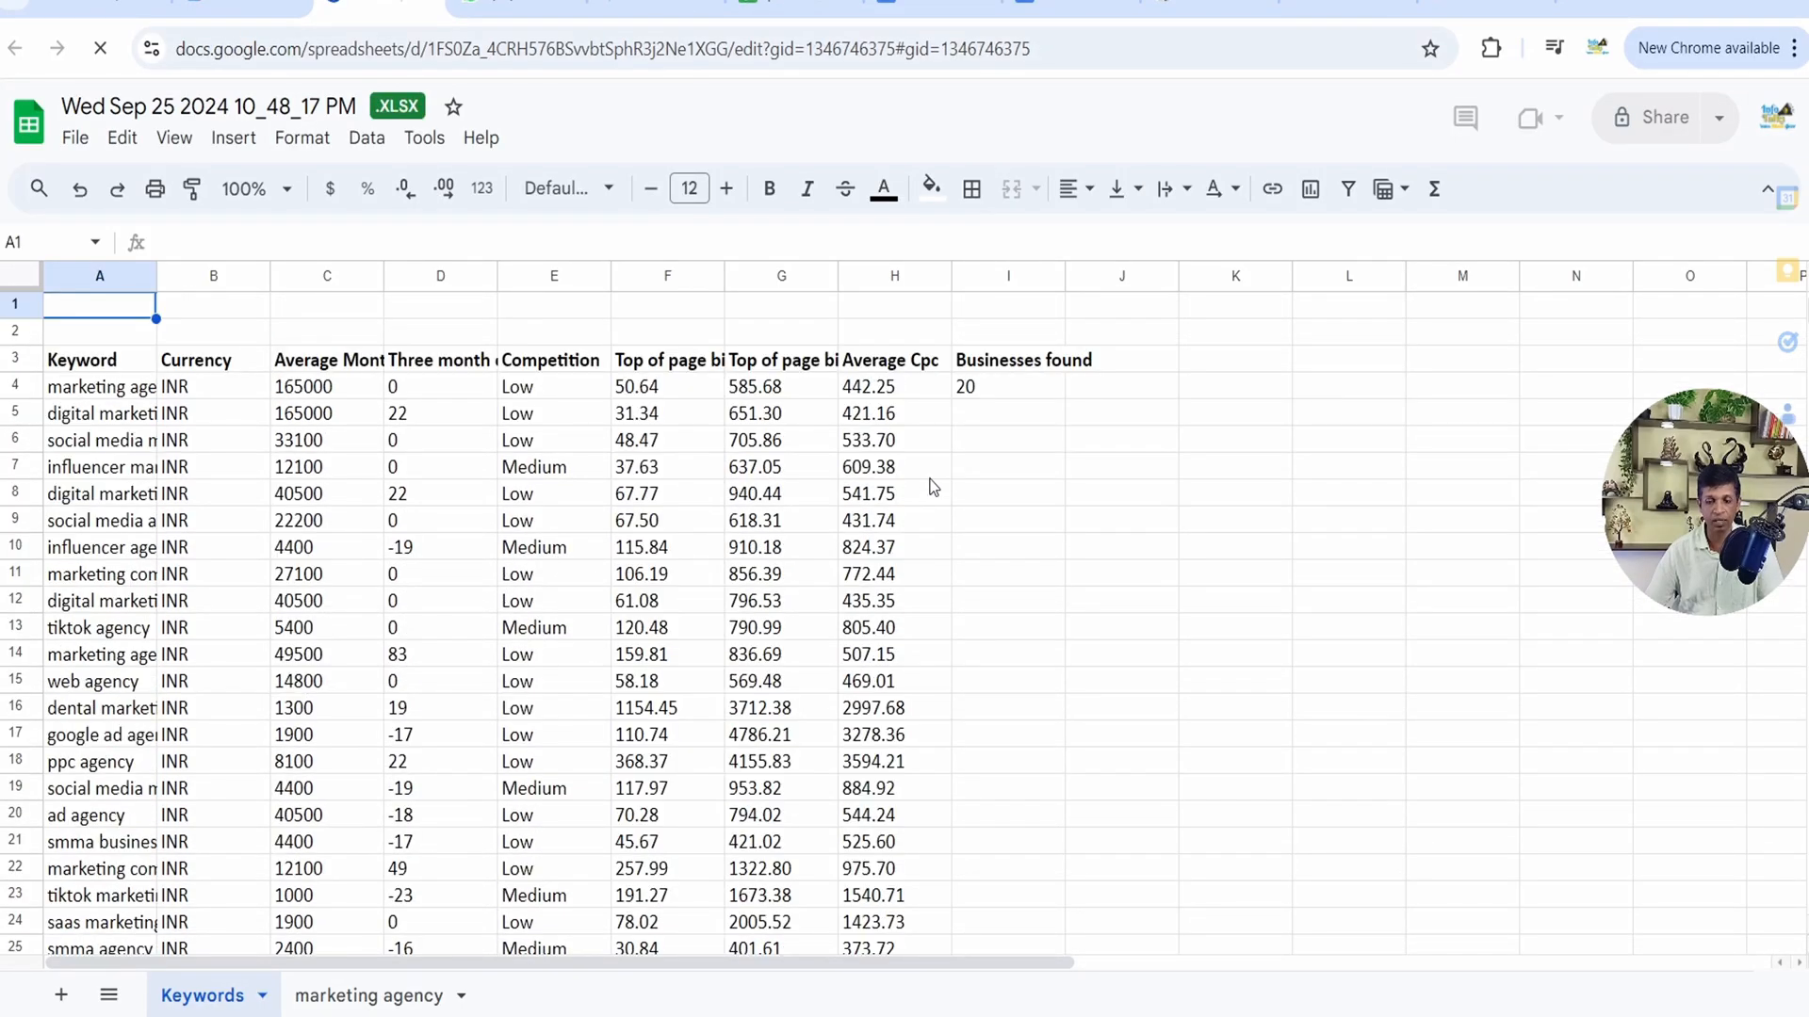
{"action": "scroll", "scroll_direction": "down", "scroll_amount": 3}
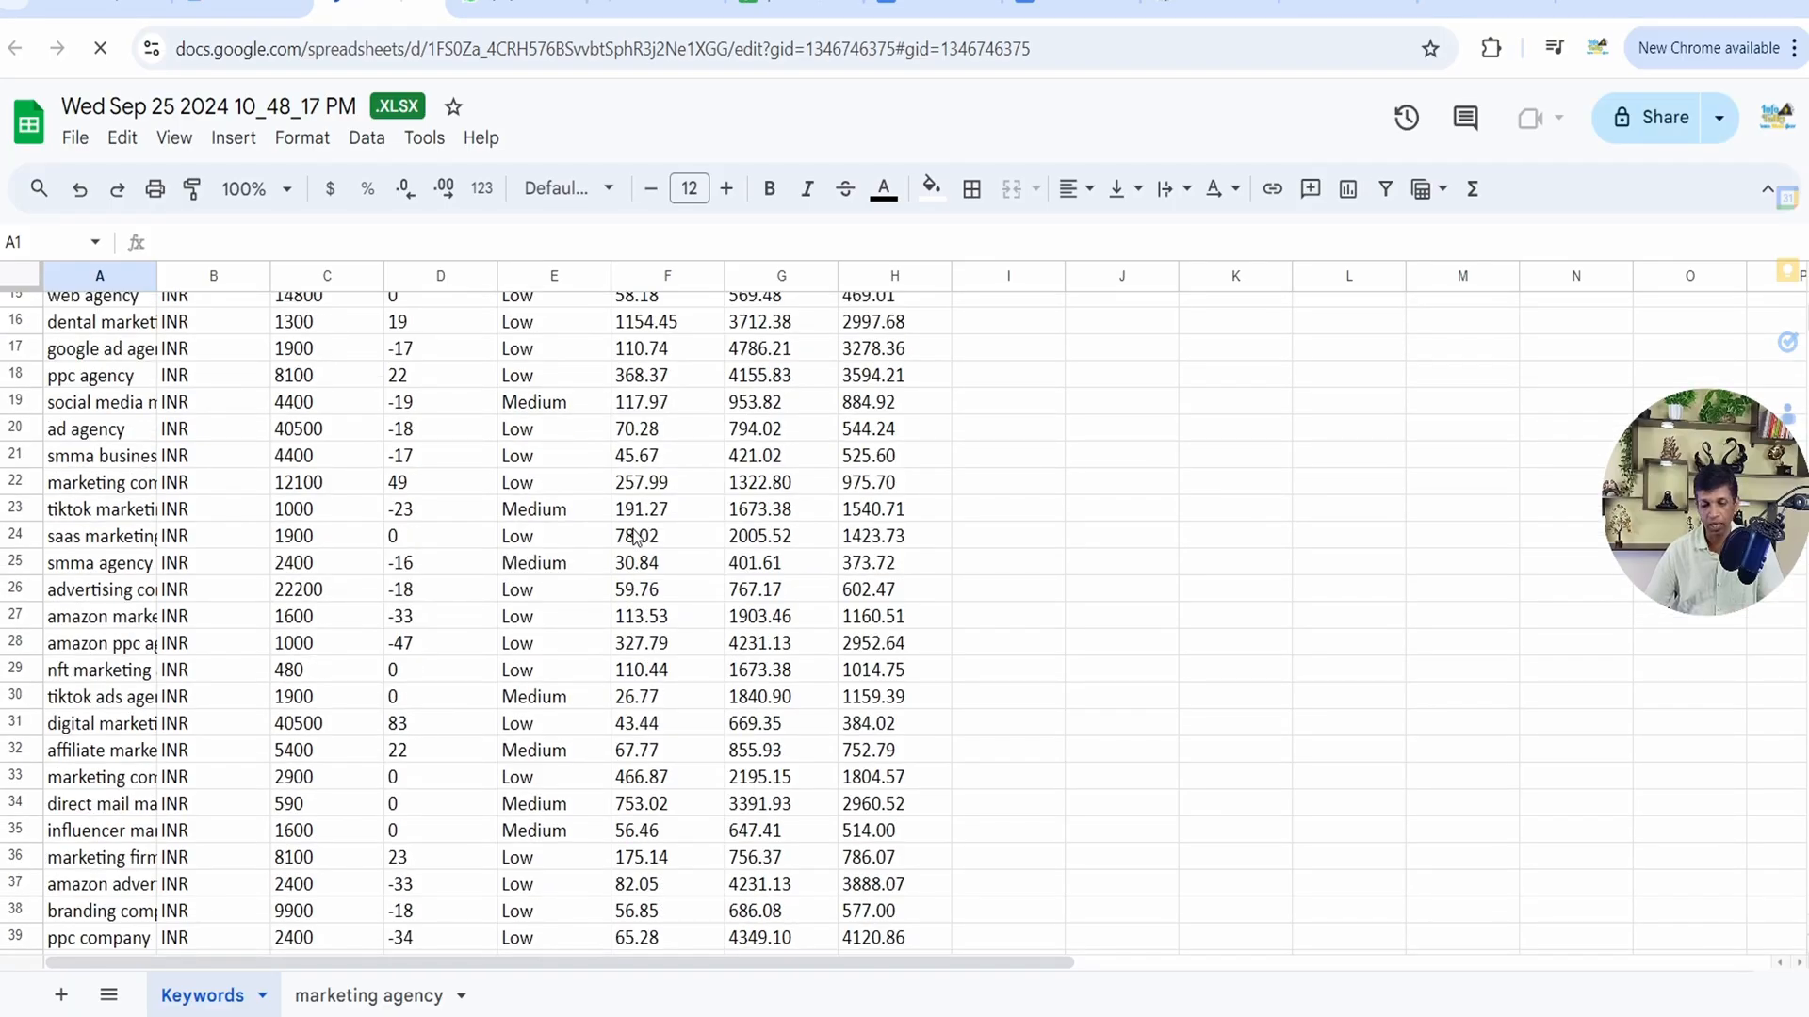
{"action": "scroll", "scroll_direction": "up", "scroll_amount": 3}
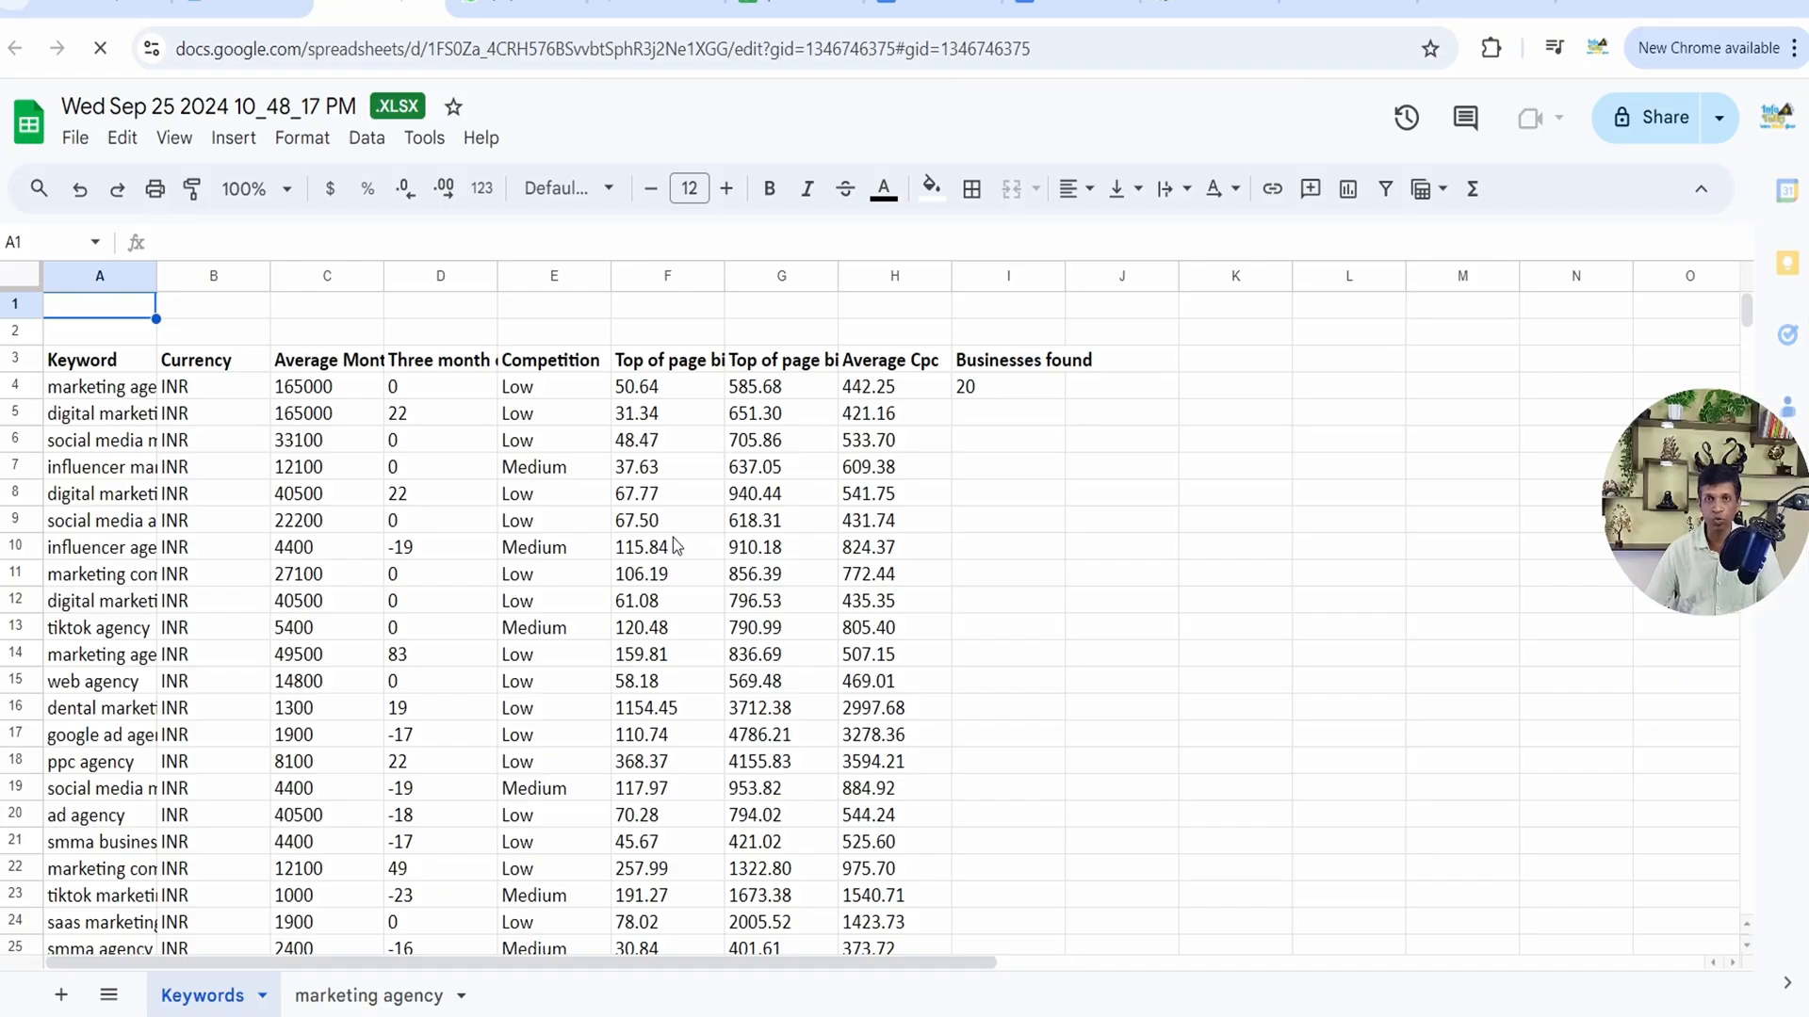
{"action": "mouse_move", "coordinate": [1067, 730]}
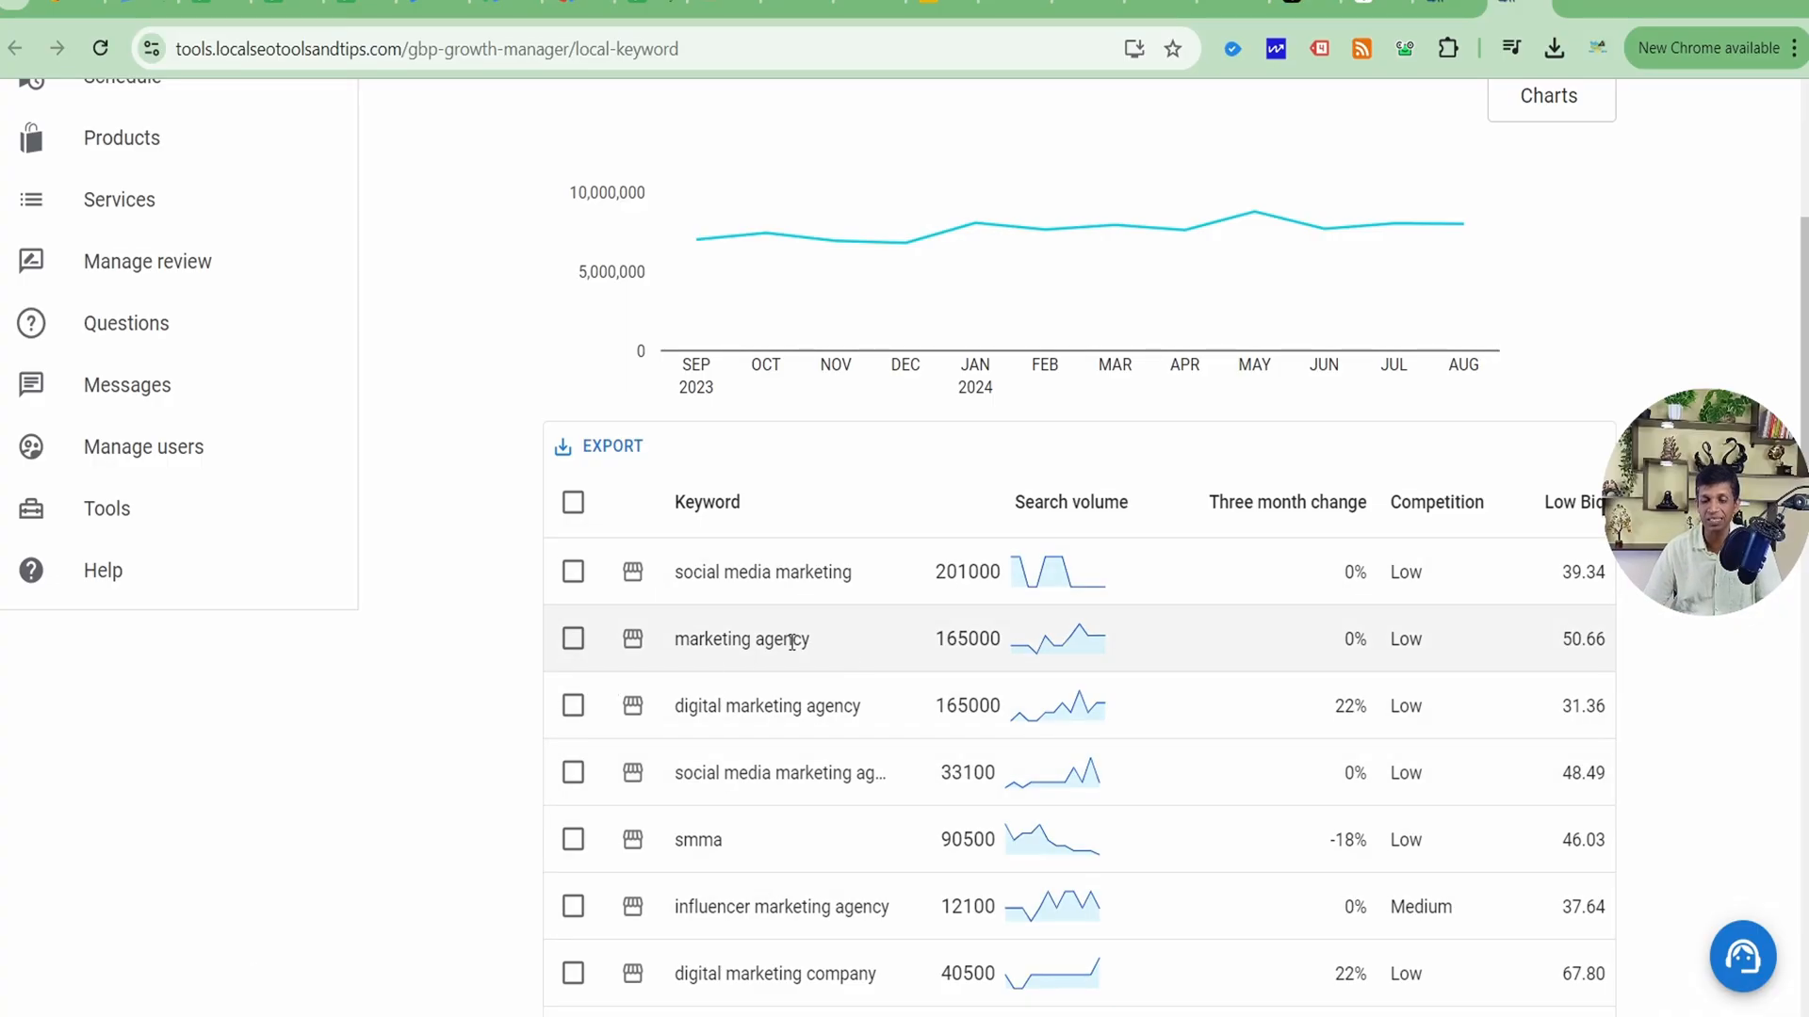
{"action": "mouse_move", "coordinate": [638, 642]}
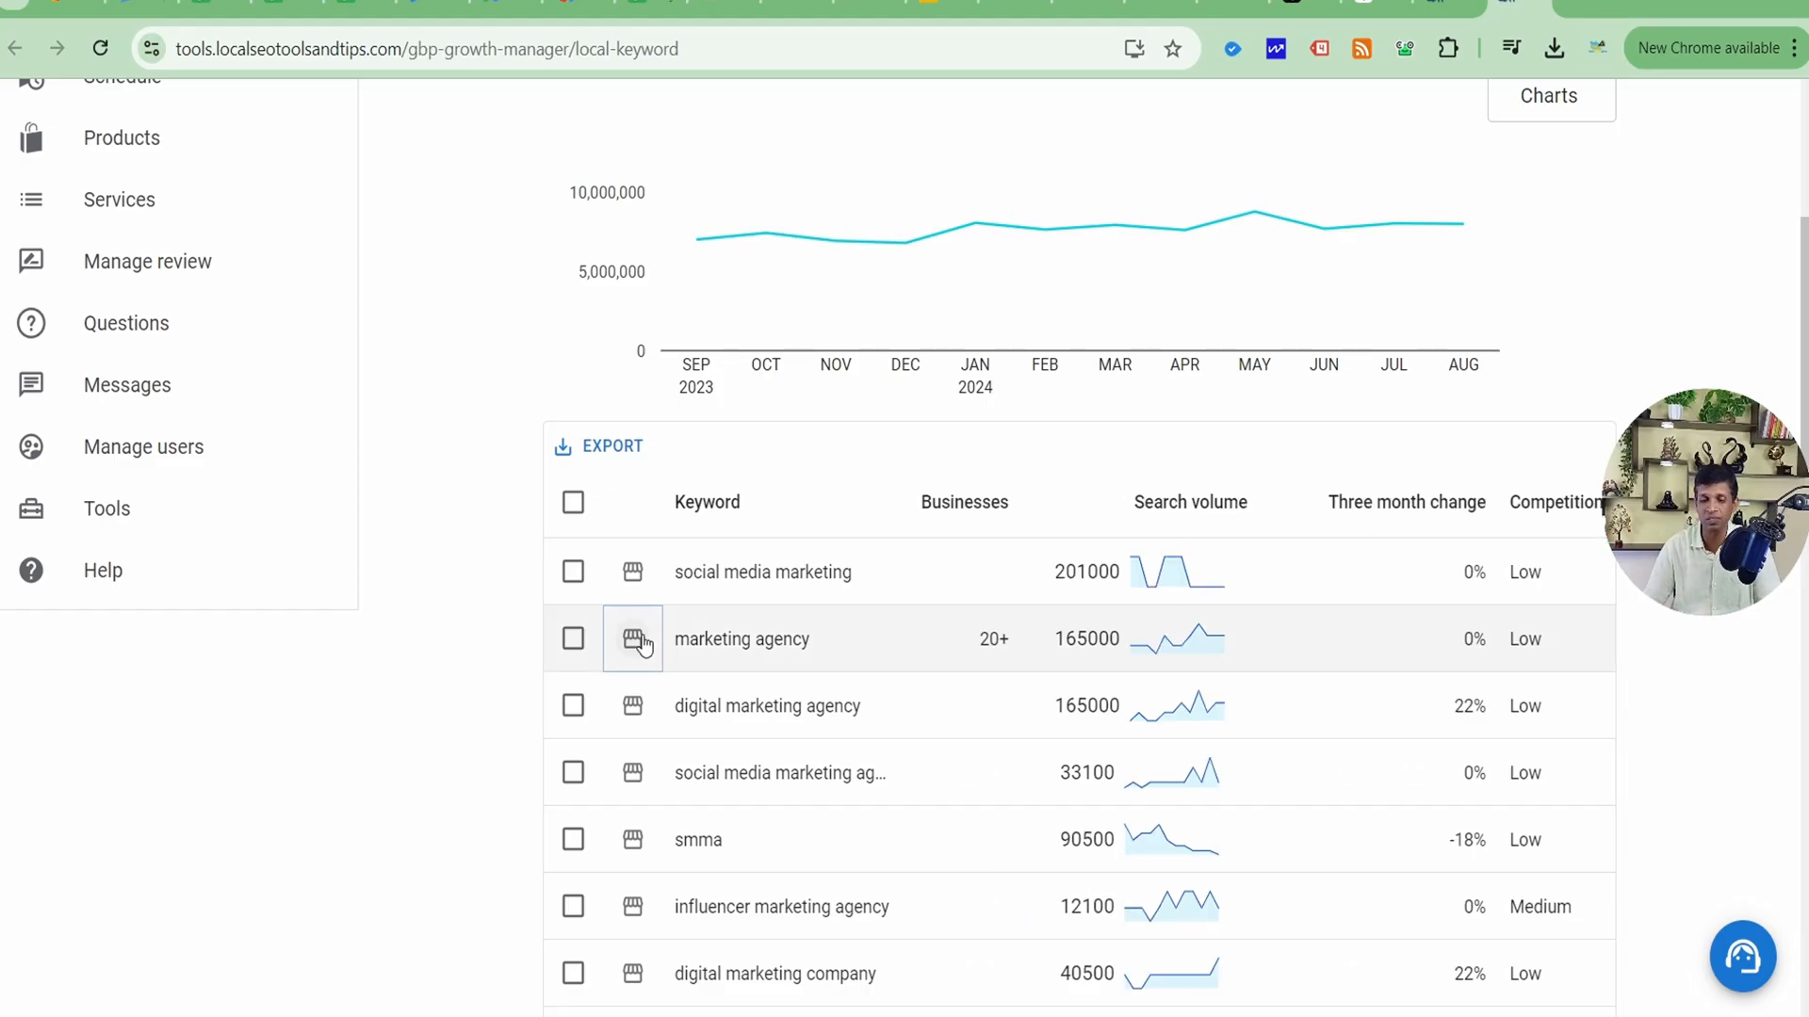
{"action": "mouse_move", "coordinate": [987, 639]}
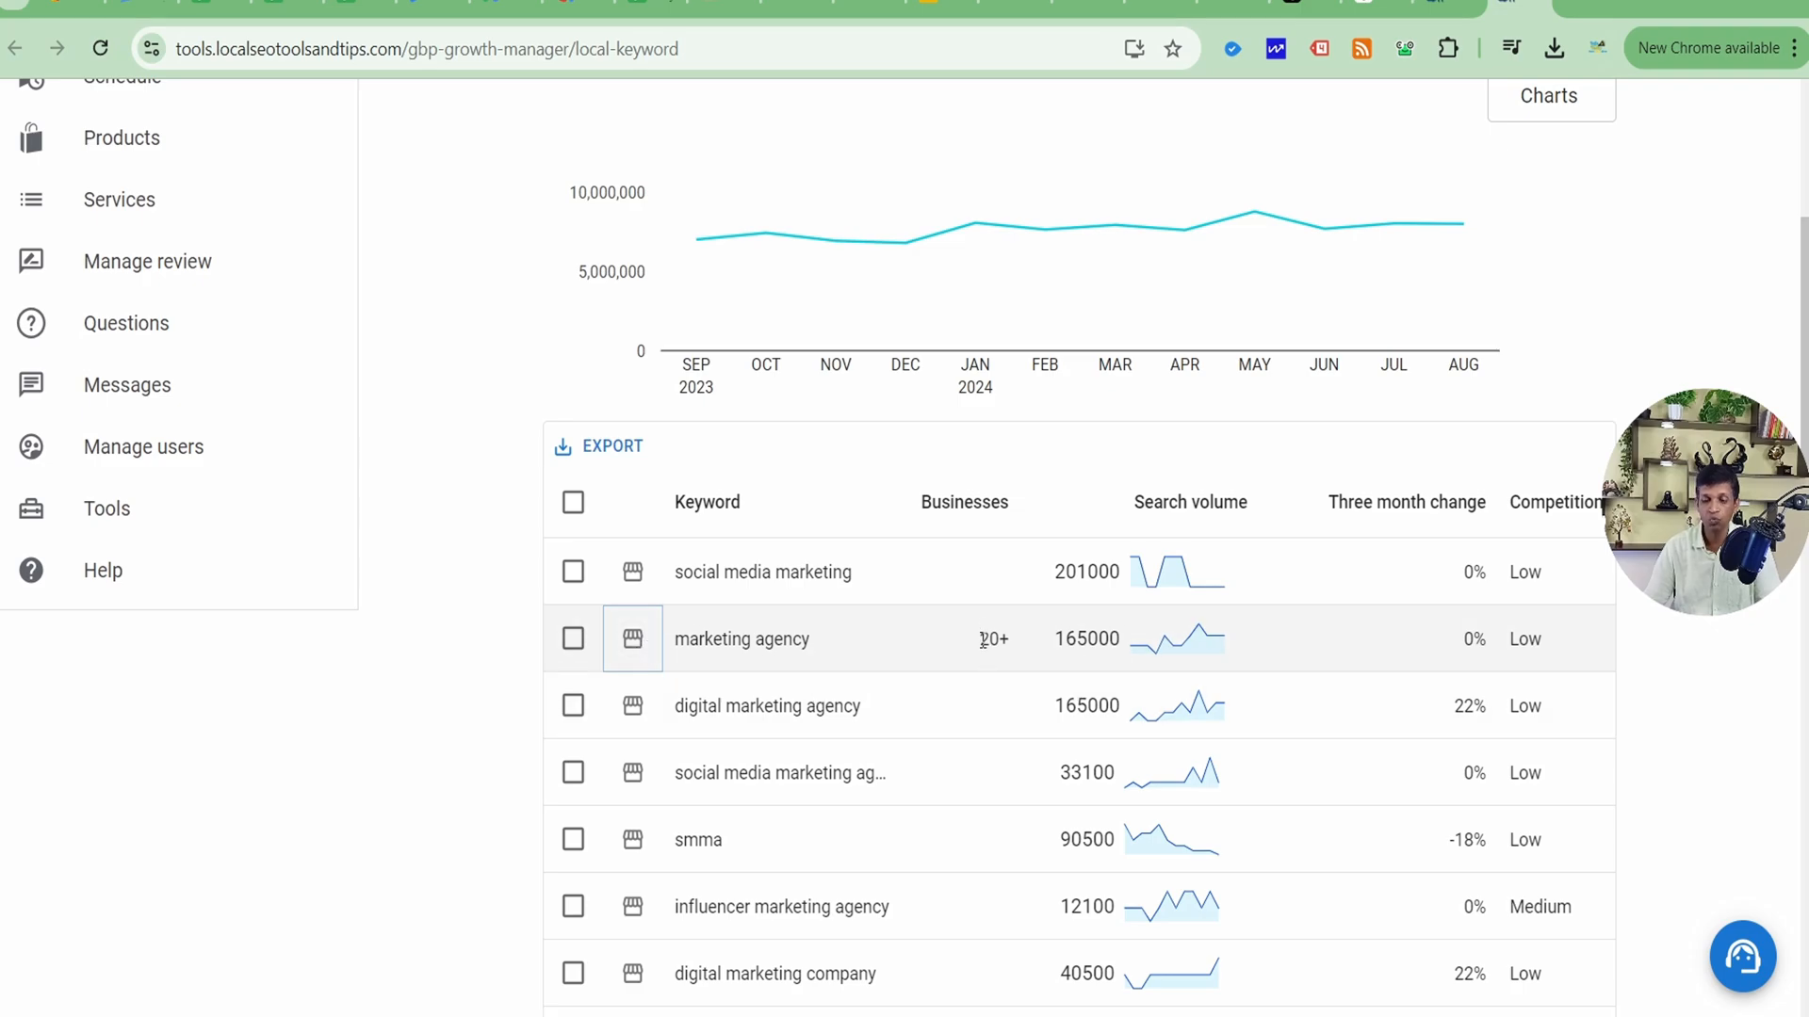
{"action": "left_click", "coordinate": [574, 639]}
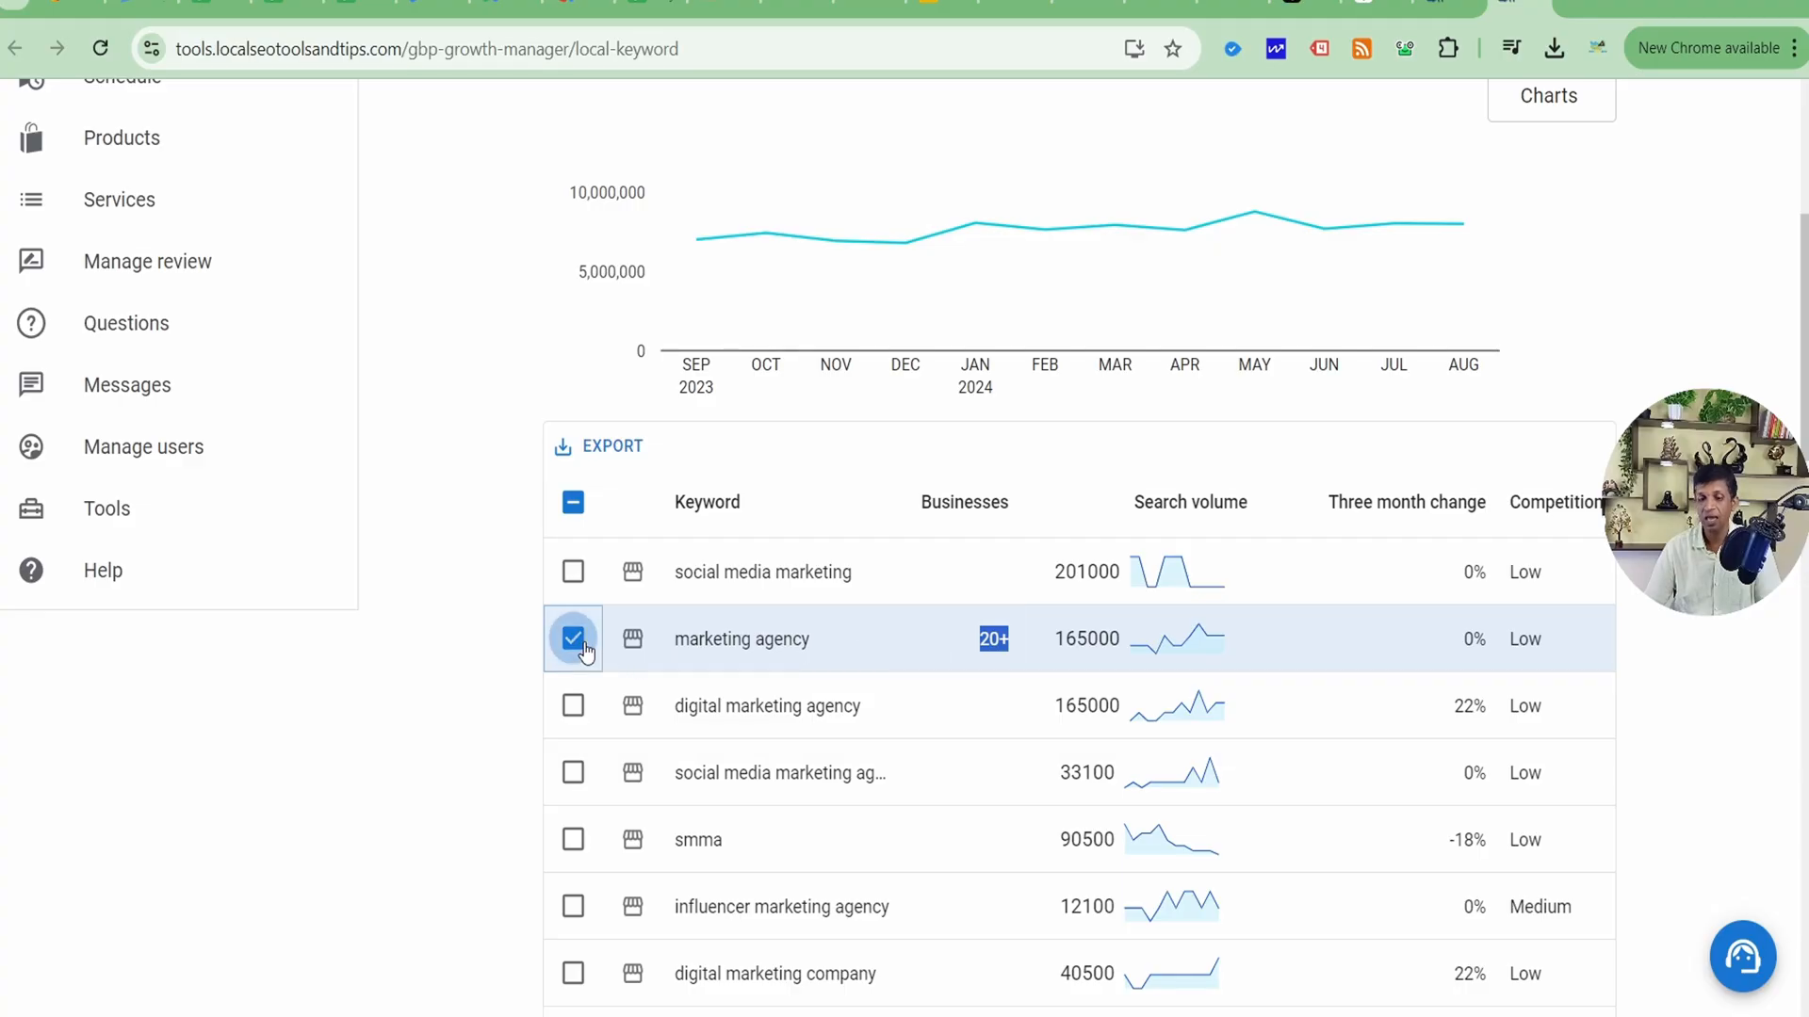
{"action": "left_click", "coordinate": [574, 639]}
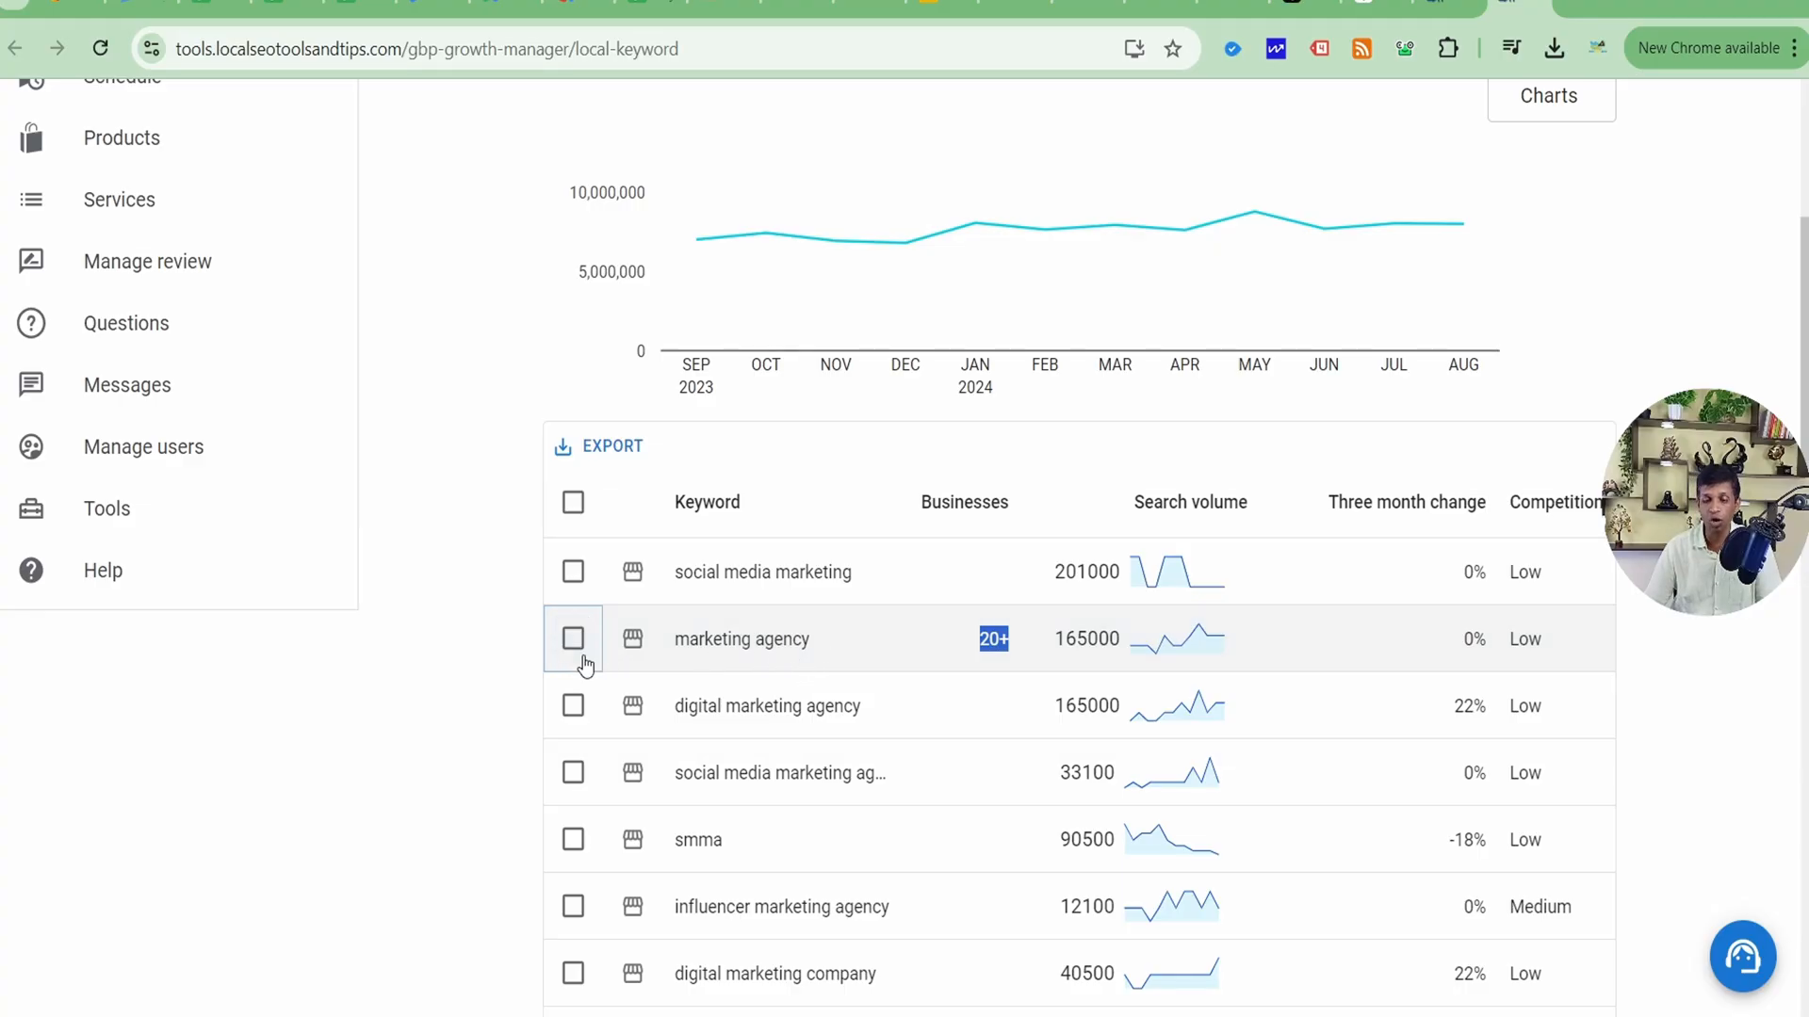
{"action": "left_click", "coordinate": [574, 637]}
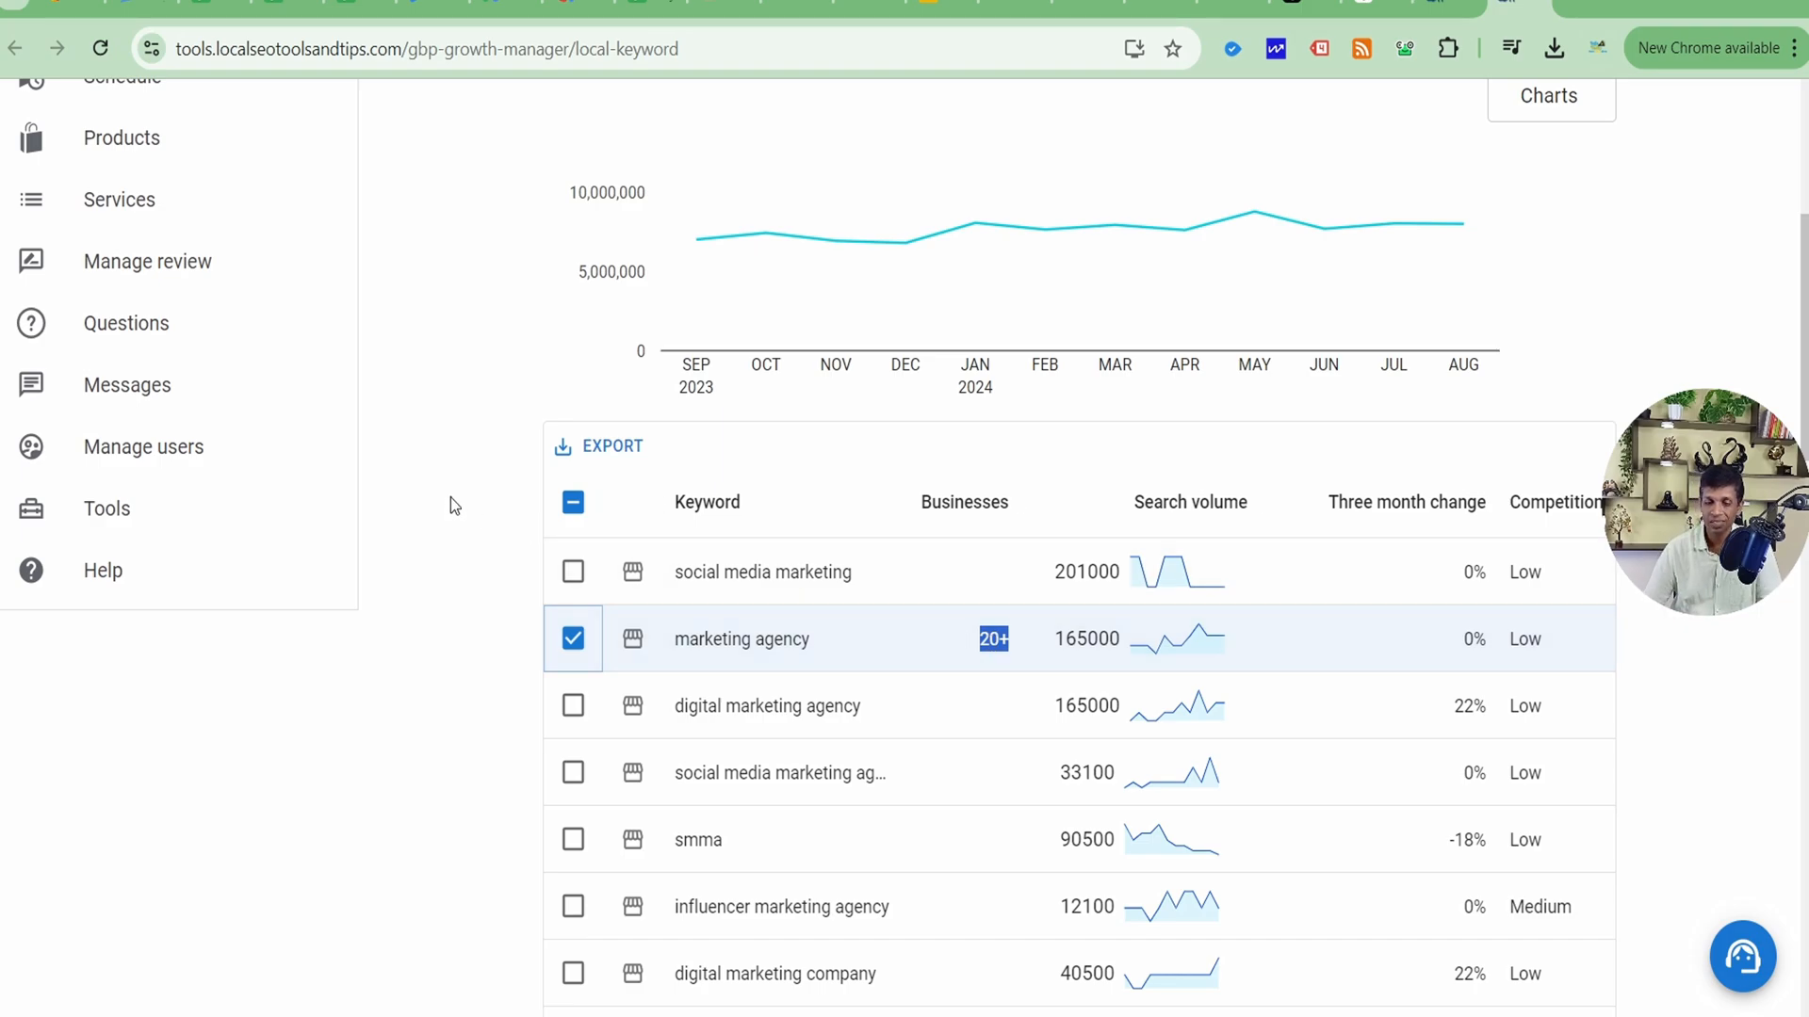
{"action": "mouse_move", "coordinate": [780, 721]}
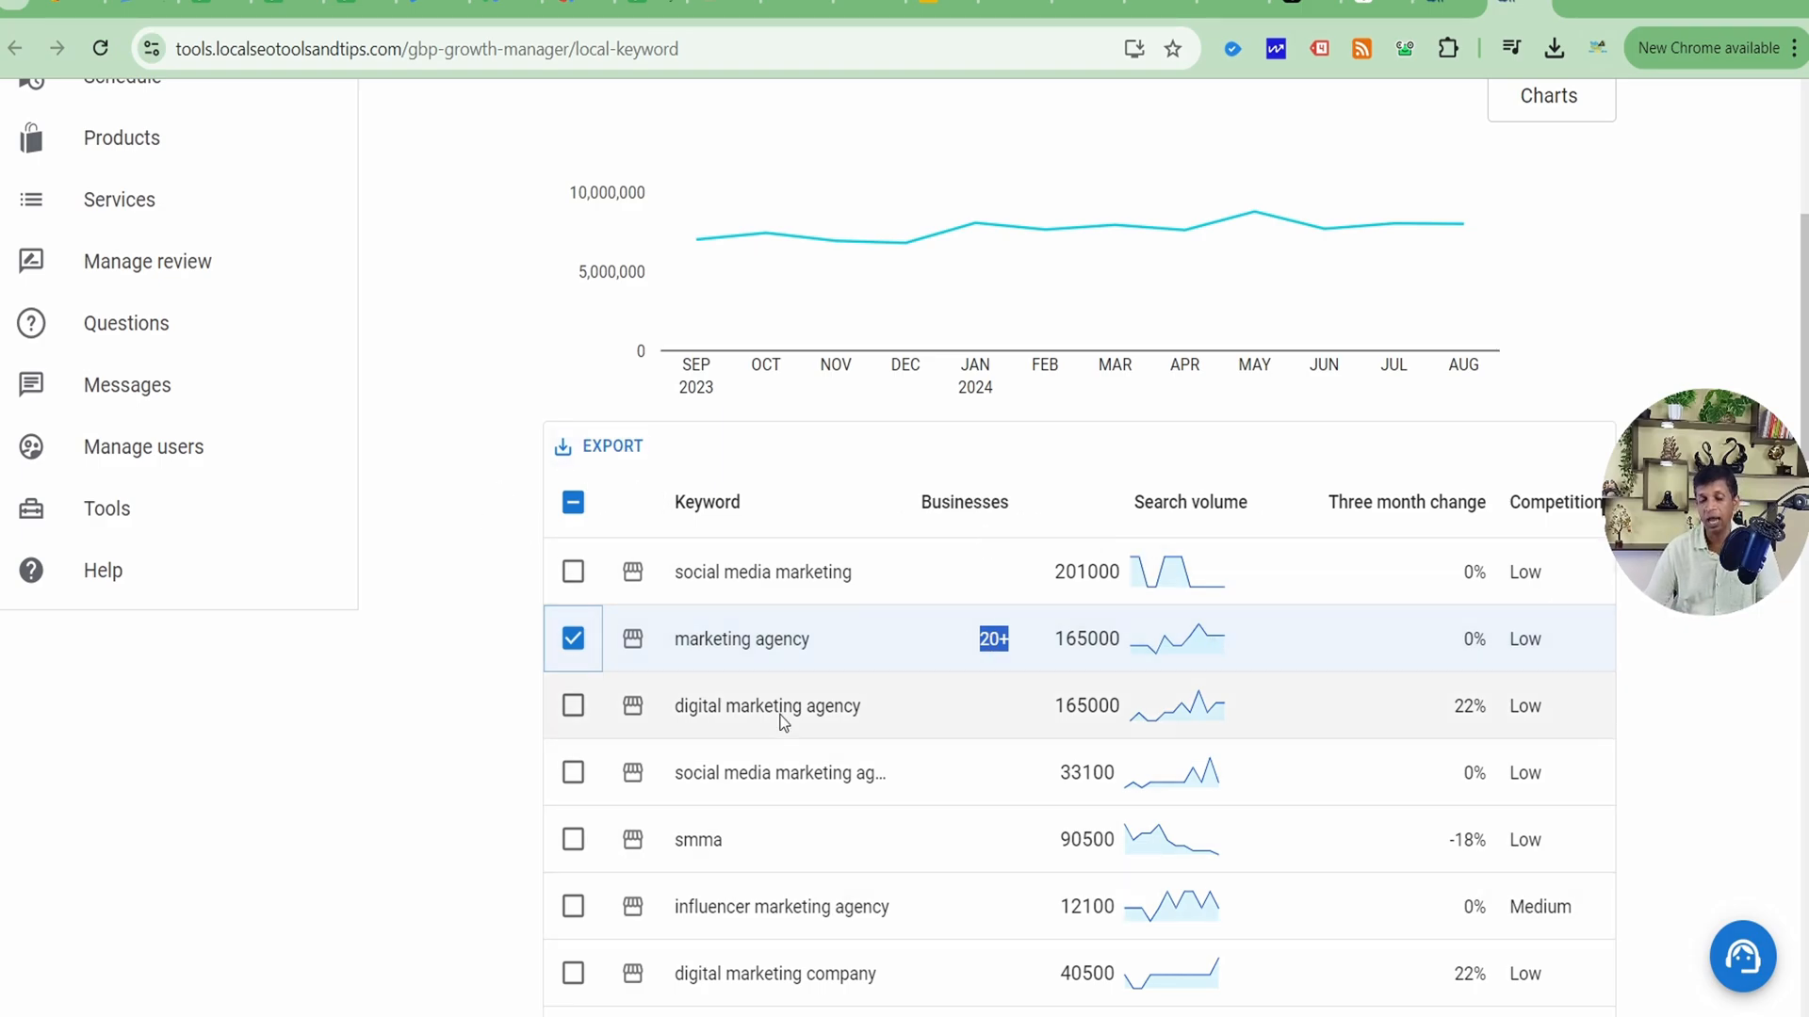
{"action": "mouse_move", "coordinate": [1393, 746]}
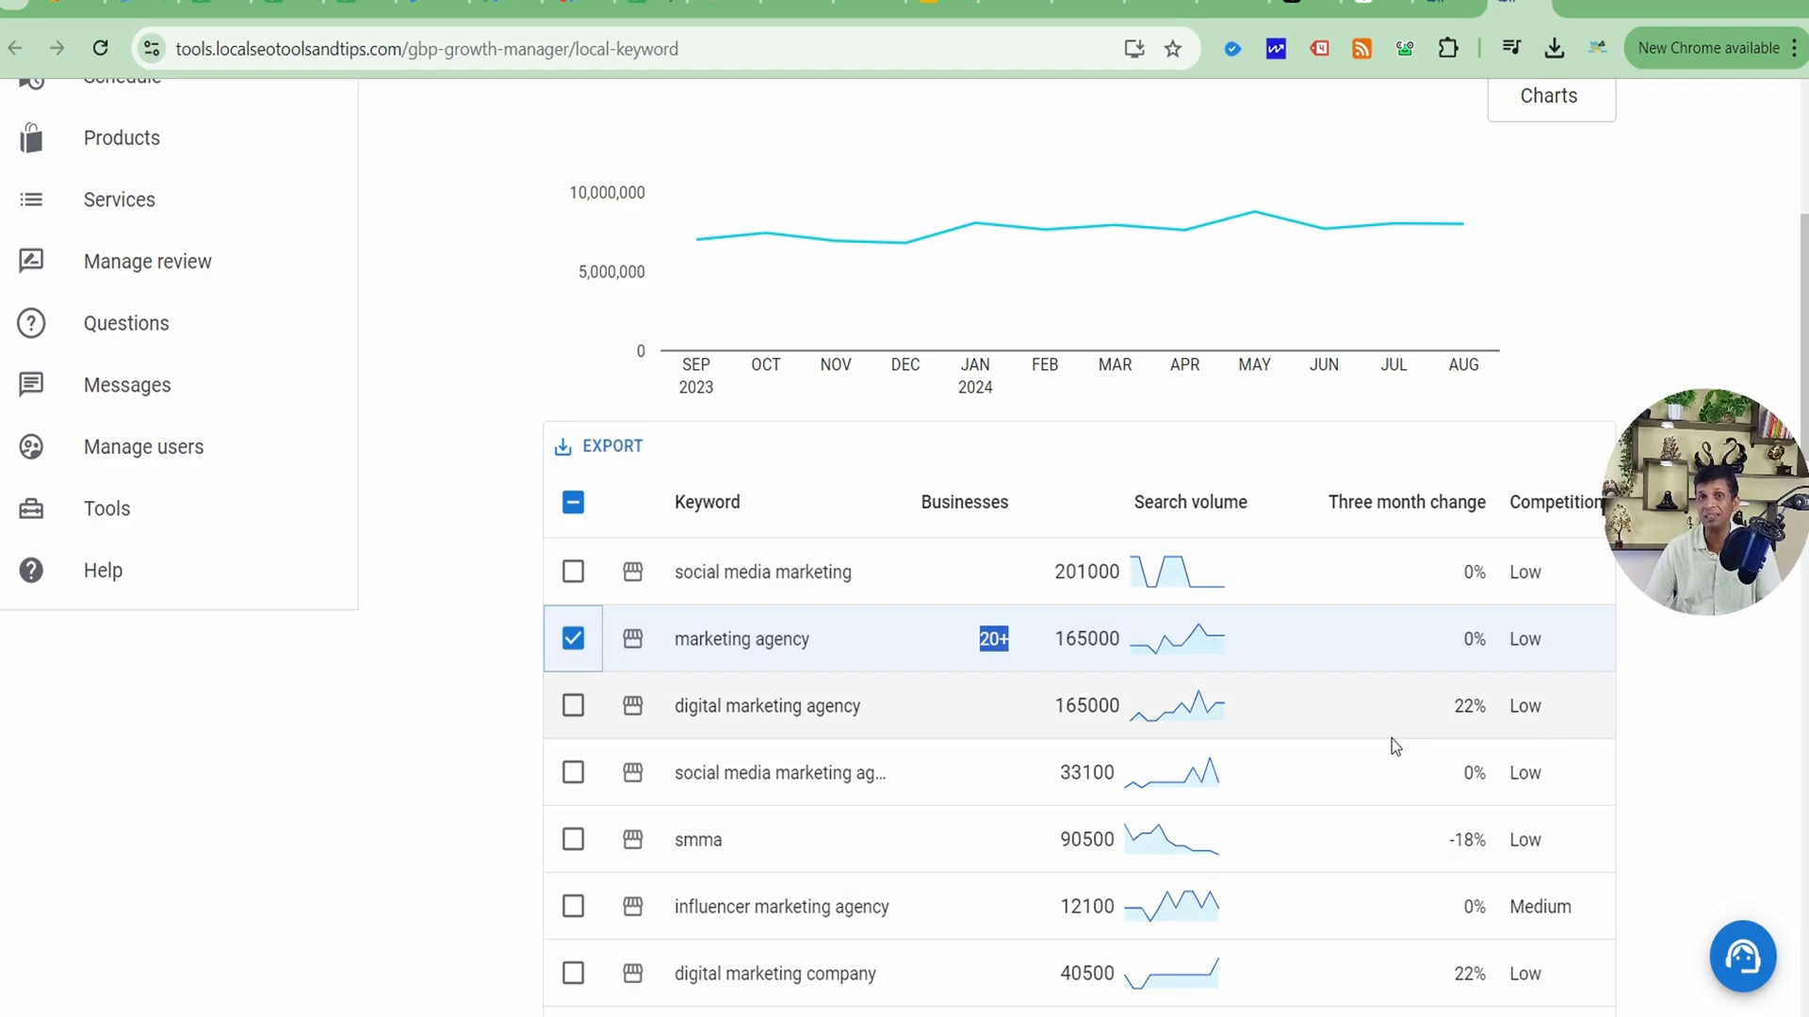
{"action": "mouse_move", "coordinate": [680, 690]}
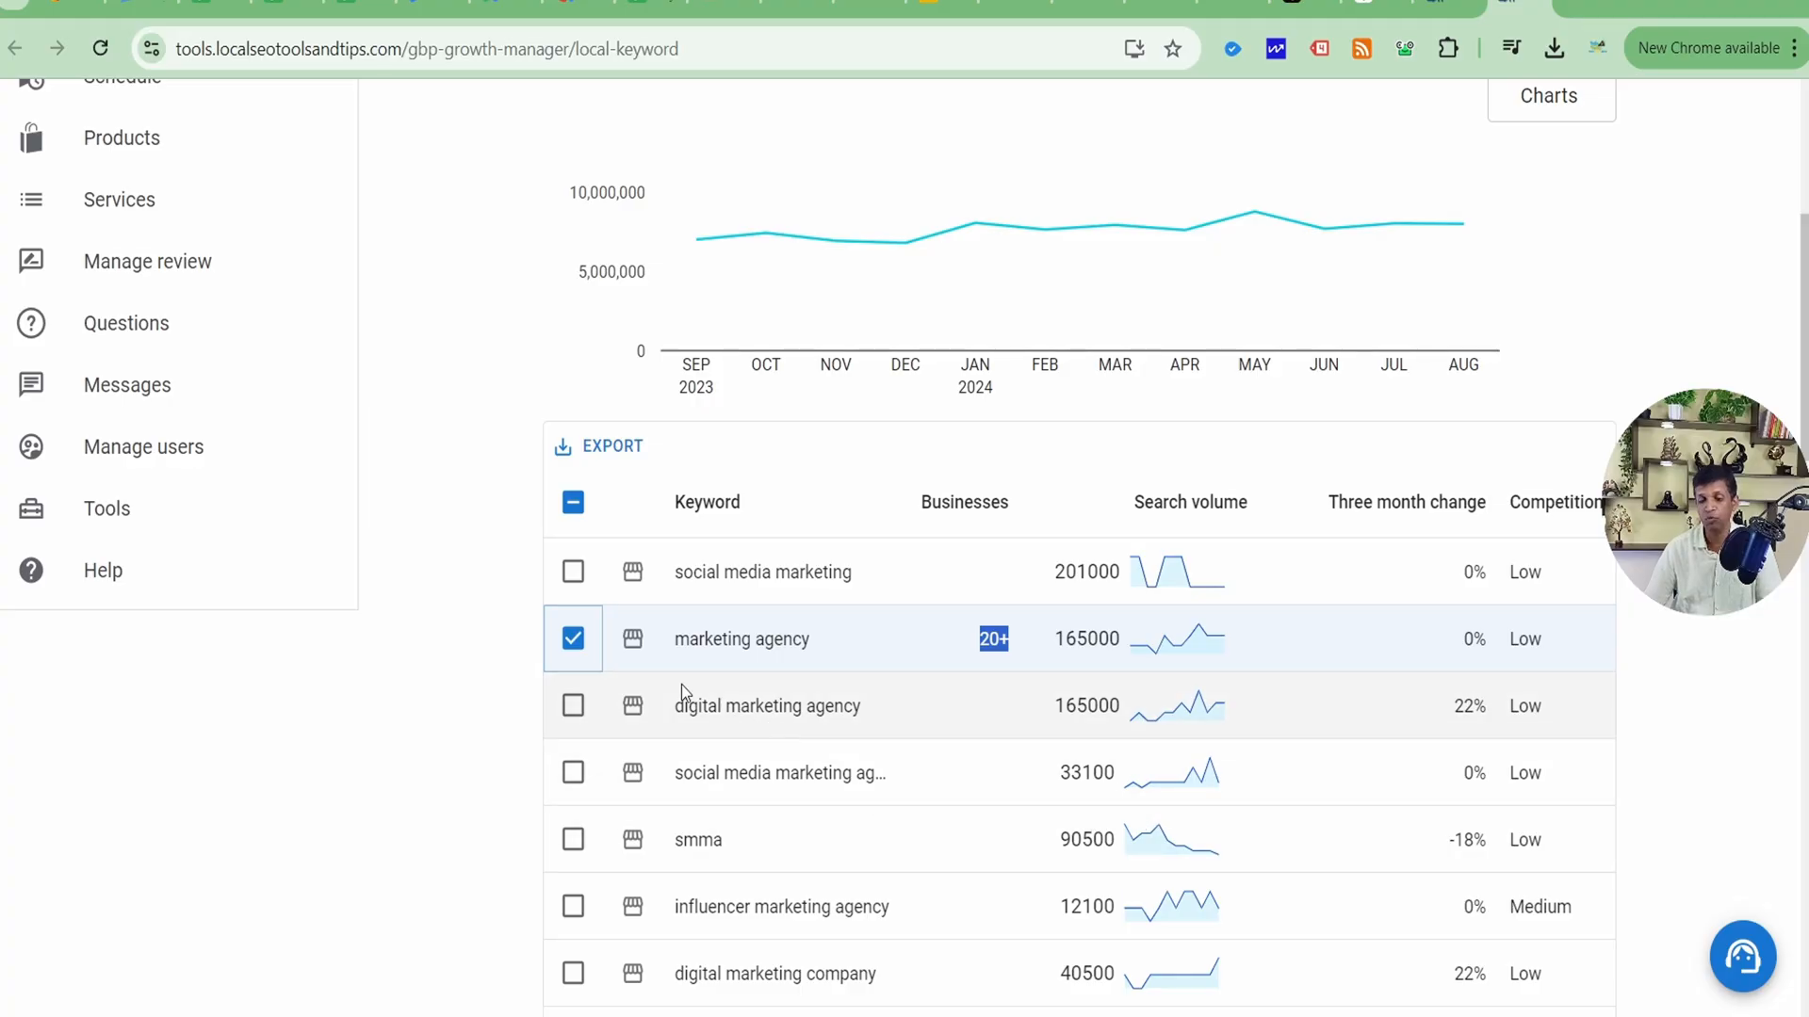
{"action": "mouse_move", "coordinate": [628, 782]}
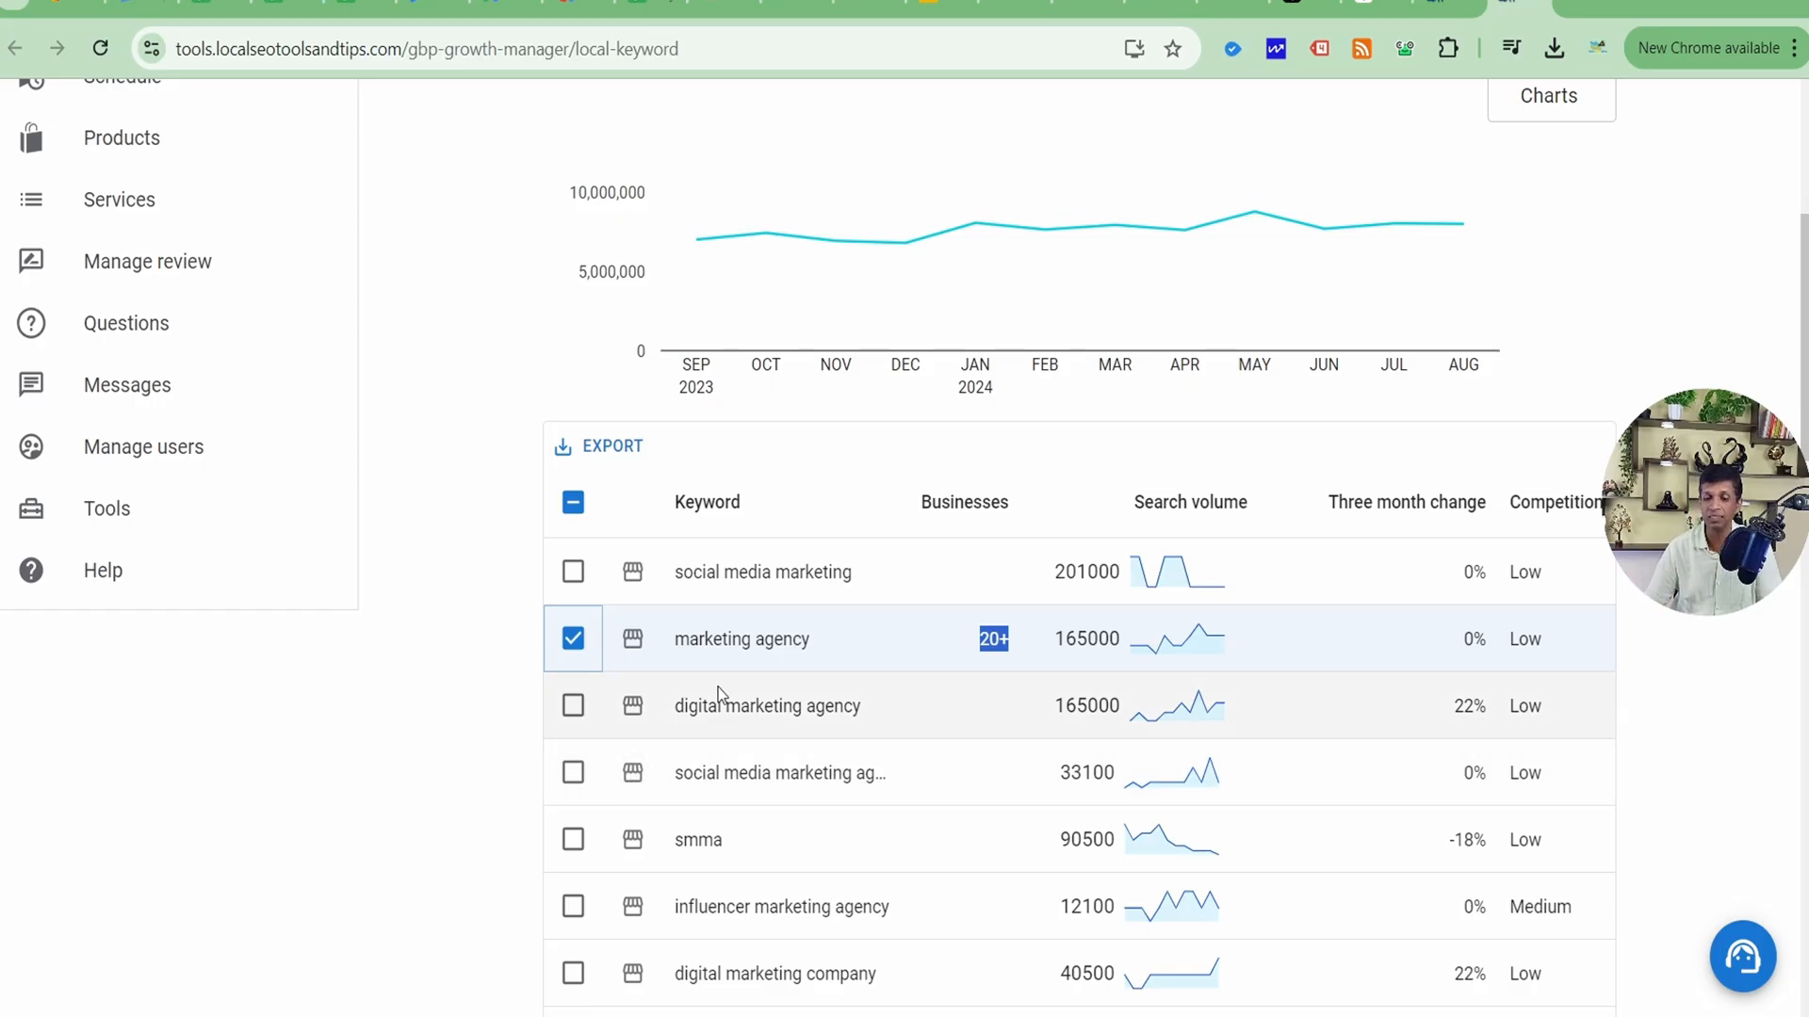
{"action": "left_click", "coordinate": [574, 638]}
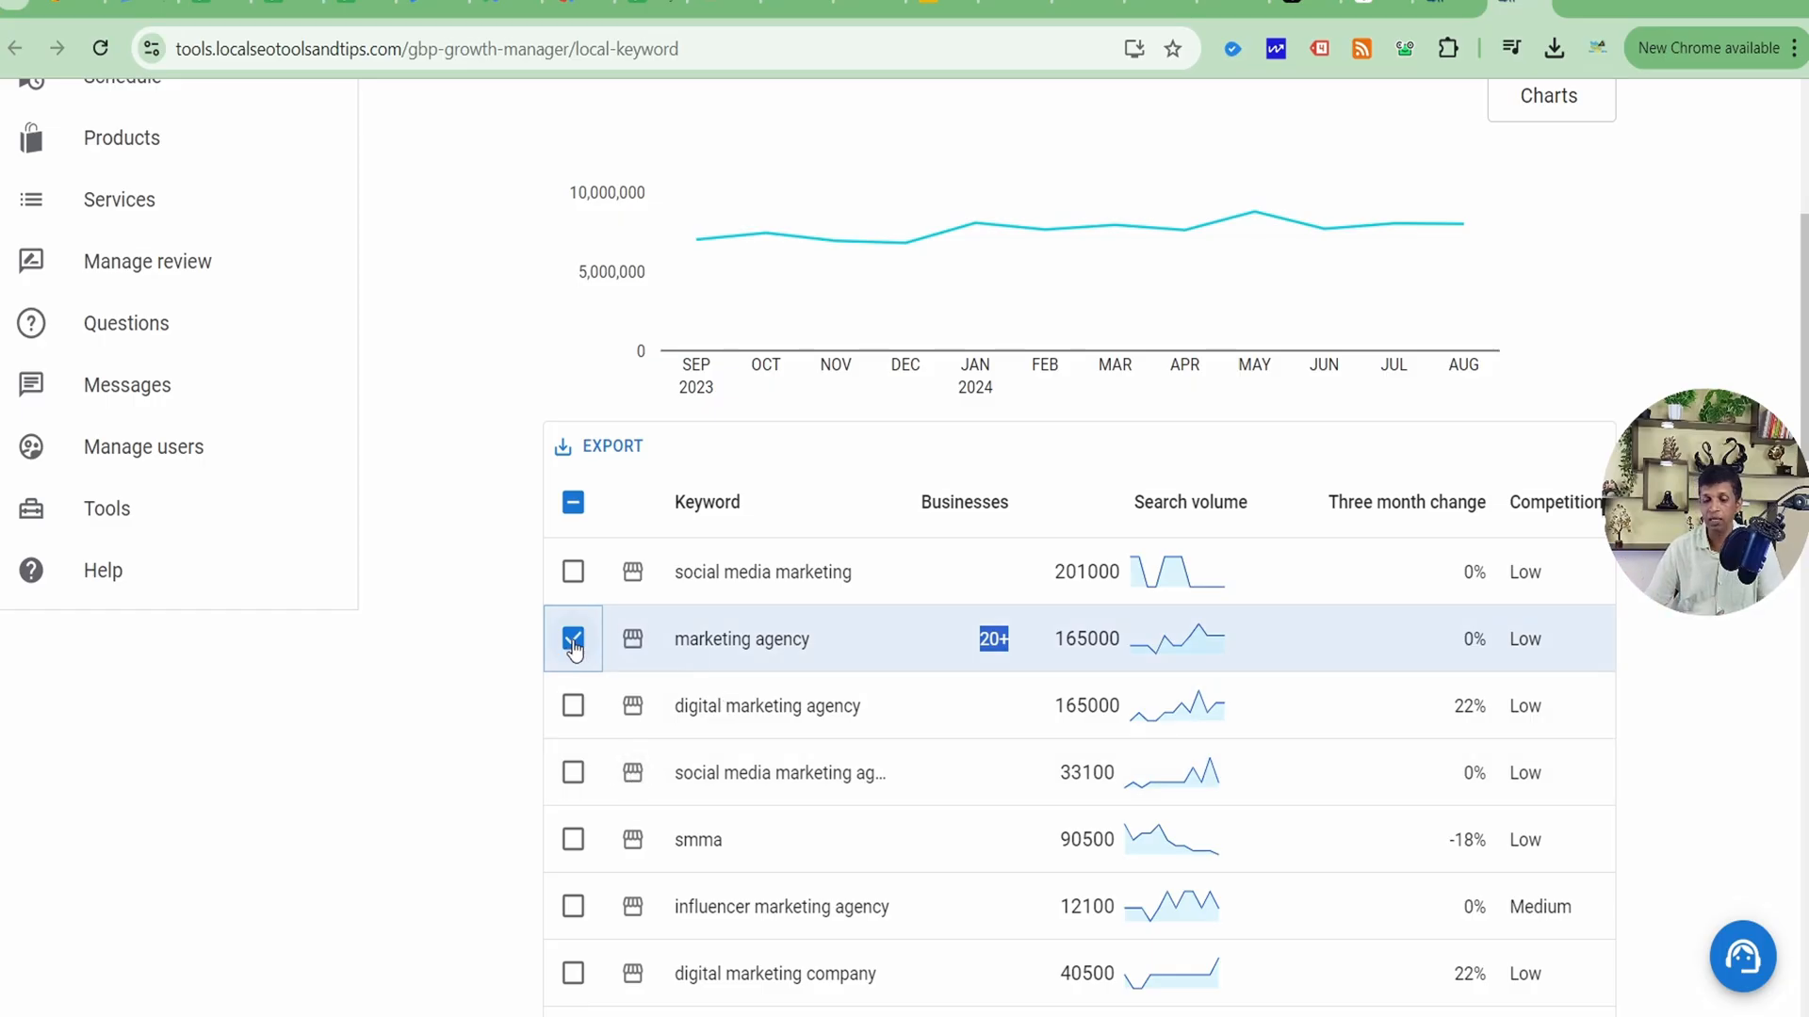
{"action": "scroll", "scroll_direction": "up", "scroll_amount": 3}
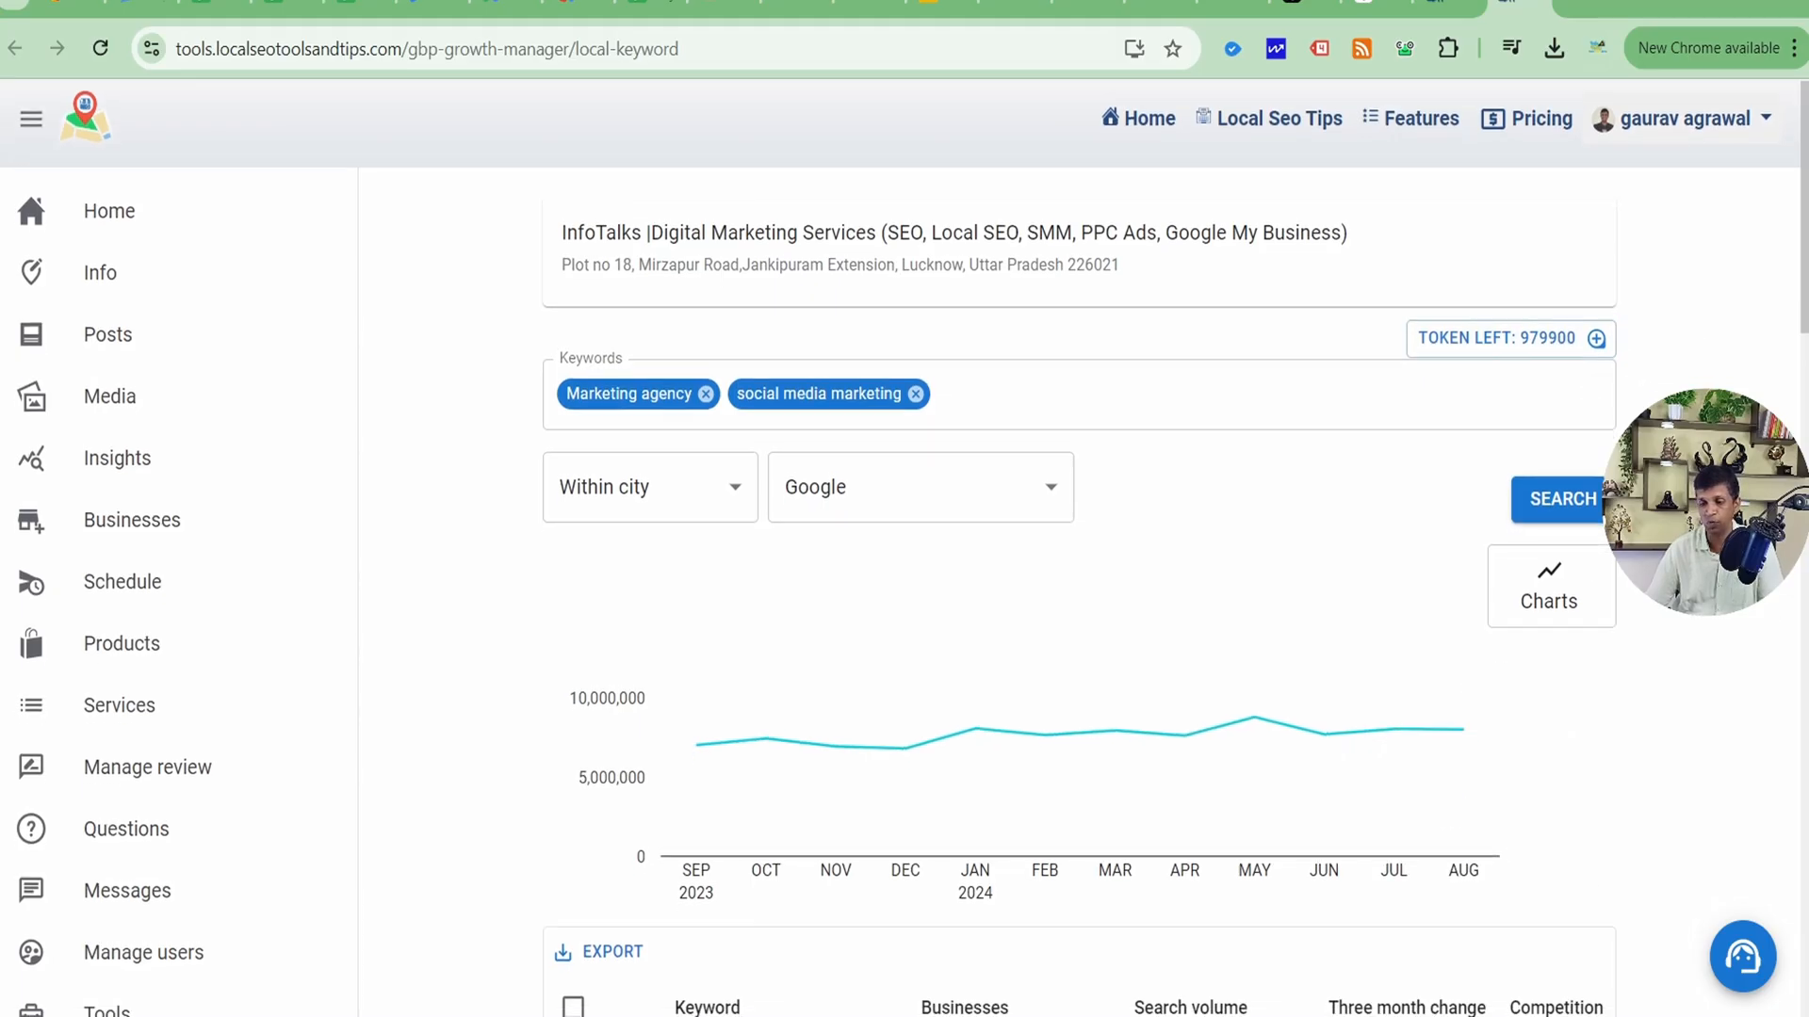
{"action": "scroll", "scroll_direction": "down", "scroll_amount": 3}
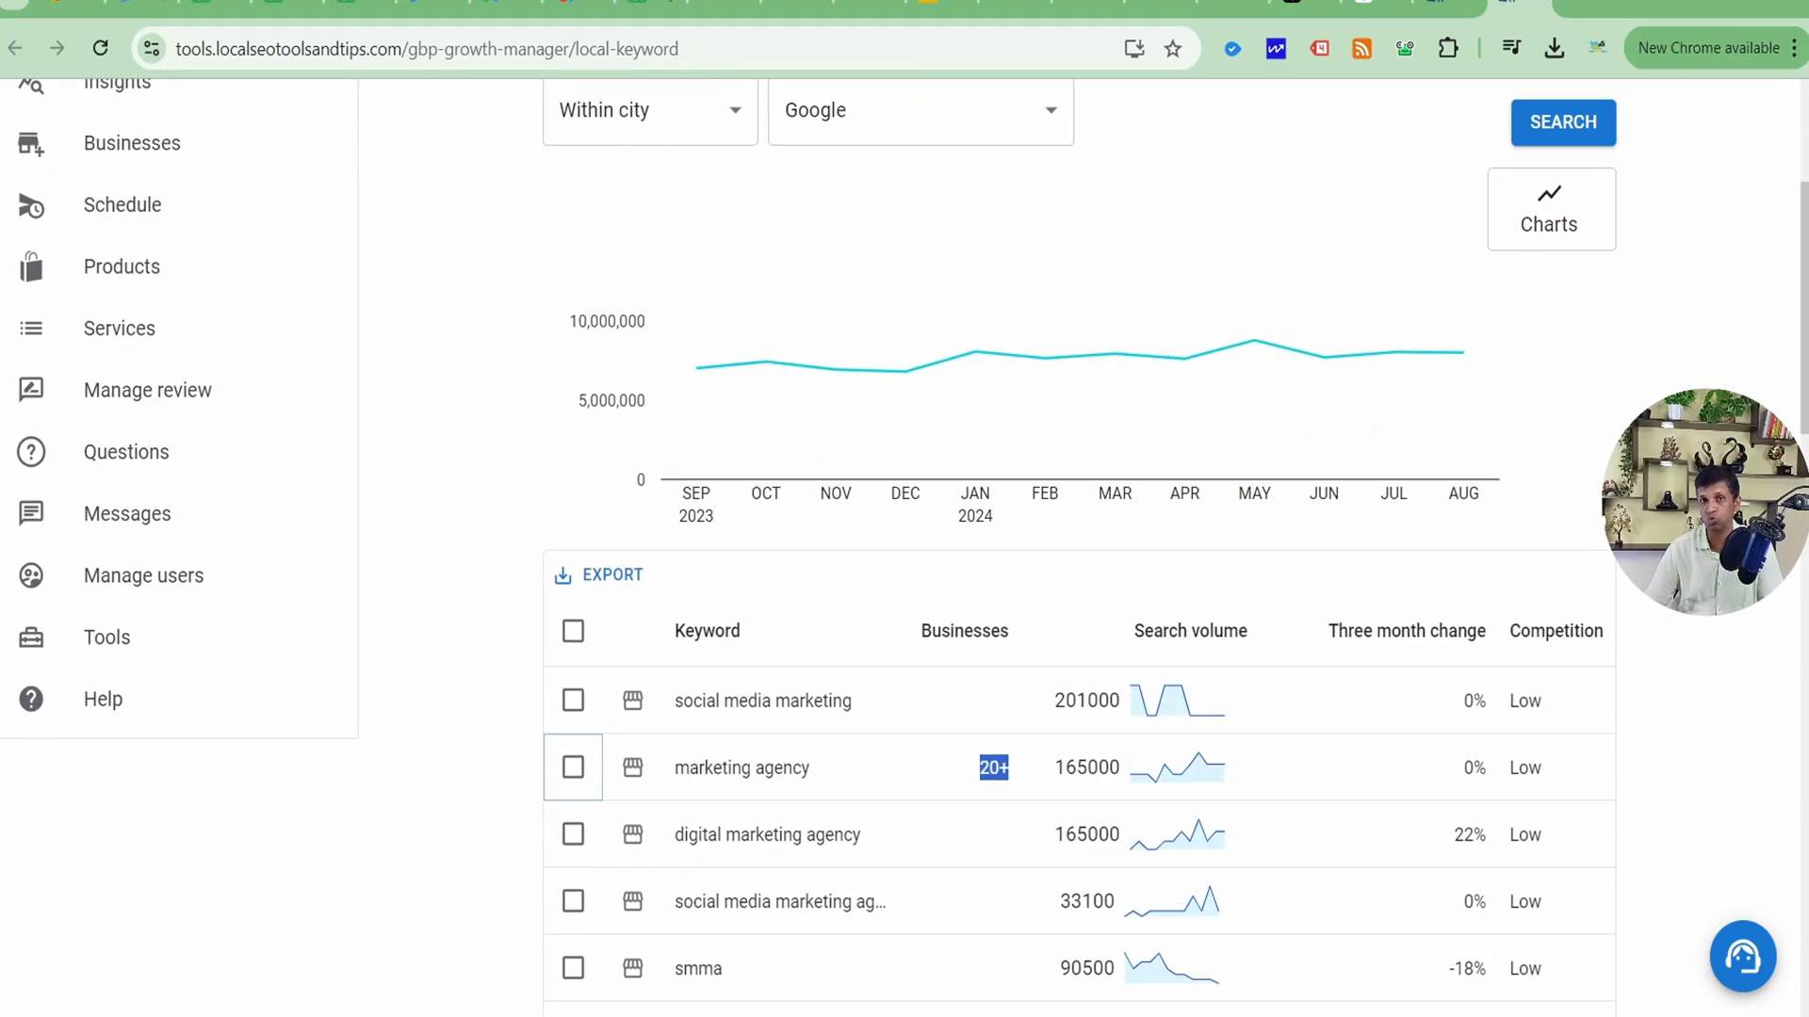
{"action": "scroll", "scroll_direction": "up", "scroll_amount": 3}
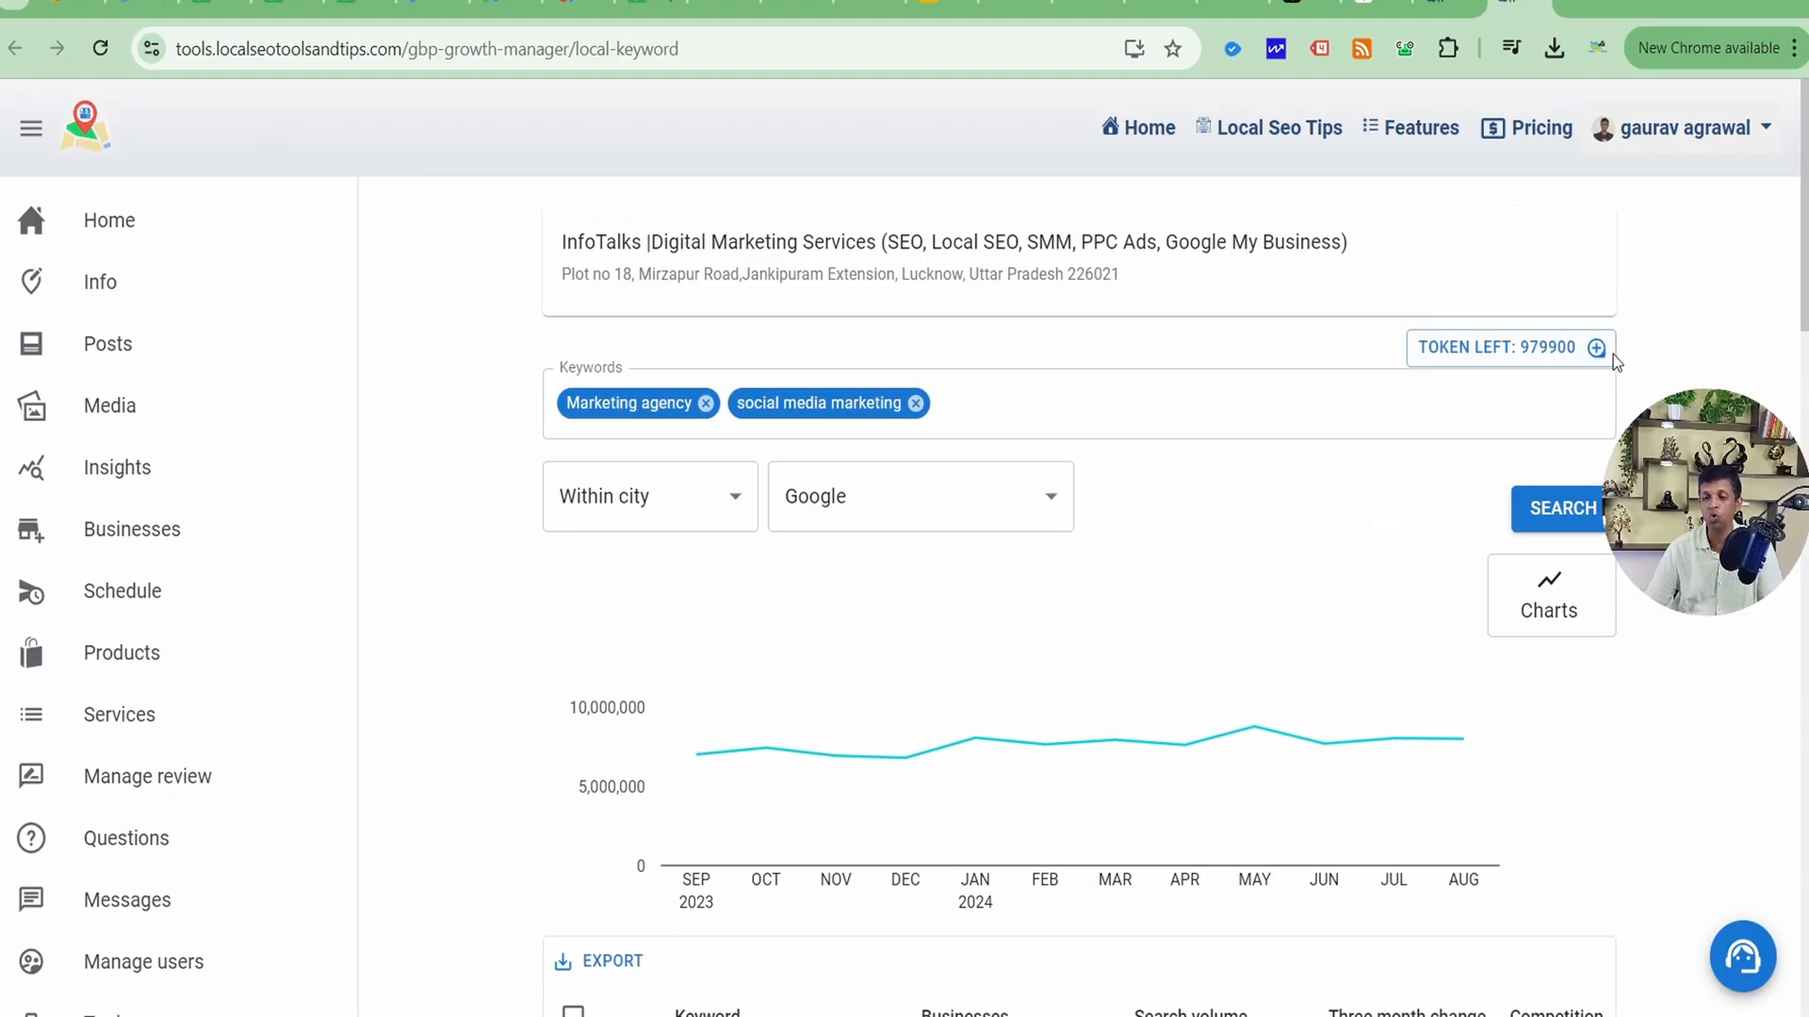
{"action": "scroll", "scroll_direction": "down", "scroll_amount": 3}
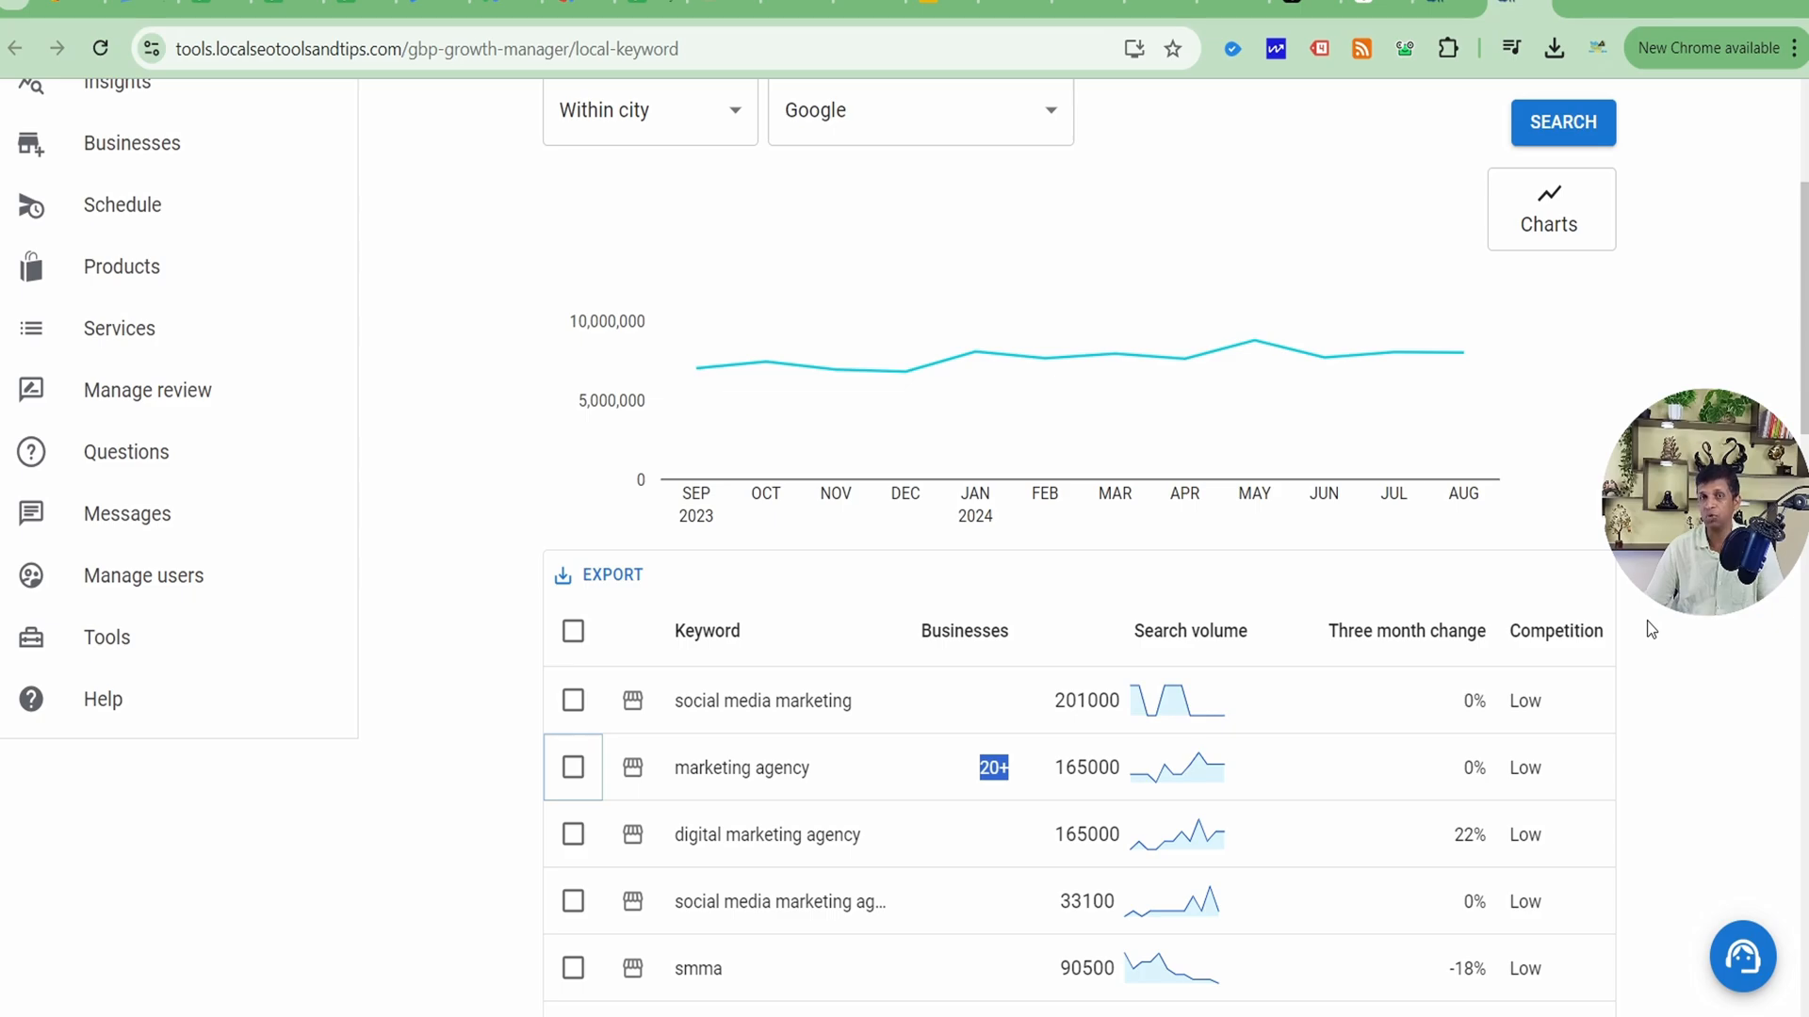
{"action": "scroll", "scroll_direction": "down", "scroll_amount": 3}
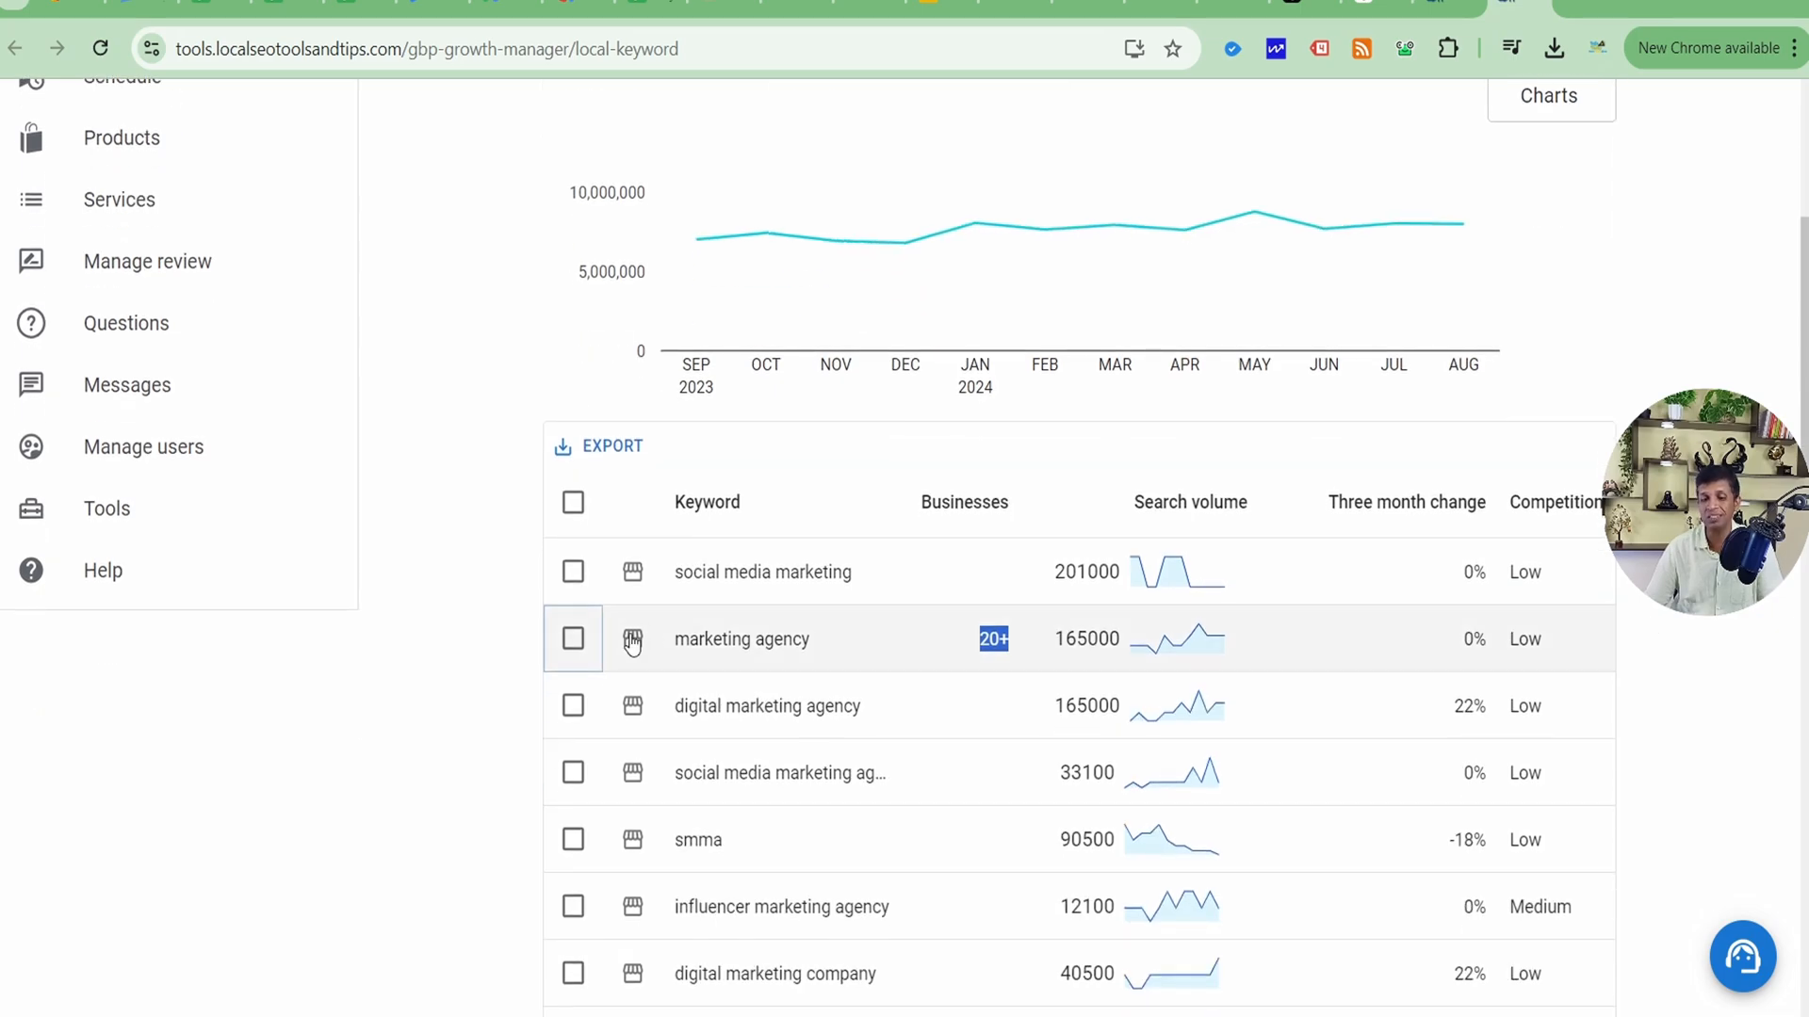
{"action": "mouse_move", "coordinate": [889, 599]}
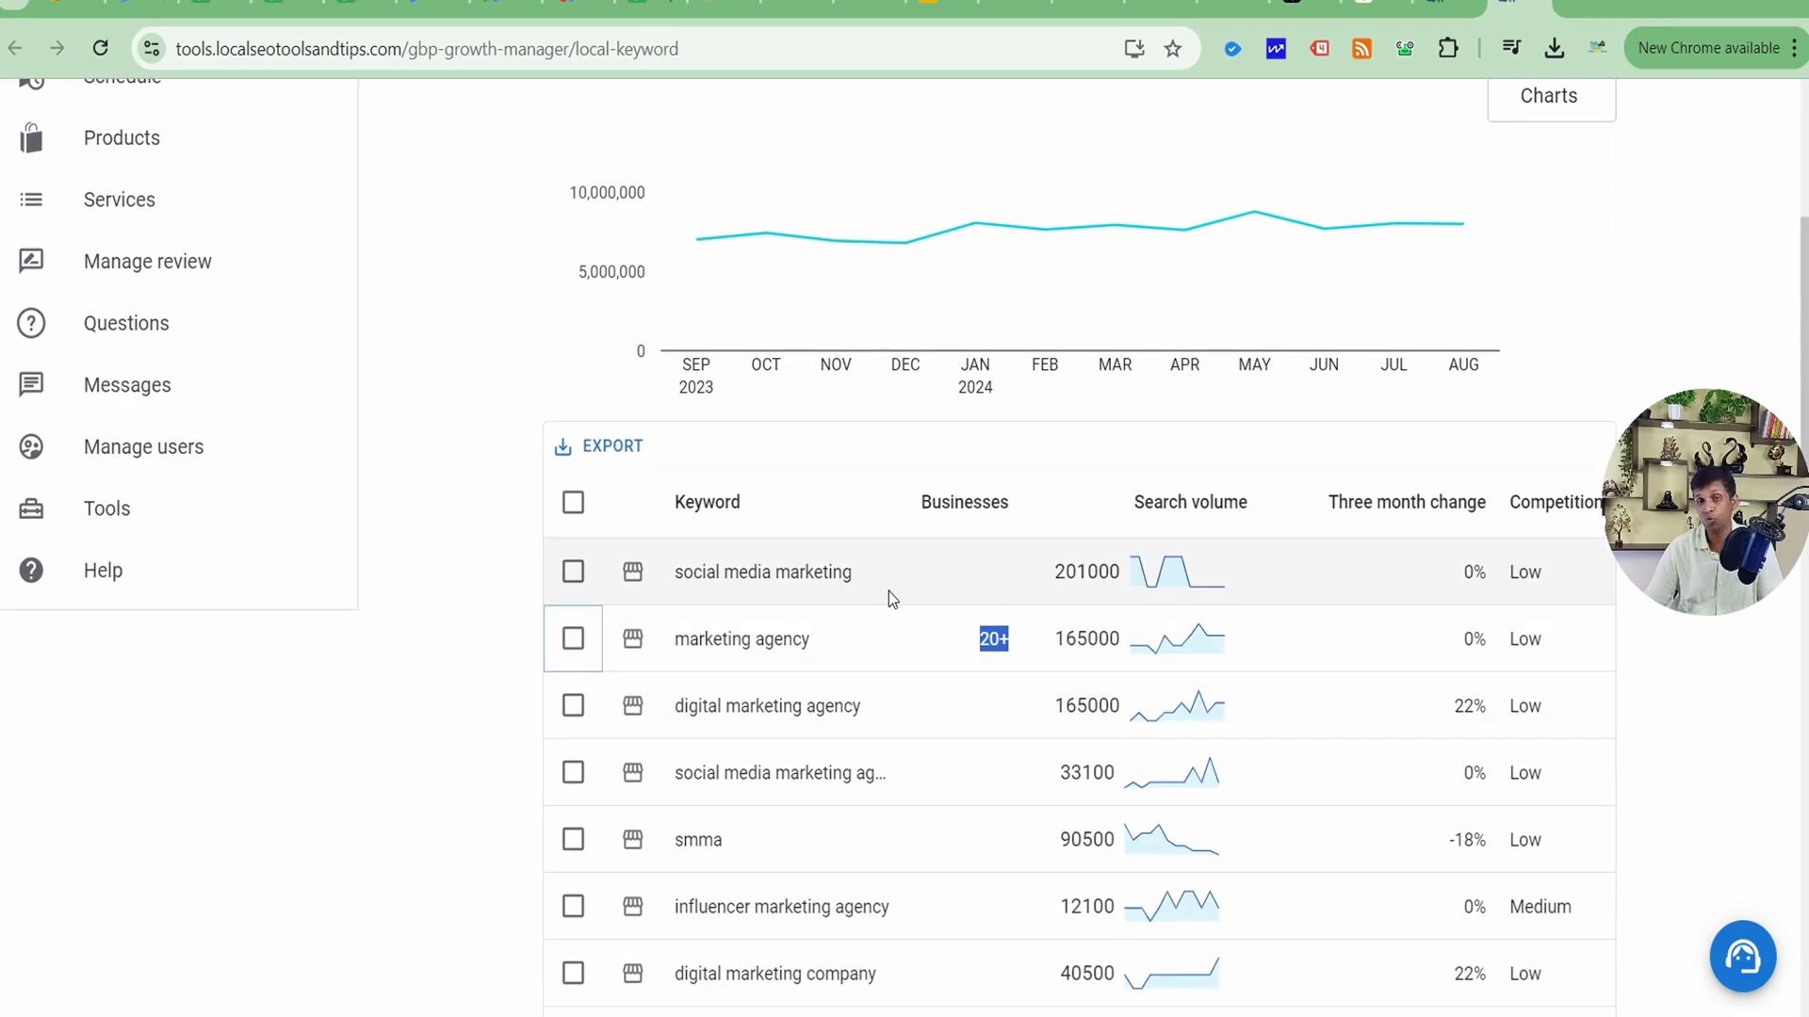
{"action": "mouse_move", "coordinate": [816, 612]}
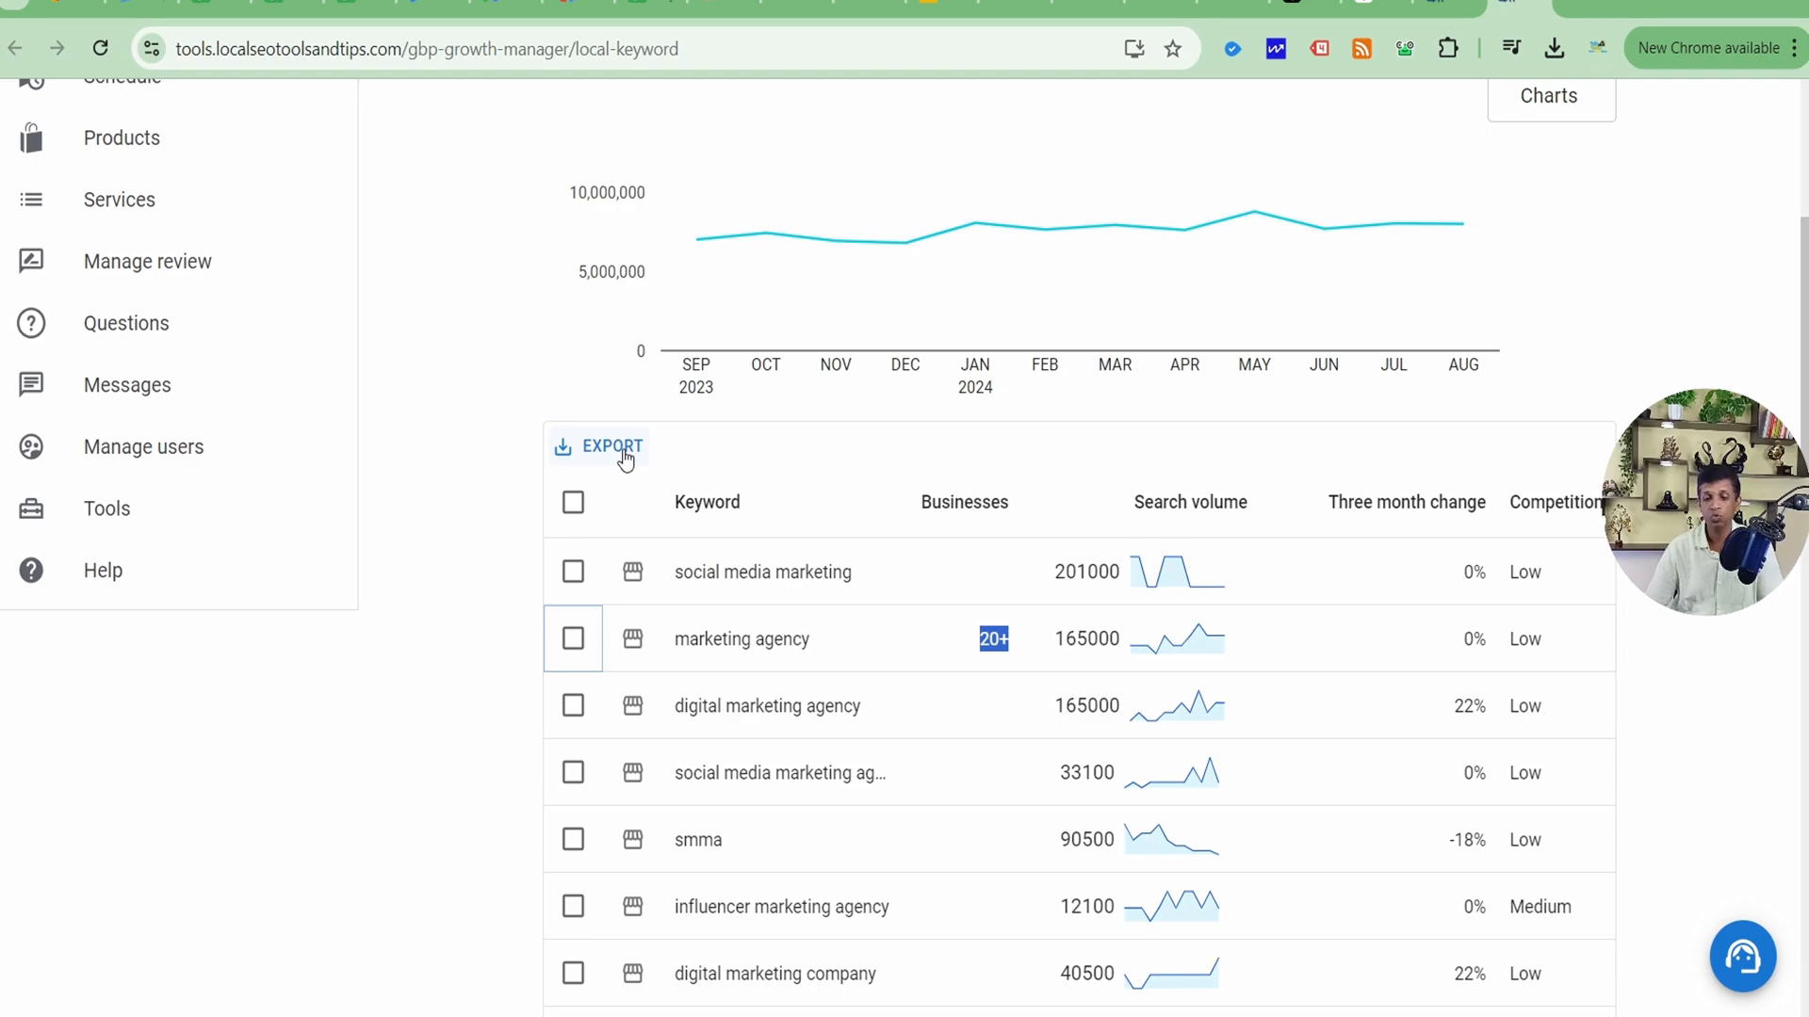
{"action": "mouse_move", "coordinate": [762, 658]}
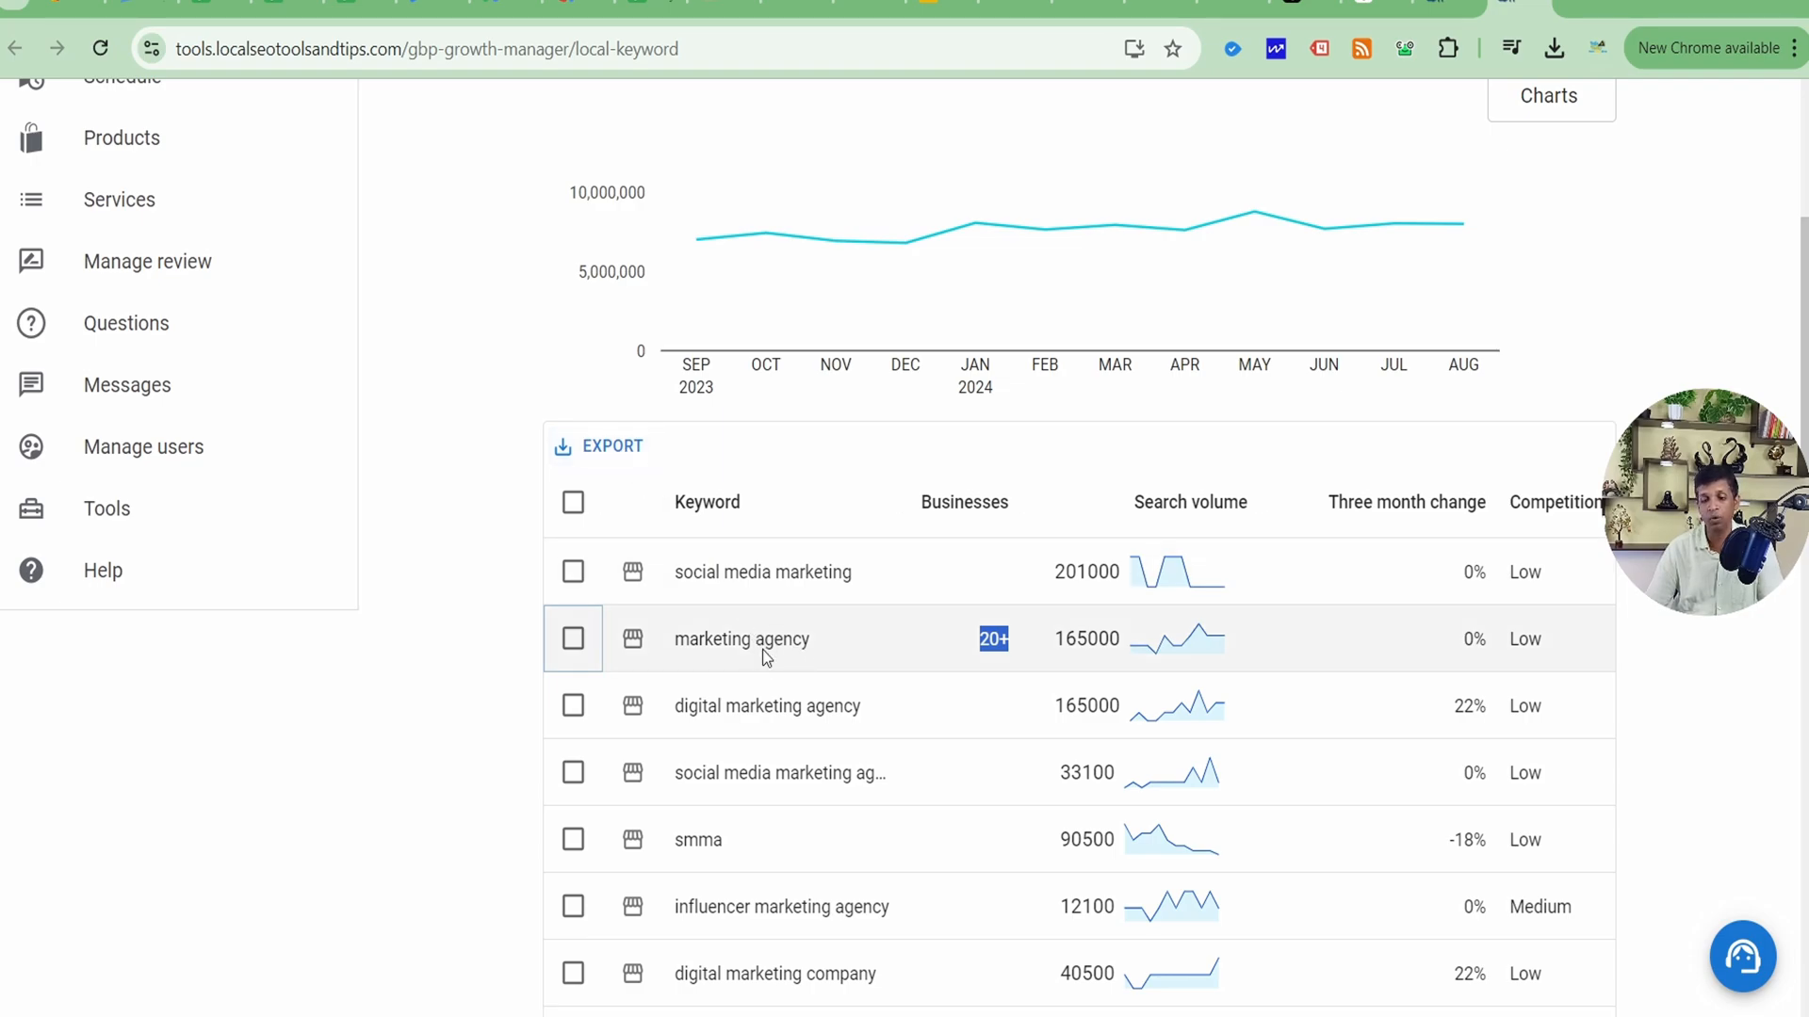
{"action": "mouse_move", "coordinate": [790, 636]}
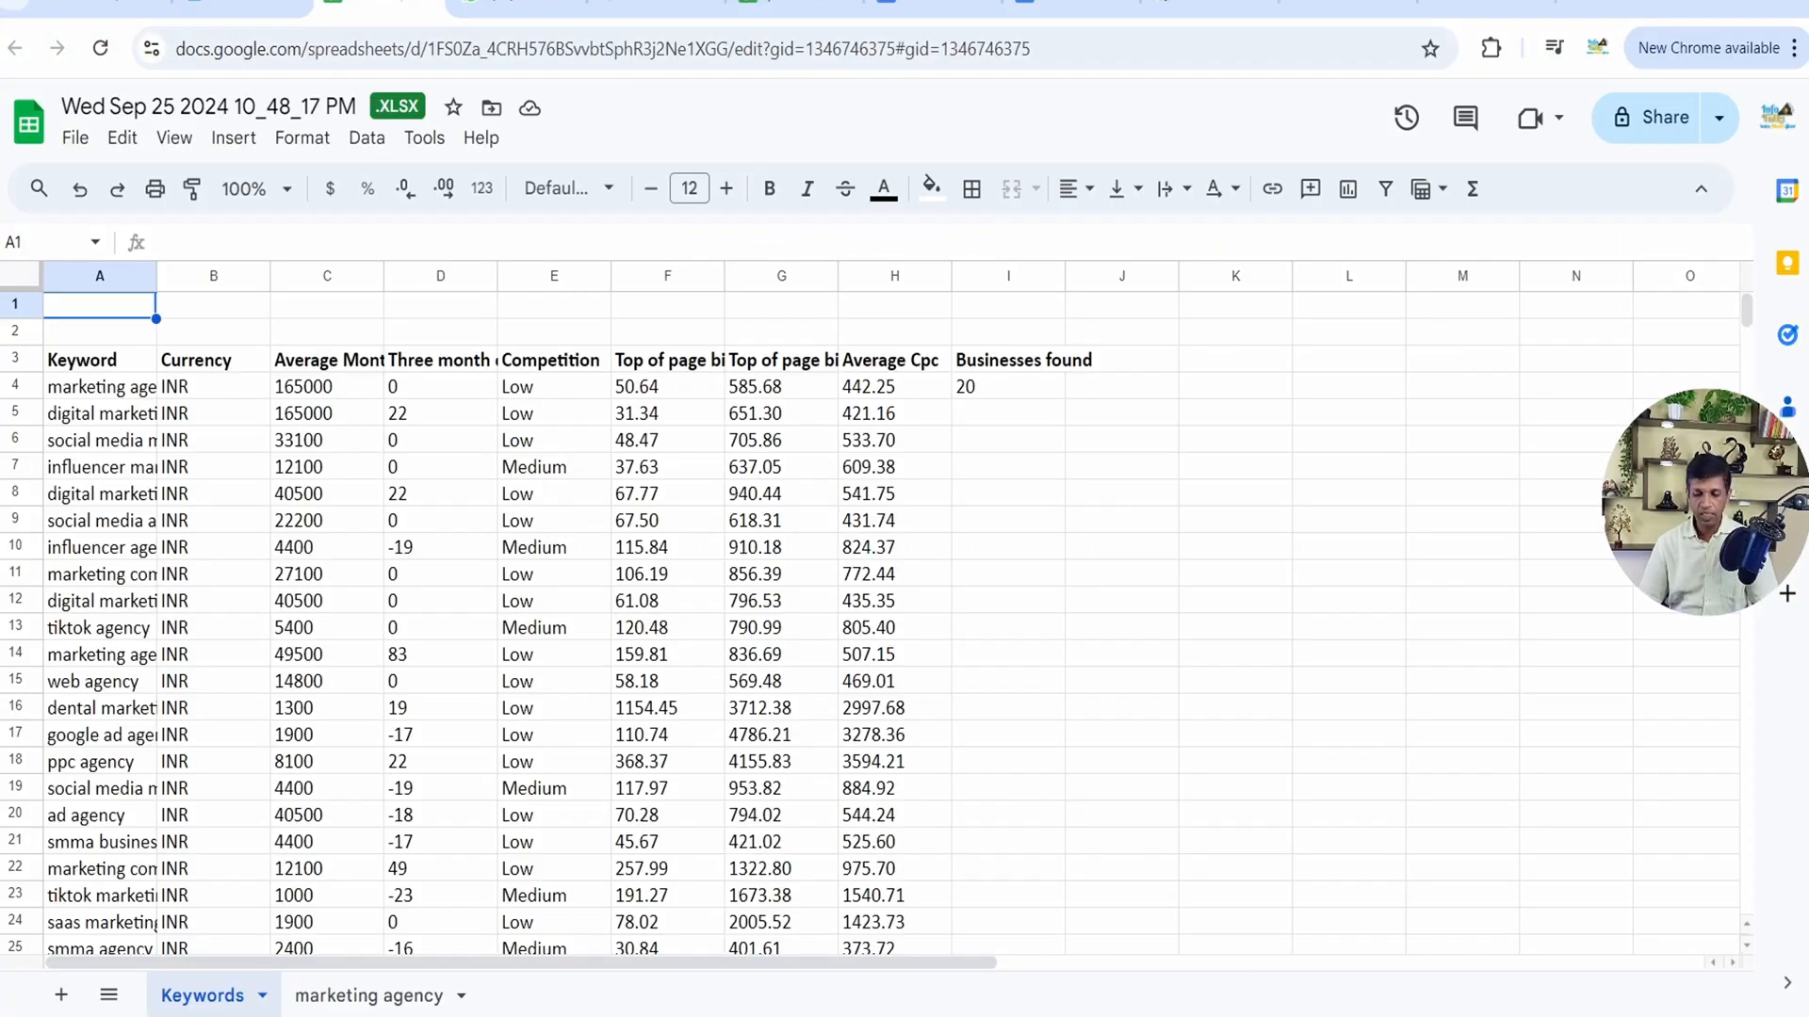
{"action": "mouse_move", "coordinate": [708, 934]}
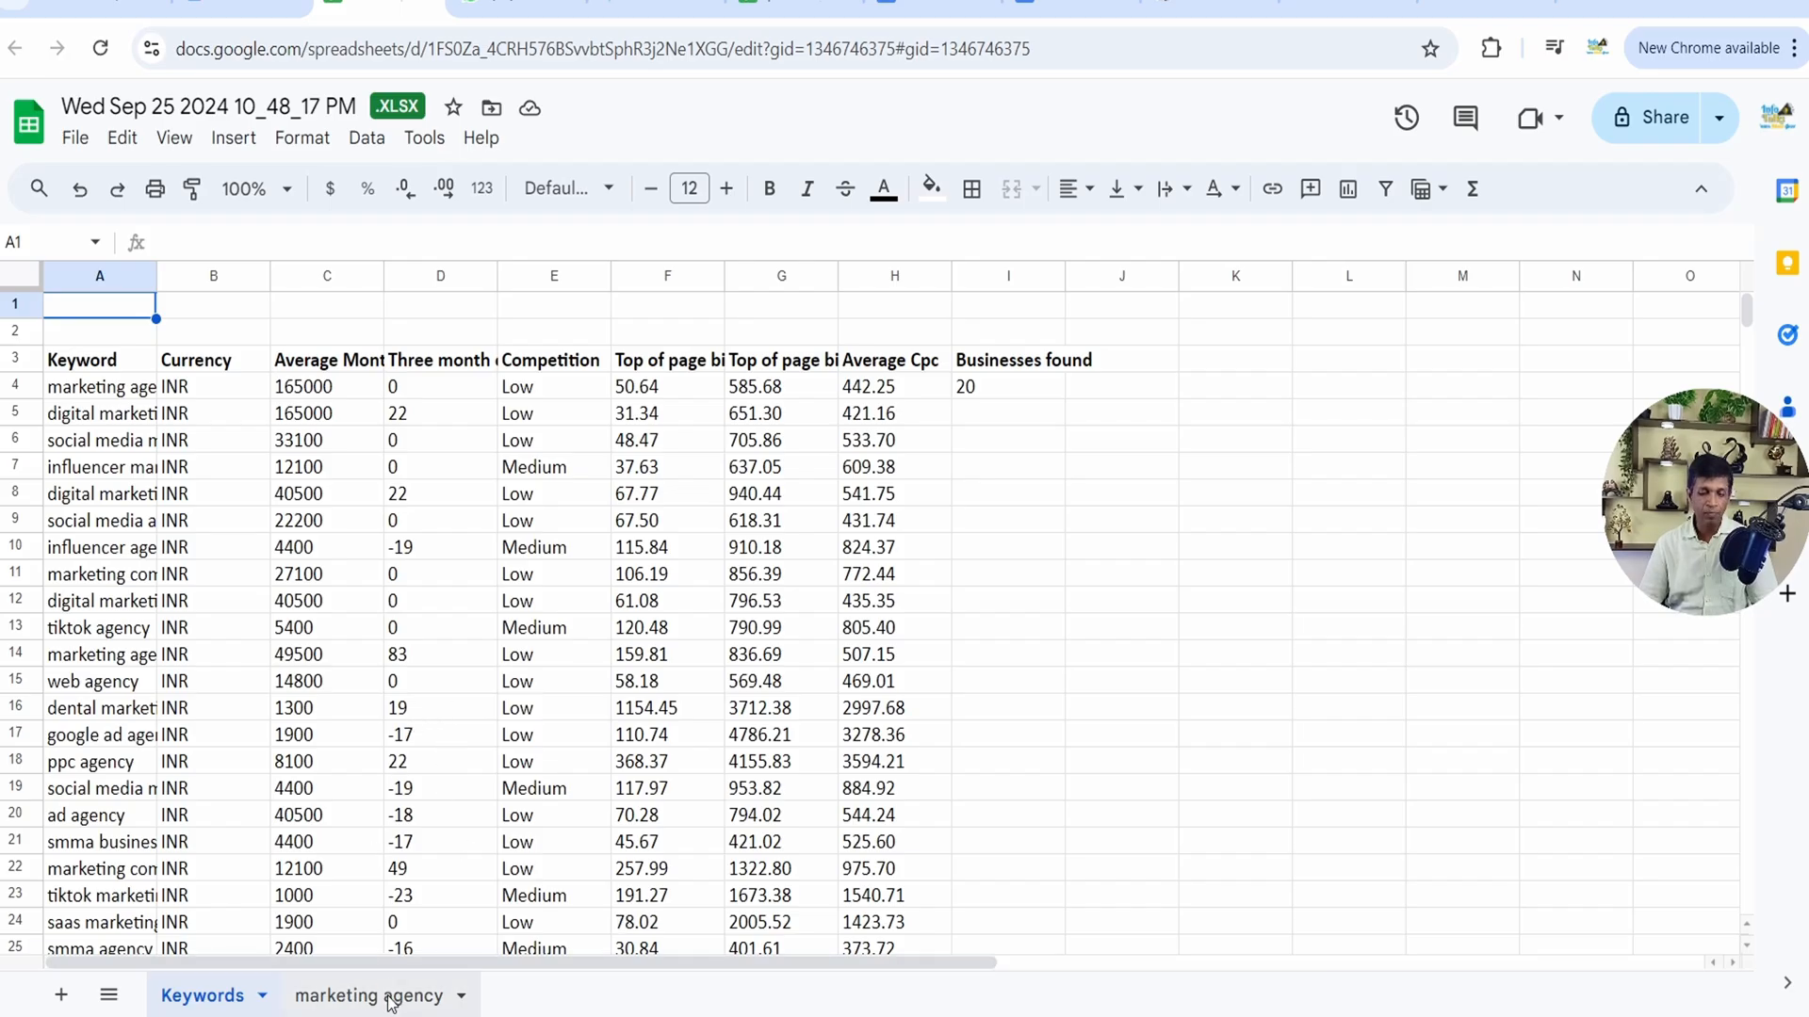
Open the 'marketing agency' sheet tab and inspect the first business's categories
{"action": "left_click", "coordinate": [369, 996]}
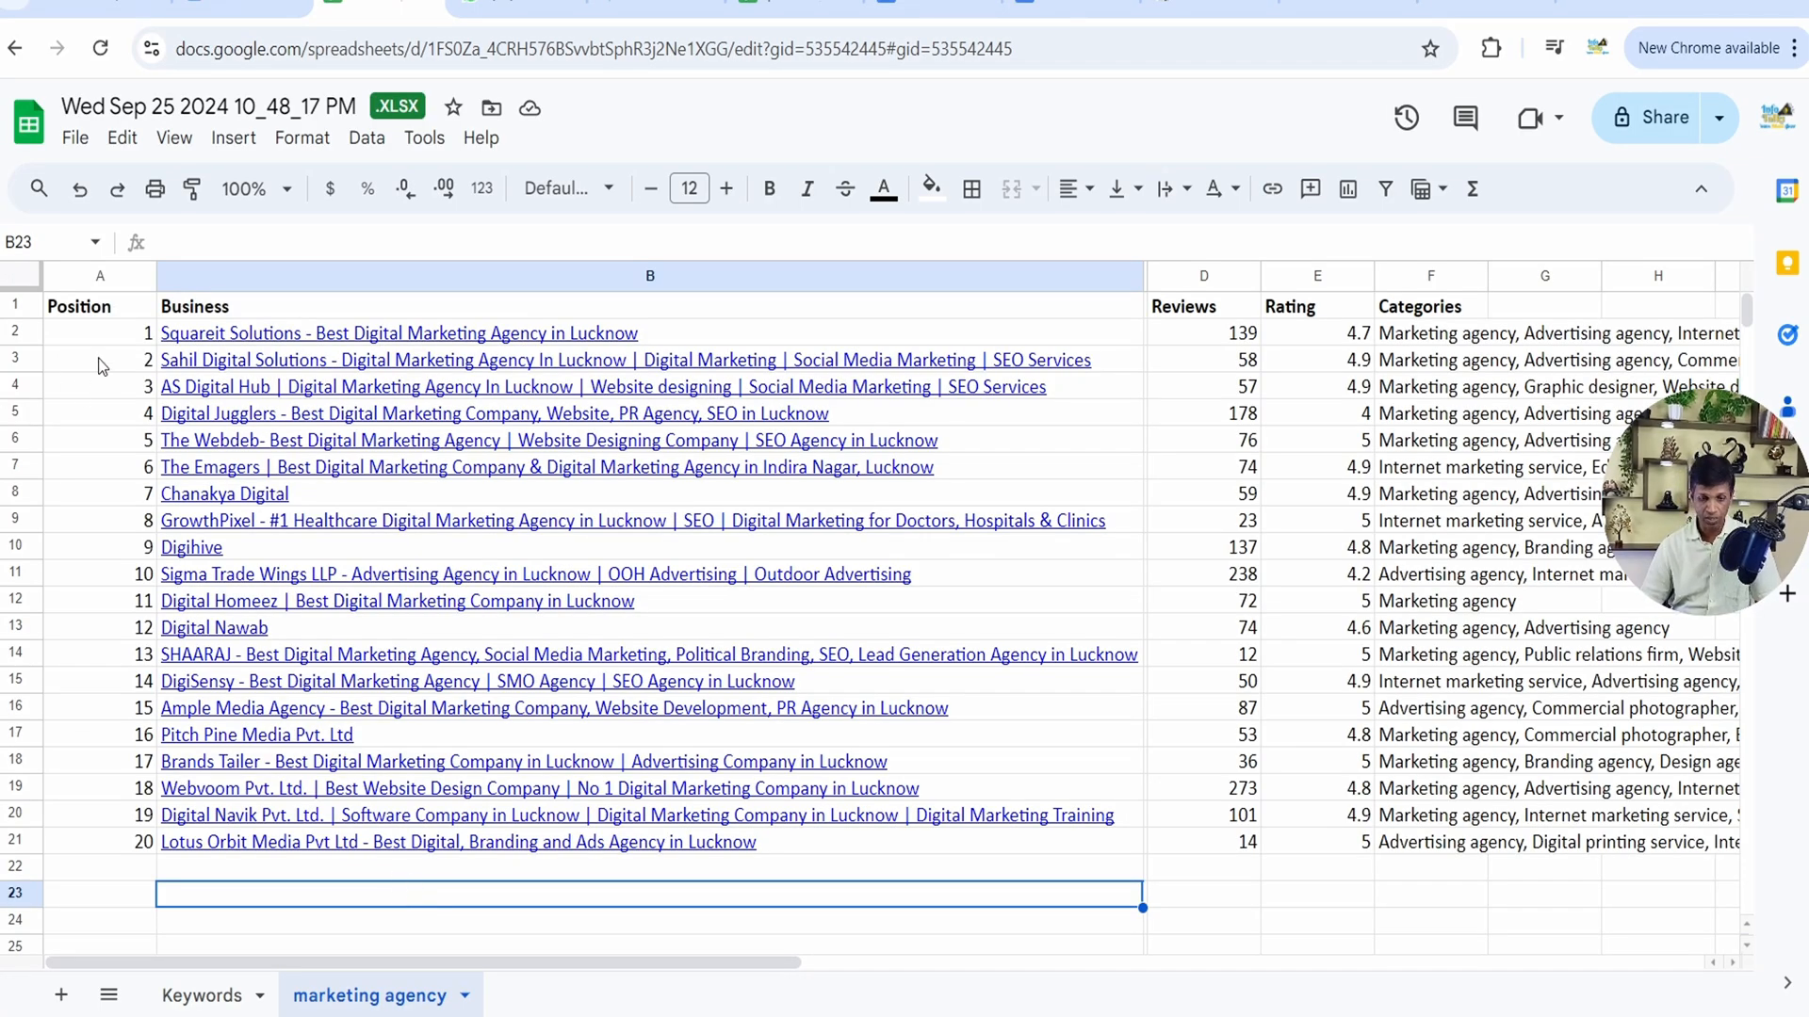
{"action": "mouse_move", "coordinate": [1067, 360]}
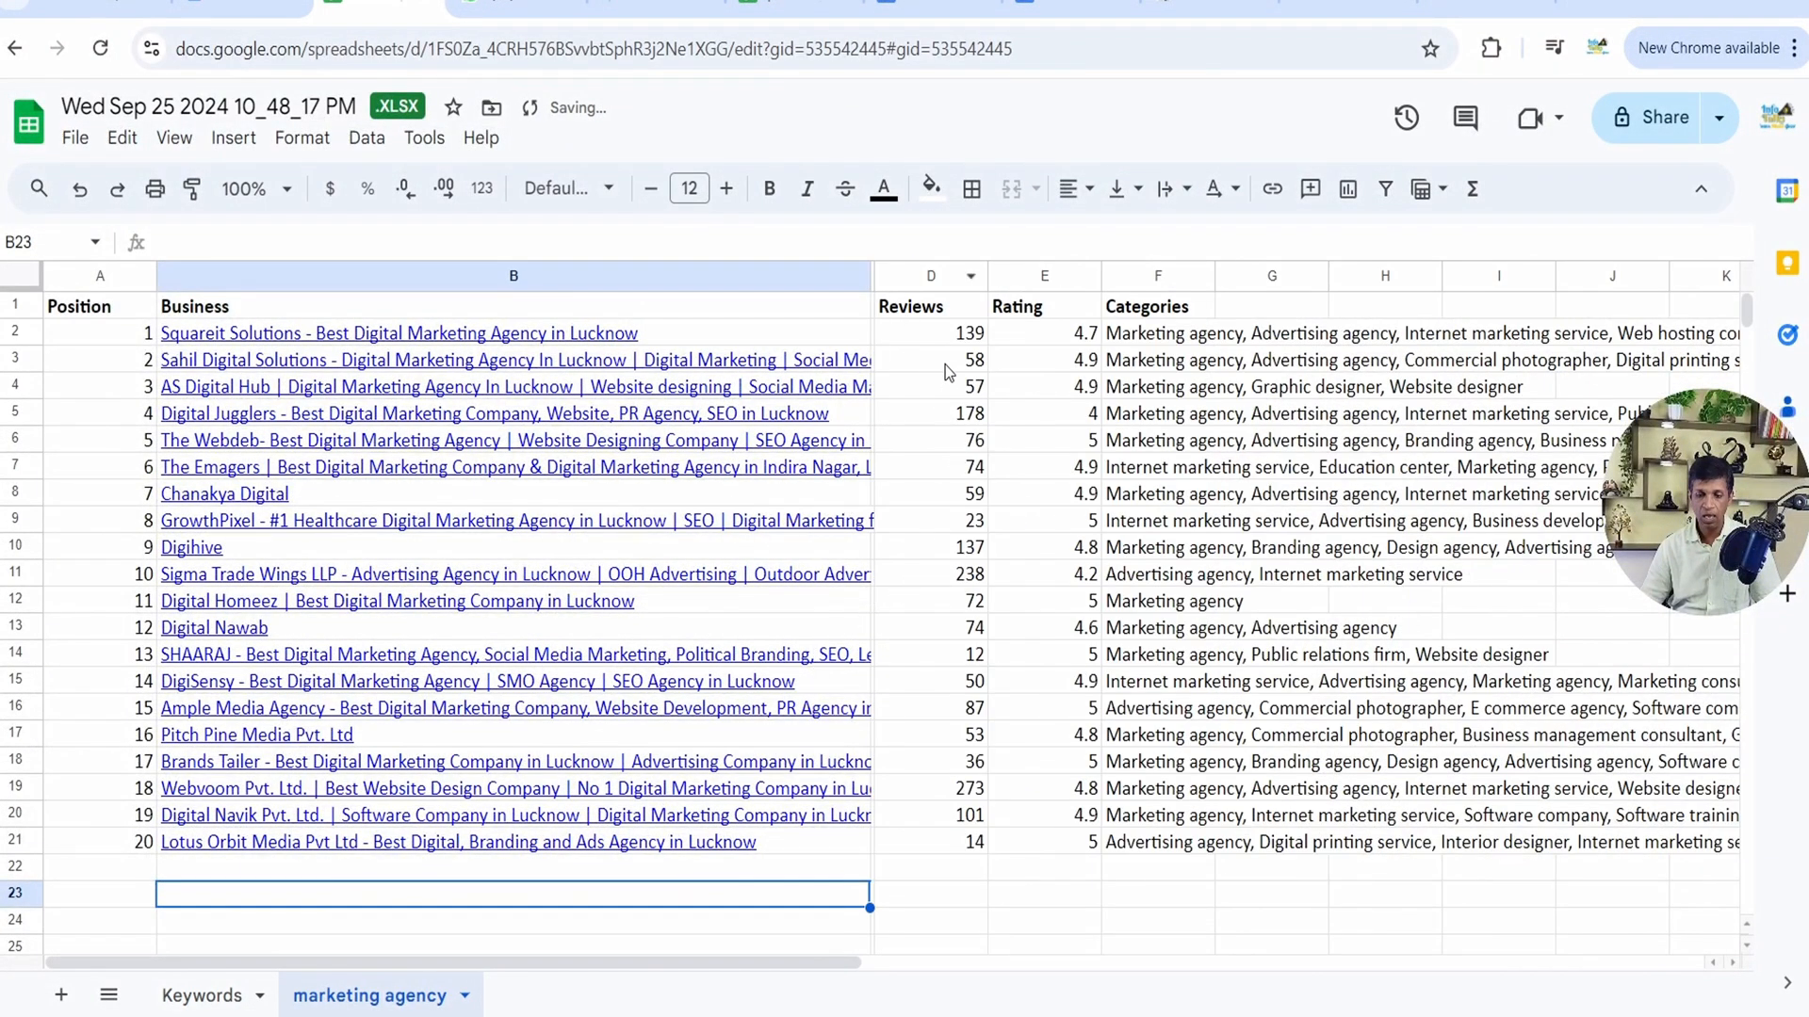
{"action": "left_click", "coordinate": [1271, 334]}
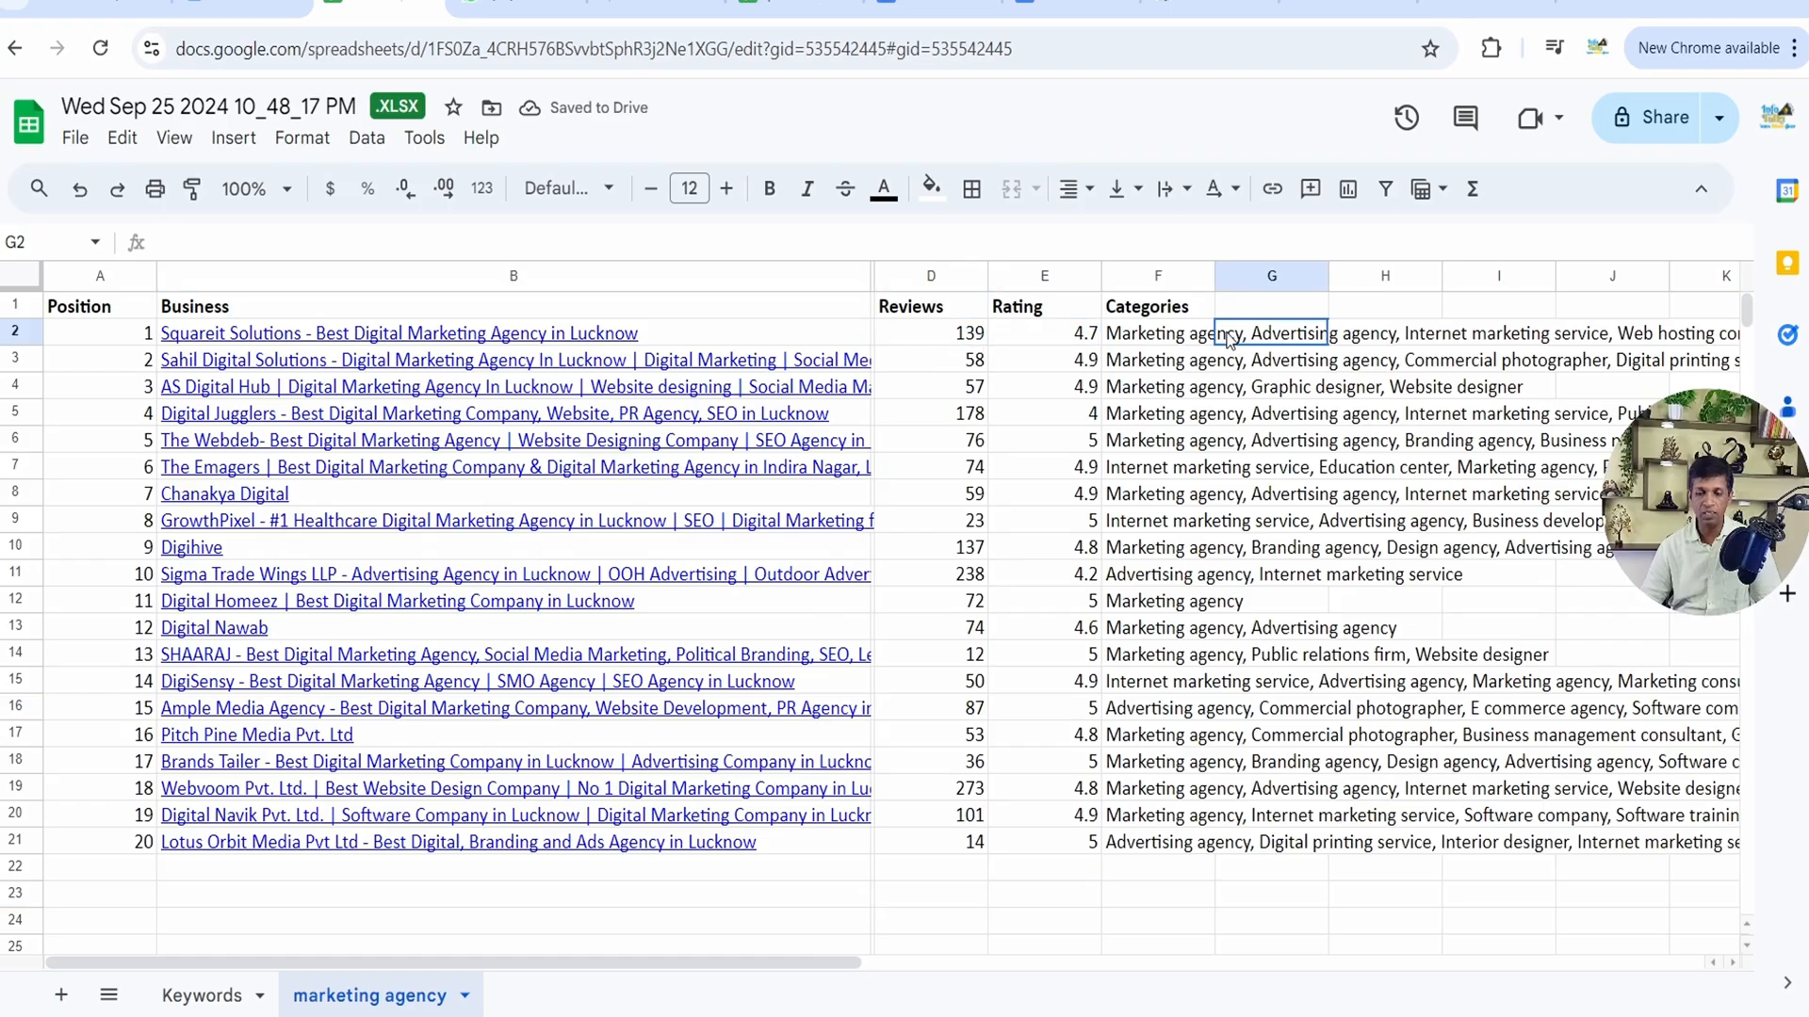
{"action": "left_click", "coordinate": [1157, 334]}
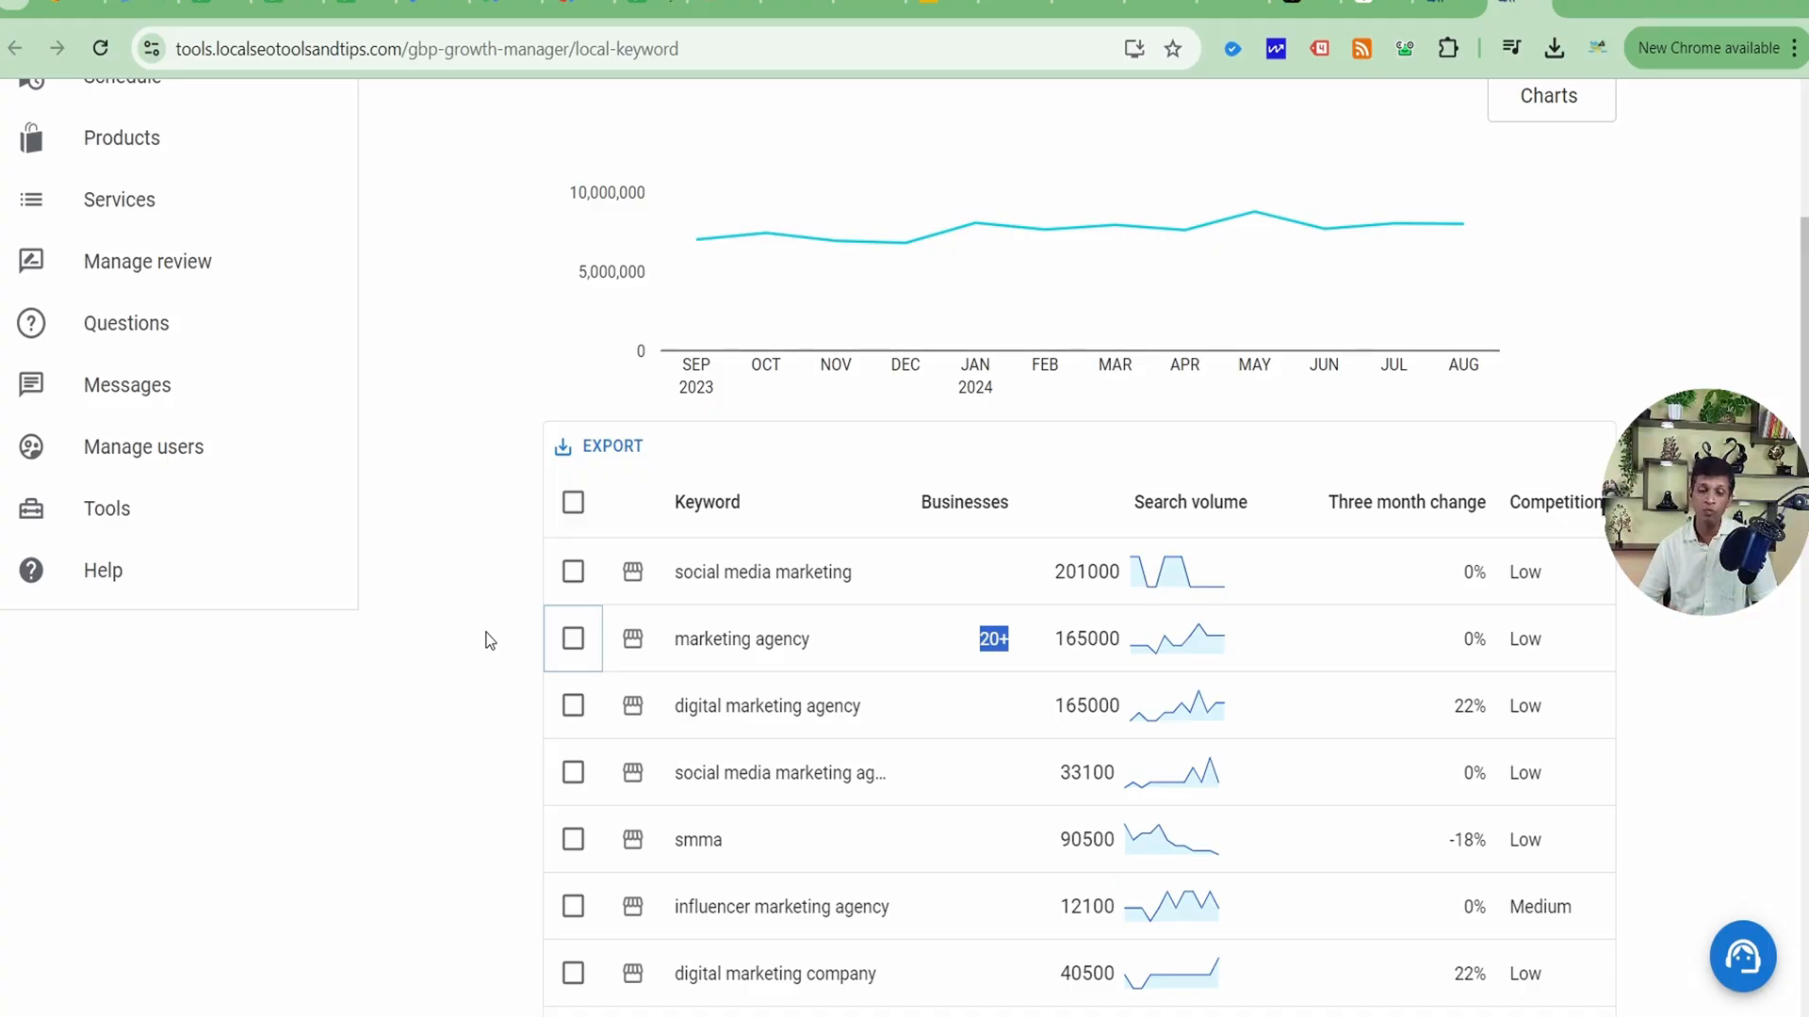
Tick 'tiktok agency' in the results table and save it with Save Keywords
{"action": "scroll", "scroll_direction": "down", "scroll_amount": 3}
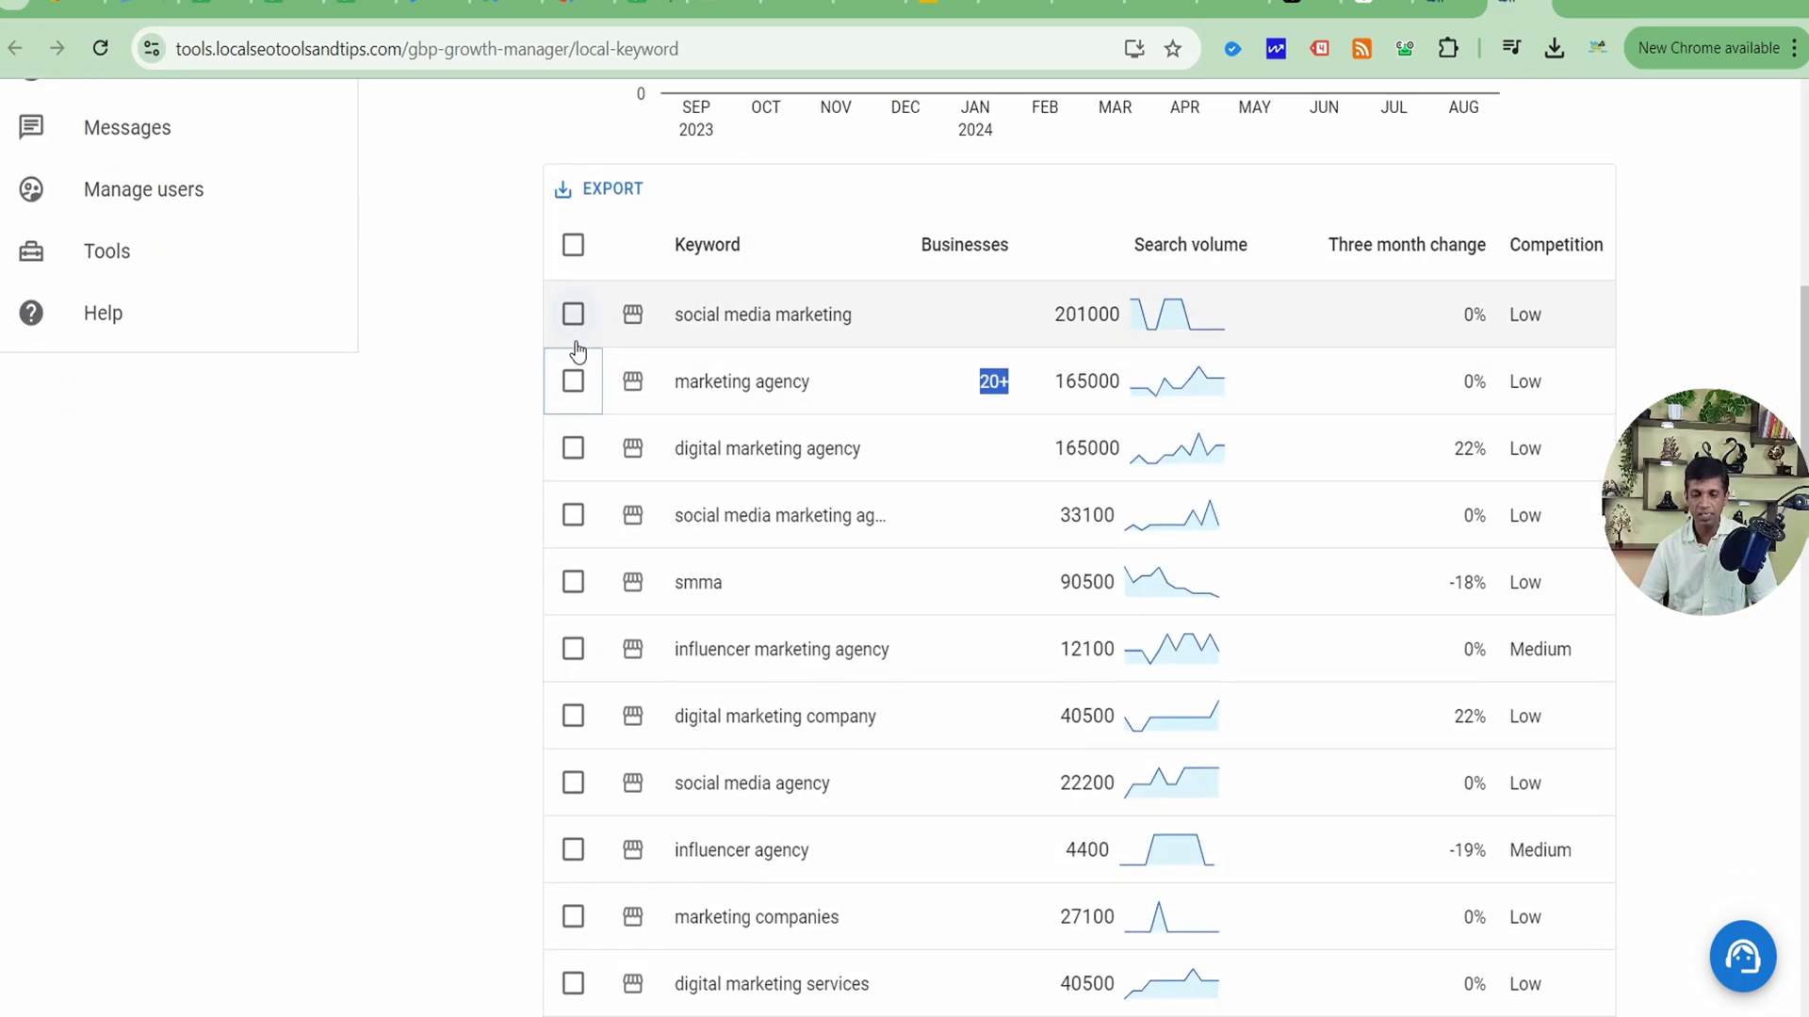
{"action": "scroll", "scroll_direction": "down", "scroll_amount": 3}
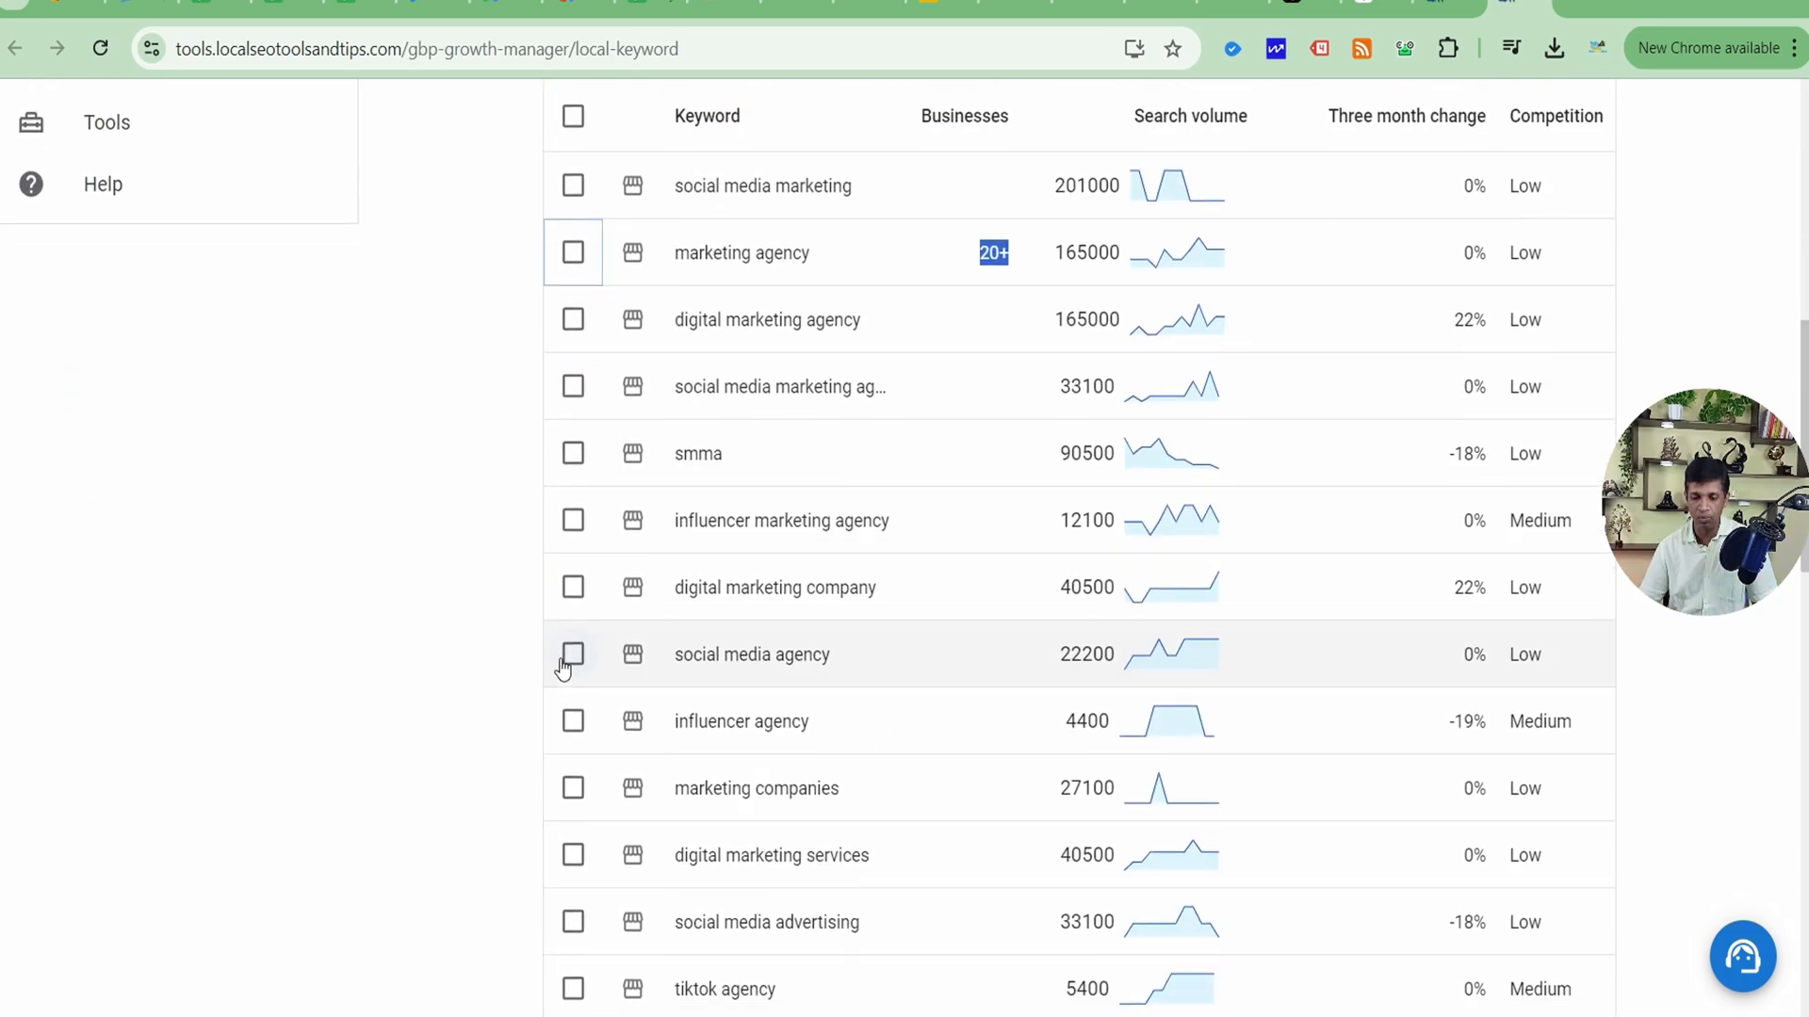
{"action": "scroll", "scroll_direction": "down", "scroll_amount": 3}
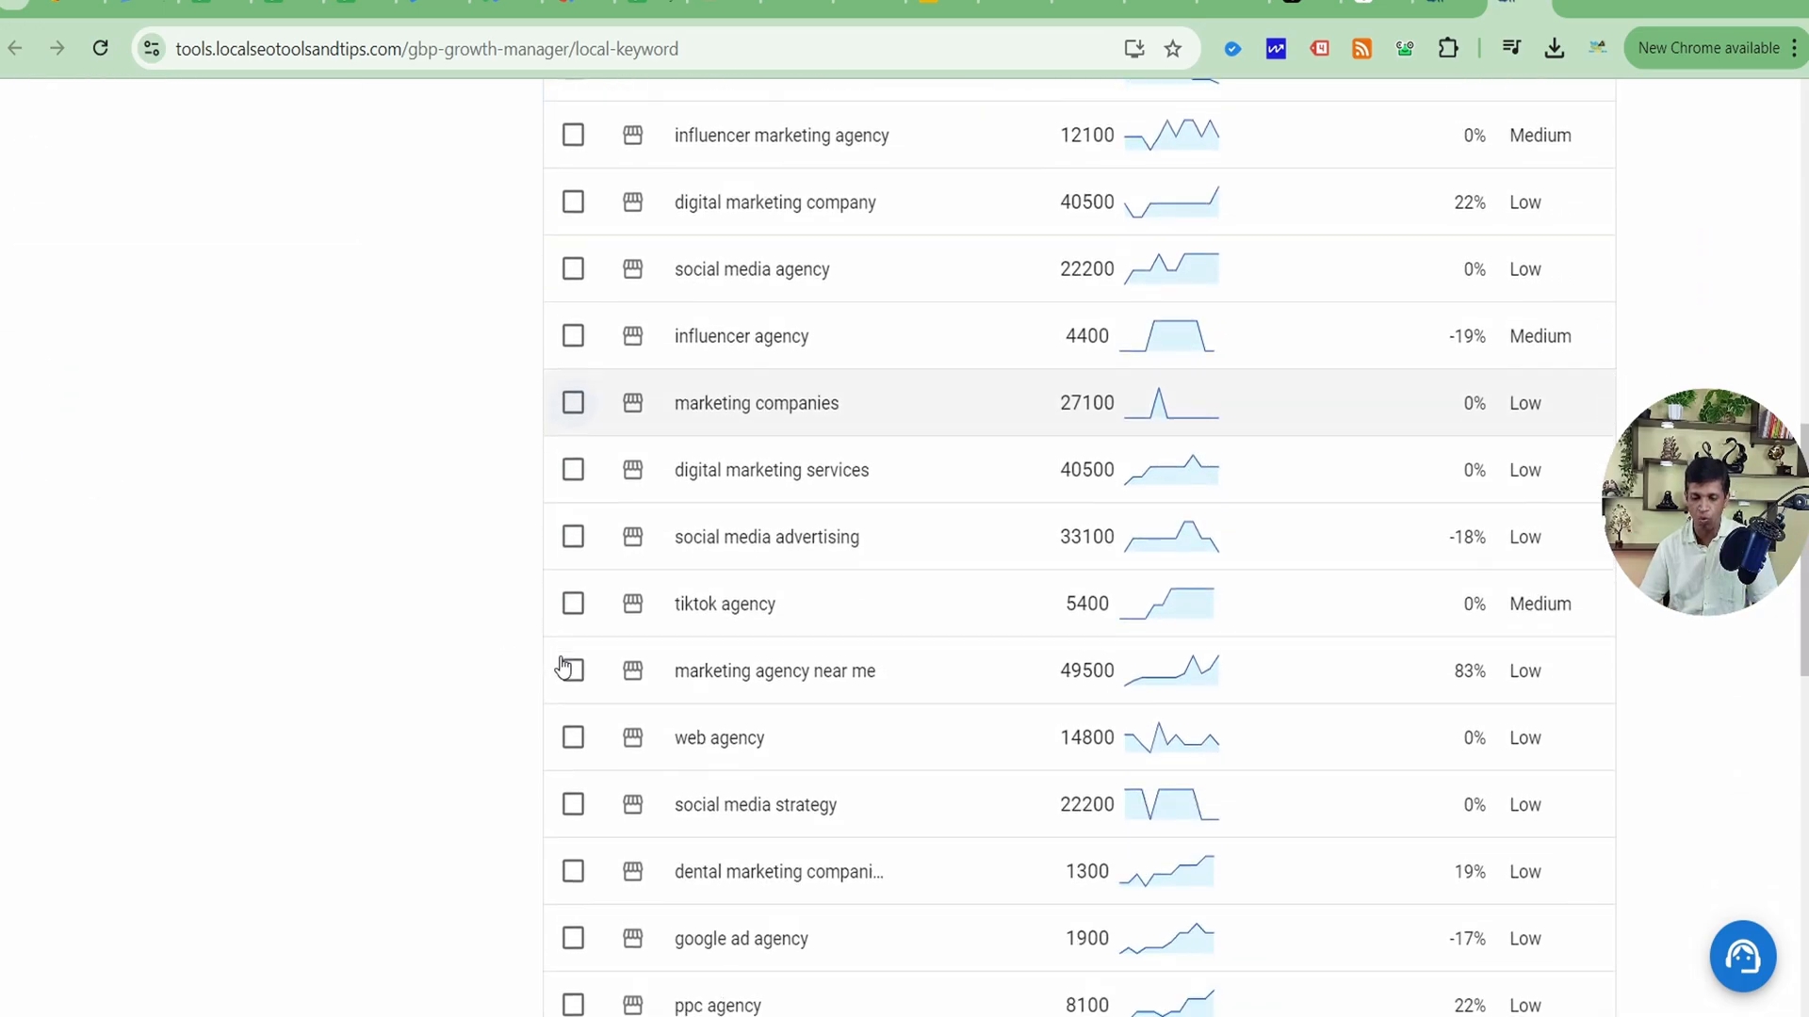
{"action": "mouse_move", "coordinate": [600, 623]}
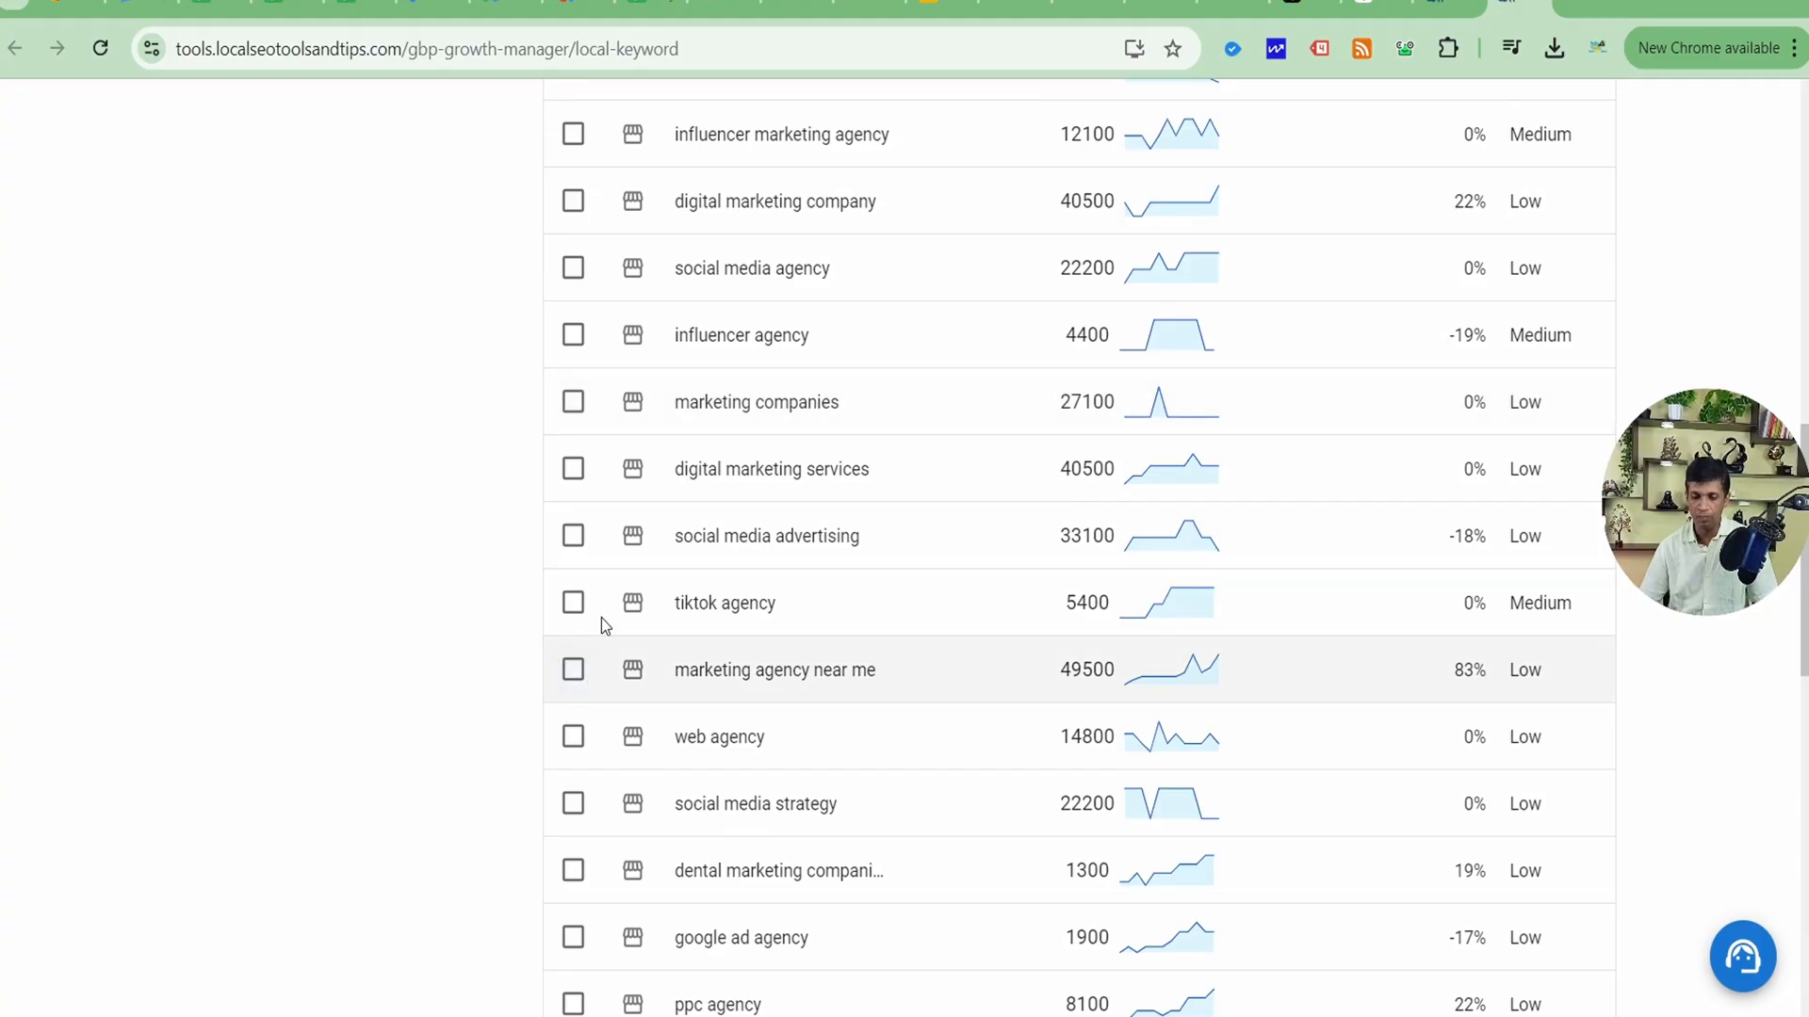
{"action": "left_click", "coordinate": [574, 602]}
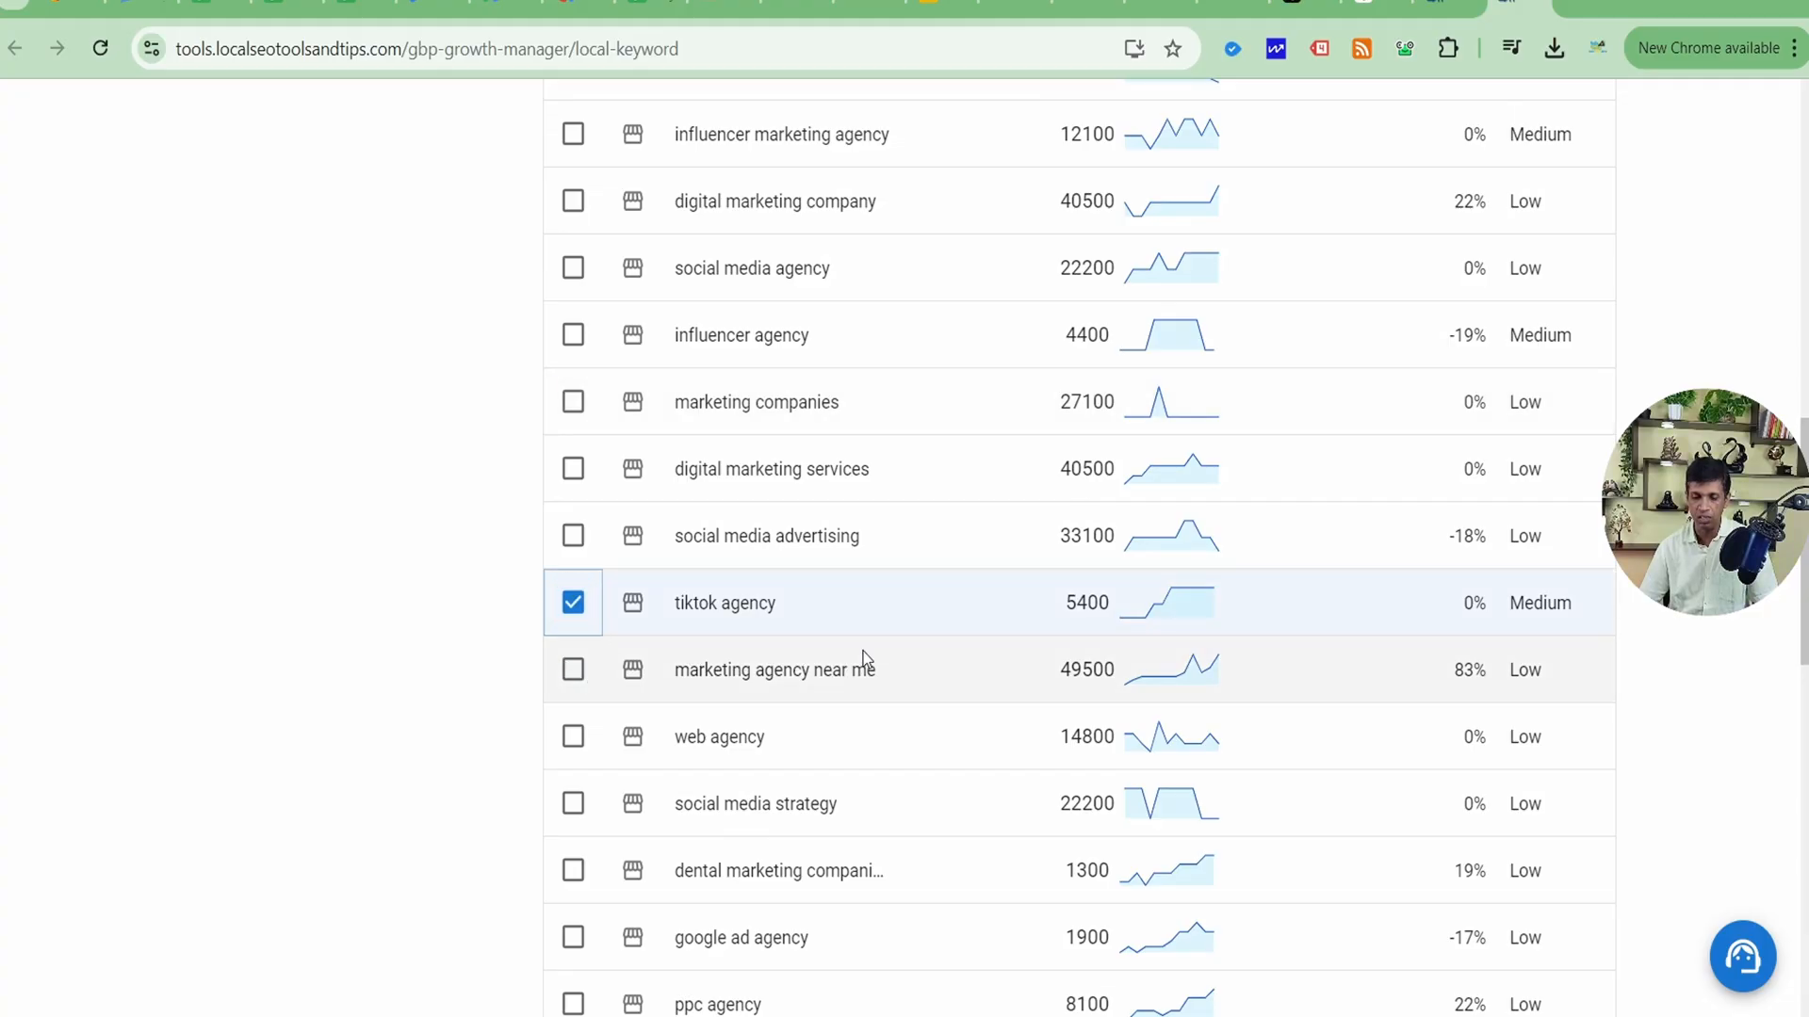
{"action": "scroll", "scroll_direction": "down", "scroll_amount": 3}
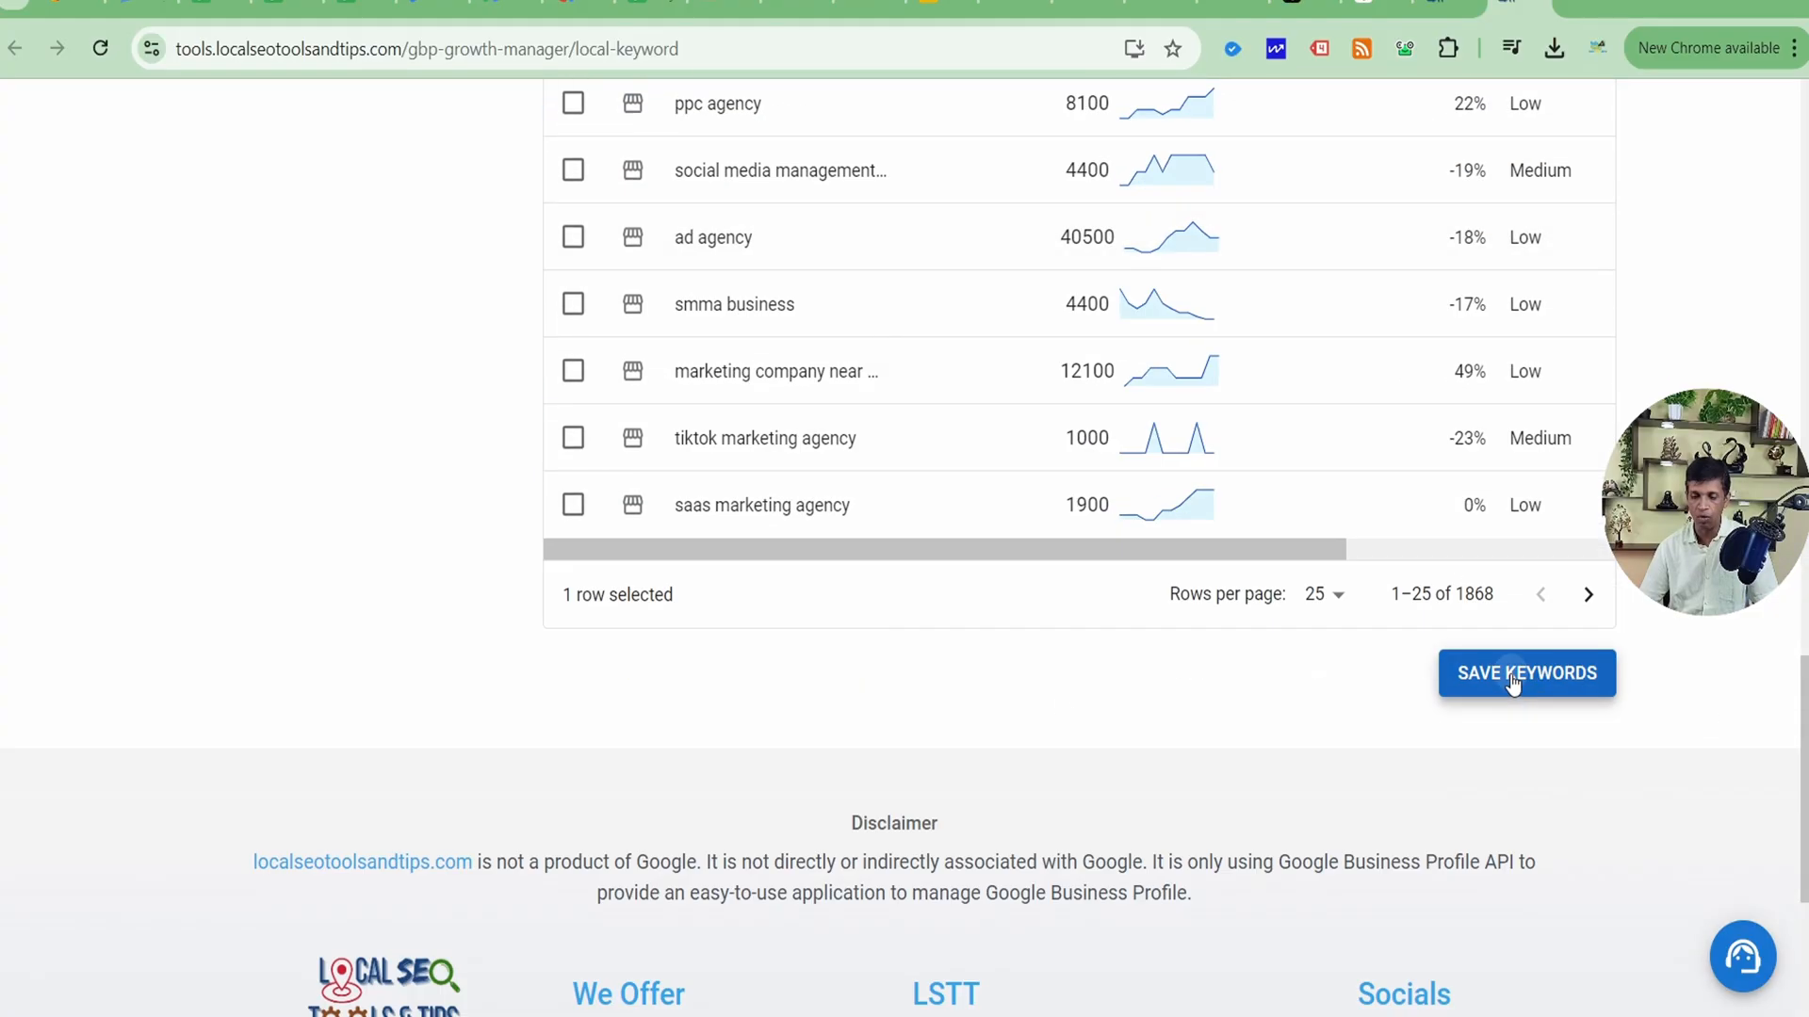
{"action": "left_click", "coordinate": [1526, 673]}
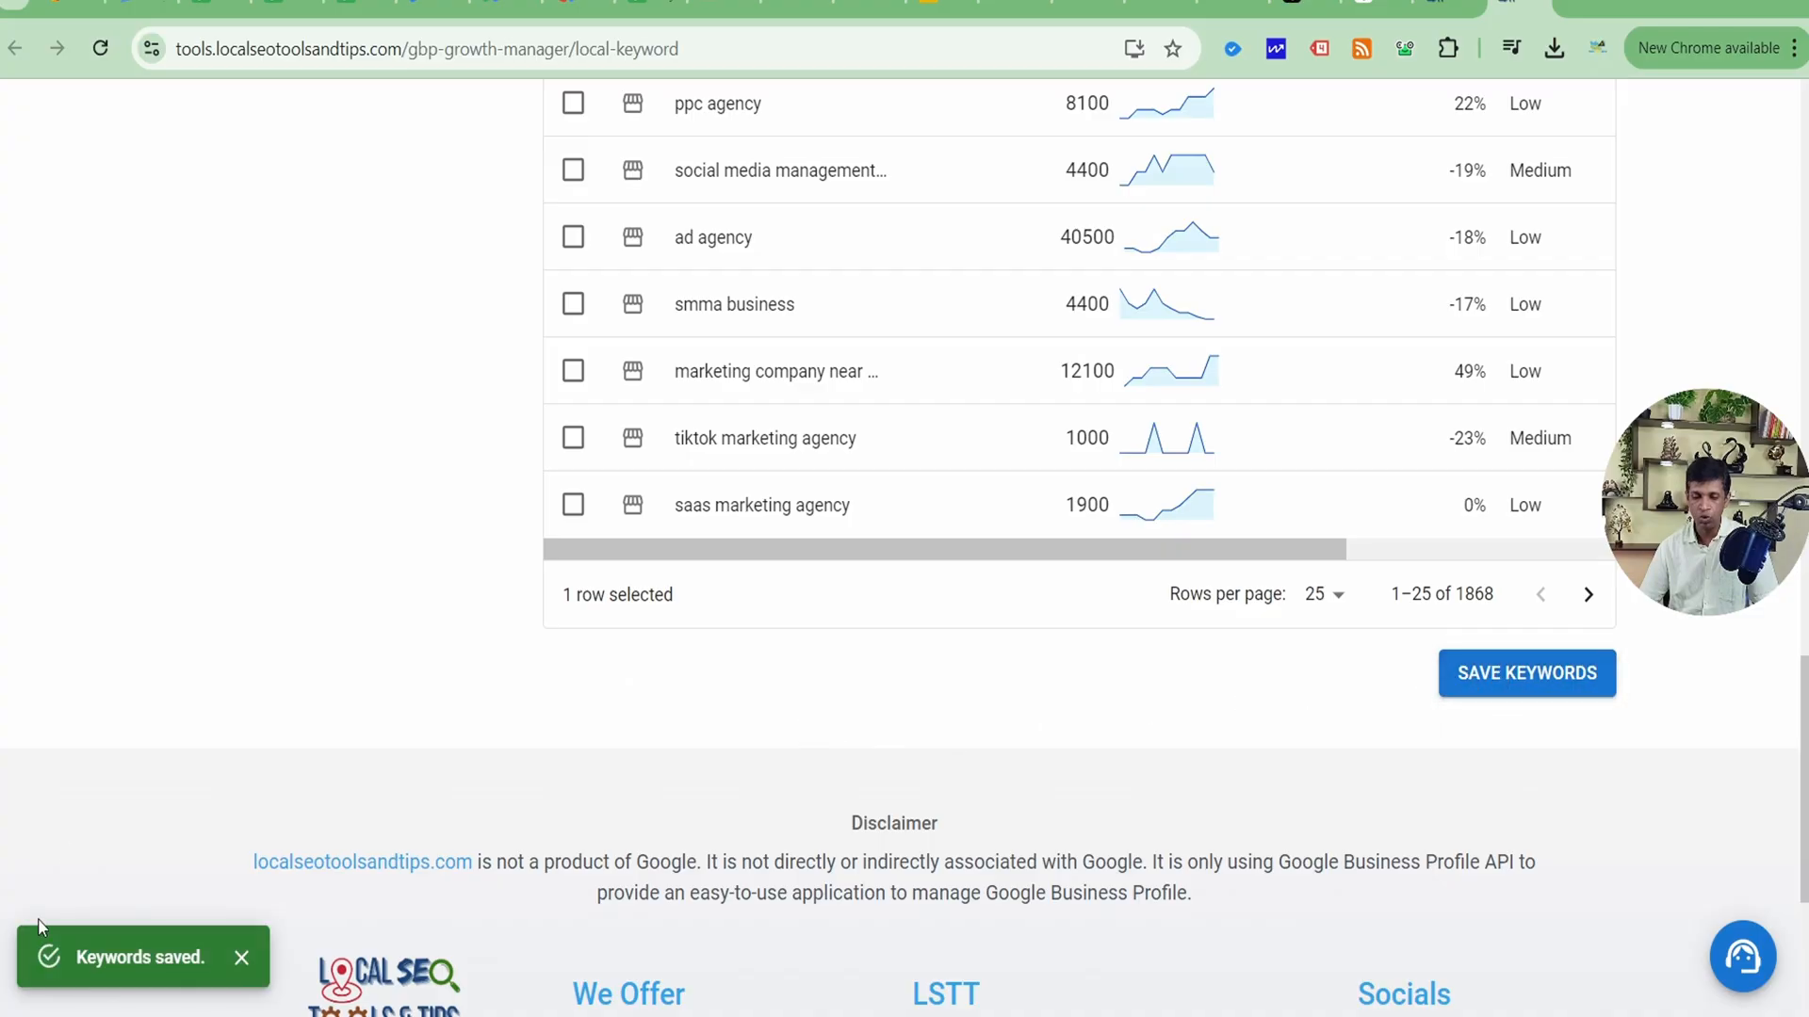
{"action": "scroll", "scroll_direction": "up", "scroll_amount": 3}
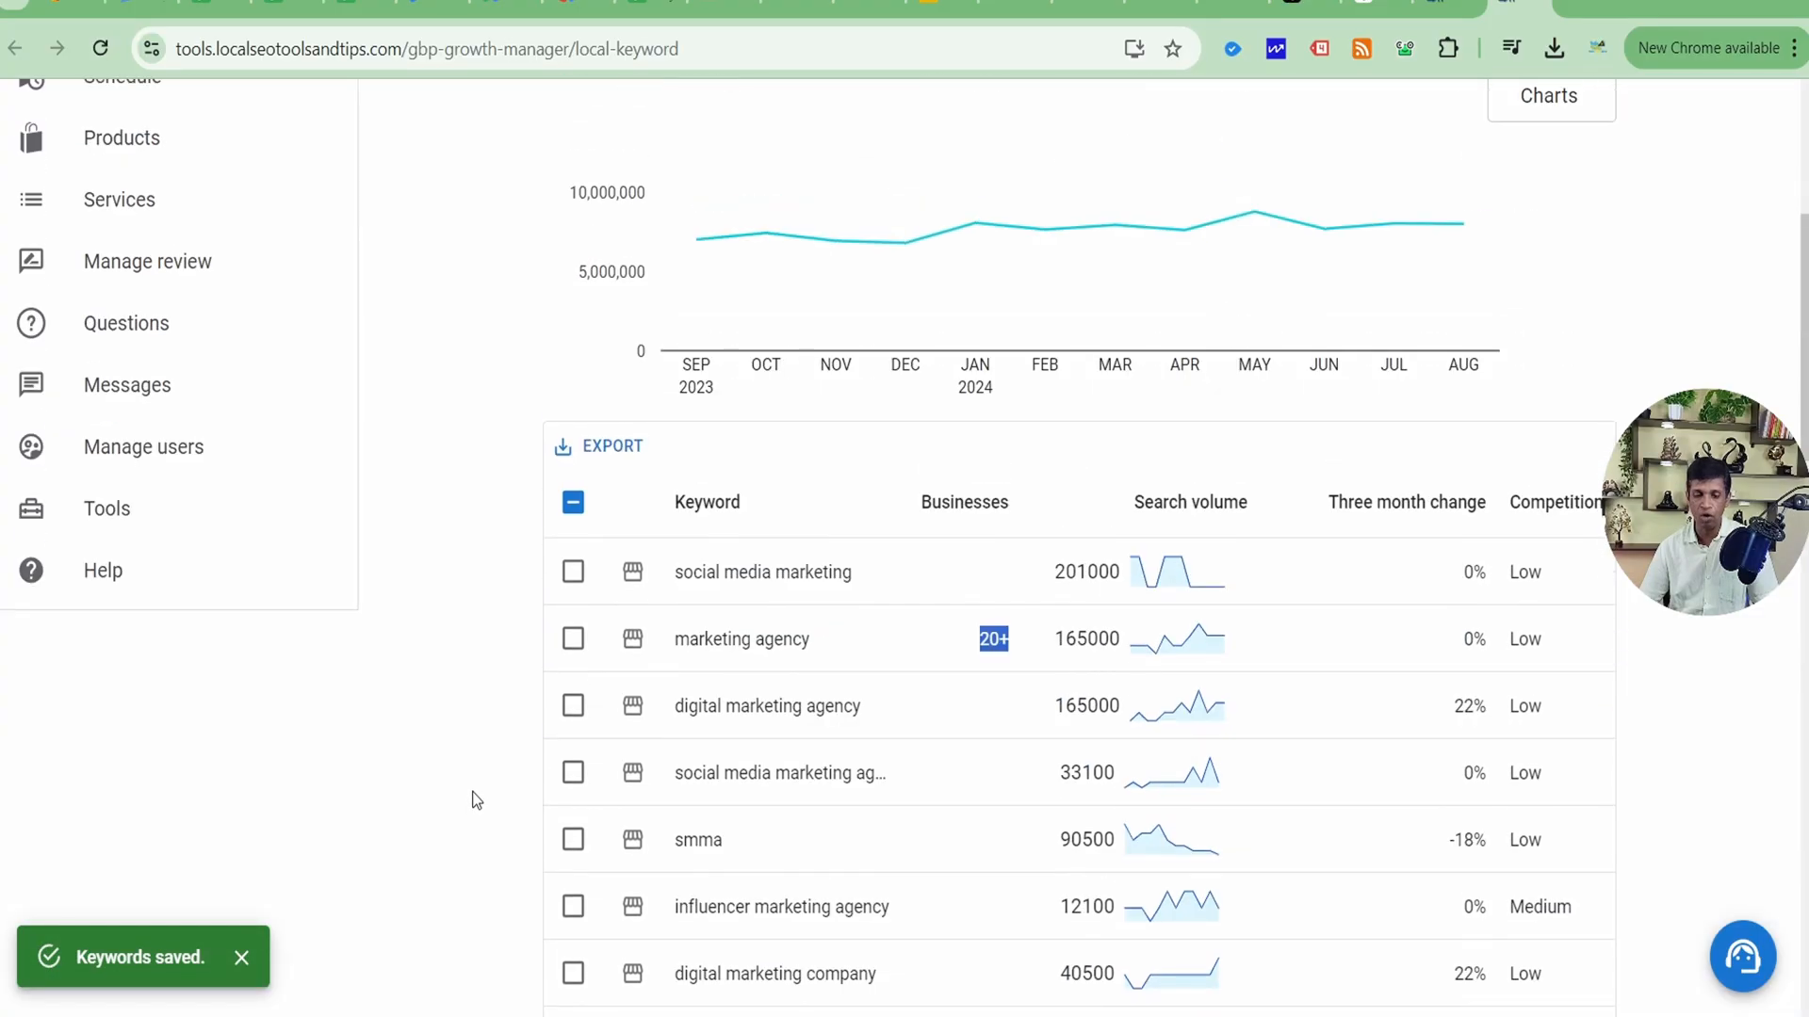
Open the Citation Manager from the Tools list
{"action": "scroll", "scroll_direction": "up", "scroll_amount": 3}
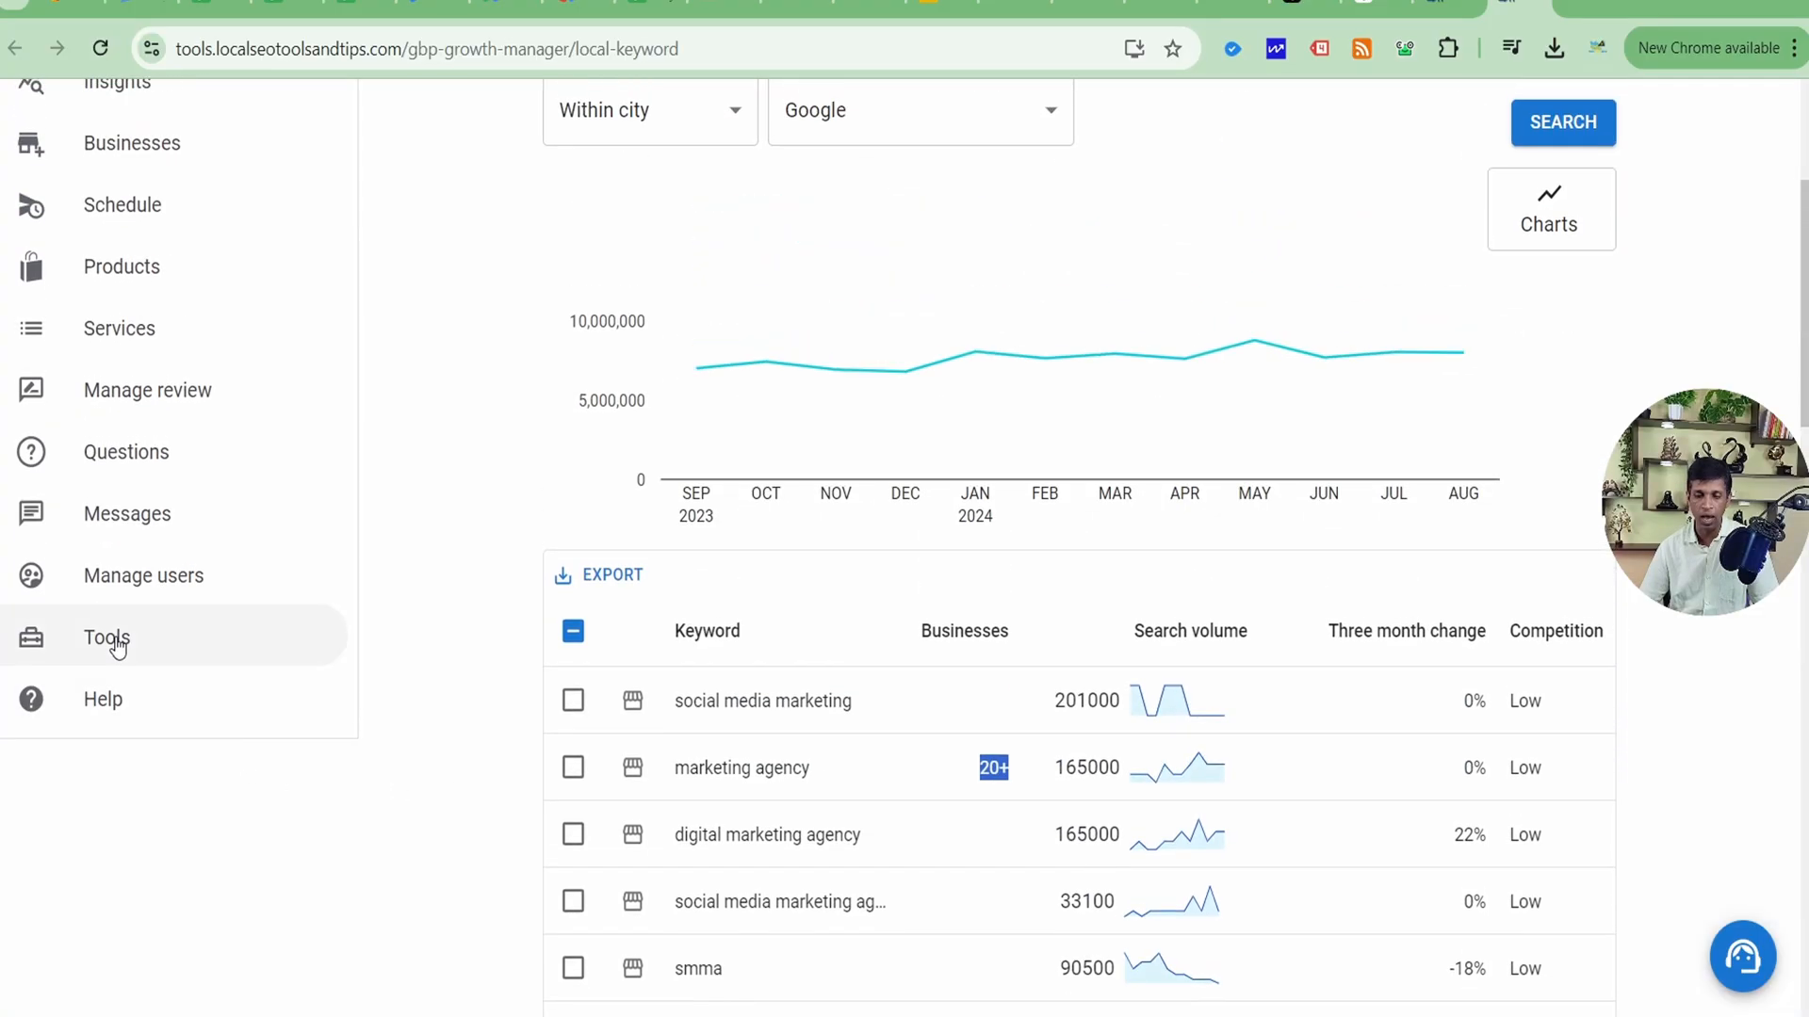
{"action": "left_click", "coordinate": [104, 638]}
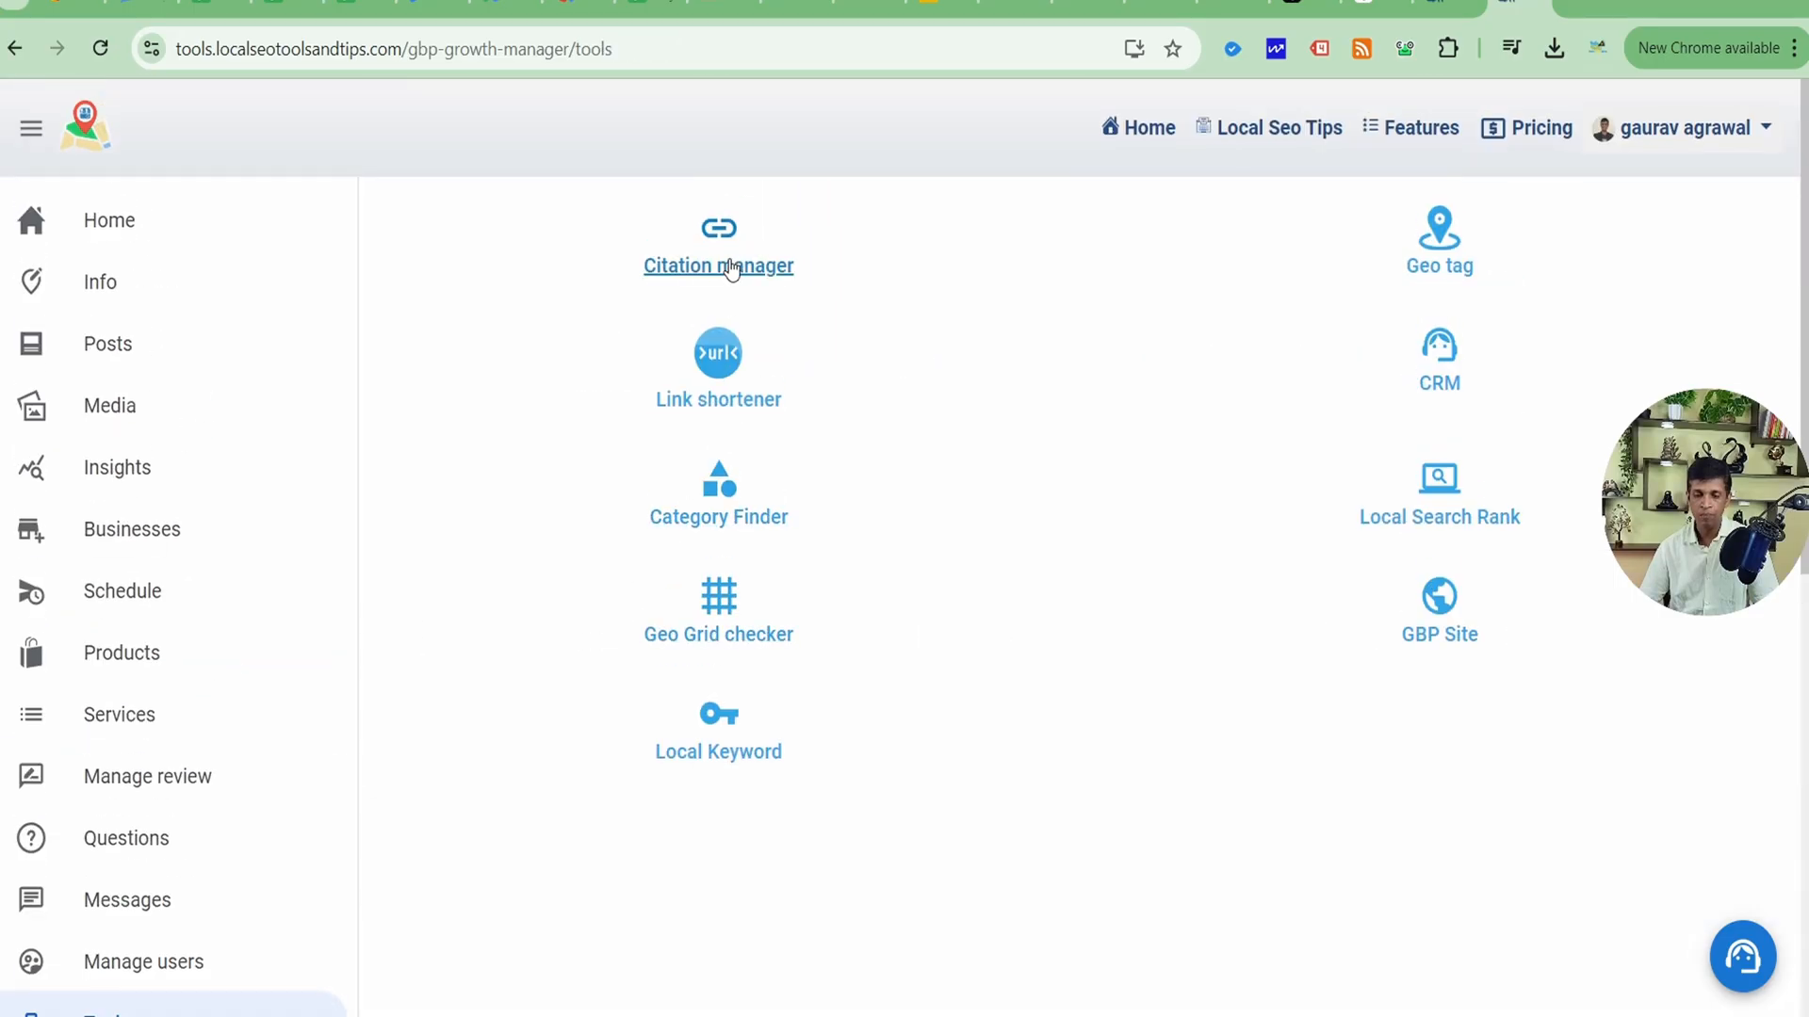
{"action": "left_click", "coordinate": [717, 266]}
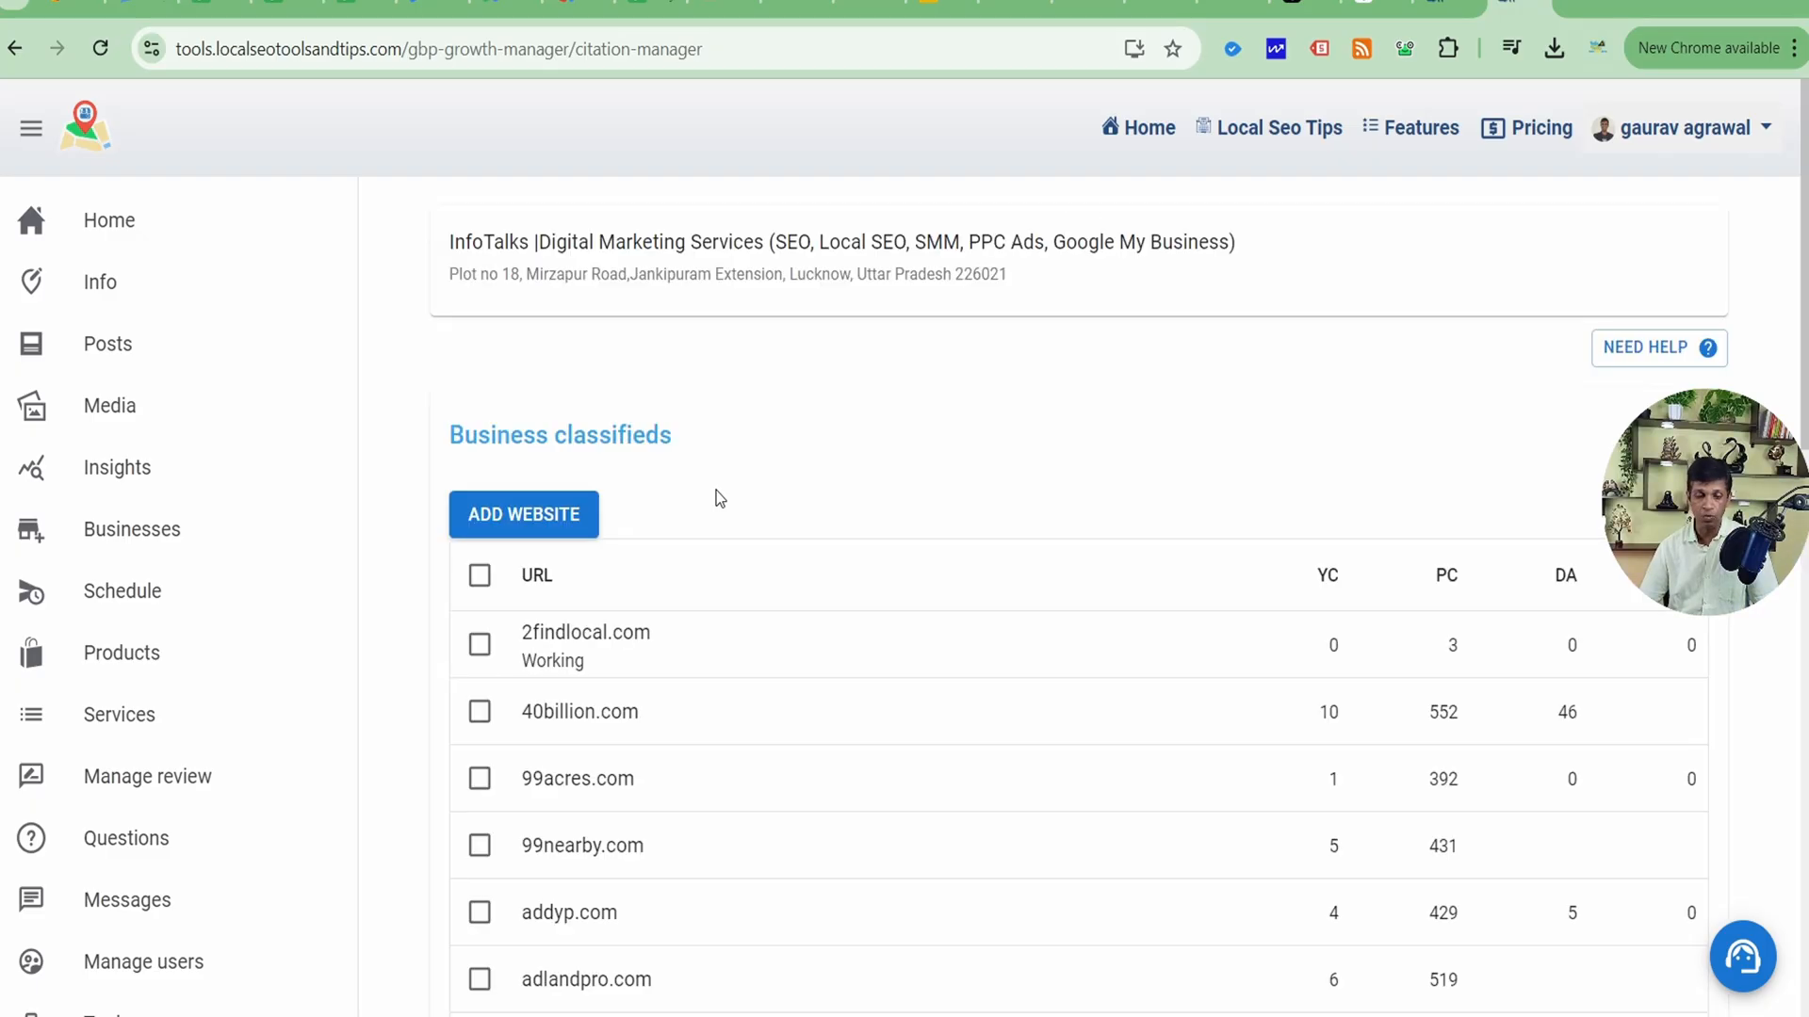
Scroll to the Keywords box and highlight 'tiktok agency' at the list's end
{"action": "scroll", "scroll_direction": "down", "scroll_amount": 3}
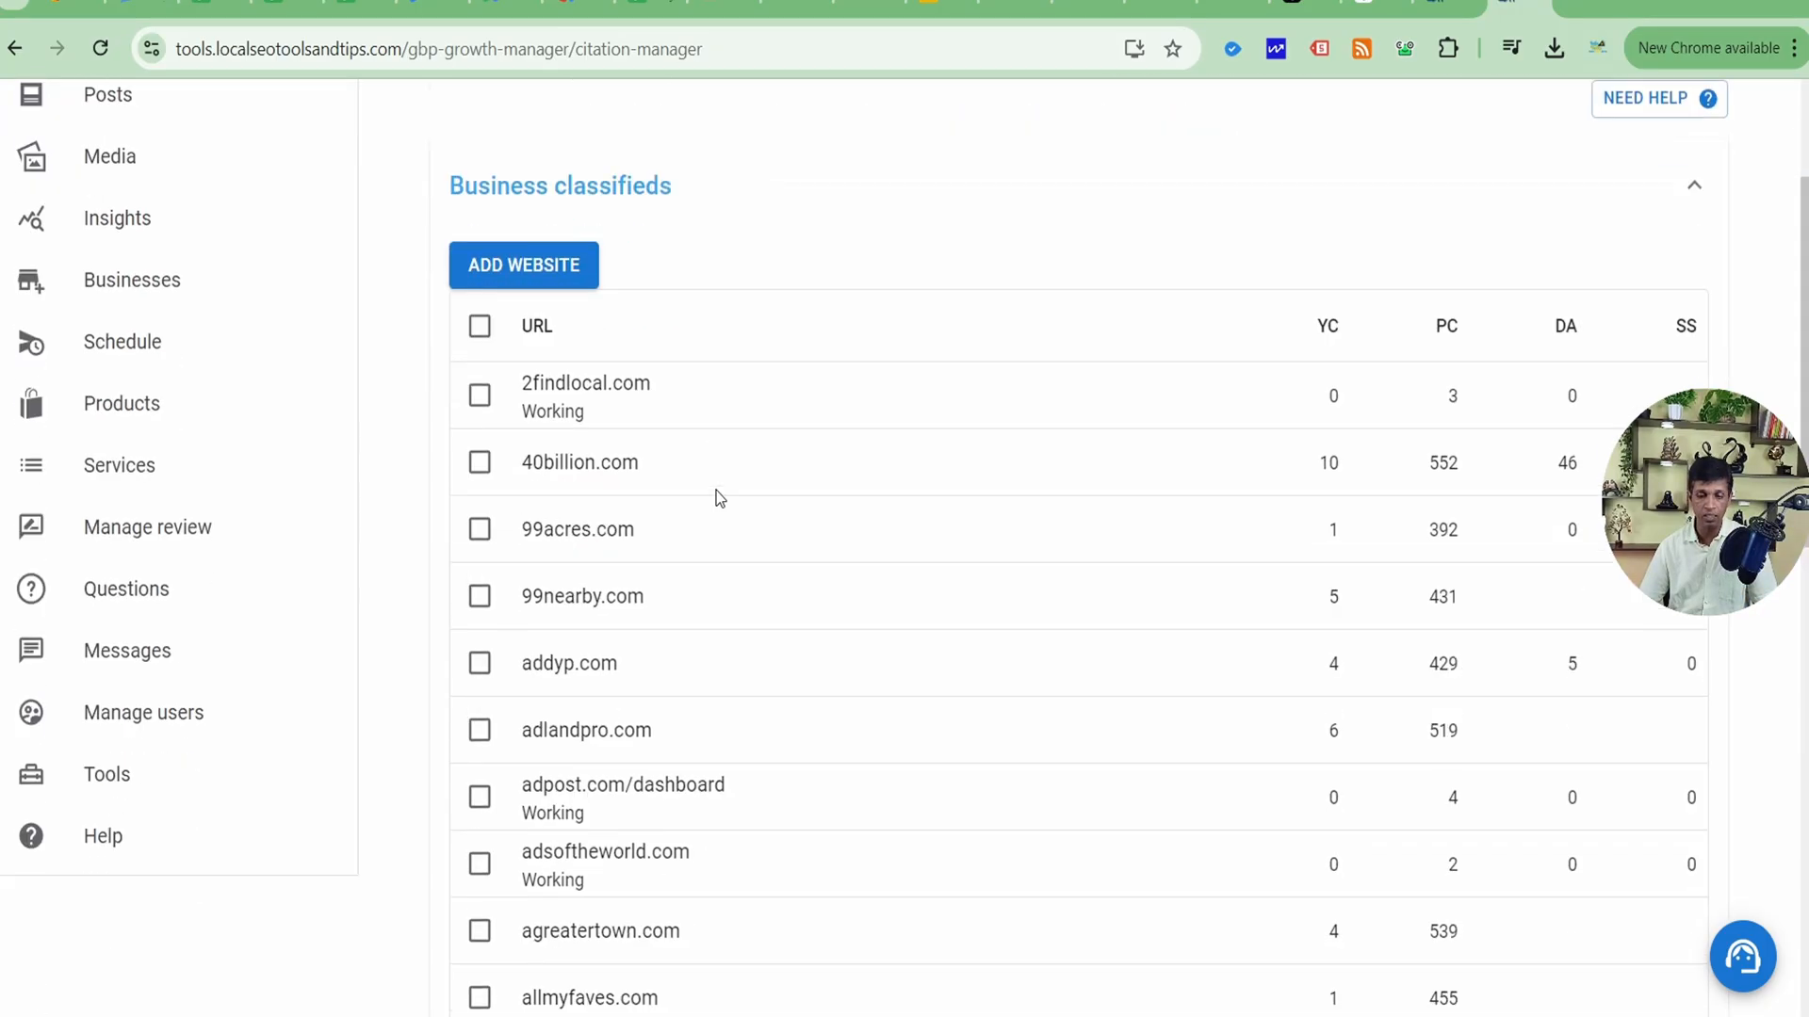
{"action": "scroll", "scroll_direction": "down", "scroll_amount": 3}
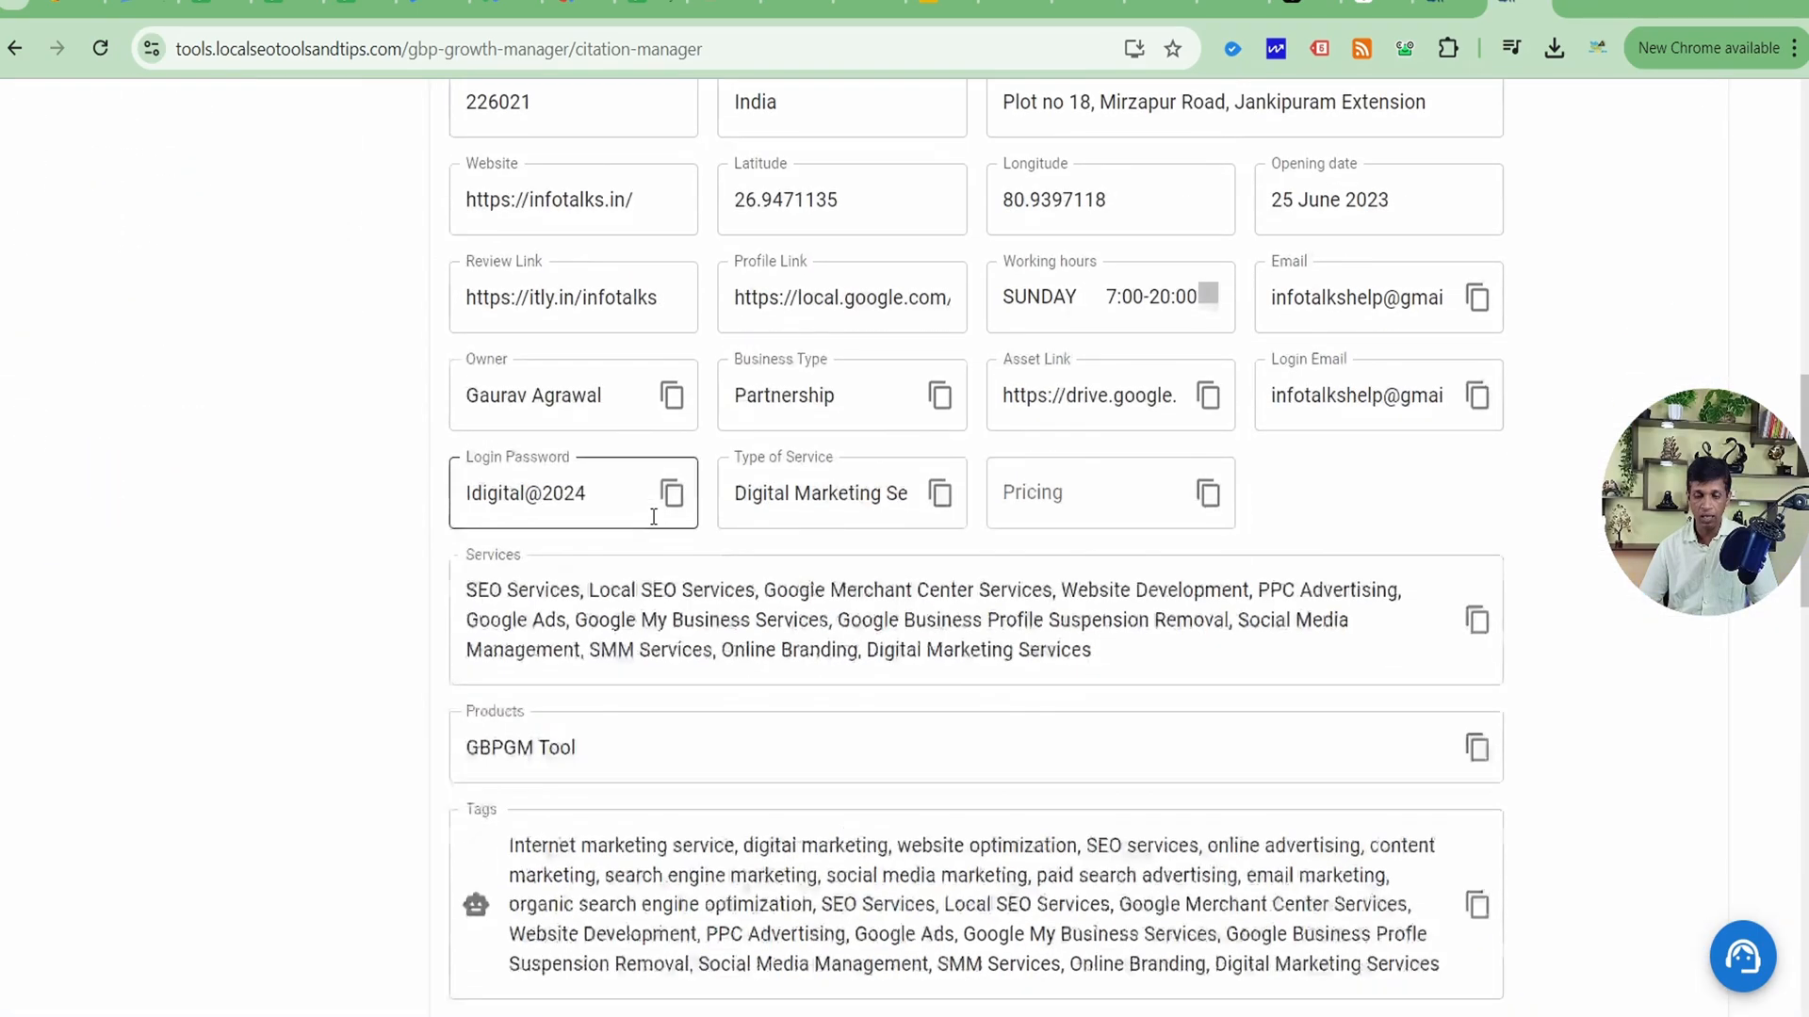
{"action": "scroll", "scroll_direction": "down", "scroll_amount": 3}
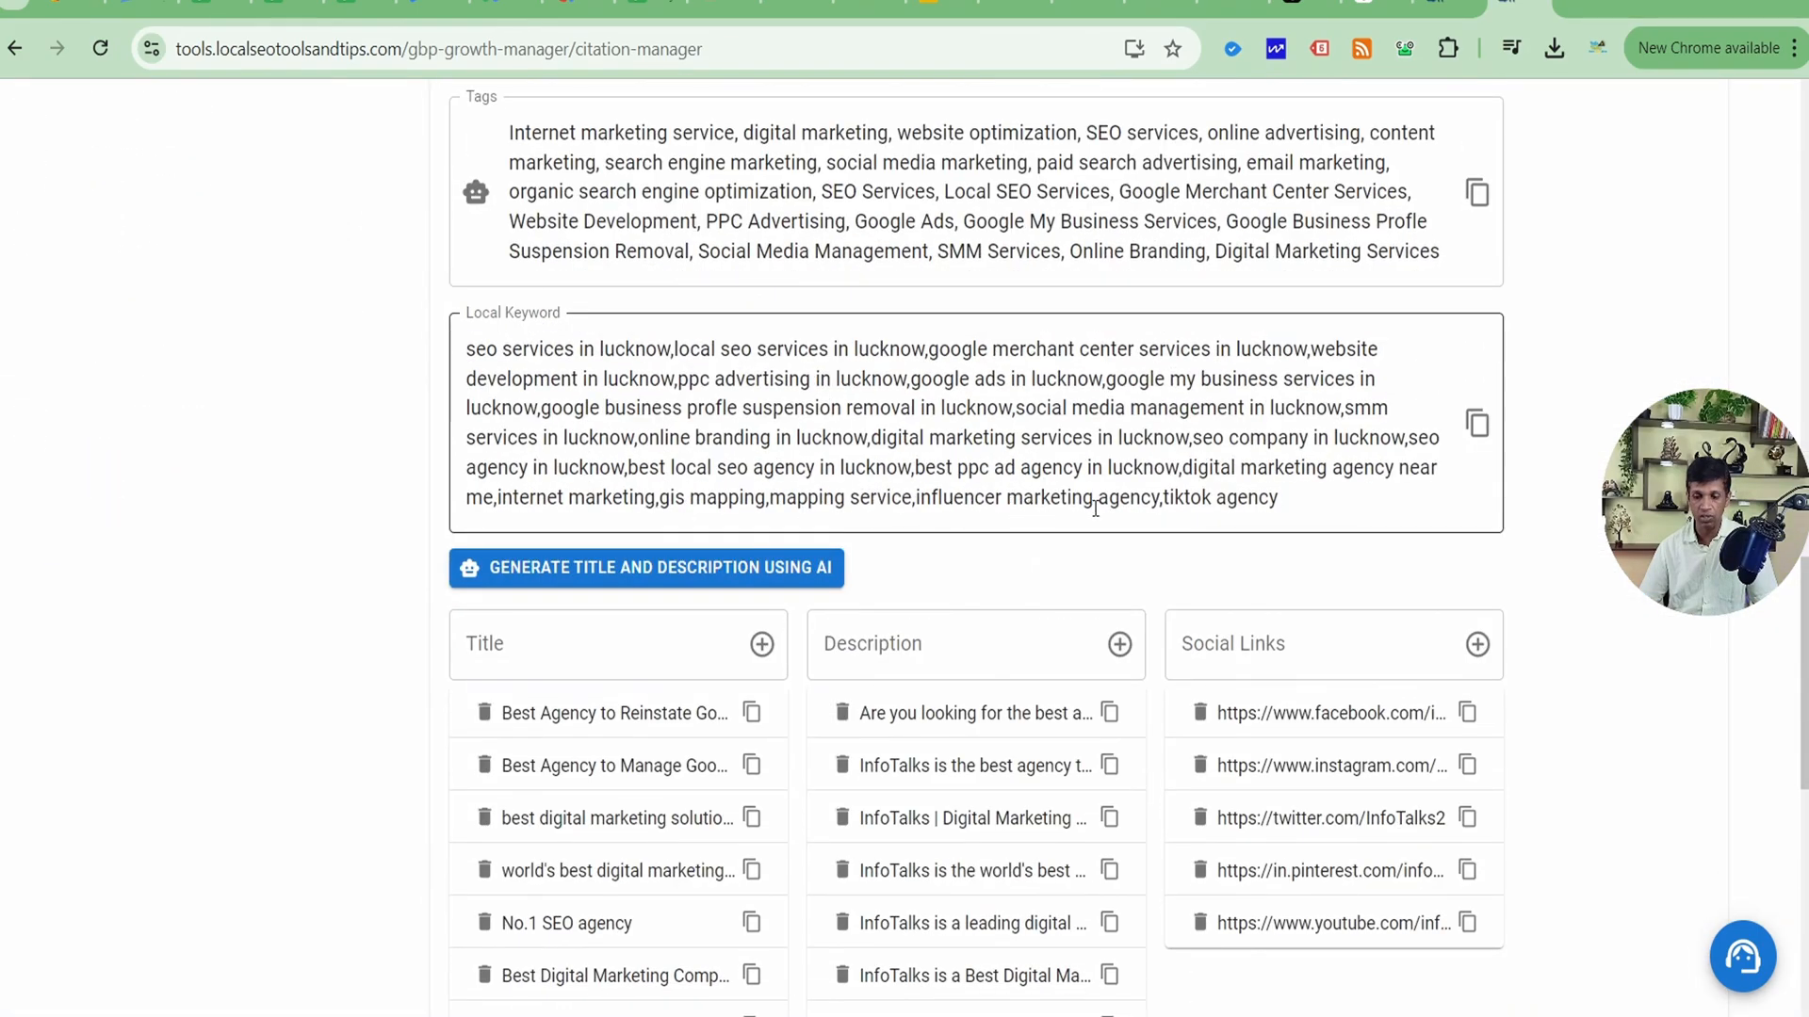
{"action": "double_click", "coordinate": [1217, 498]}
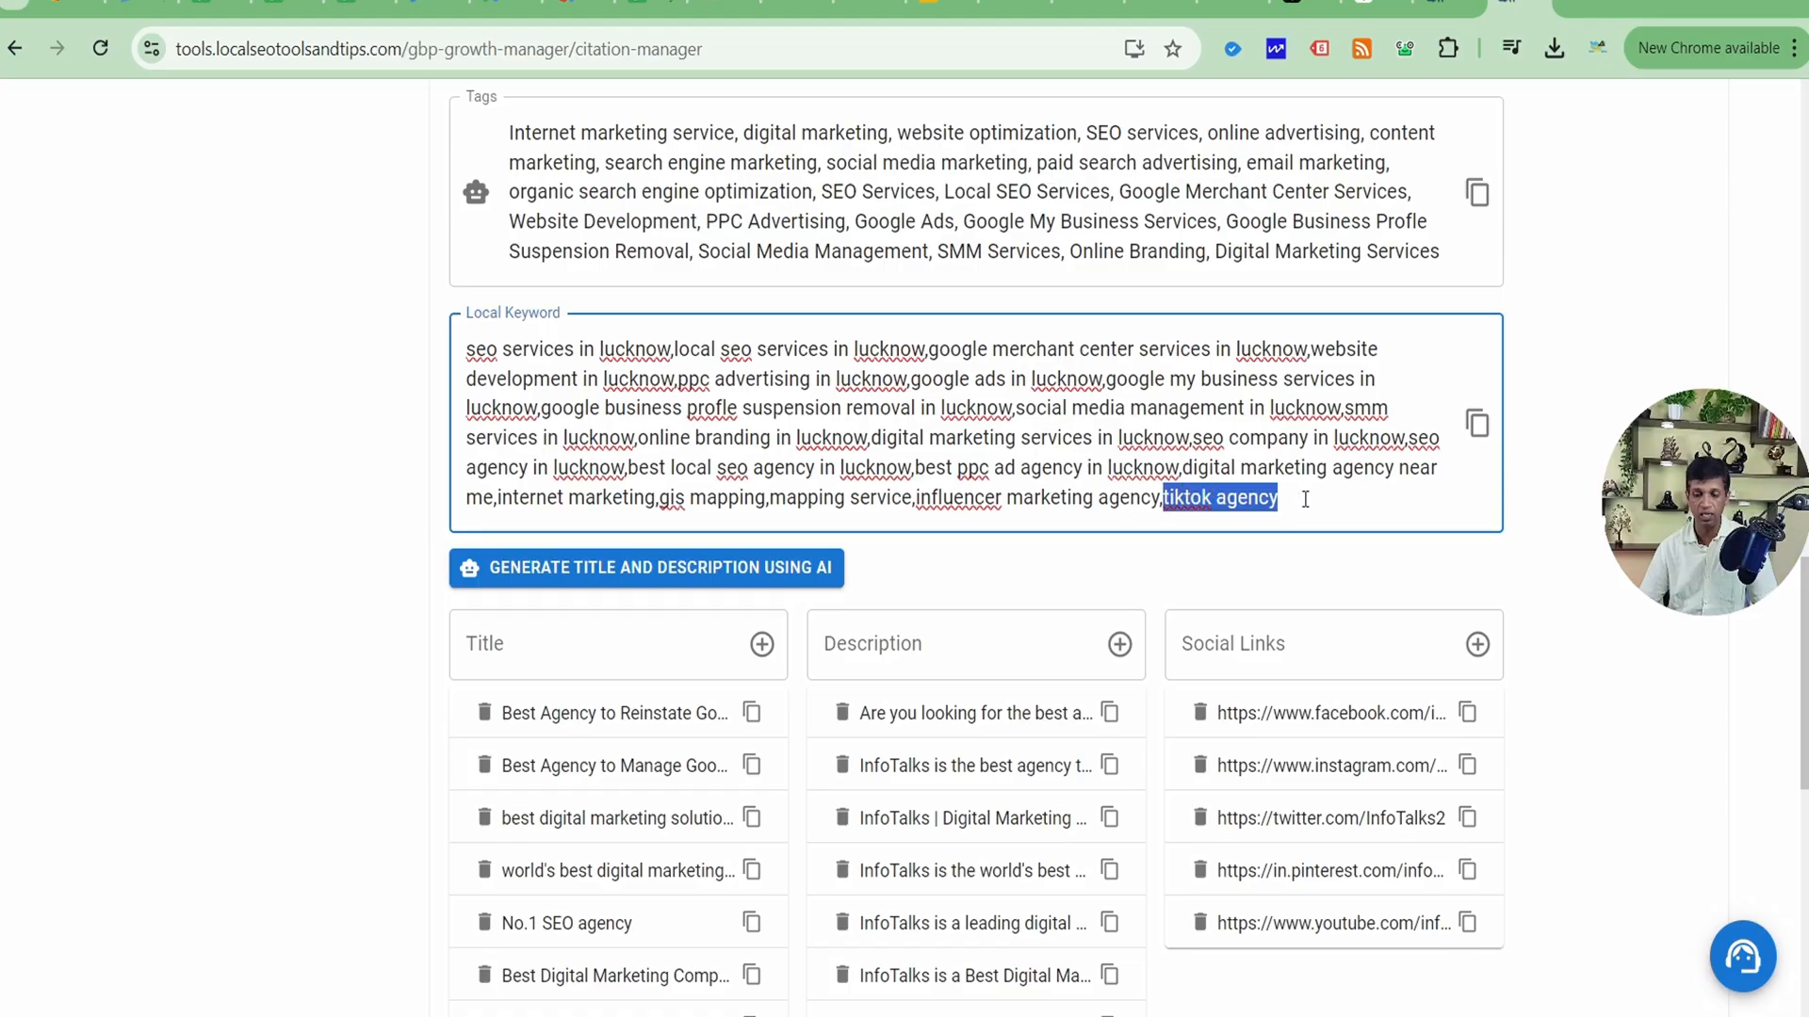
{"action": "scroll", "scroll_direction": "up", "scroll_amount": 3}
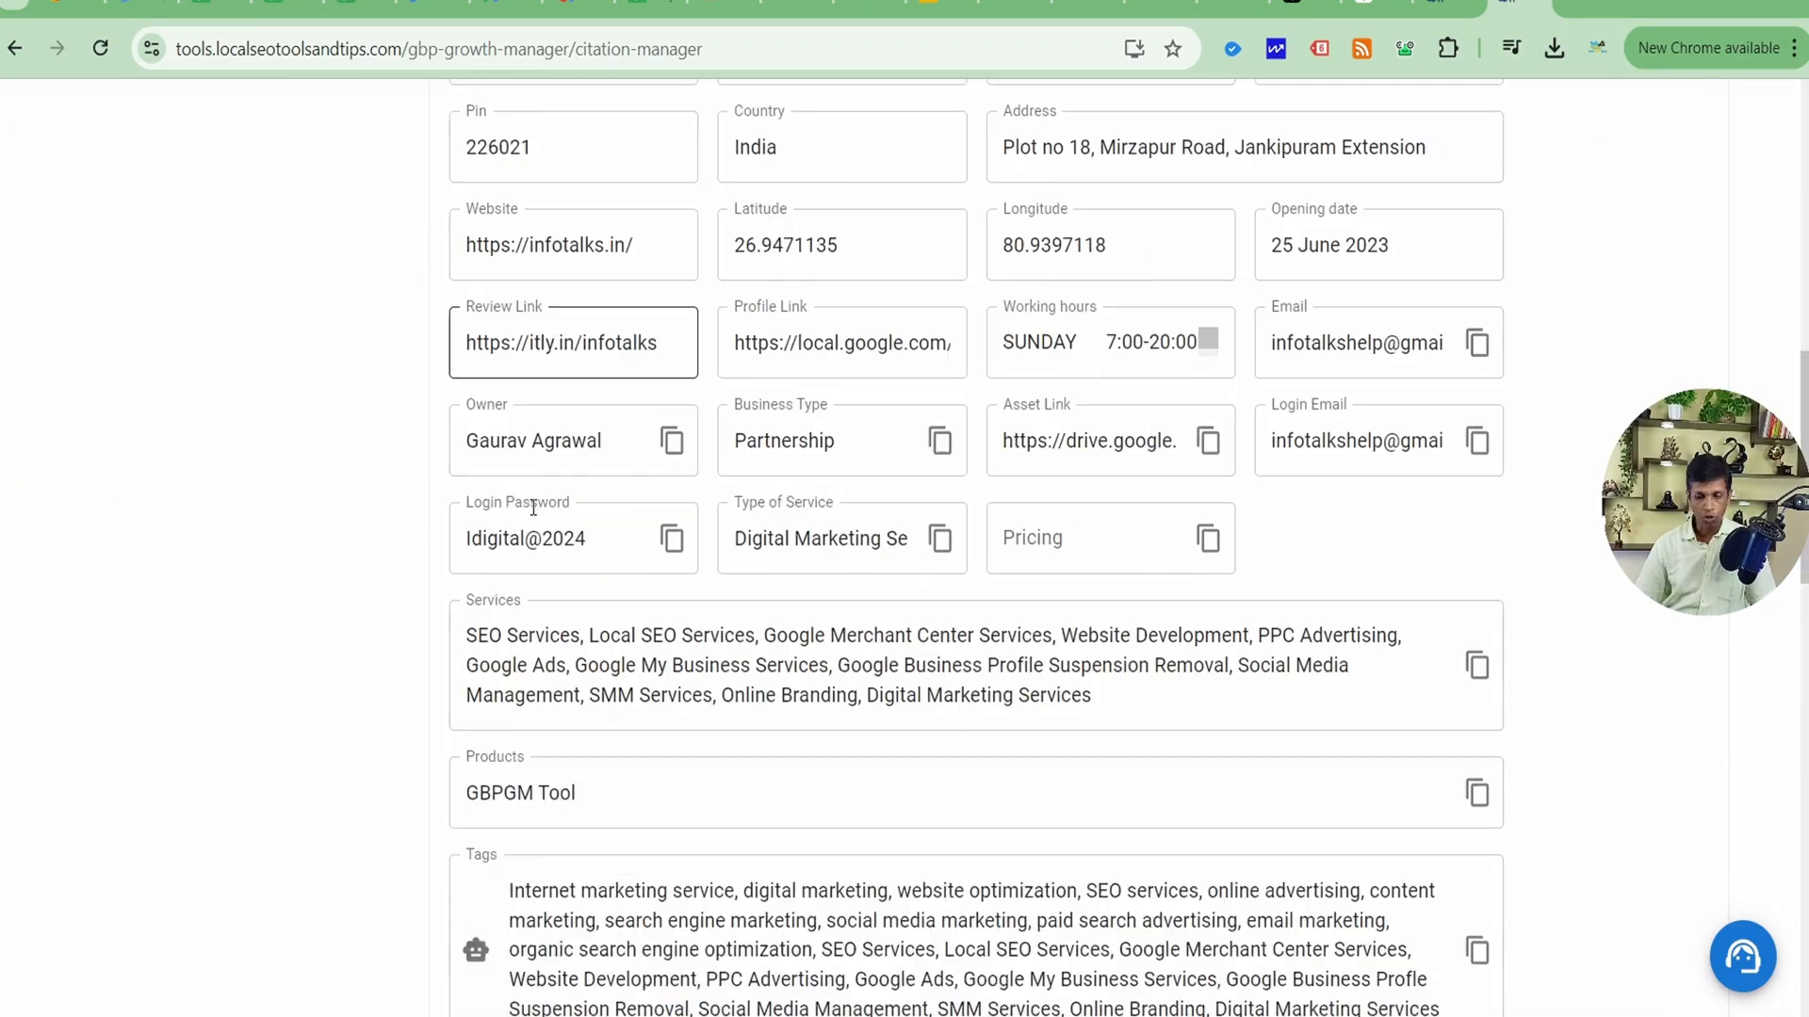
{"action": "scroll", "scroll_direction": "down", "scroll_amount": 3}
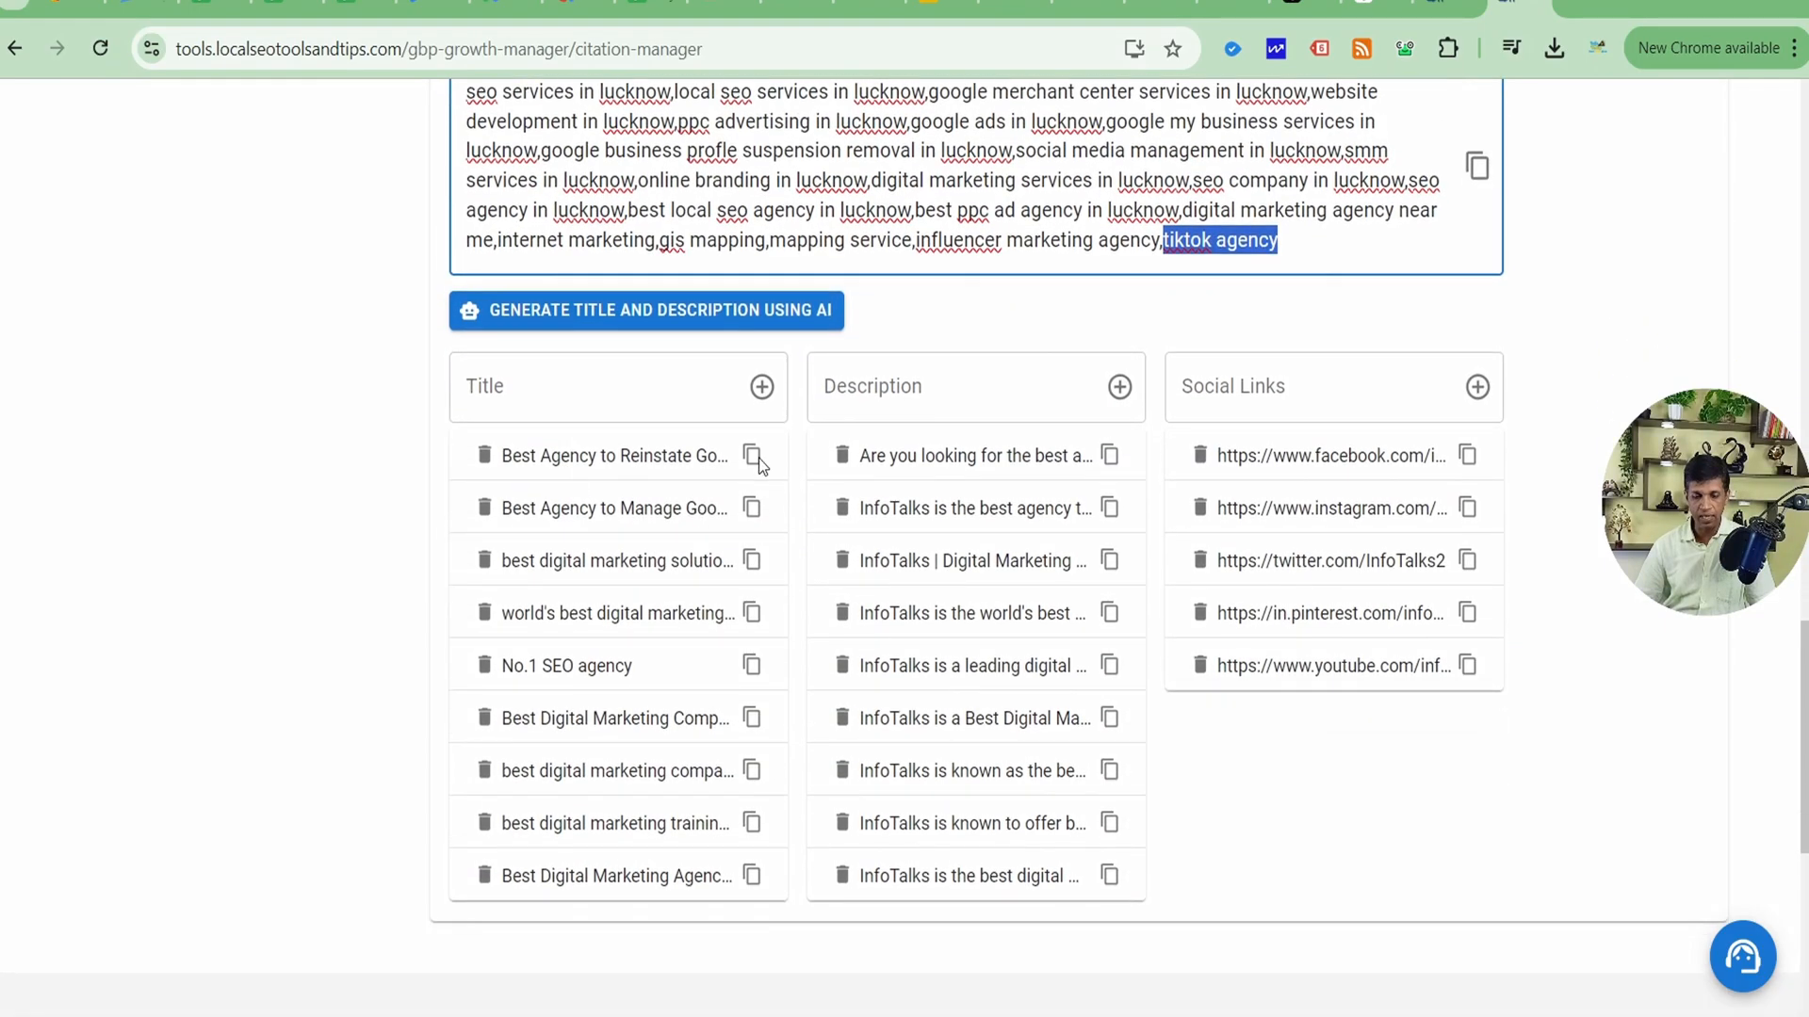
{"action": "mouse_move", "coordinate": [646, 334]}
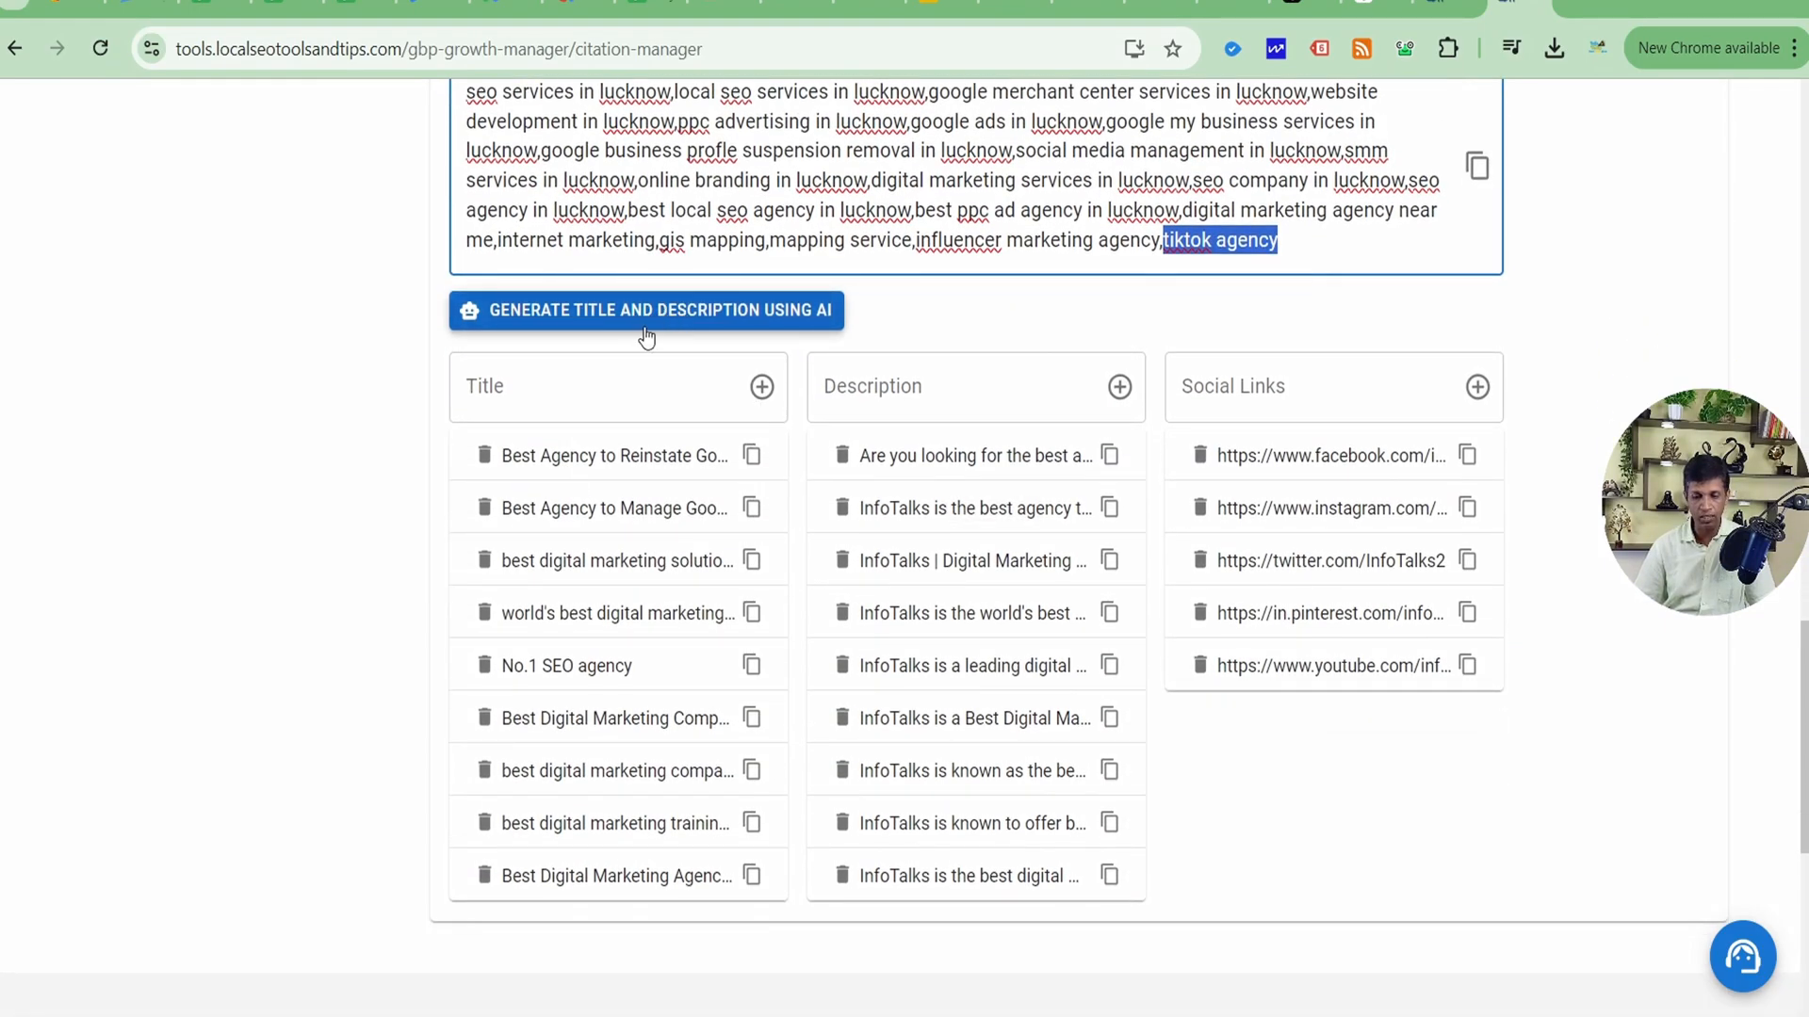
{"action": "mouse_move", "coordinate": [642, 320]}
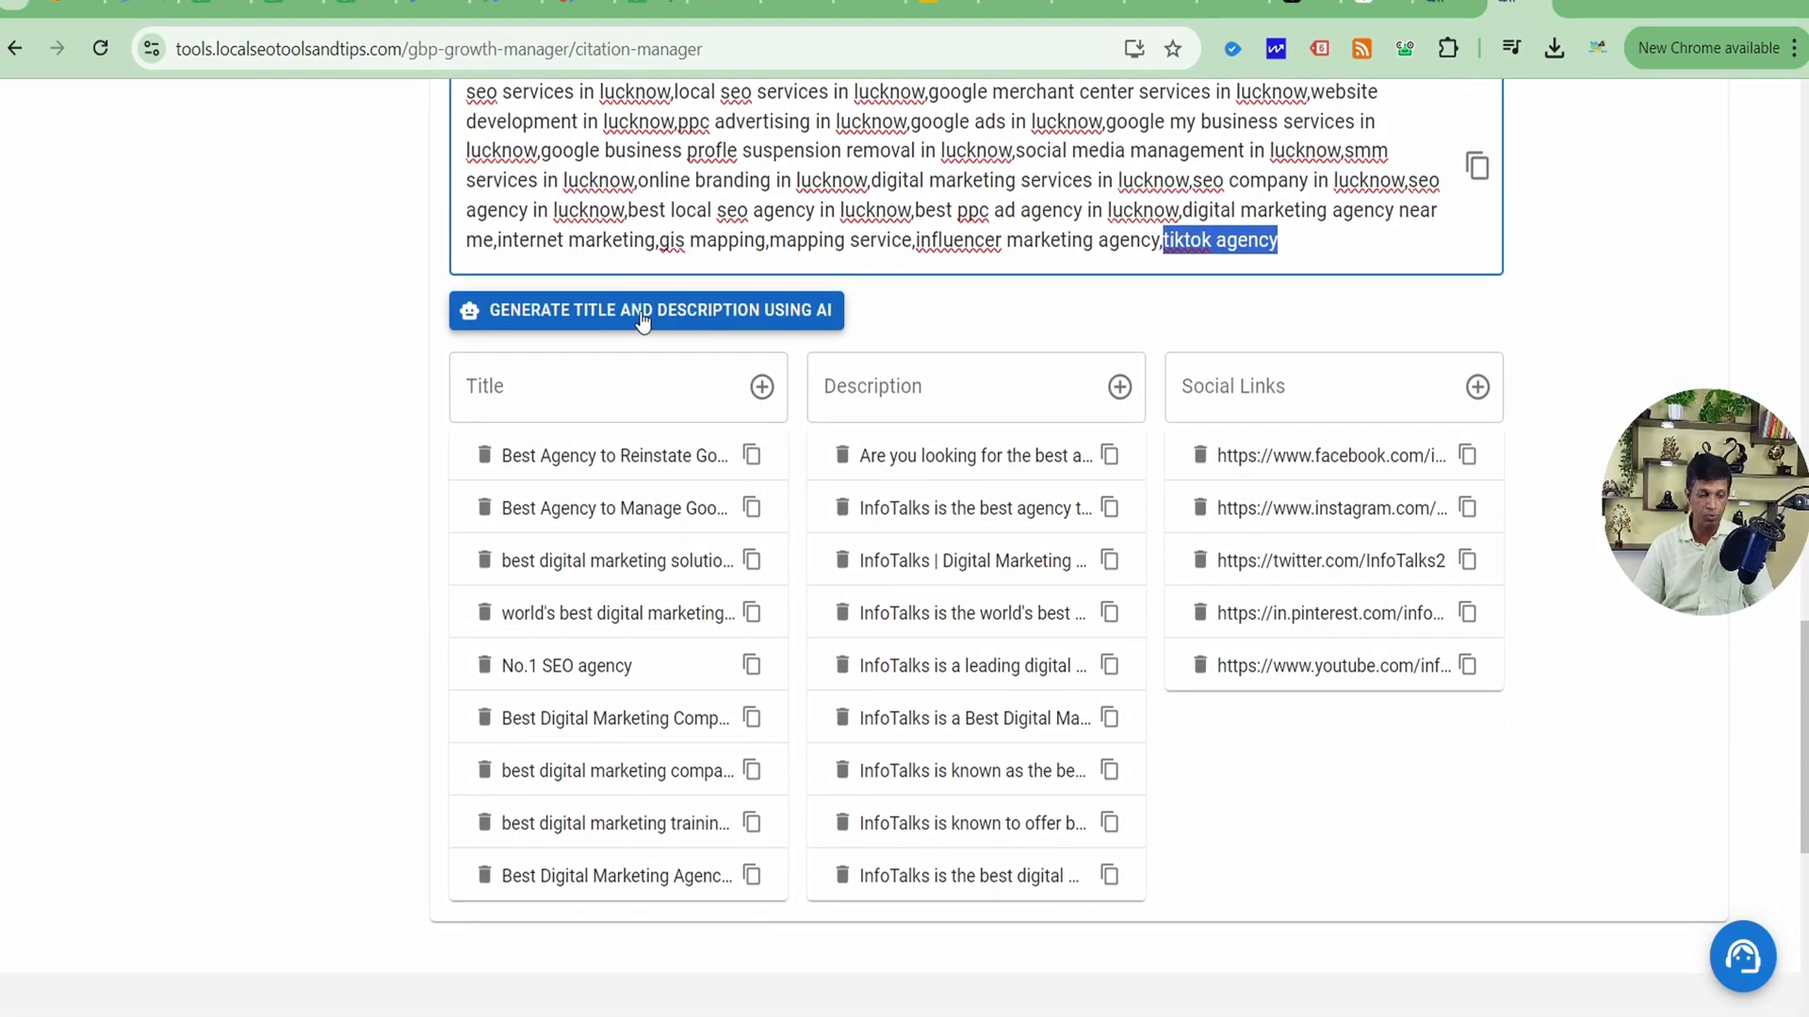
{"action": "left_click", "coordinate": [644, 309]}
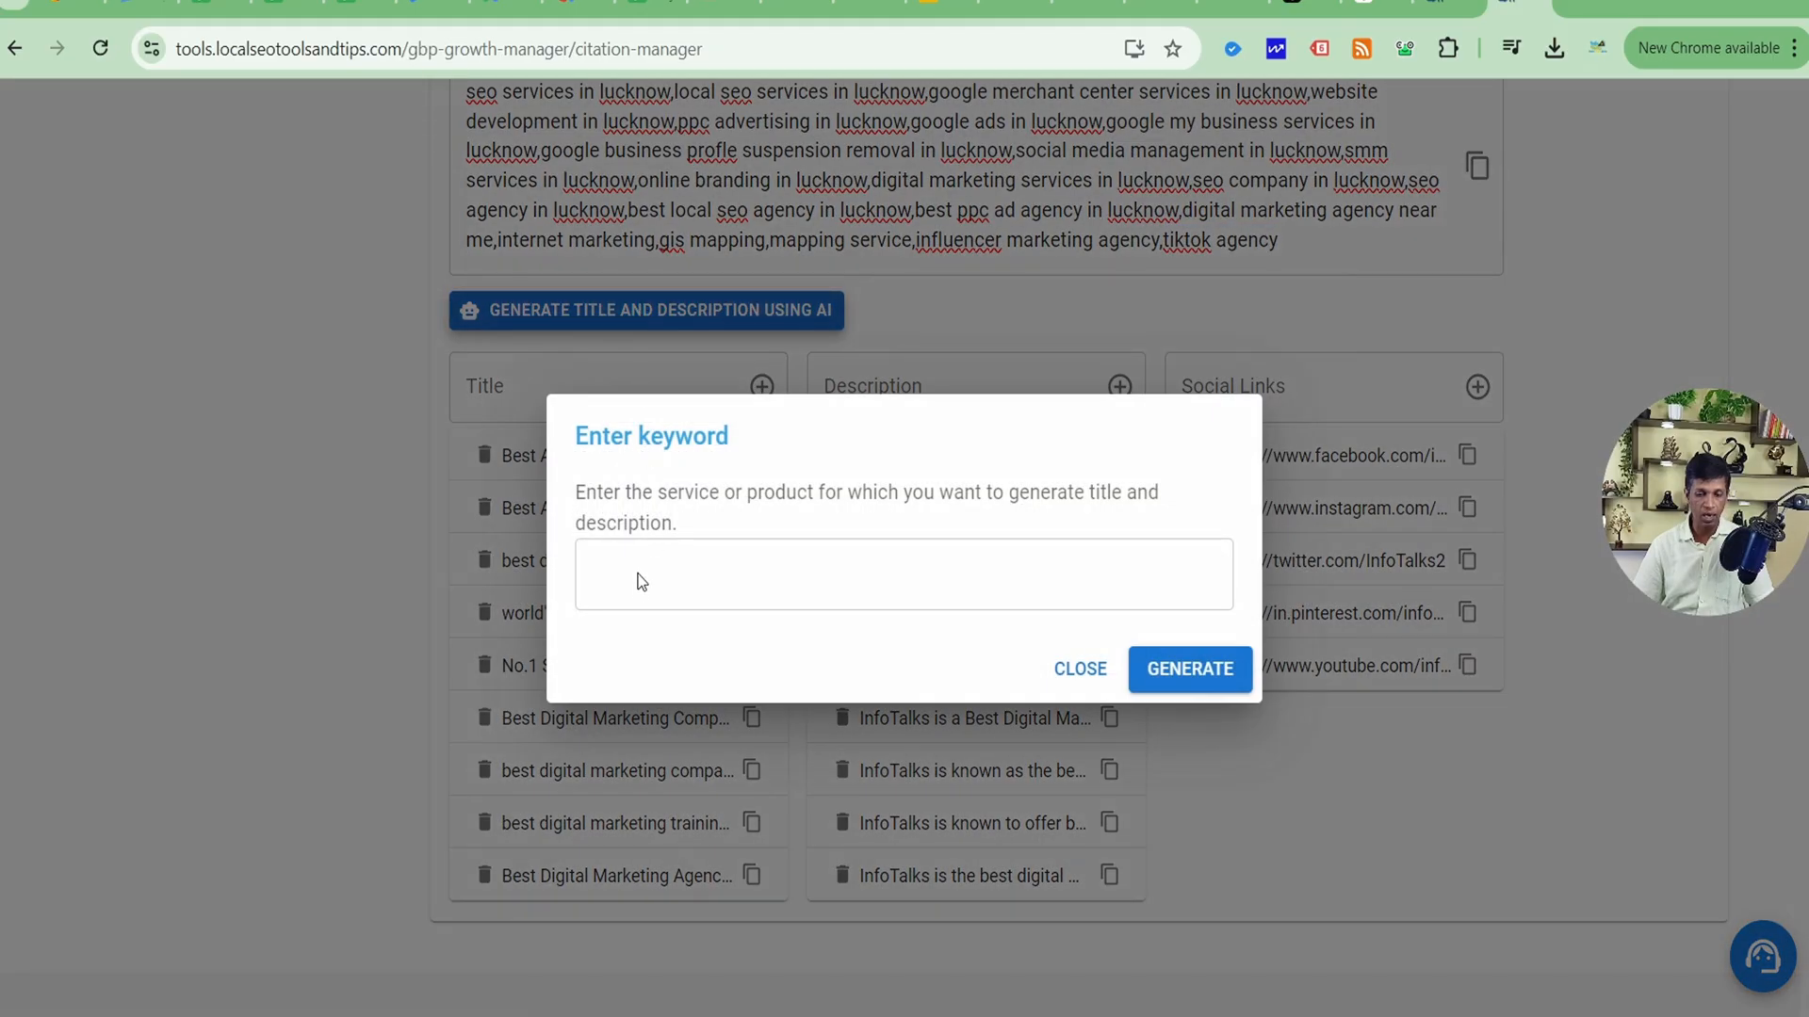
{"action": "left_click", "coordinate": [903, 575]}
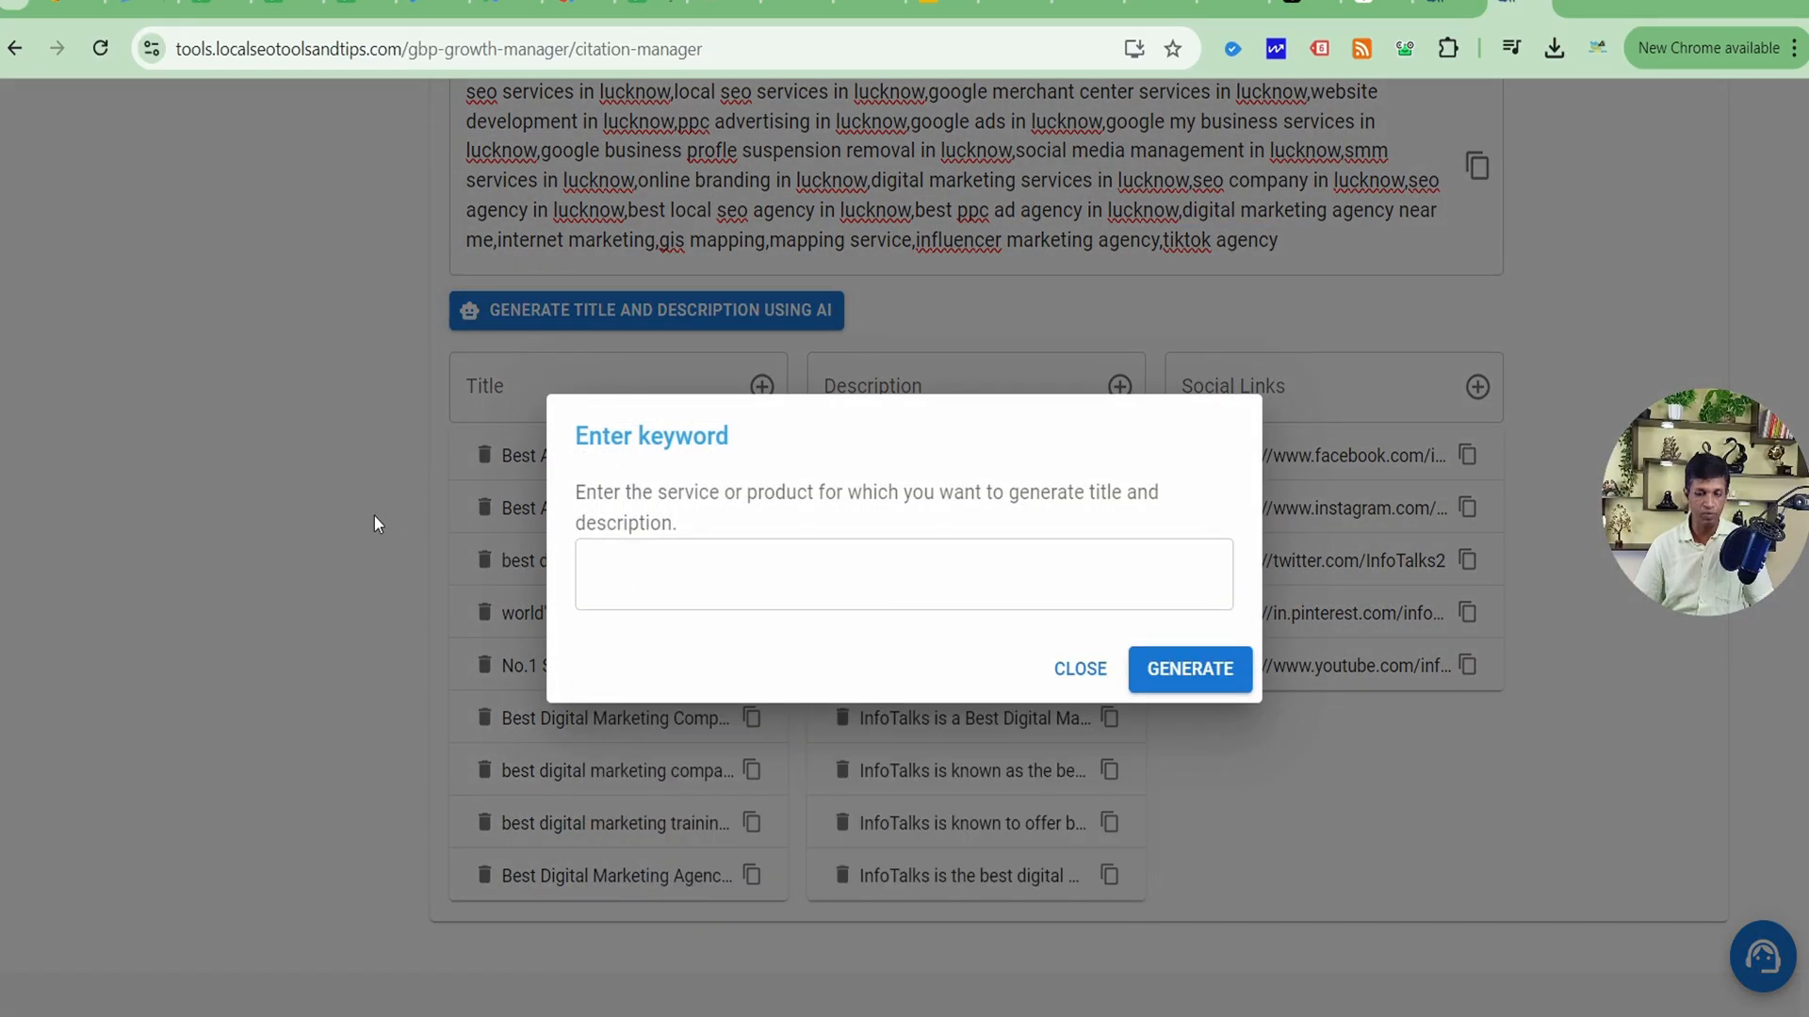
{"action": "left_click", "coordinate": [1080, 669]}
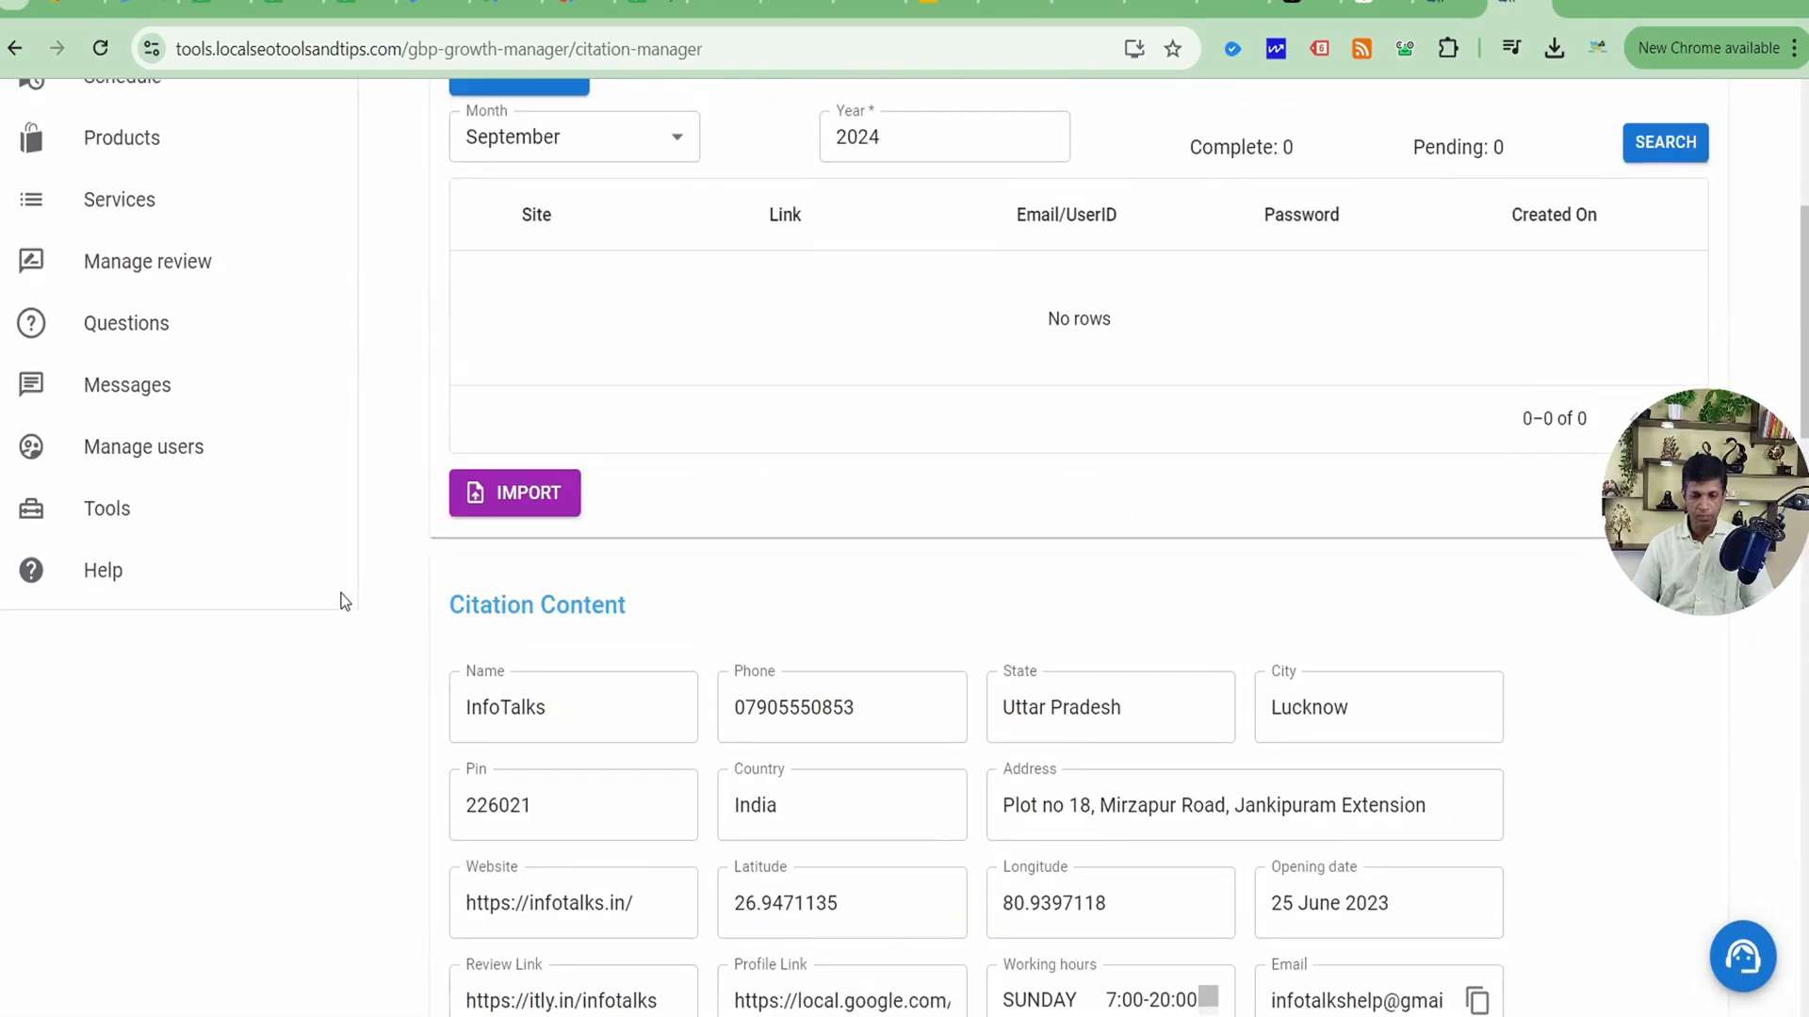
Start a new post, choose Create Using AI, and close the image description prompt
{"action": "left_click", "coordinate": [108, 344]}
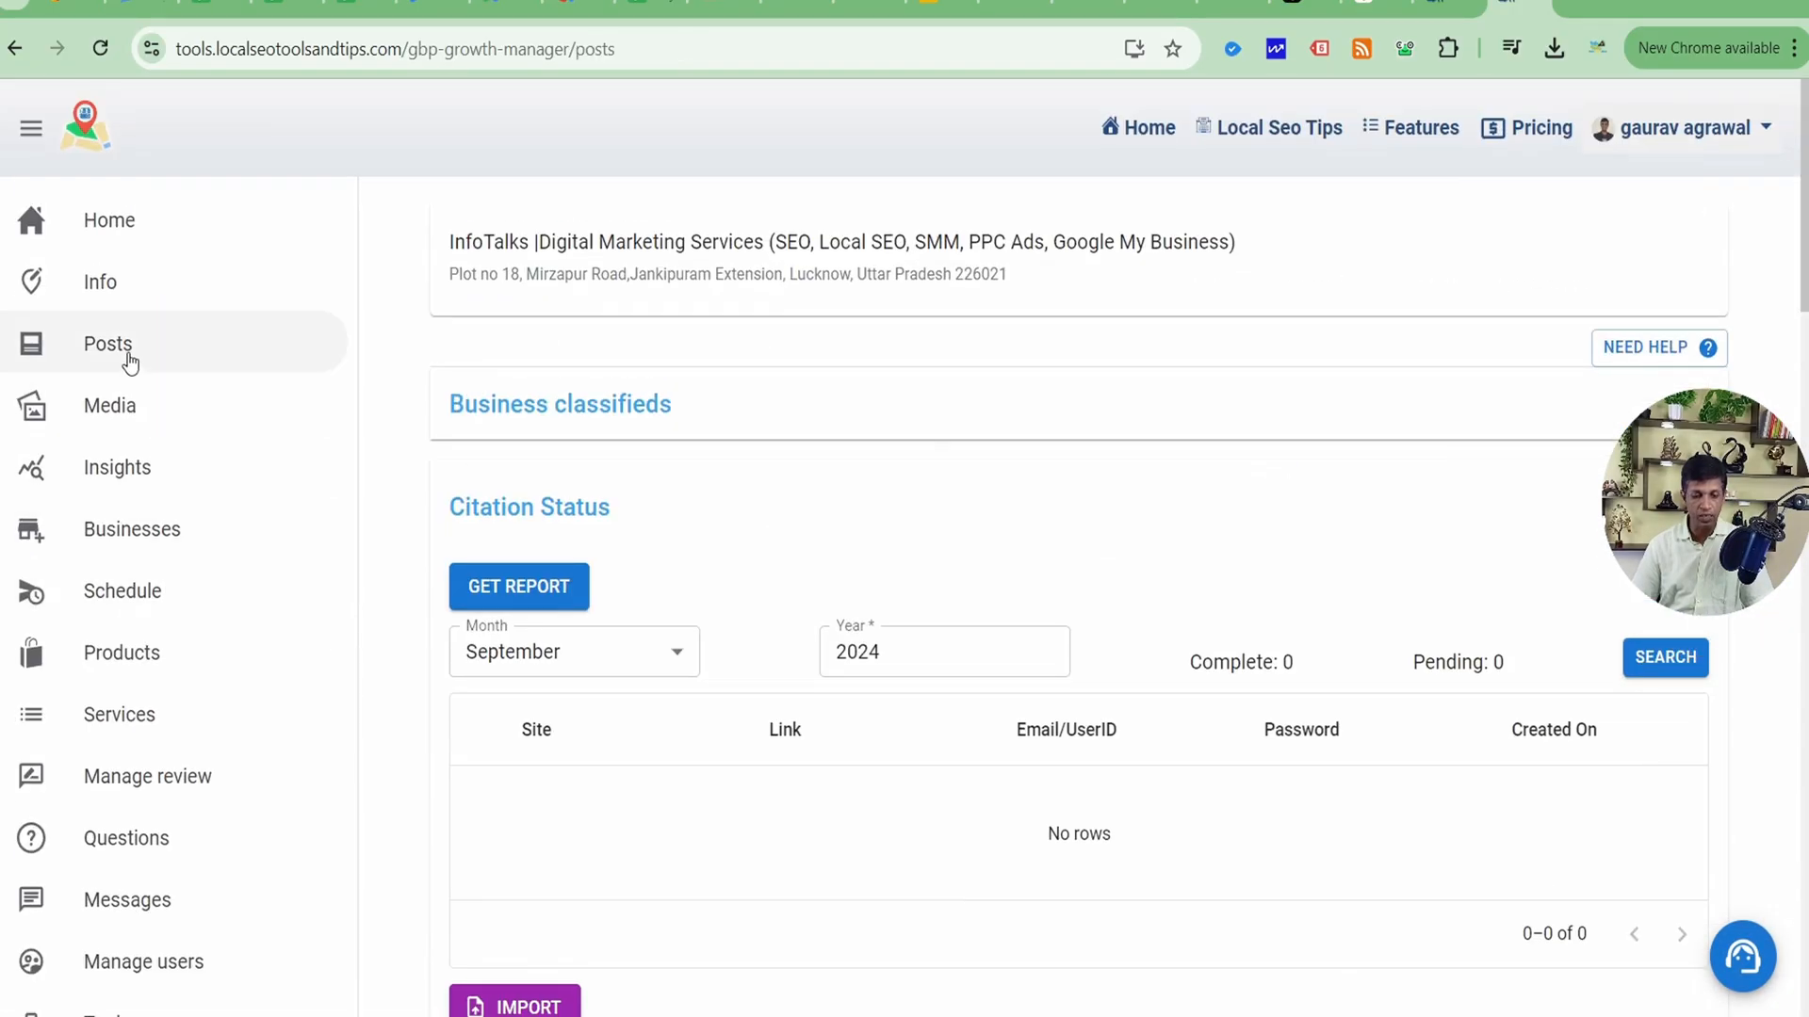
{"action": "left_click", "coordinate": [107, 343]}
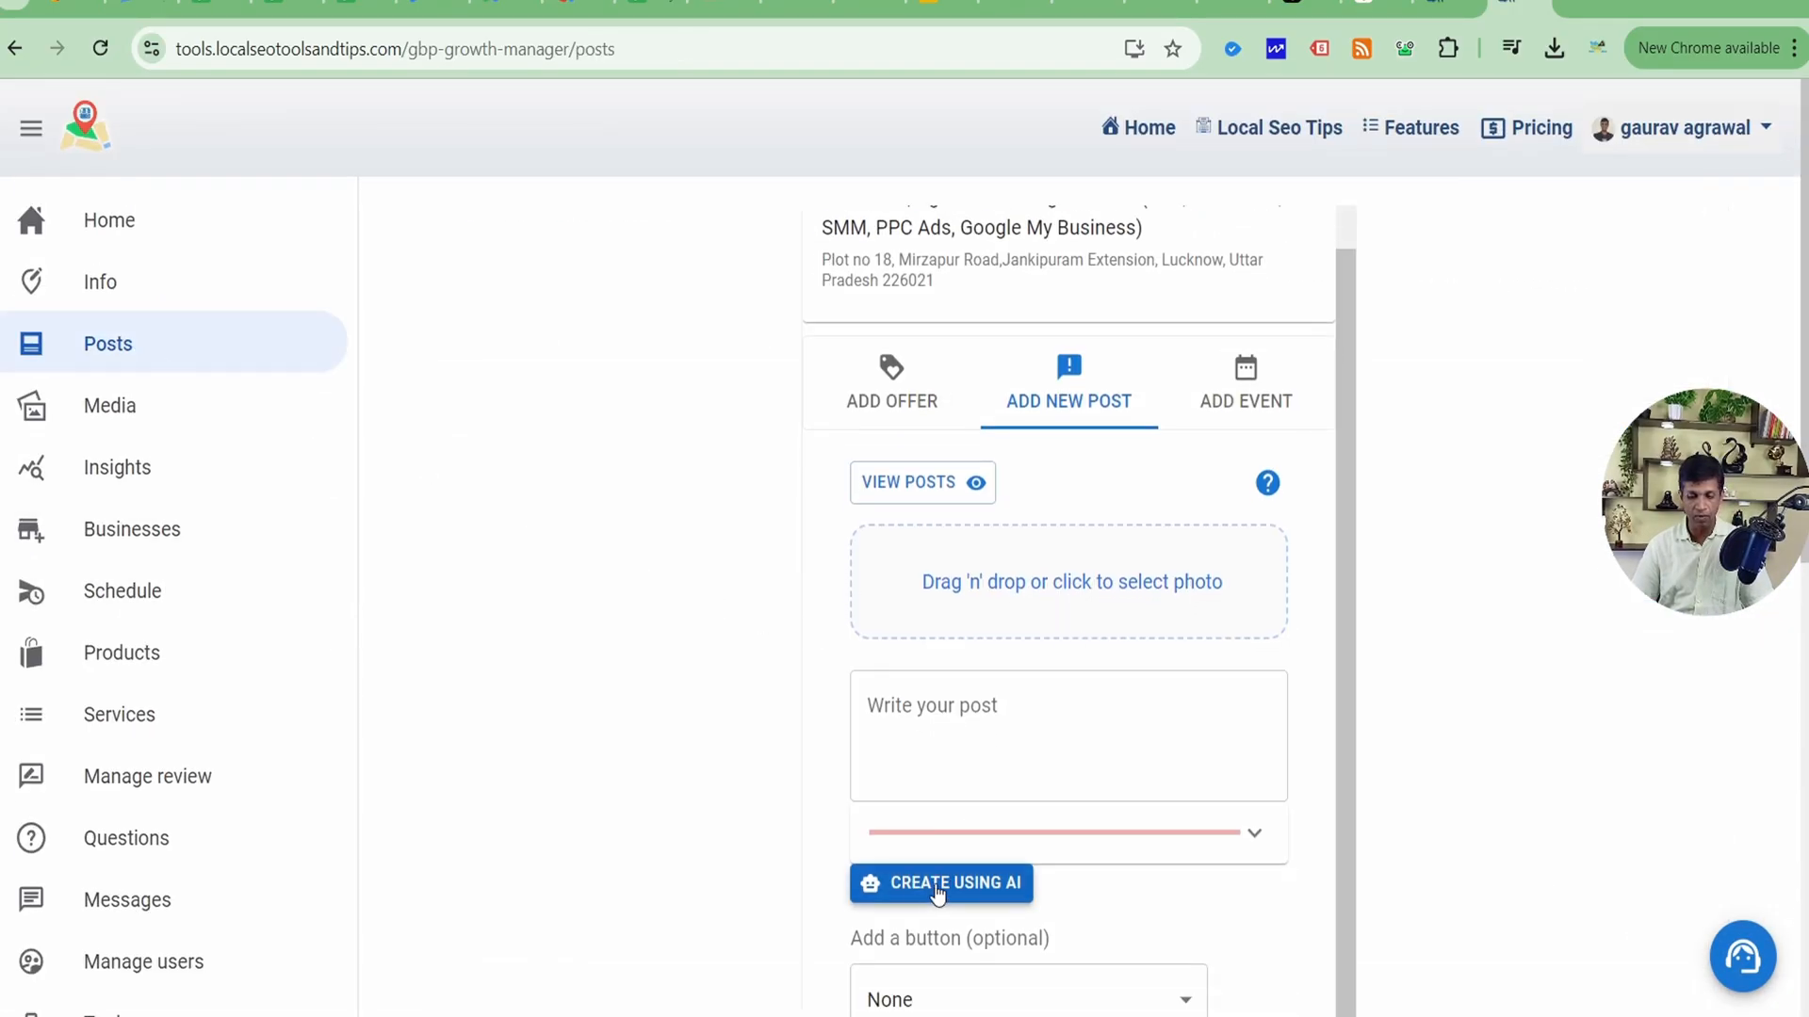
{"action": "left_click", "coordinate": [941, 883]}
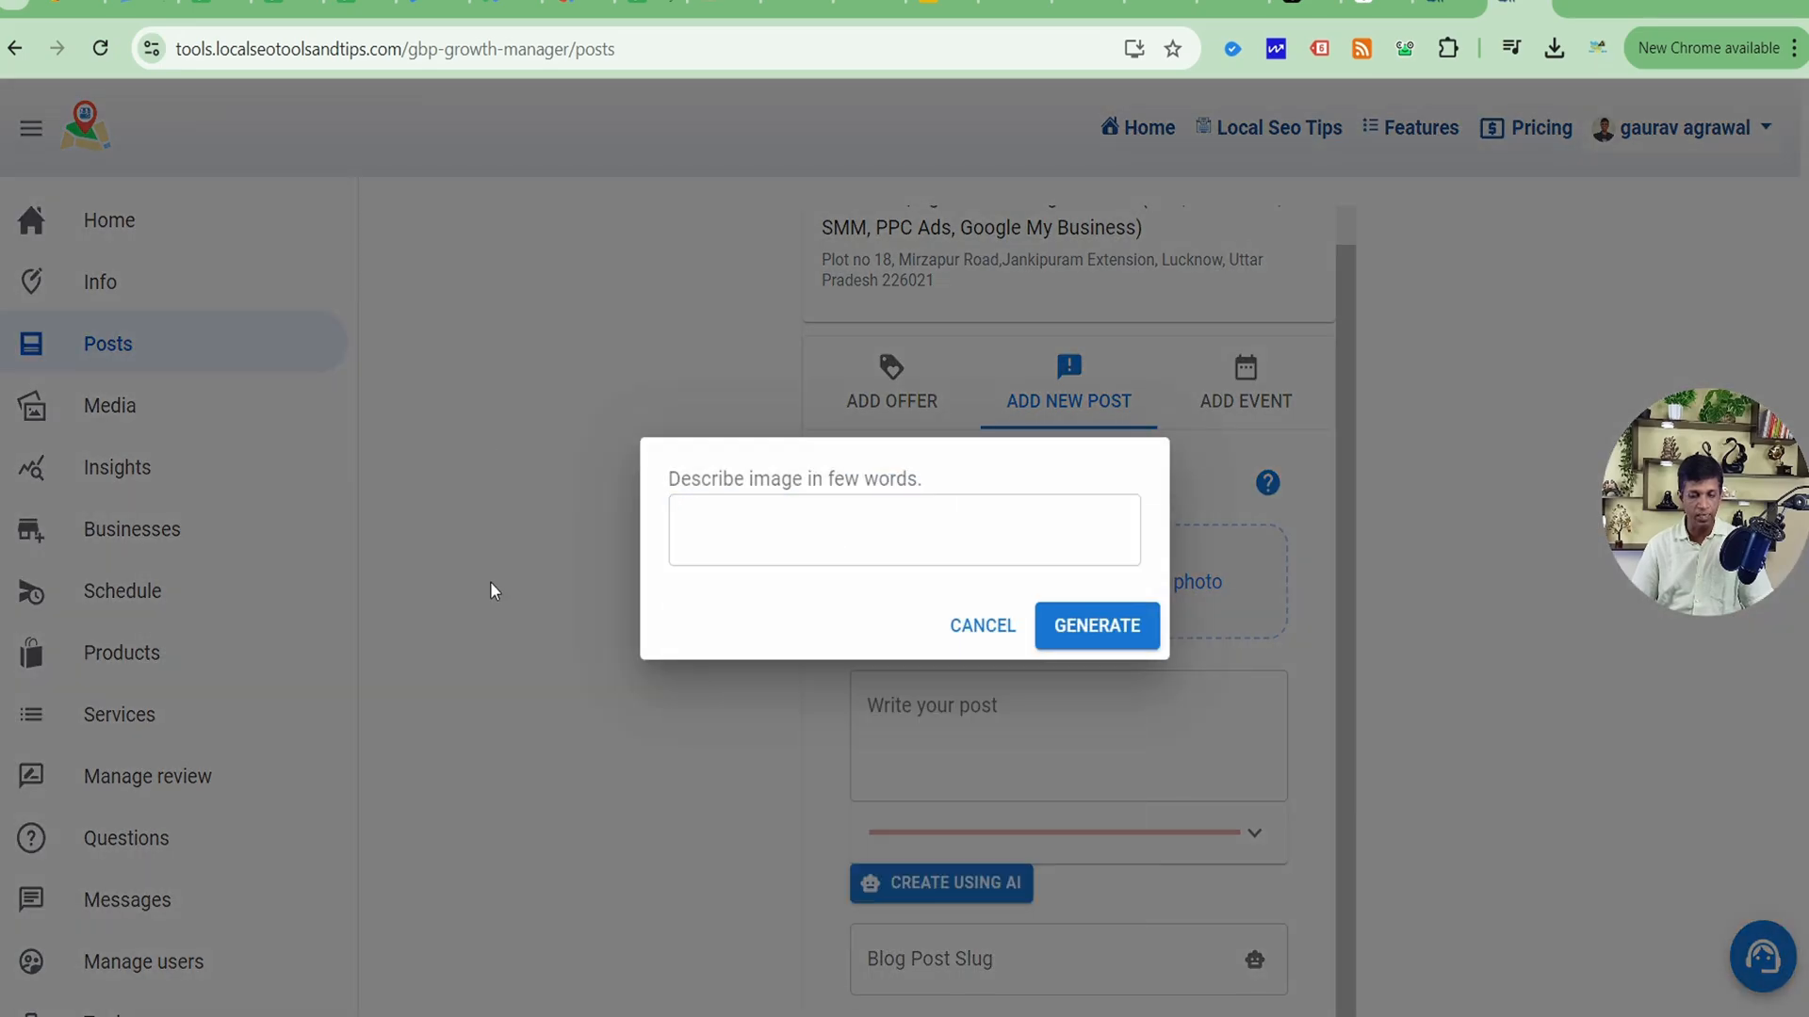
{"action": "left_click", "coordinate": [982, 626]}
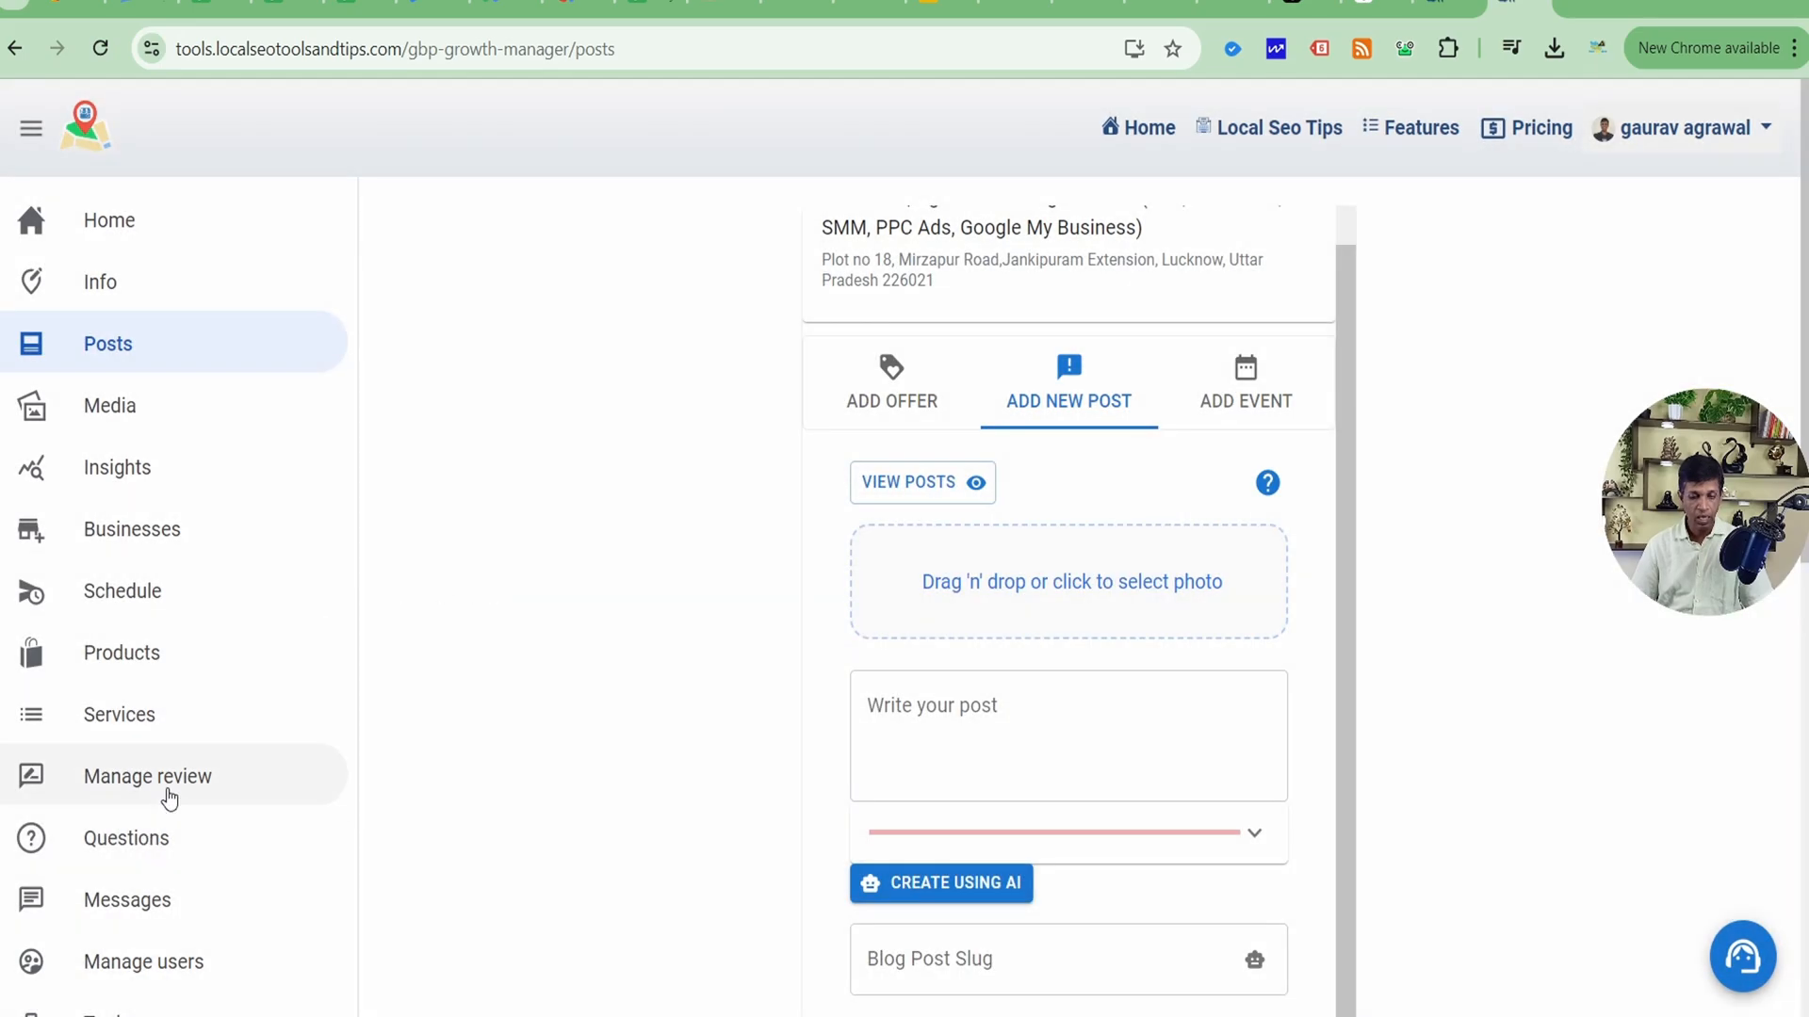
Open Manage review, launch the review generator, and view service name keyword suggestions
{"action": "left_click", "coordinate": [148, 775]}
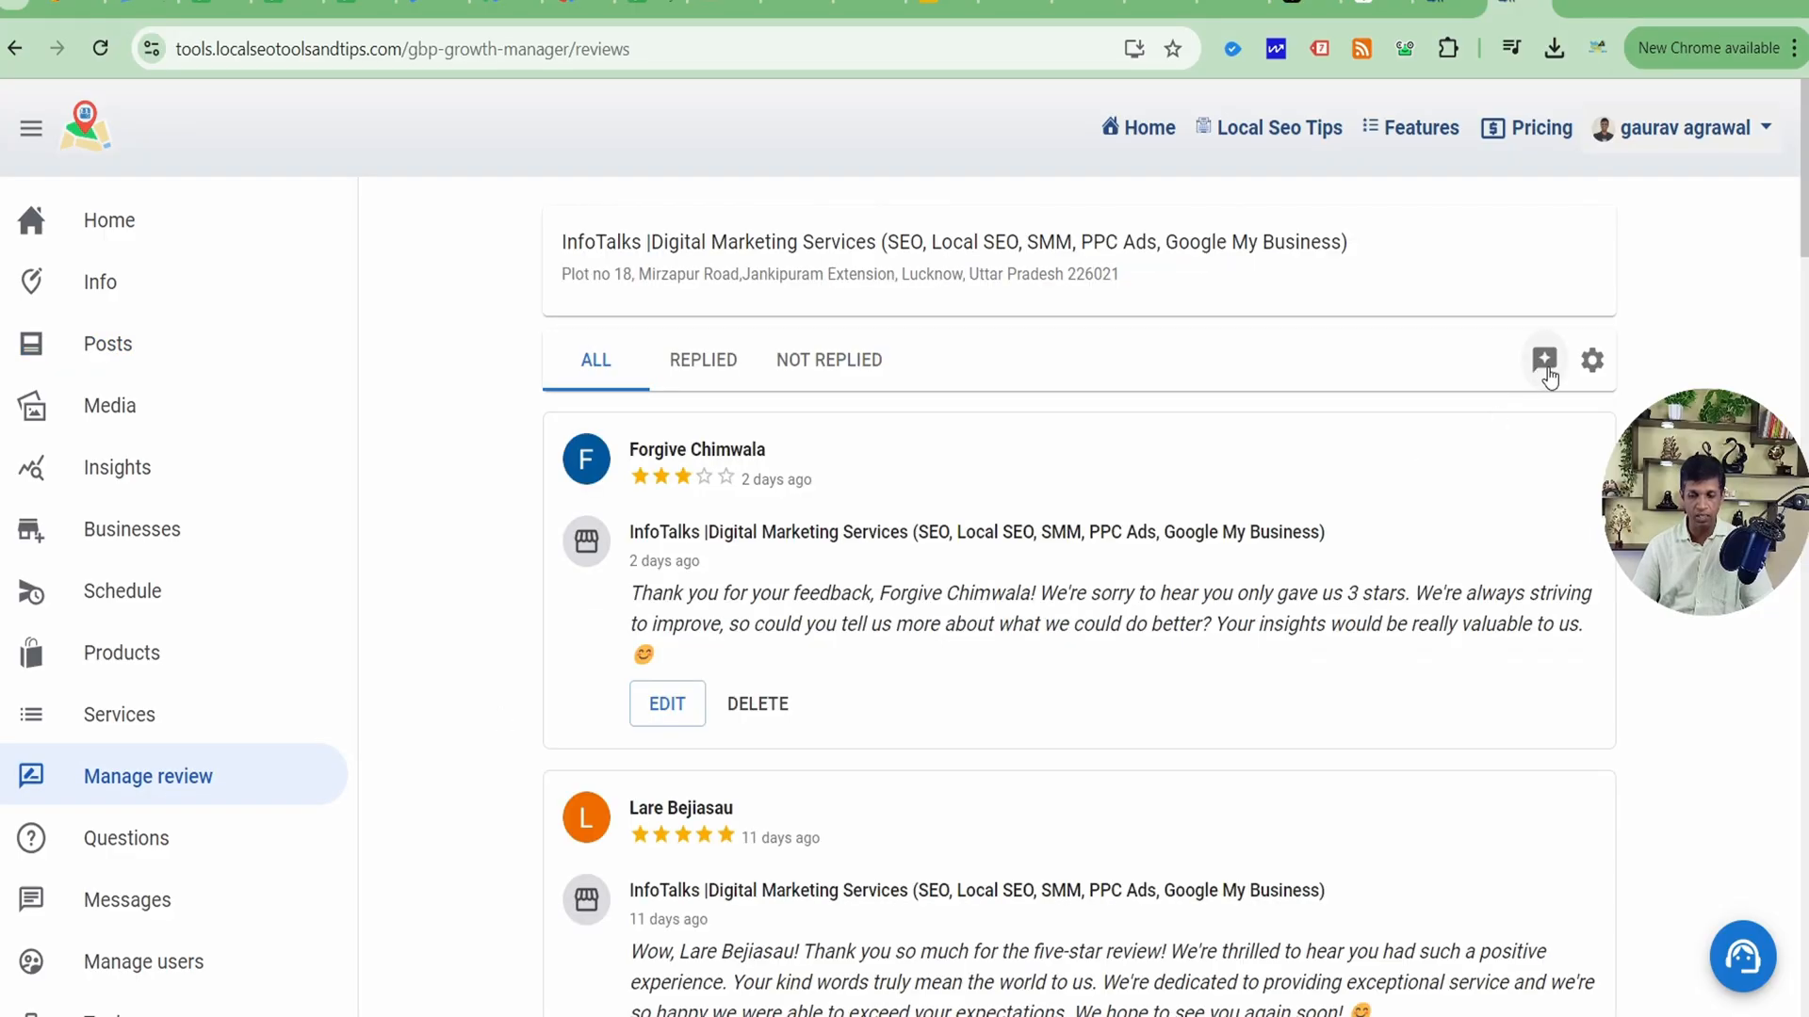
{"action": "left_click", "coordinate": [1543, 360]}
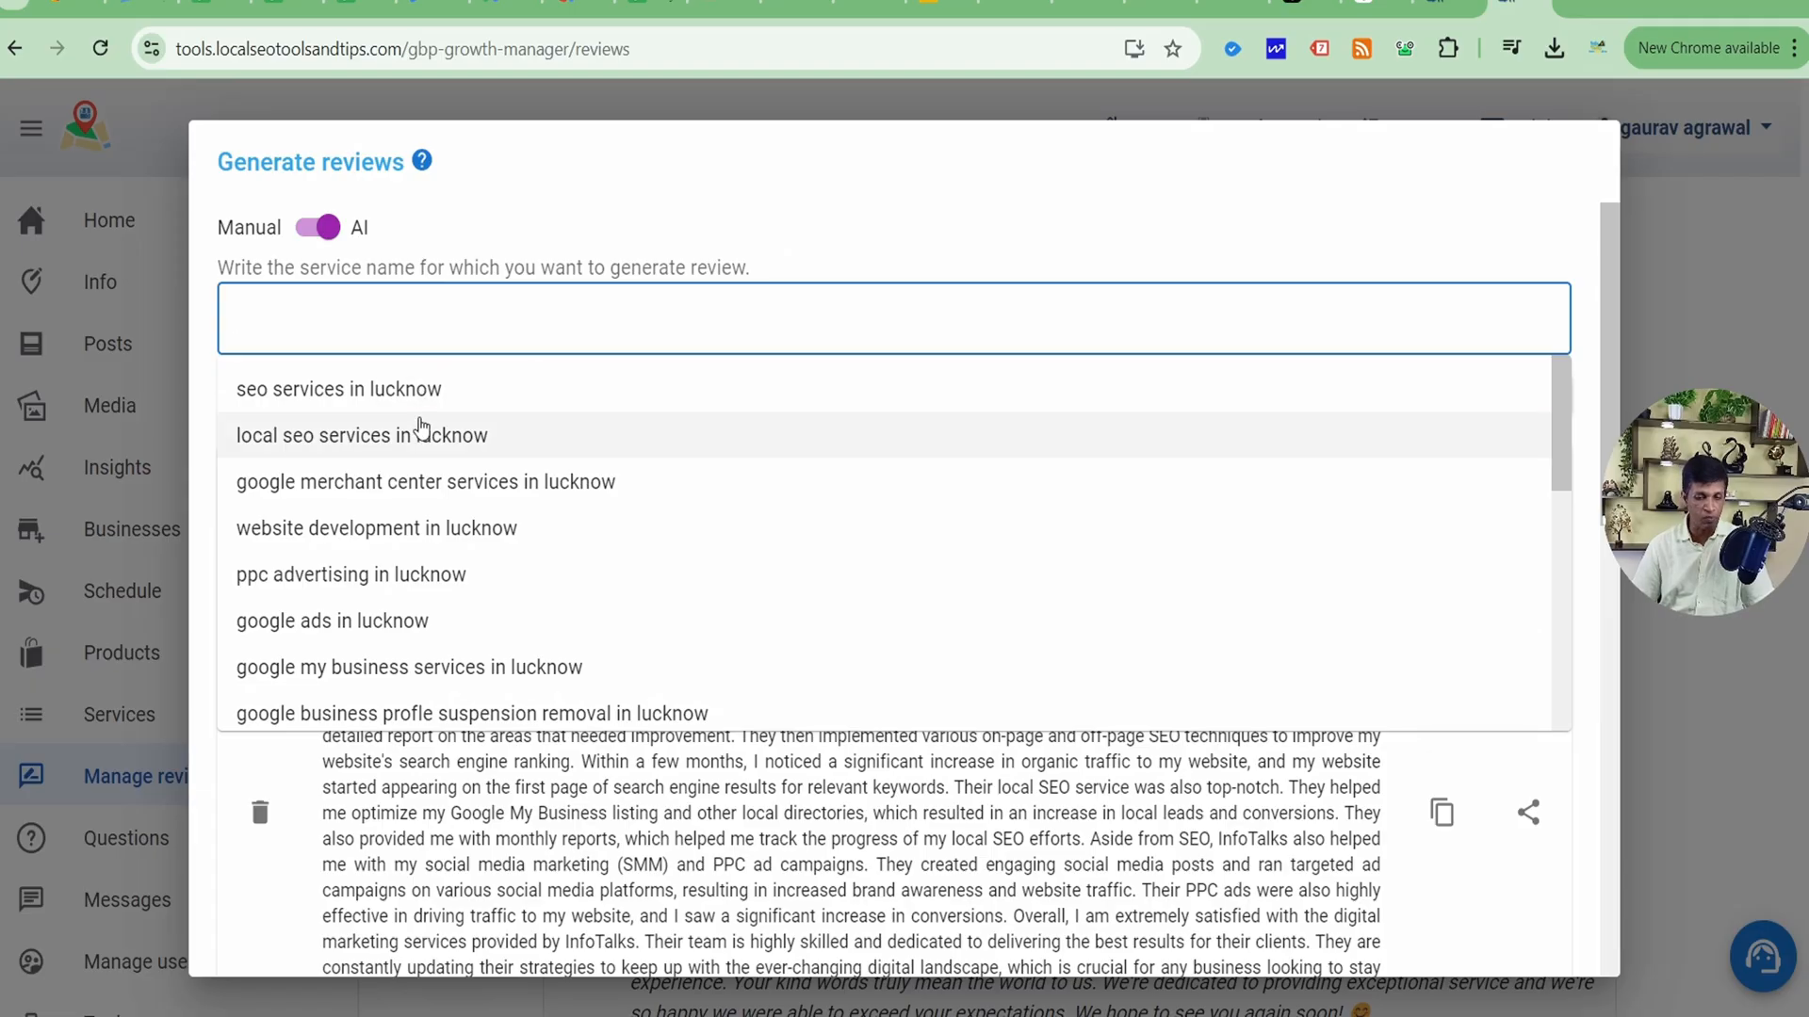
{"action": "left_click", "coordinate": [361, 436]}
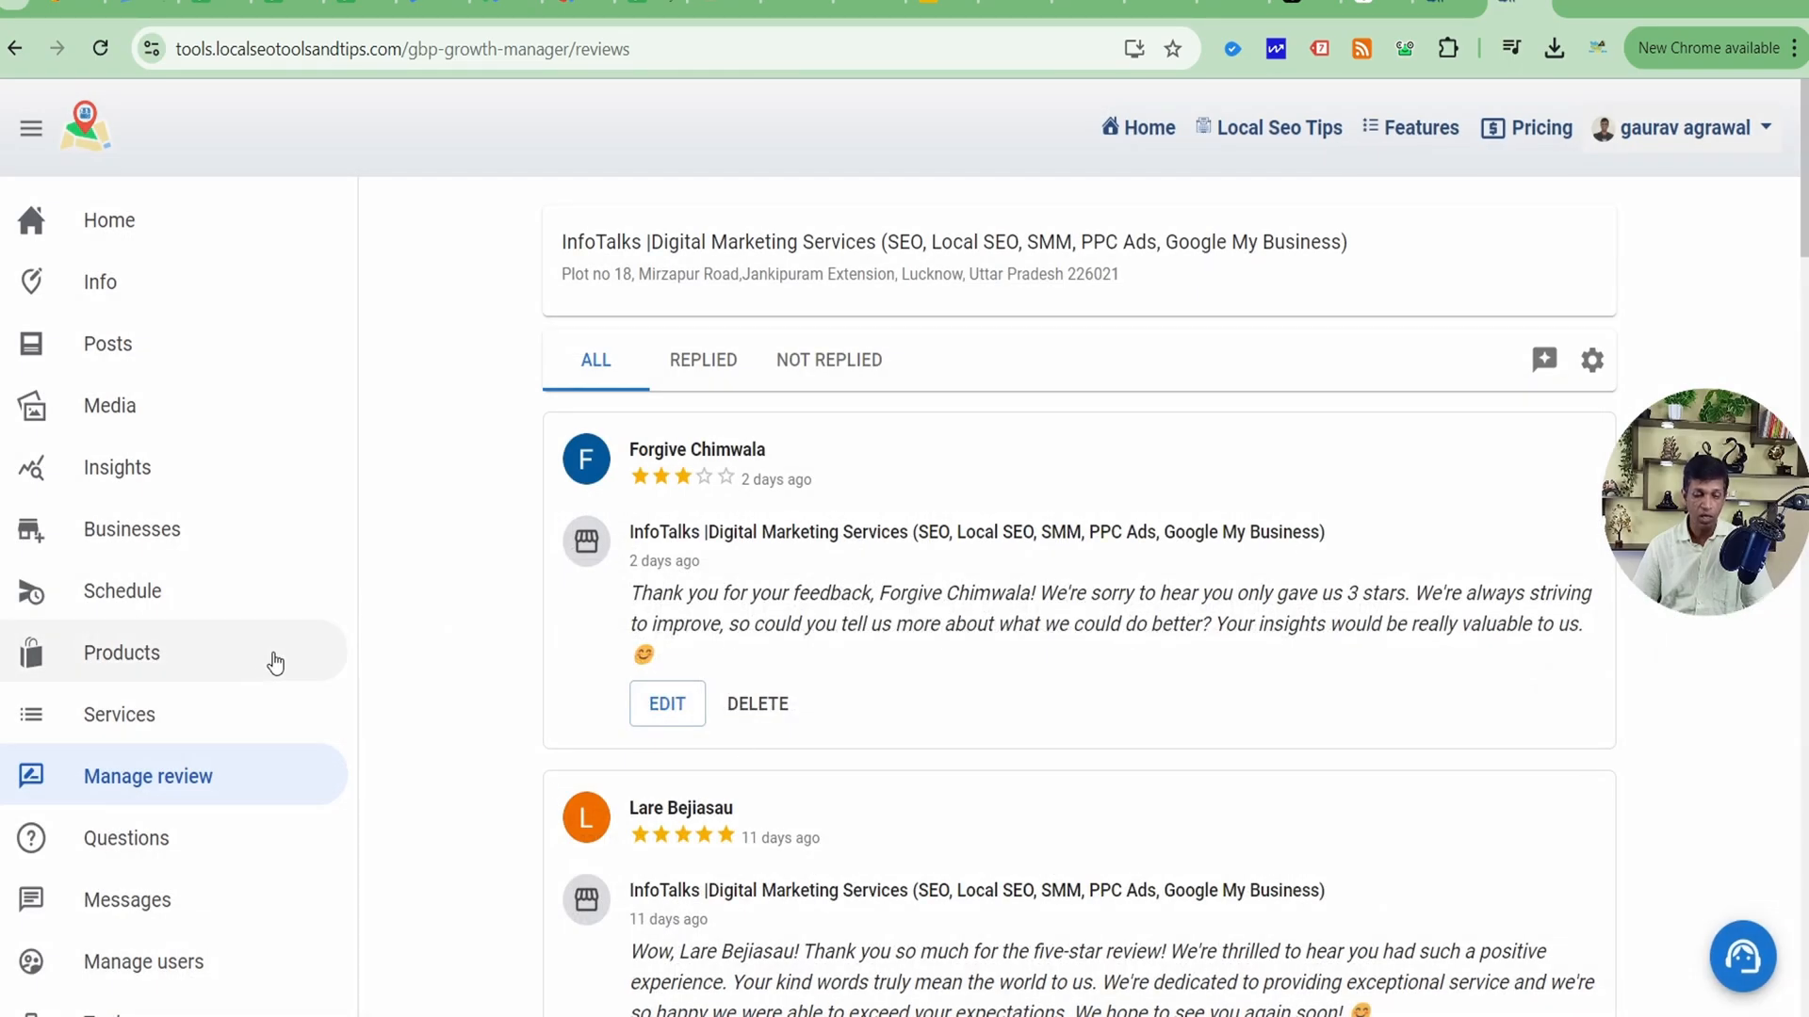
Go to the Tools page showing Citation manager, Geo tag, CRM and Local Keyword
{"action": "left_click", "coordinate": [107, 765]}
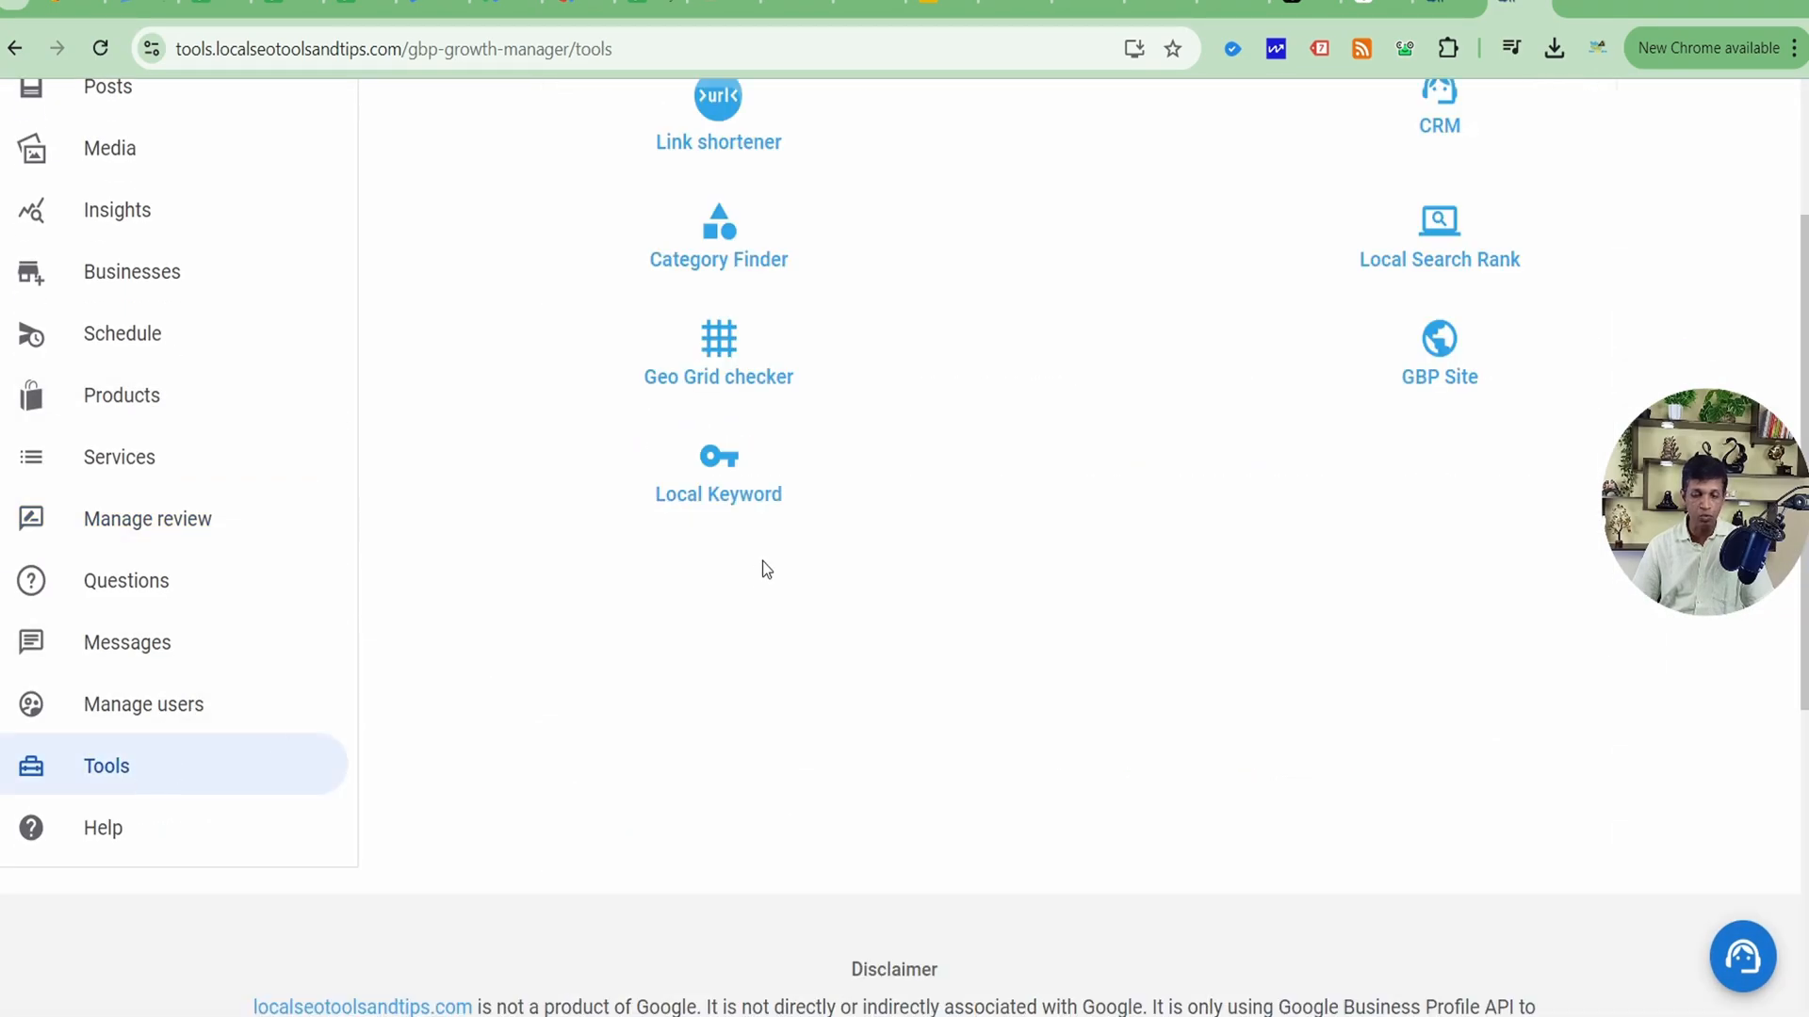
{"action": "left_click", "coordinate": [717, 345]}
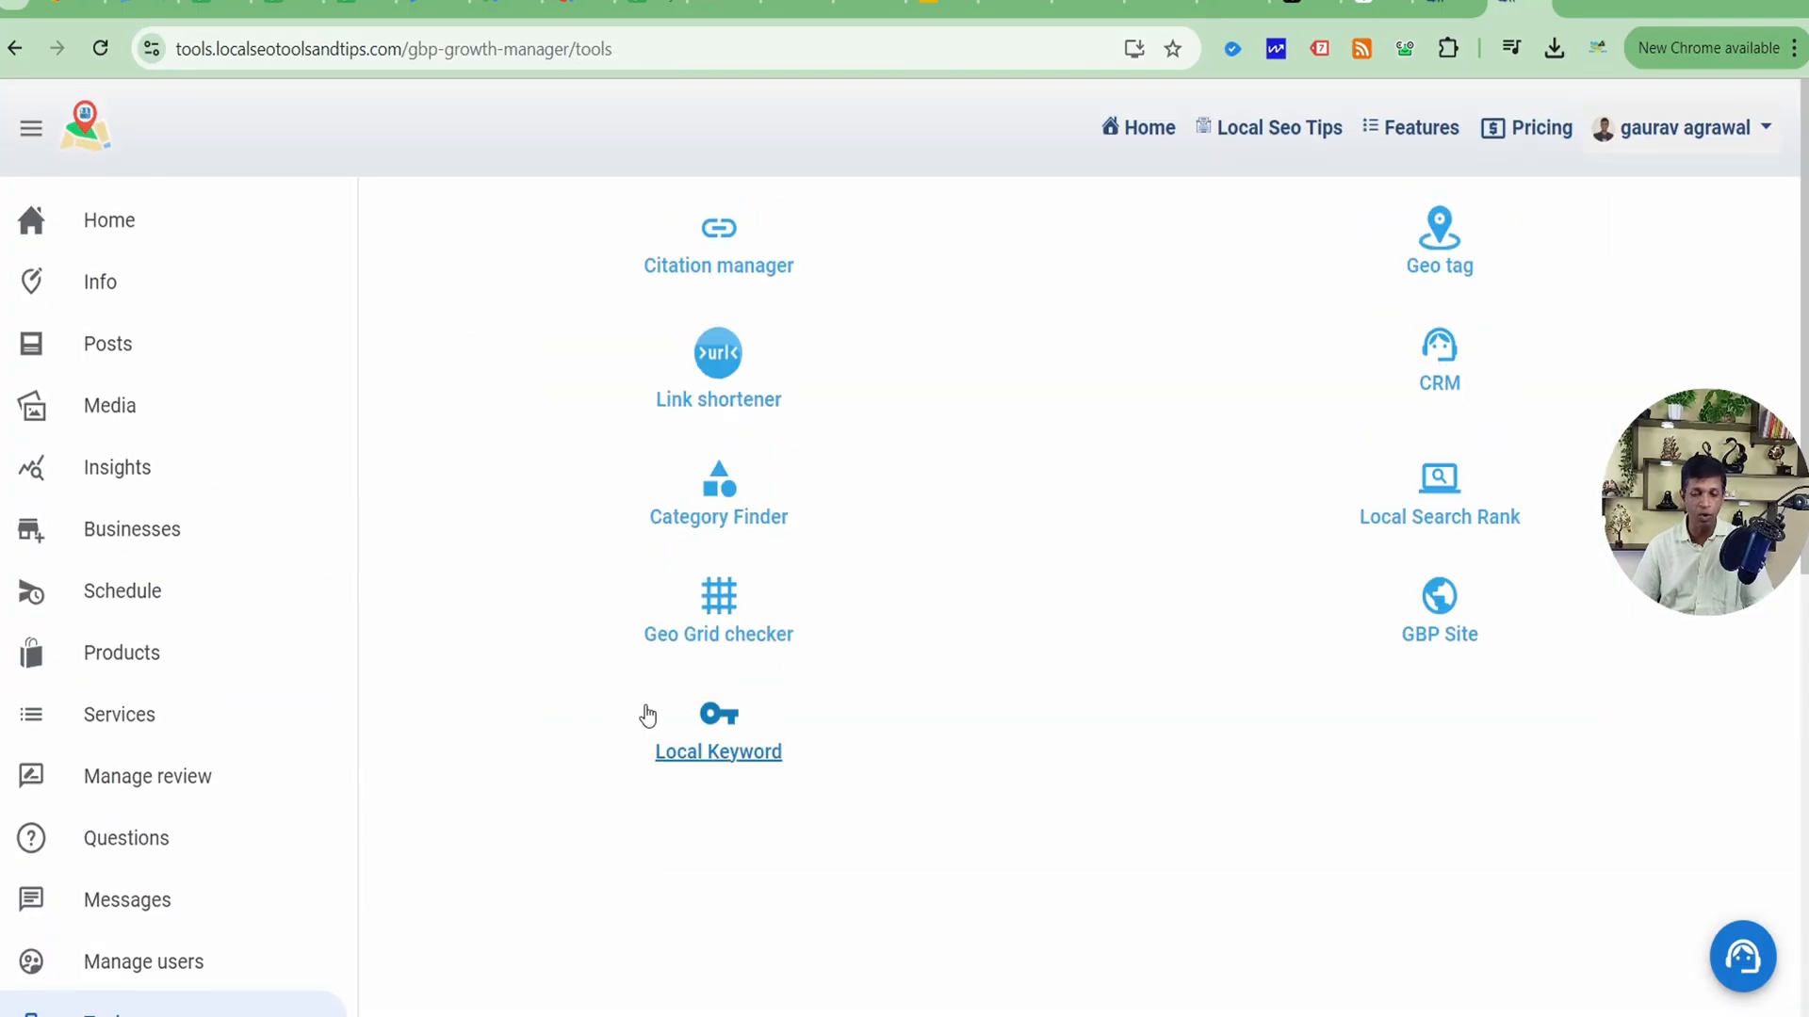
{"action": "left_click", "coordinate": [1438, 479]}
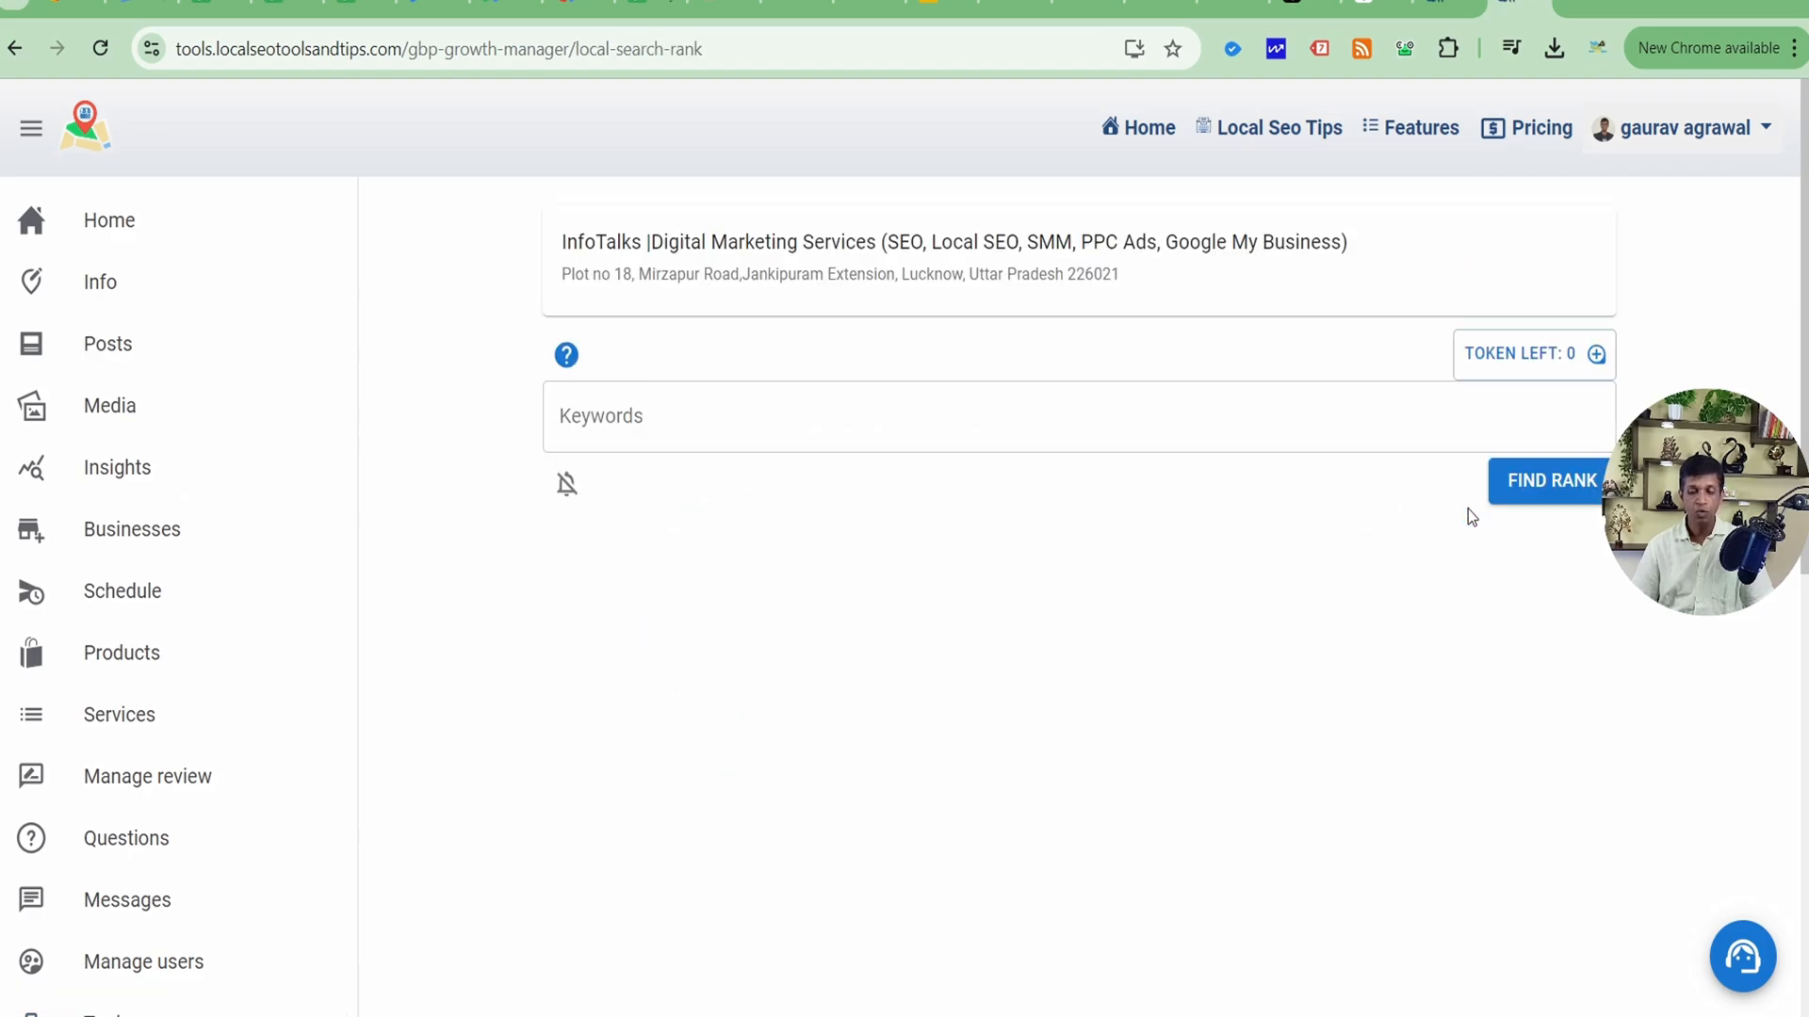
{"action": "left_click", "coordinate": [1550, 482]}
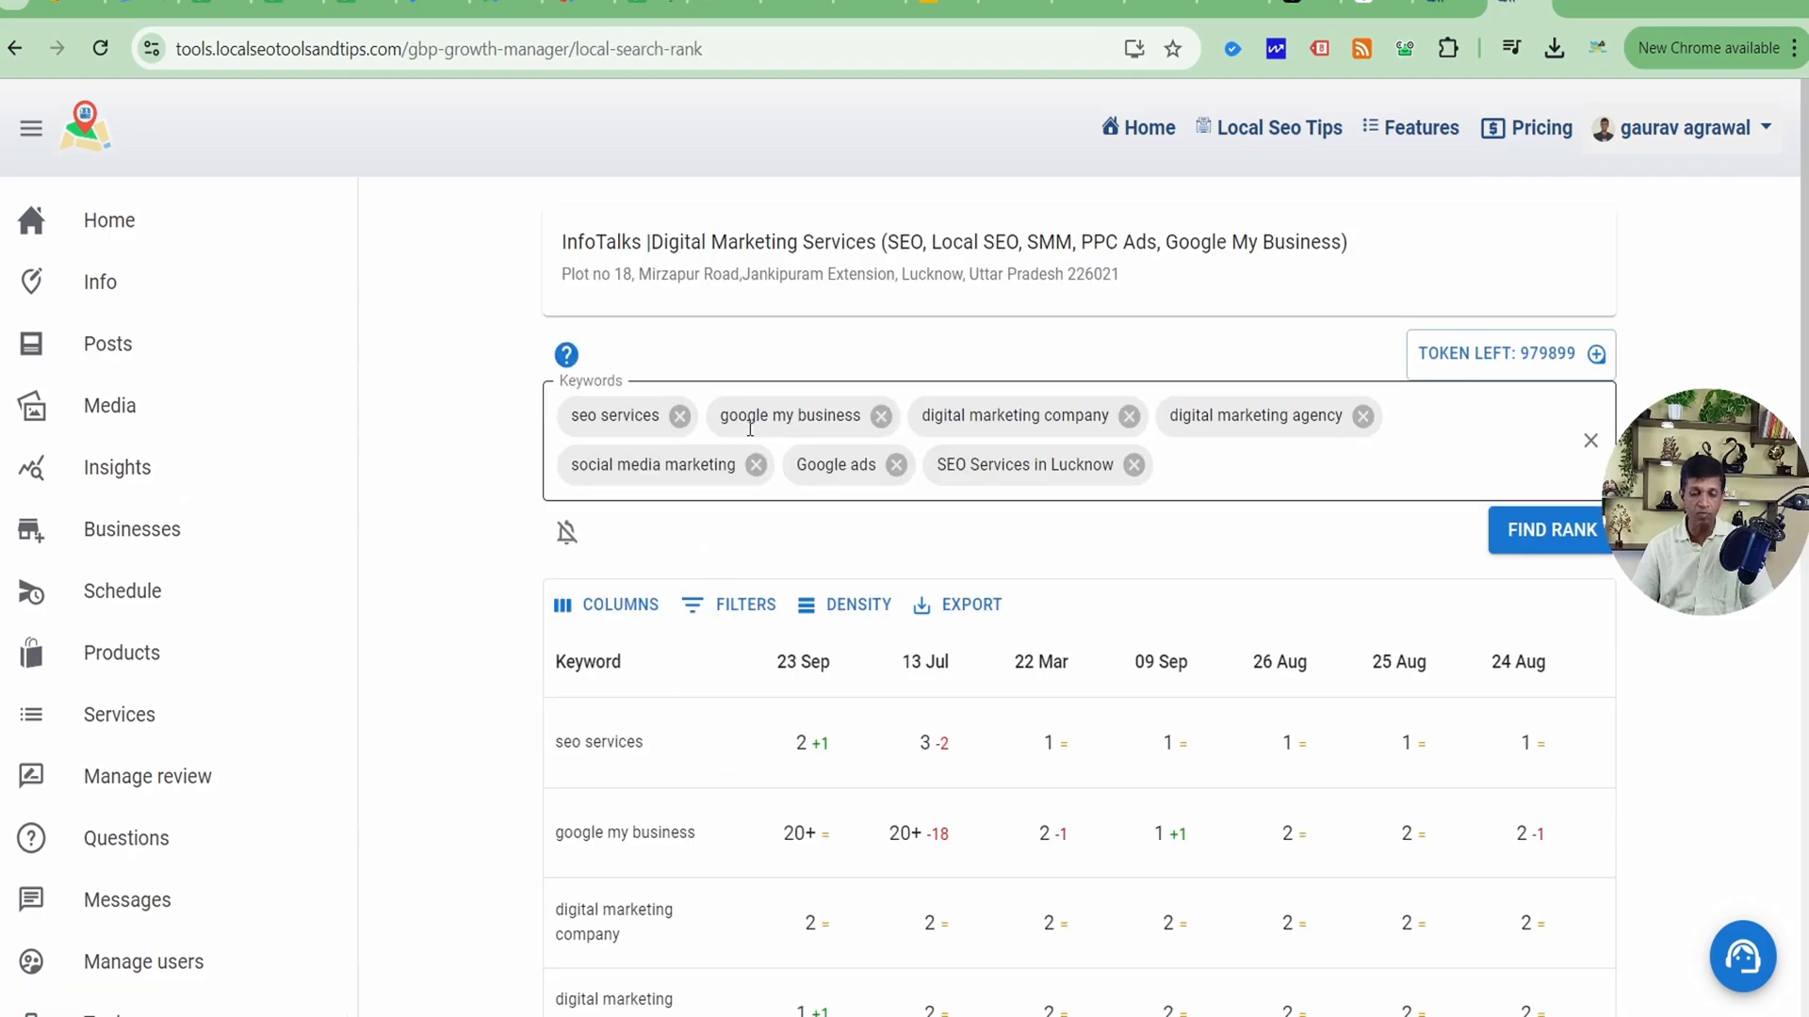
{"action": "left_click", "coordinate": [1193, 464]}
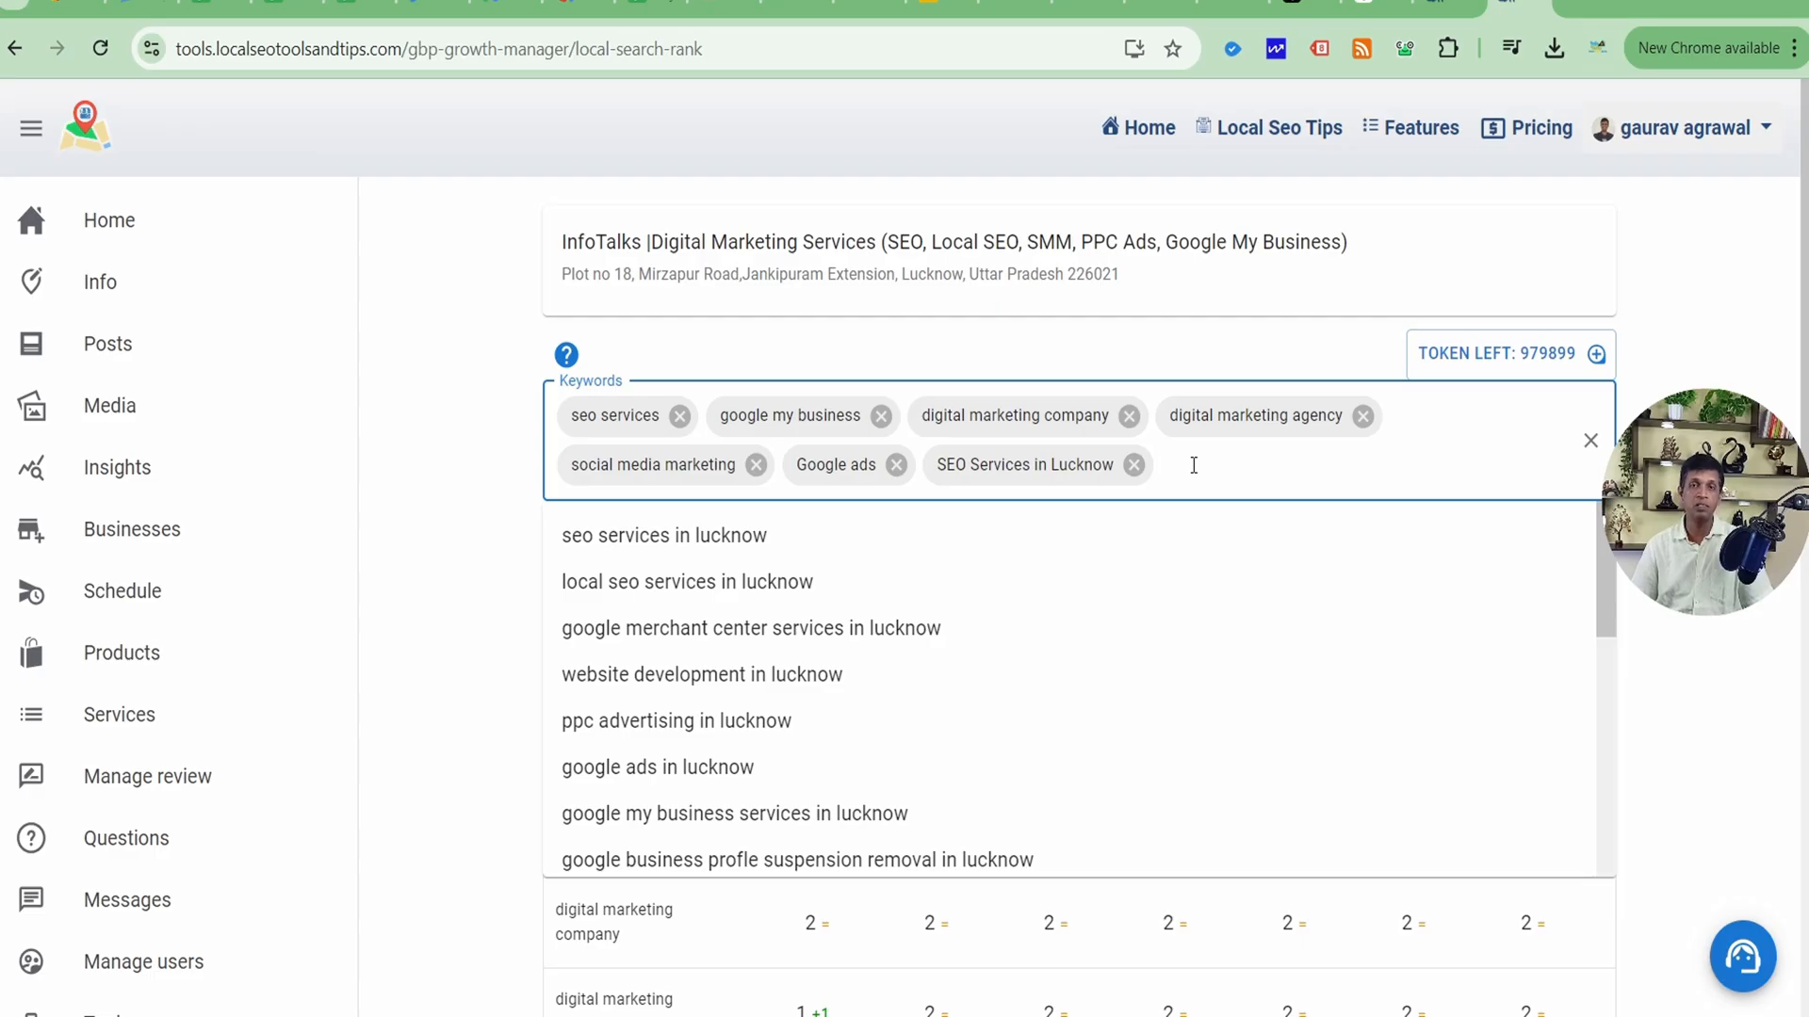
{"action": "left_click", "coordinate": [1193, 464]}
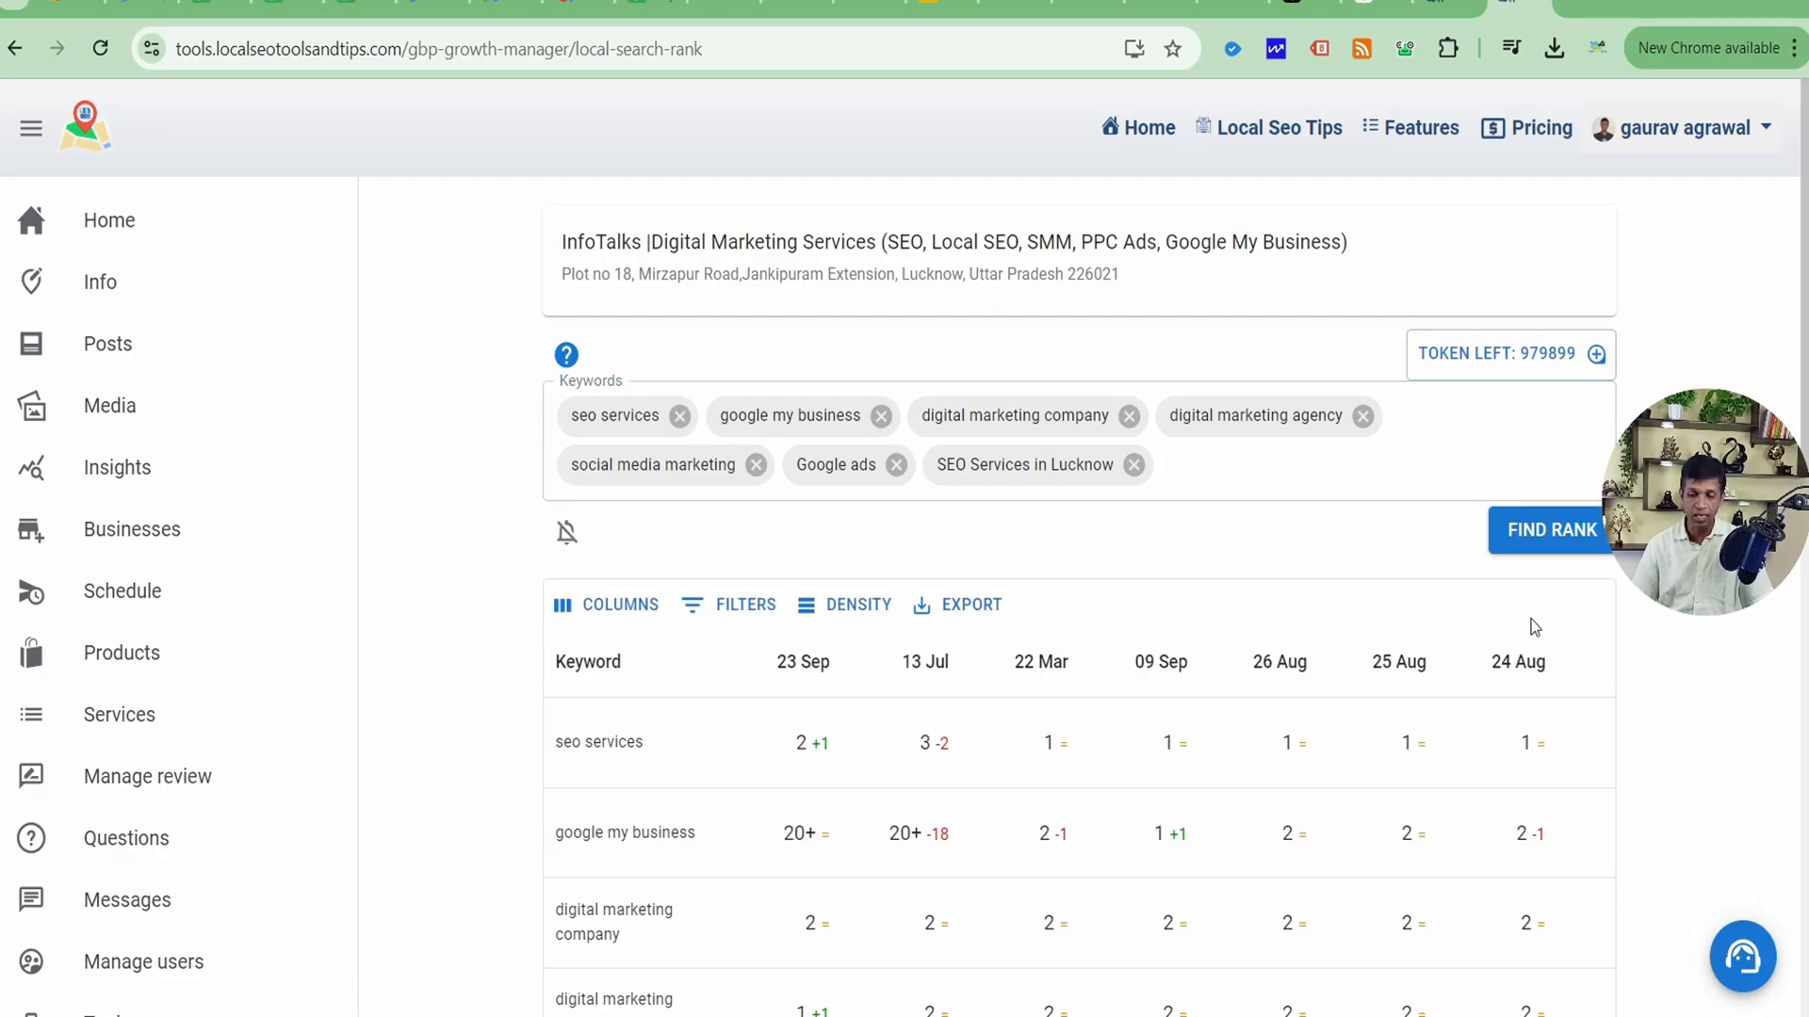
{"action": "left_click", "coordinate": [1039, 662]}
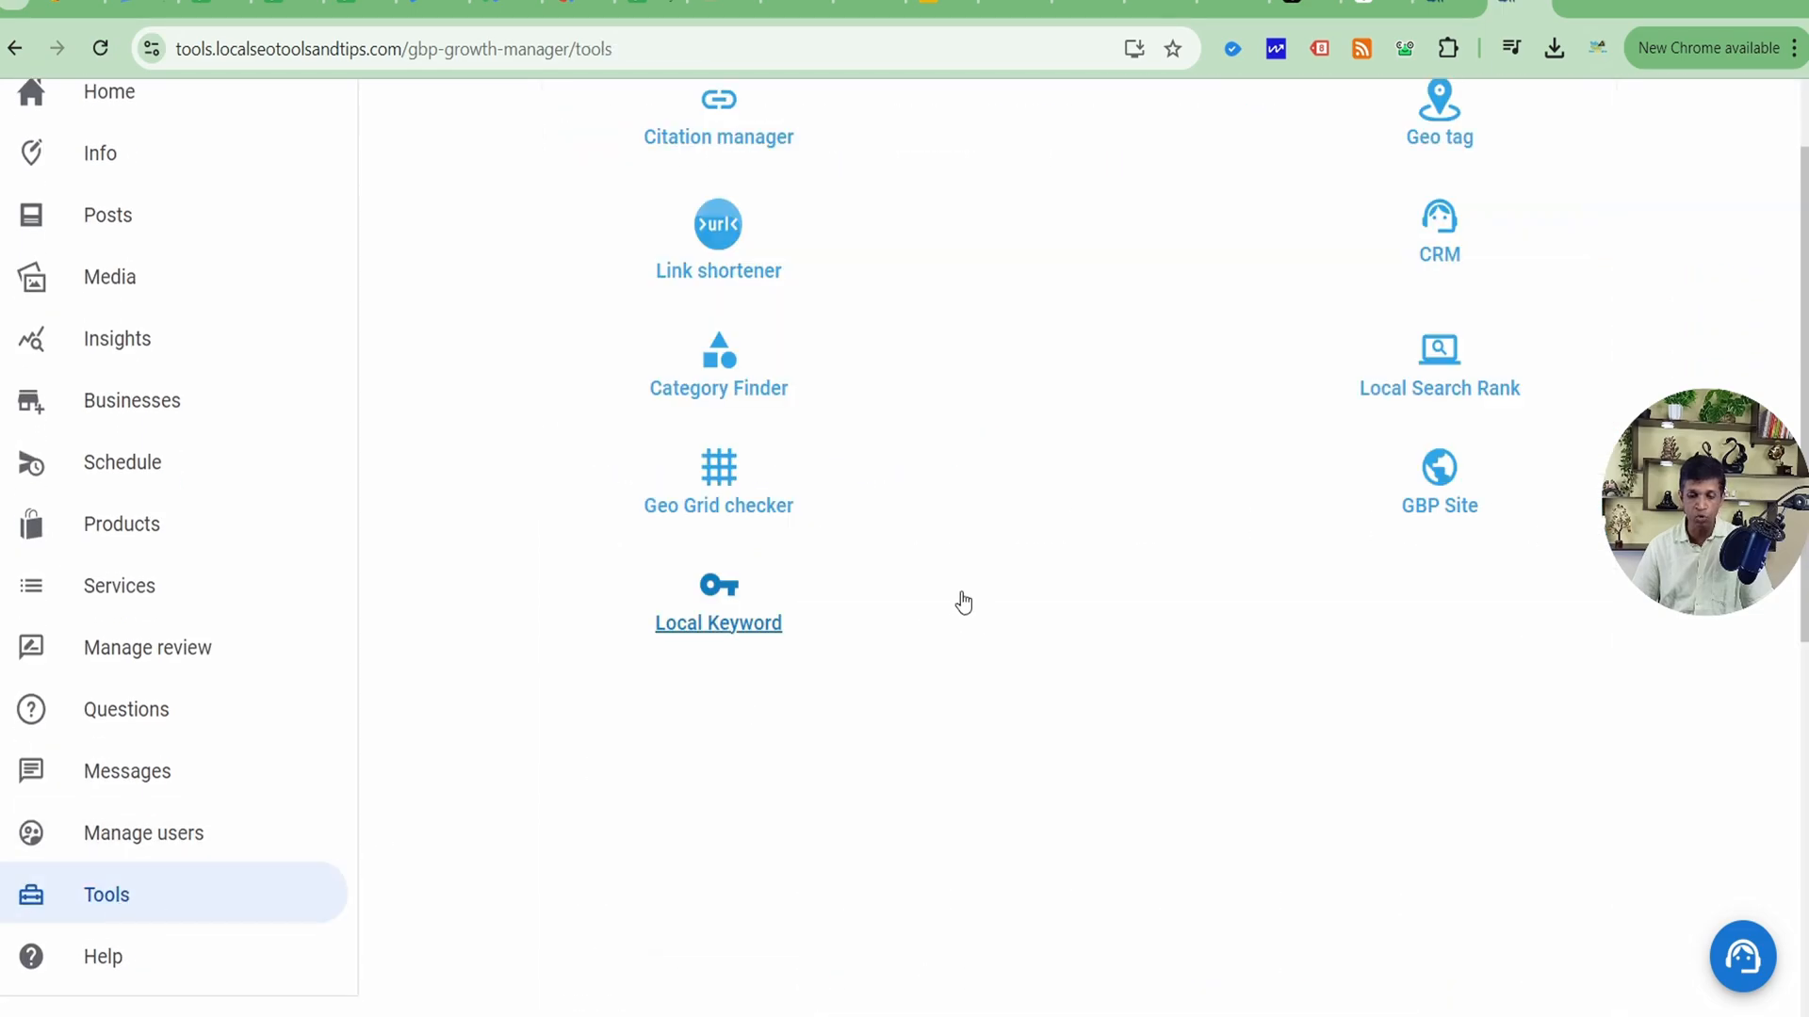
{"action": "left_click", "coordinate": [718, 363]}
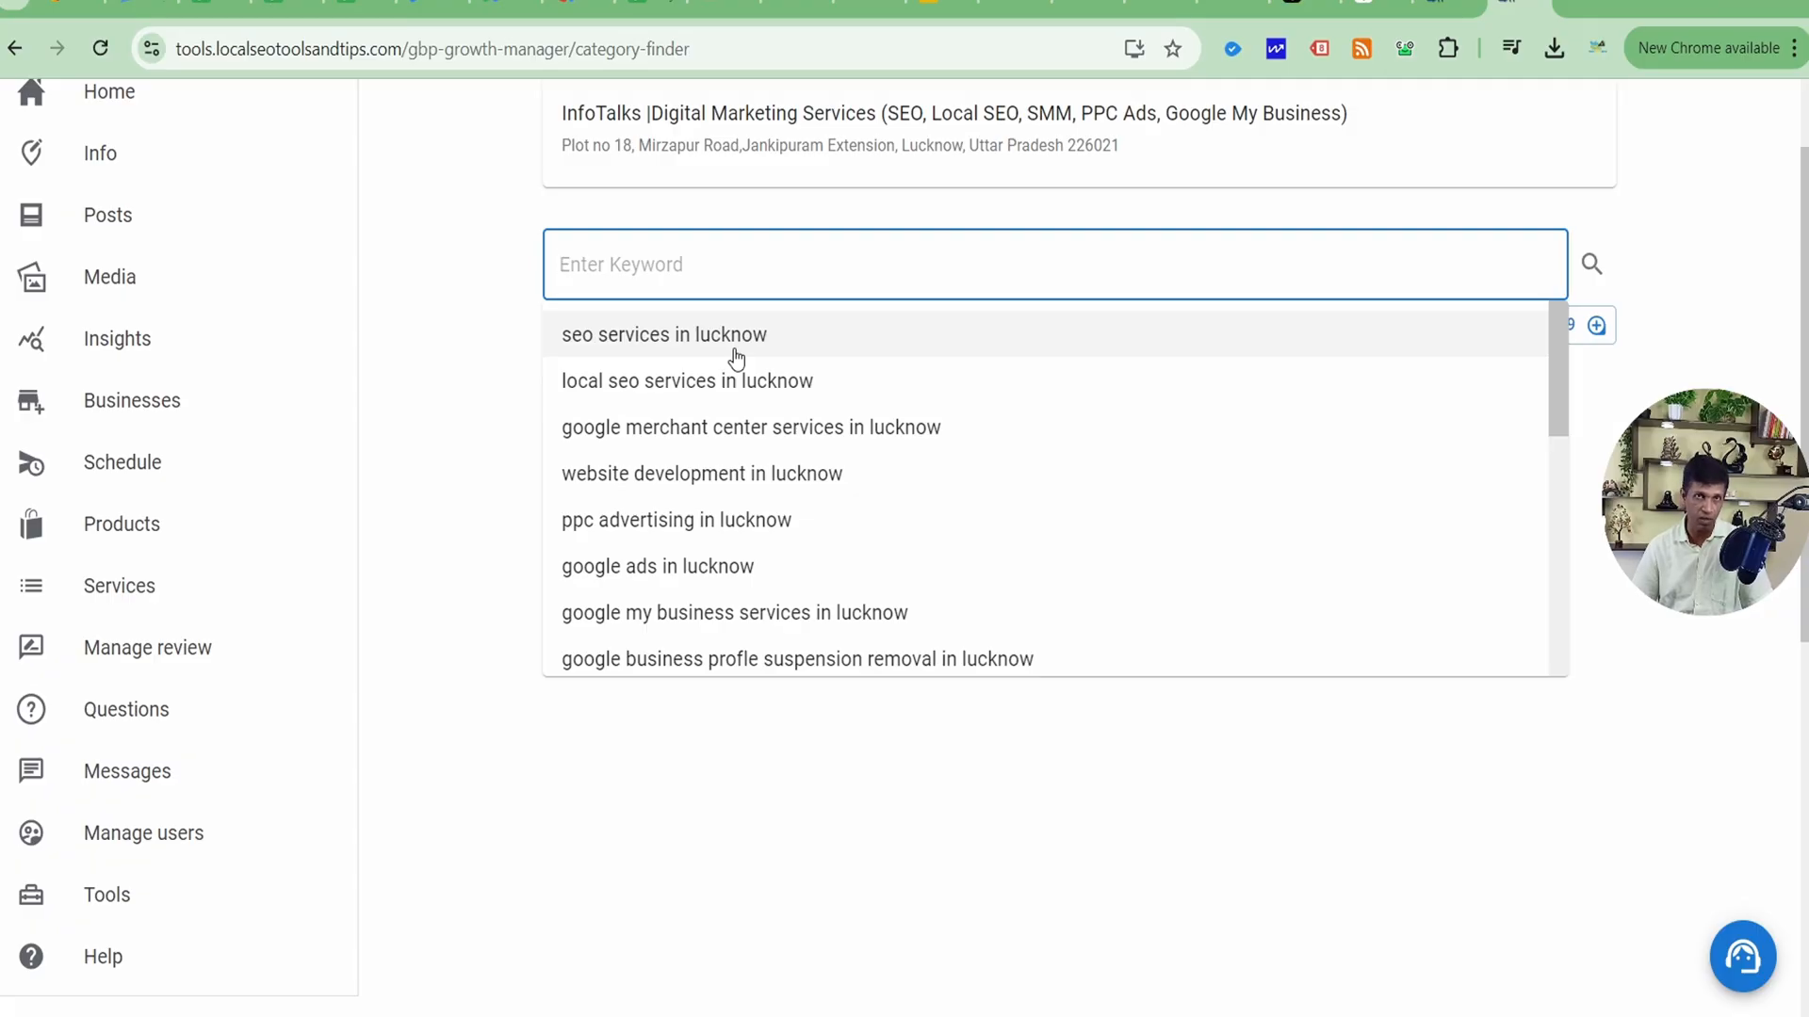
{"action": "scroll", "scroll_direction": "down", "scroll_amount": 3}
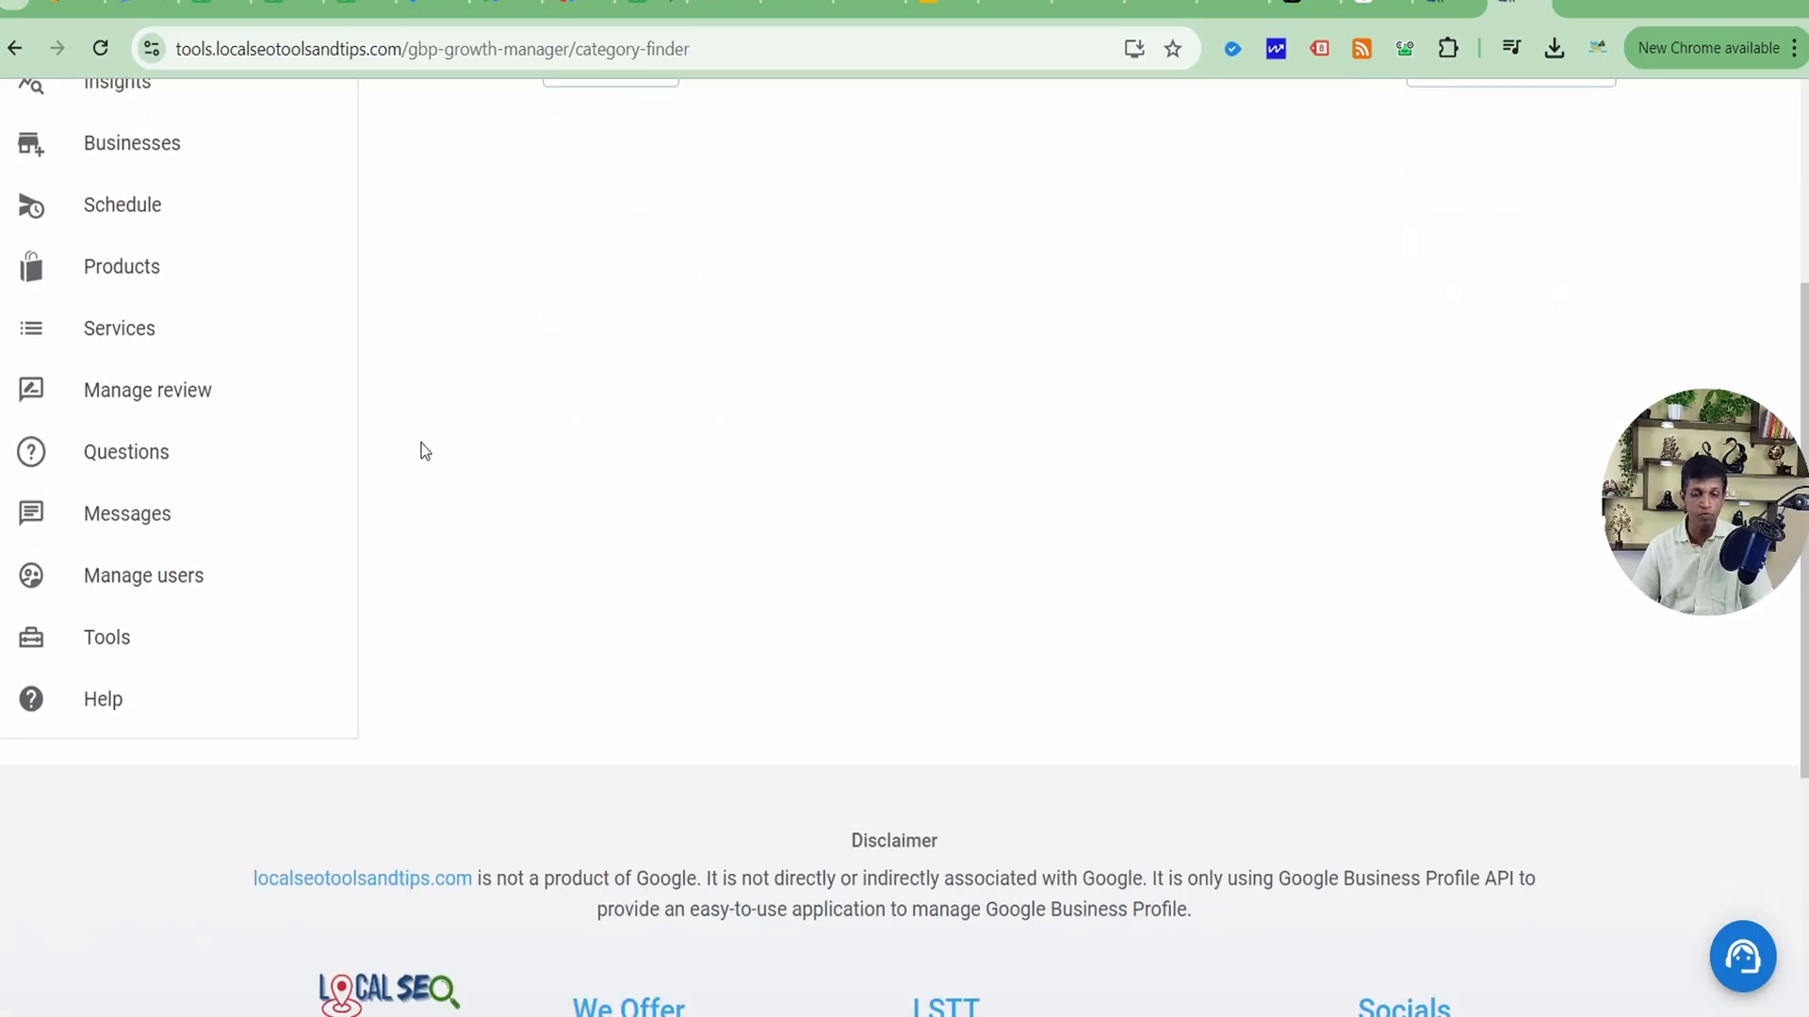
{"action": "left_click", "coordinate": [106, 637]}
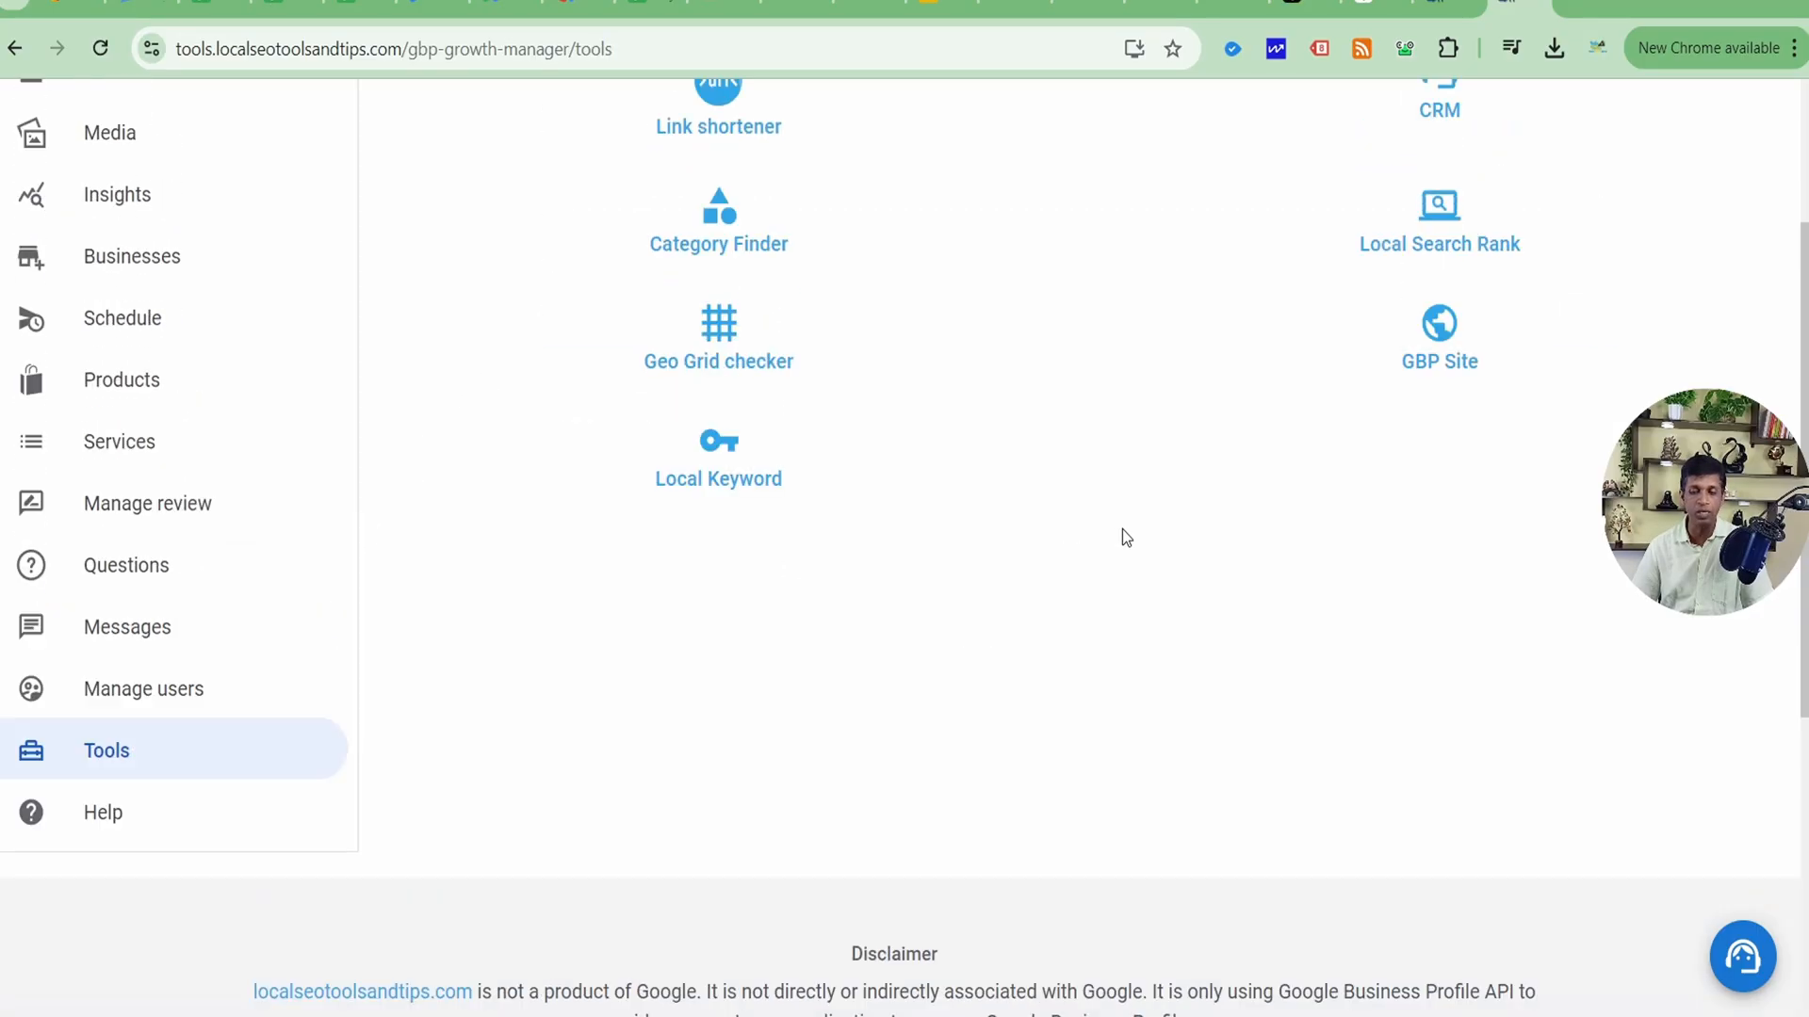
{"action": "scroll", "scroll_direction": "up", "scroll_amount": 3}
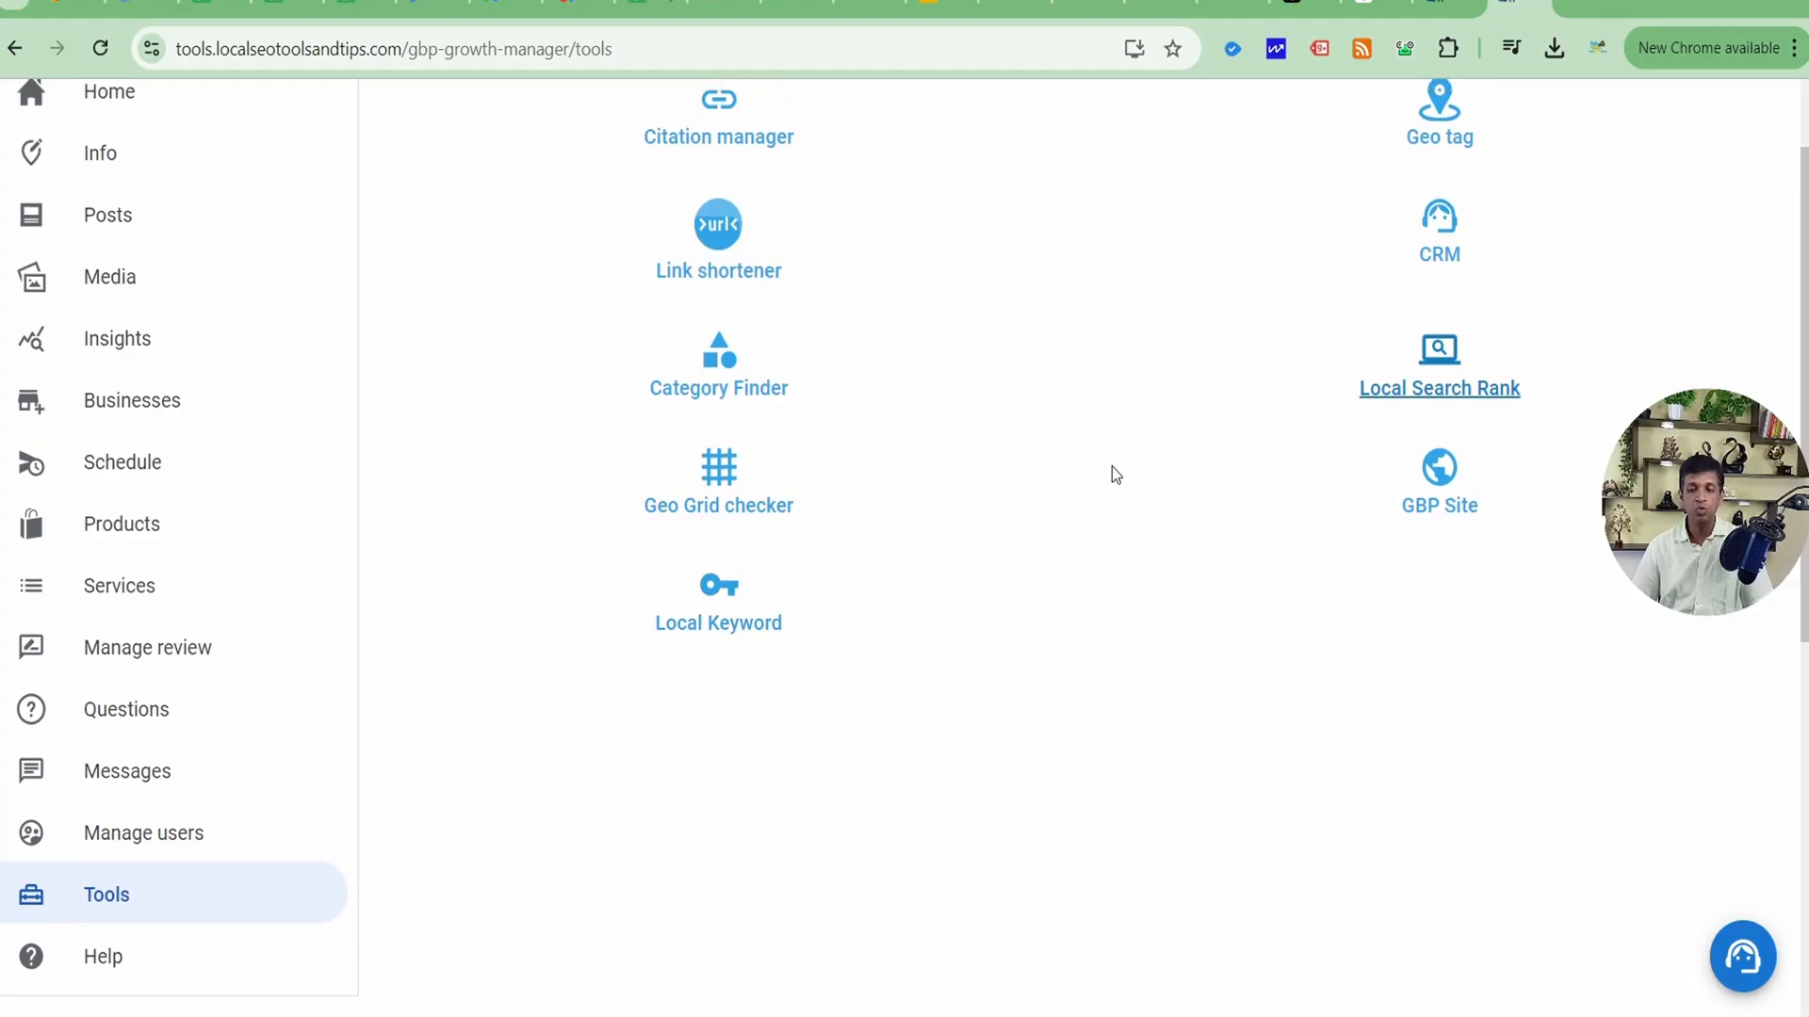
Open the Local Keyword tool for InfoTalks from the Tools page
{"action": "left_click", "coordinate": [718, 600]}
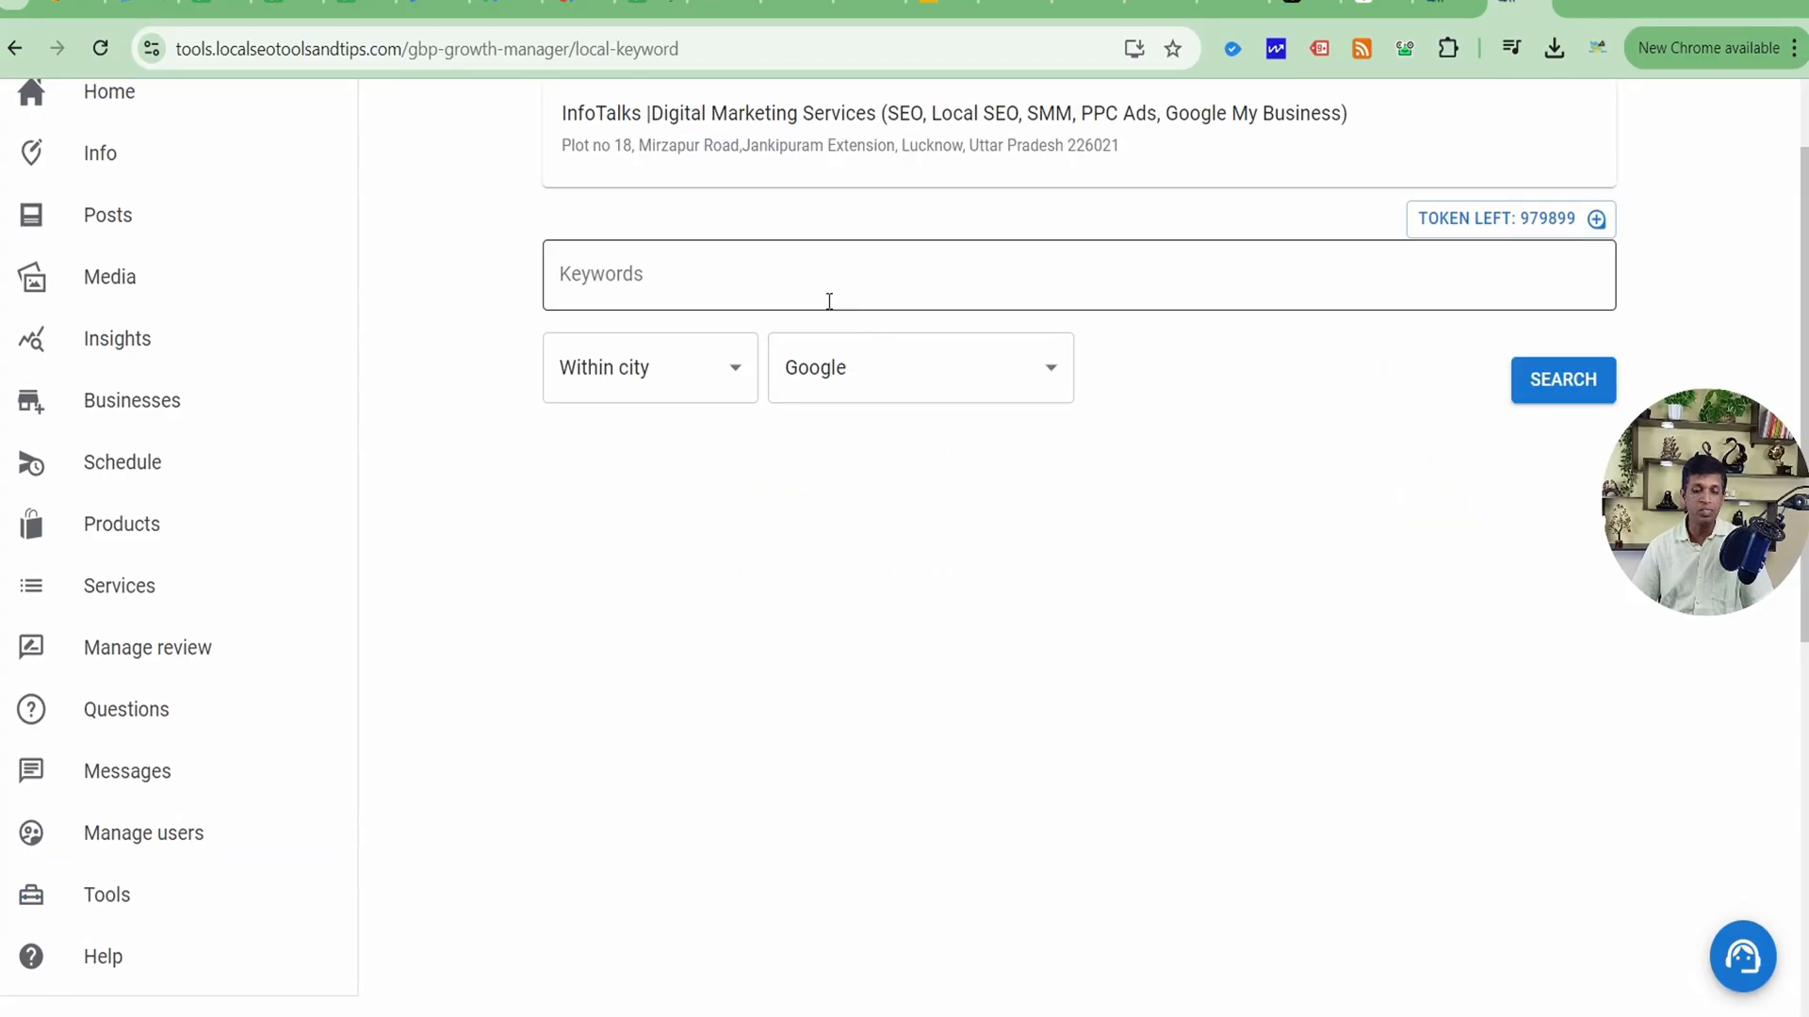
{"action": "mouse_move", "coordinate": [805, 282]}
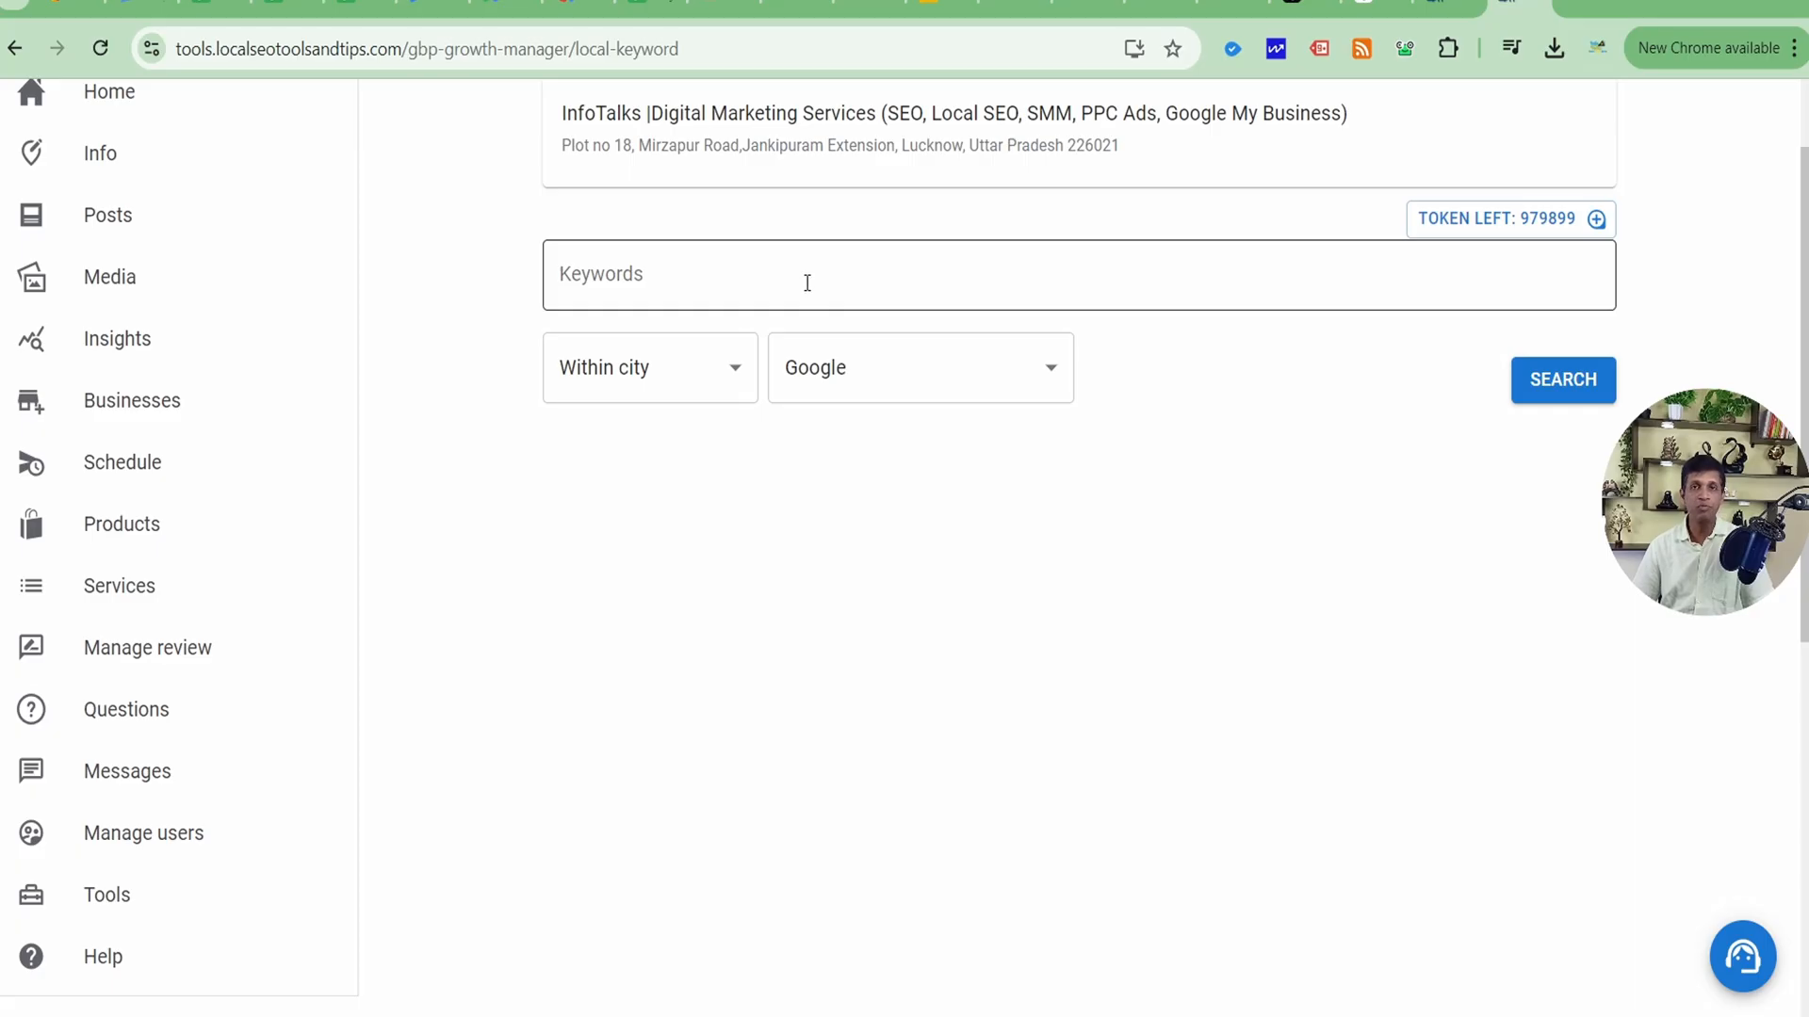